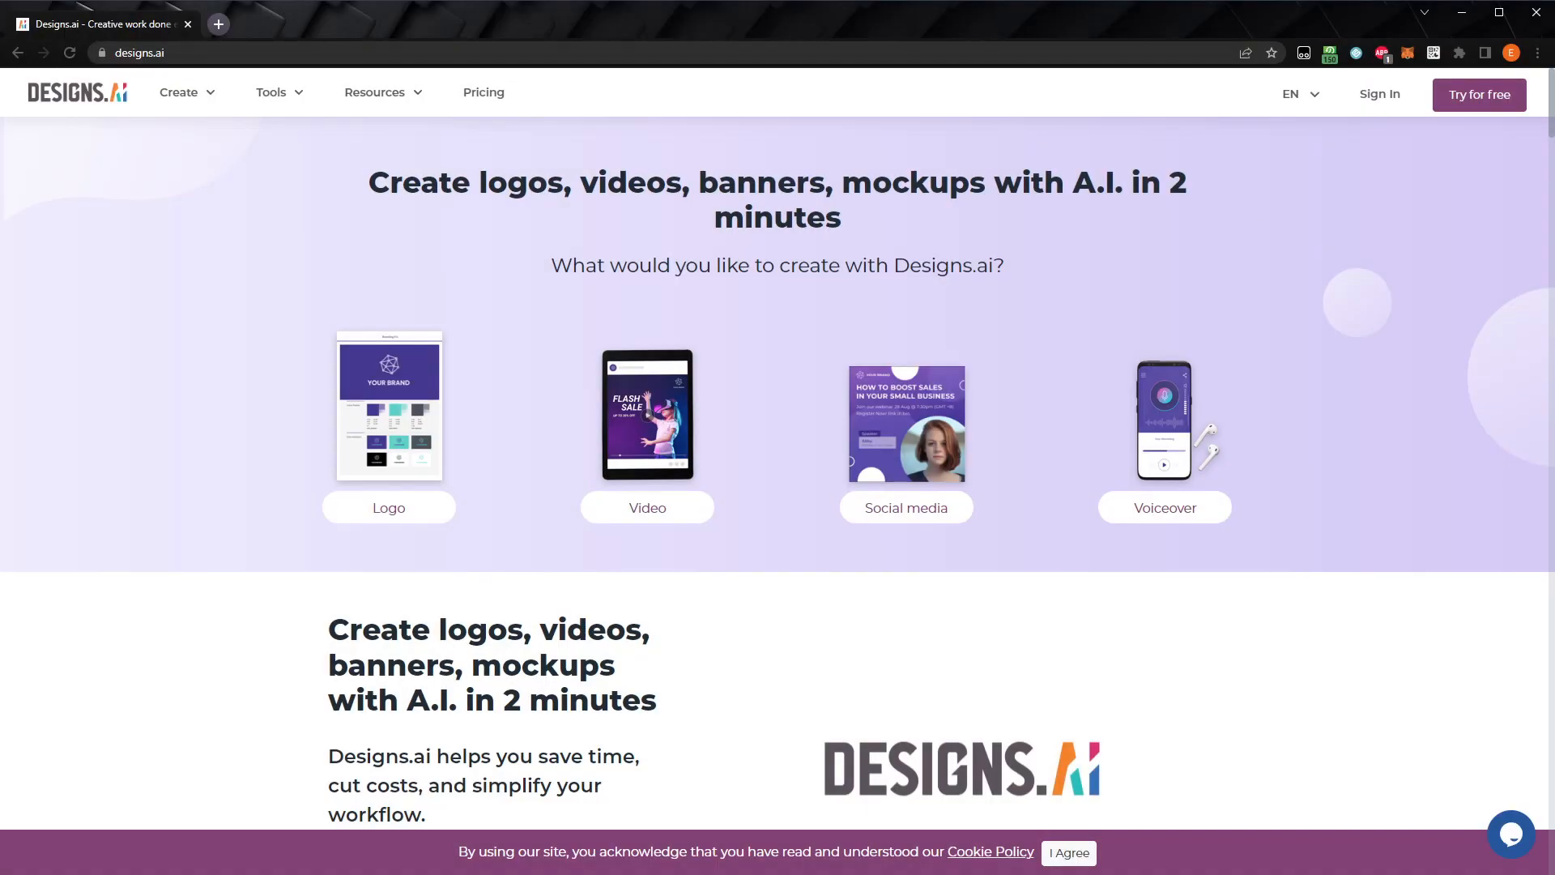
mouse_move(1351, 288)
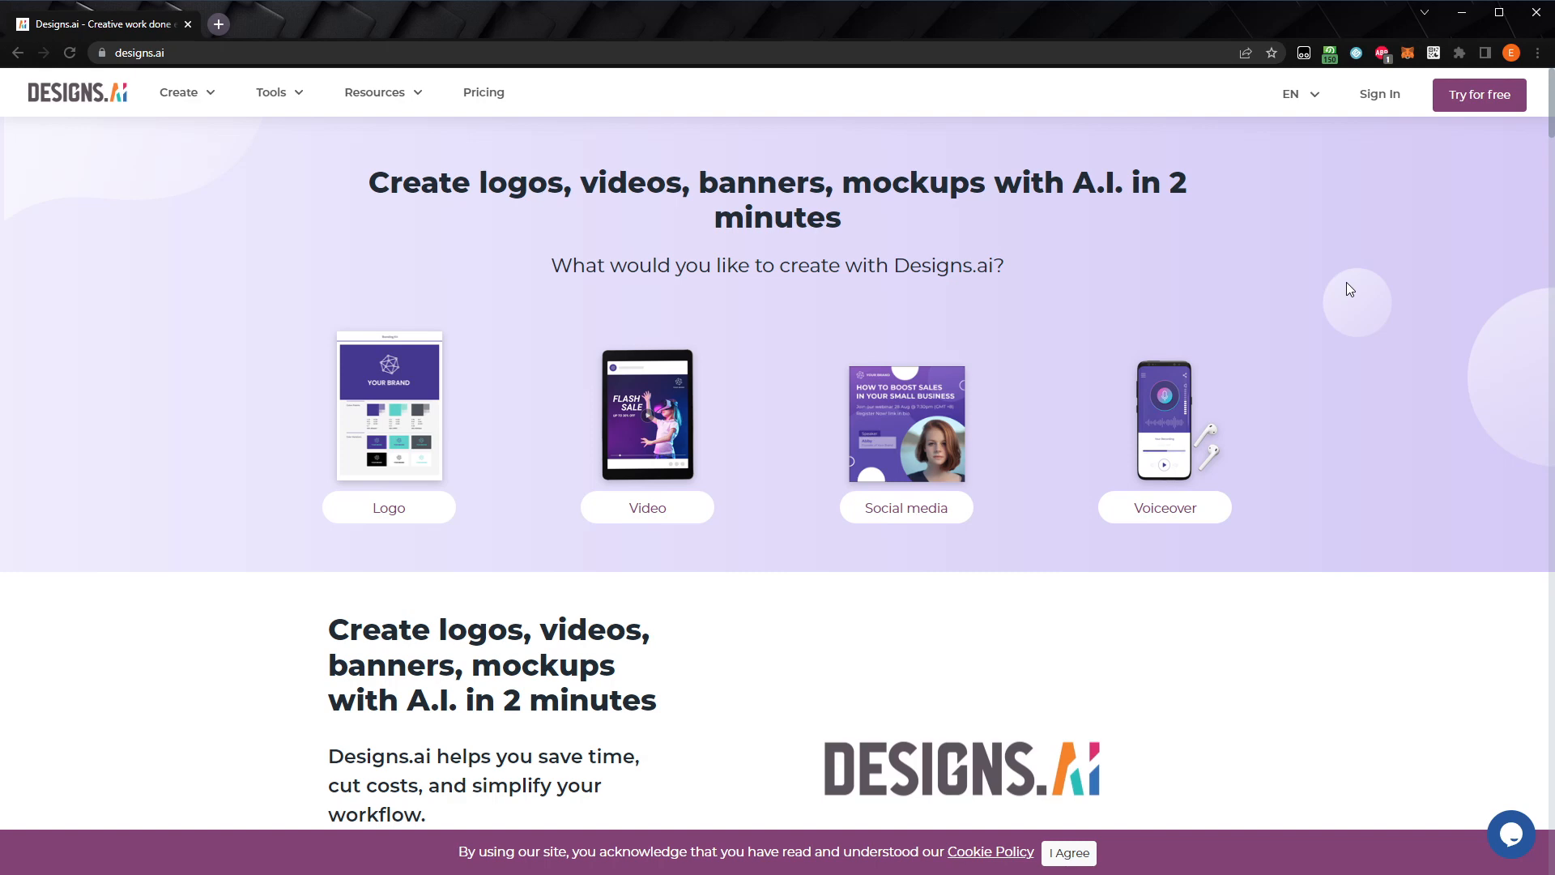
mouse_move(1378, 94)
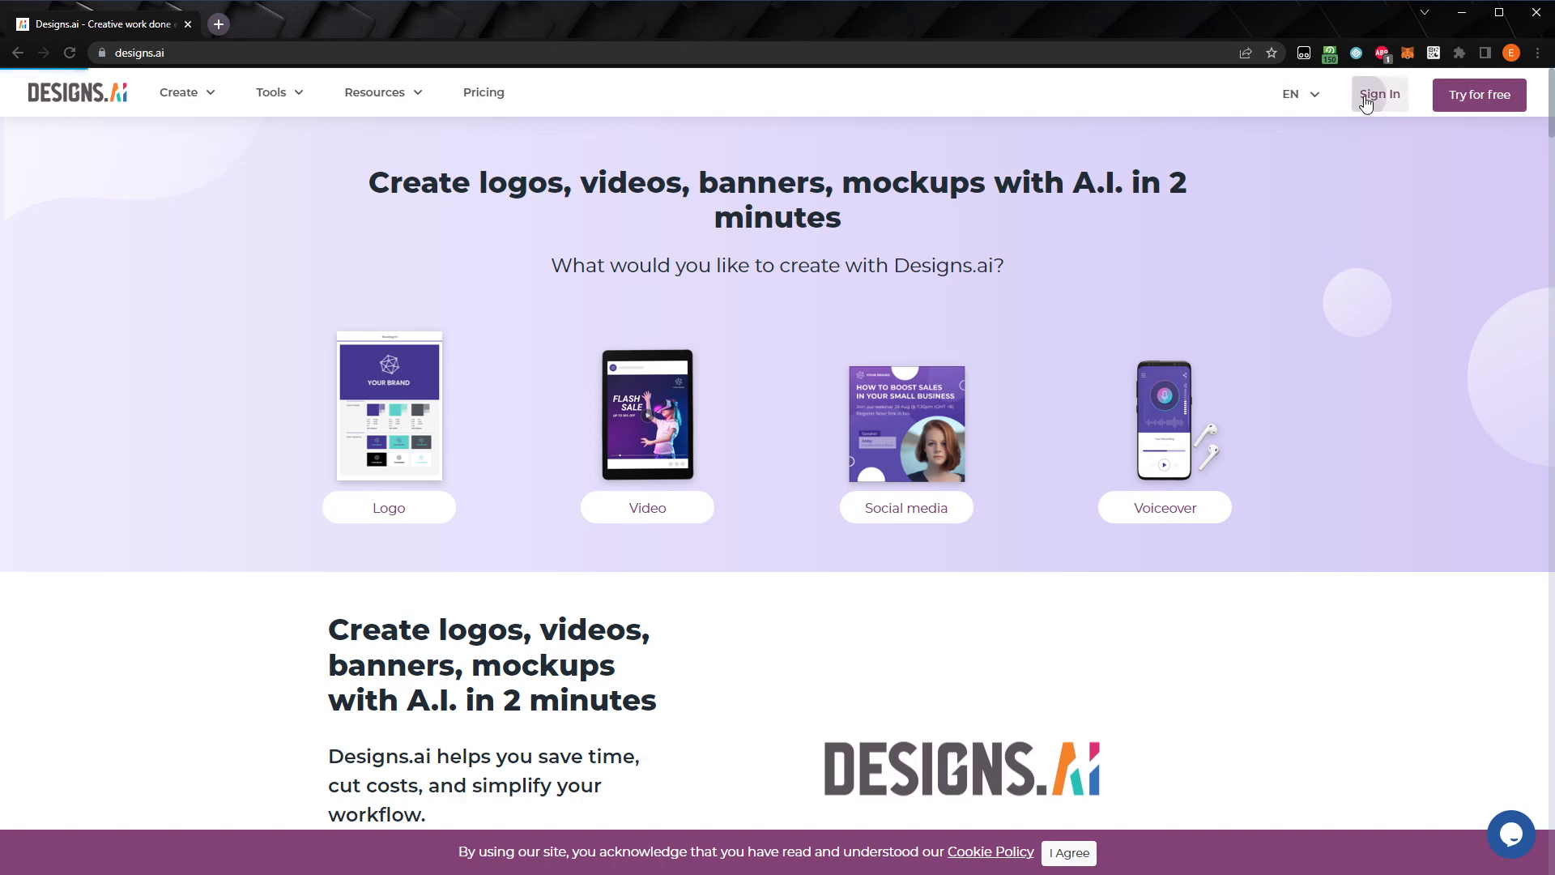
Sign in to Designs.ai with the account email and password
left_click(1377, 94)
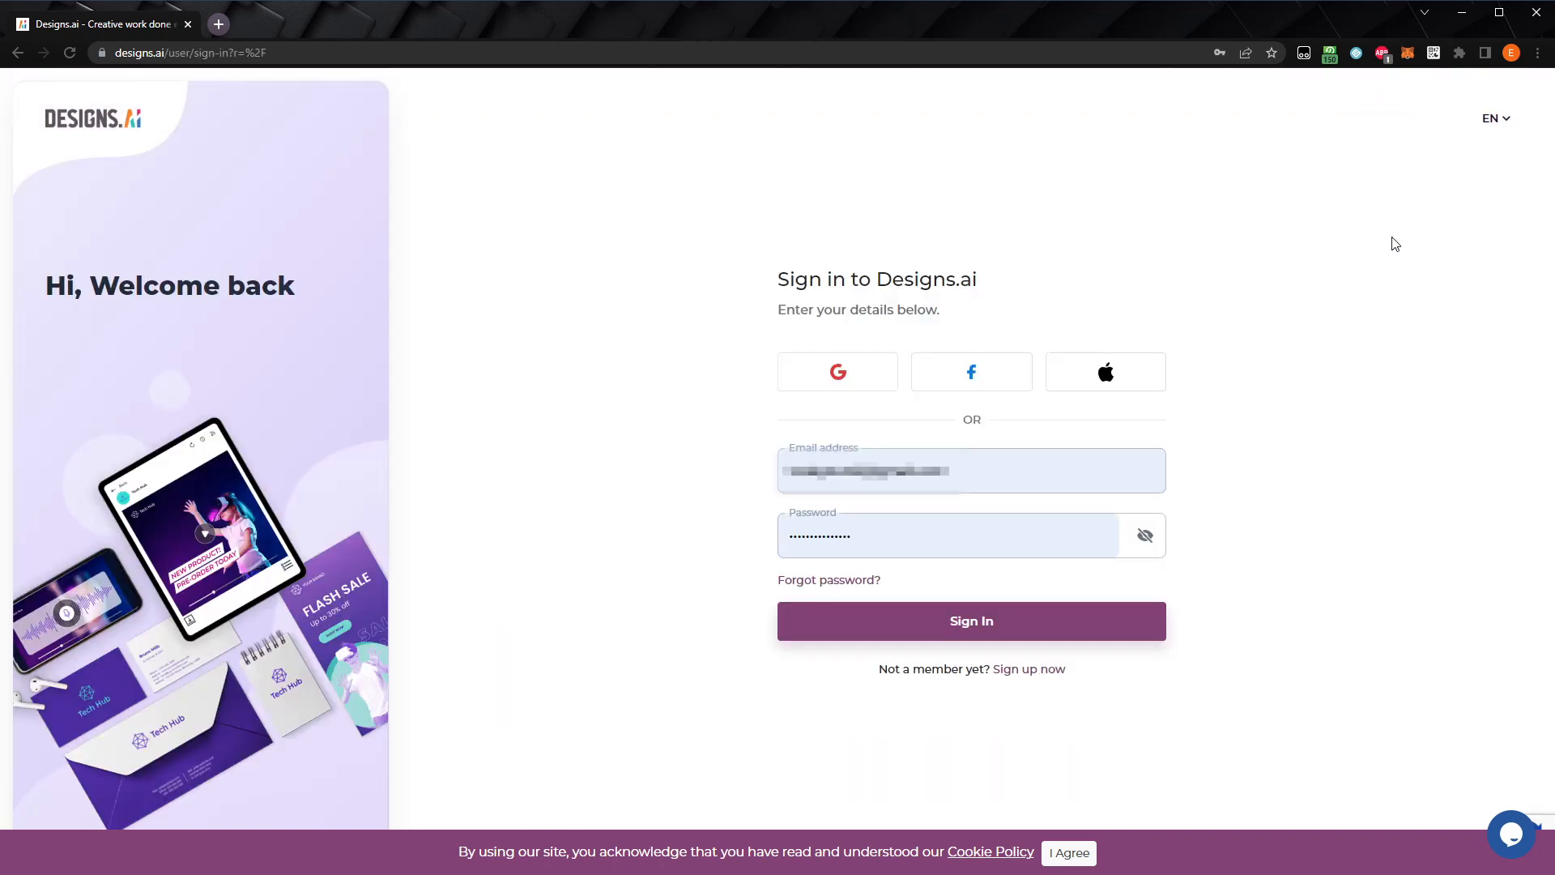
left_click(971, 619)
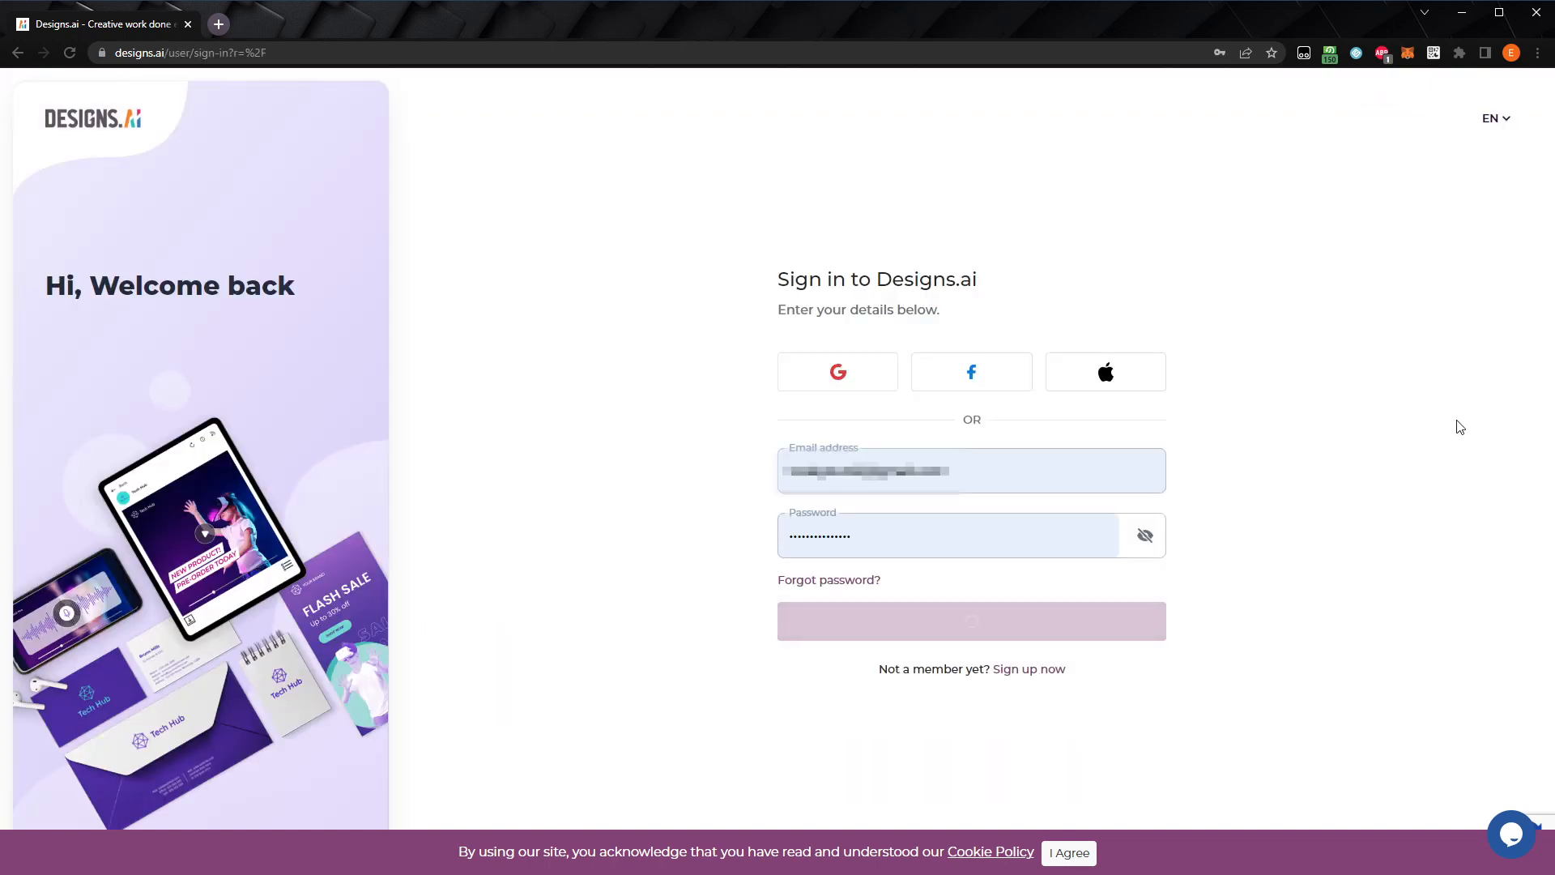
left_click(971, 621)
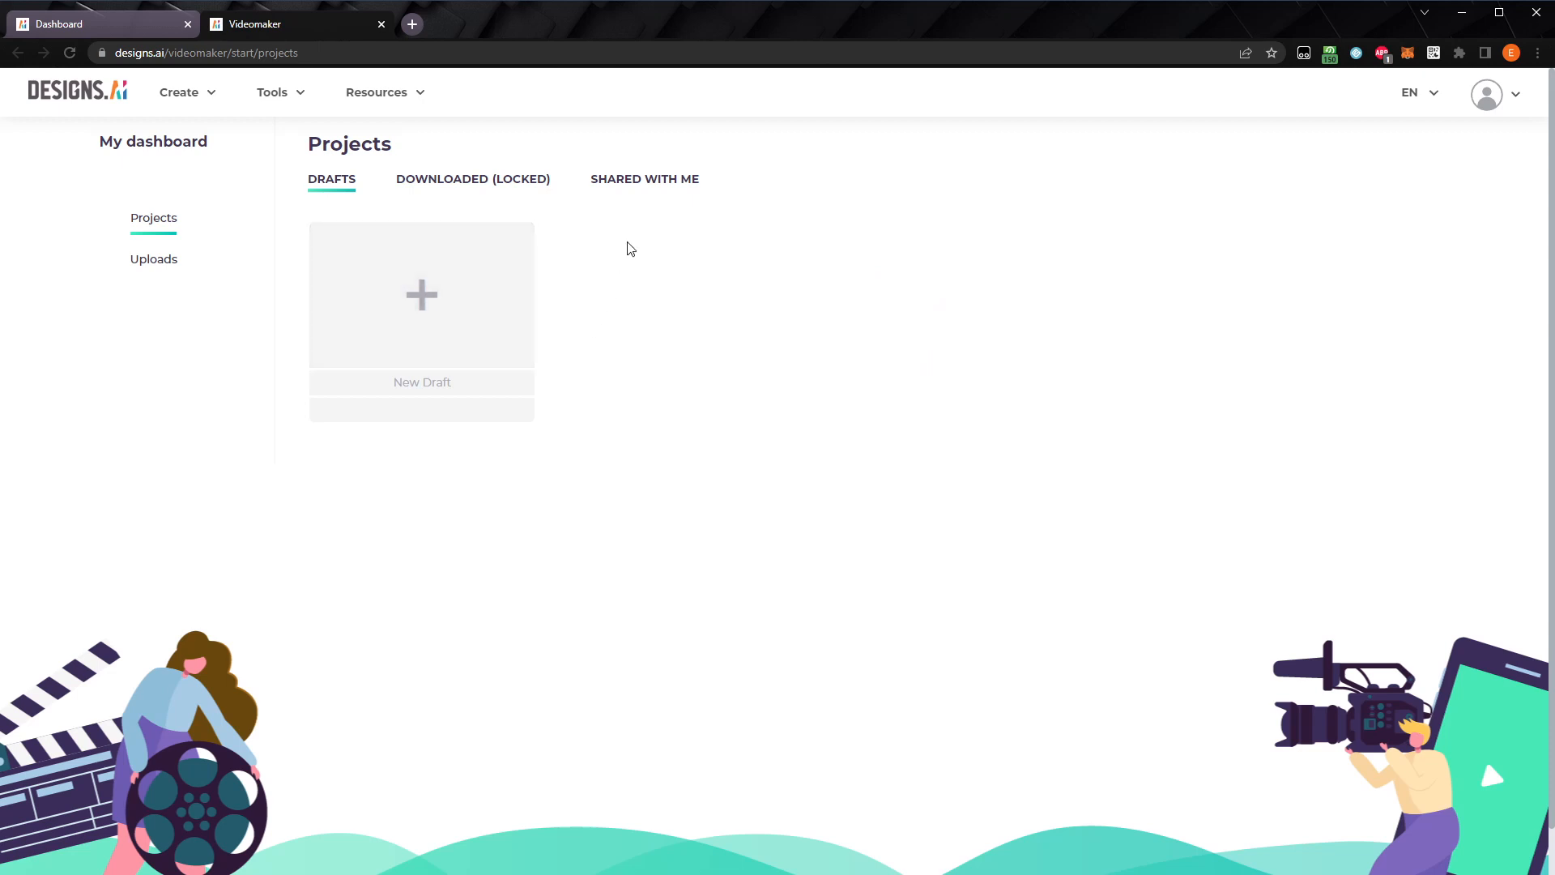
left_click(644, 180)
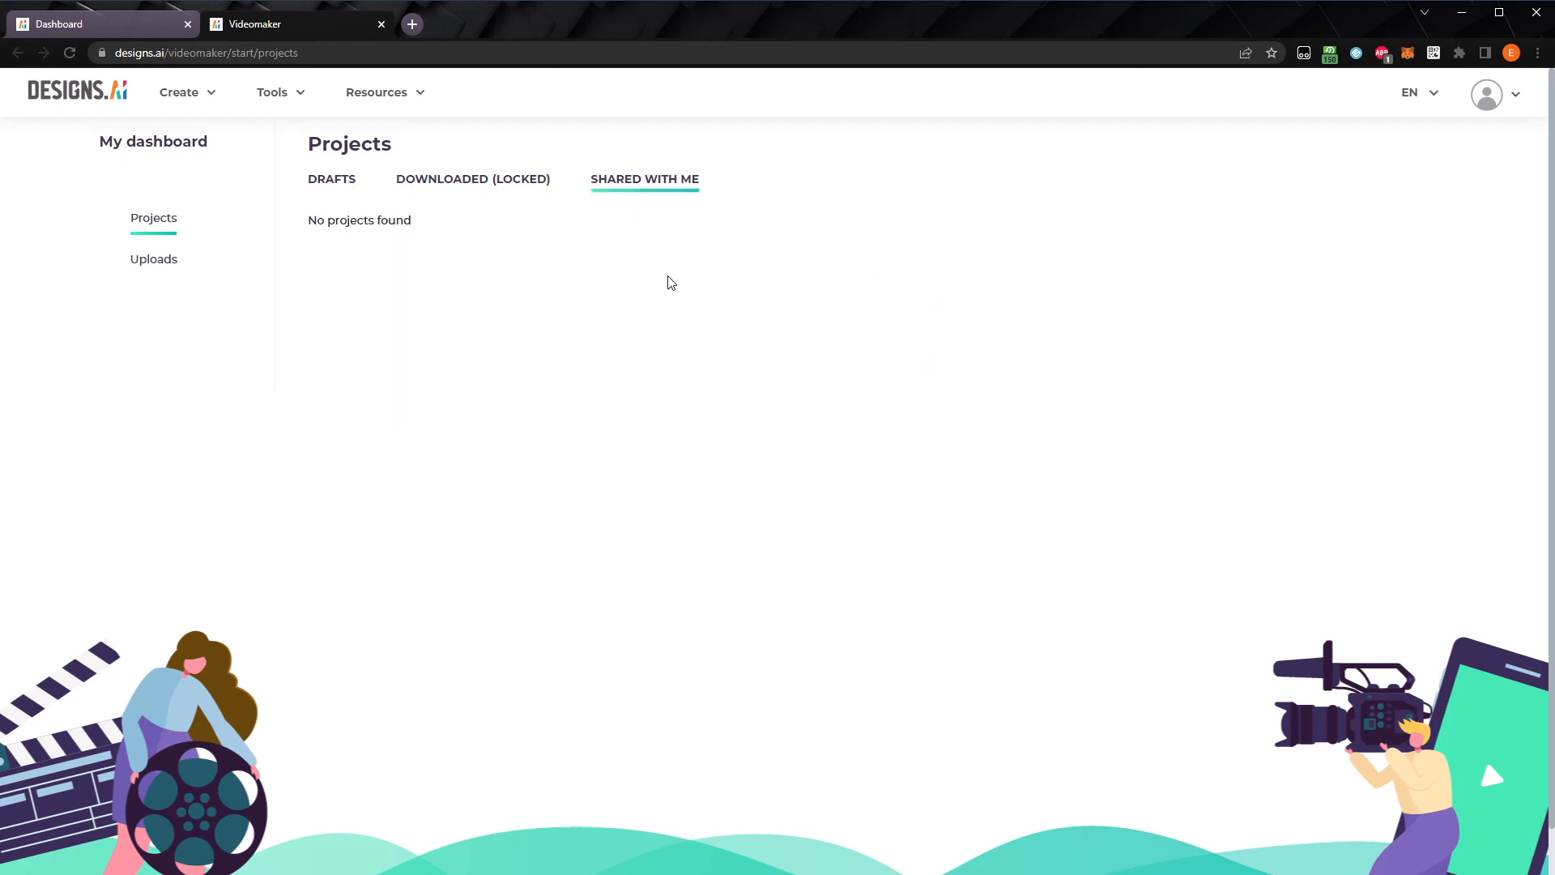
left_click(473, 179)
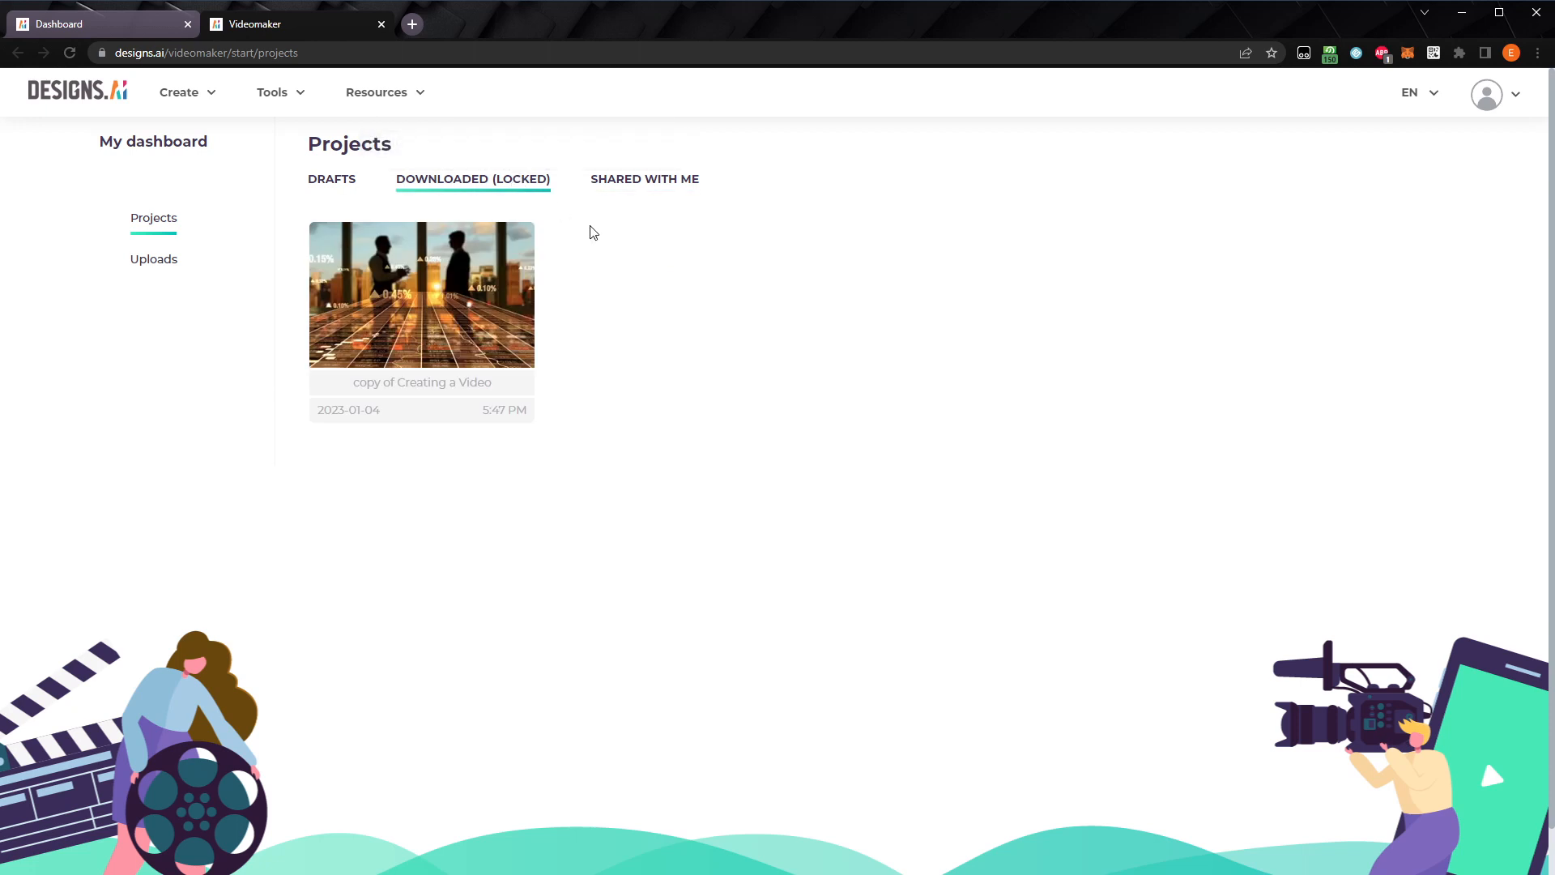
mouse_move(332, 176)
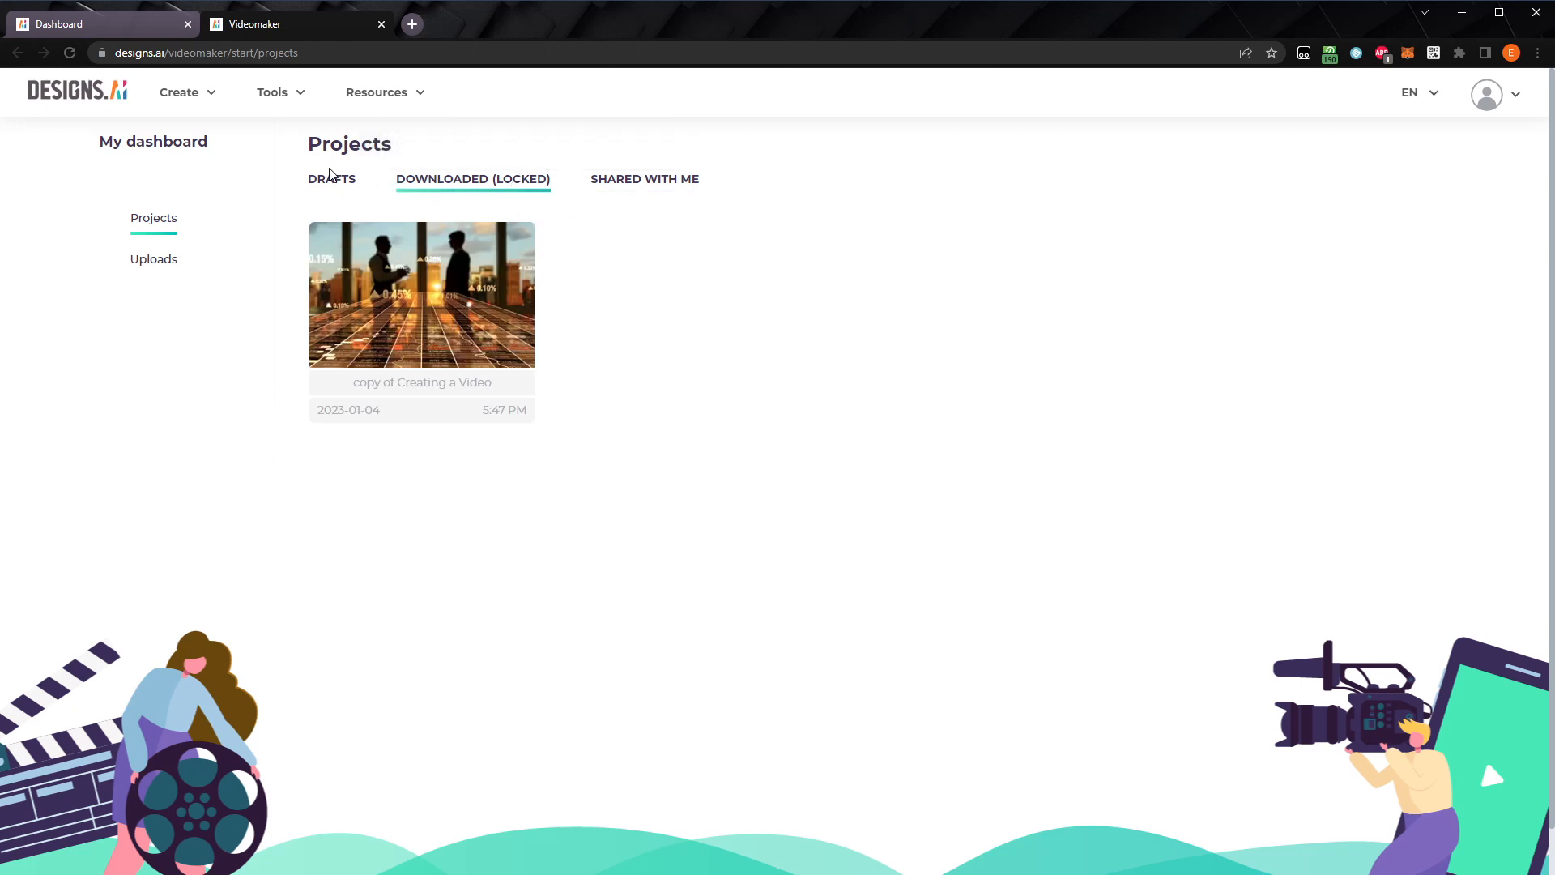
left_click(331, 180)
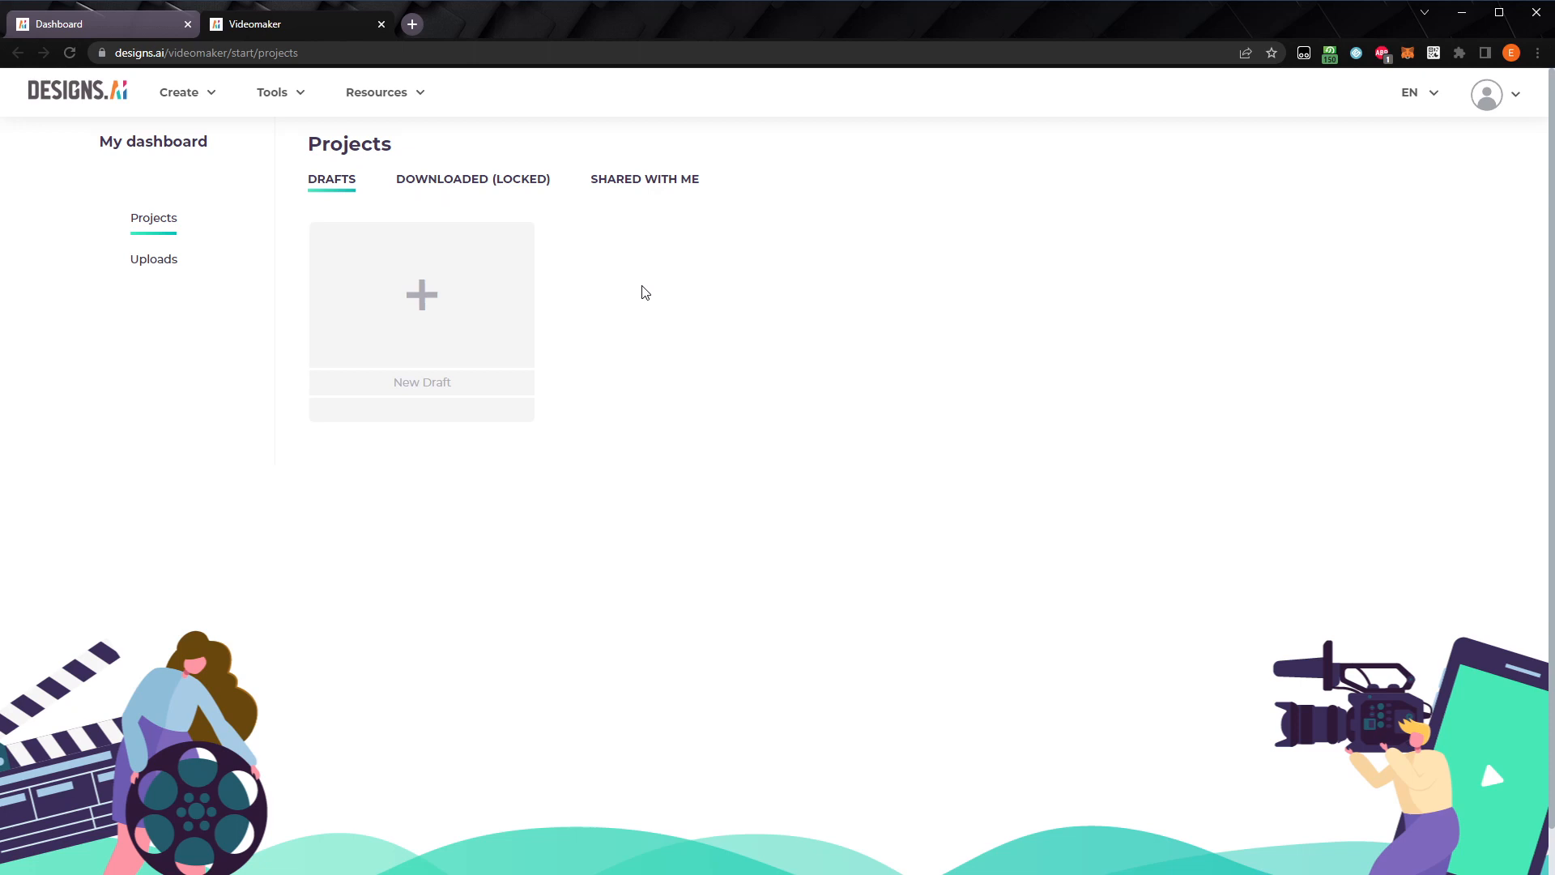
mouse_move(435, 283)
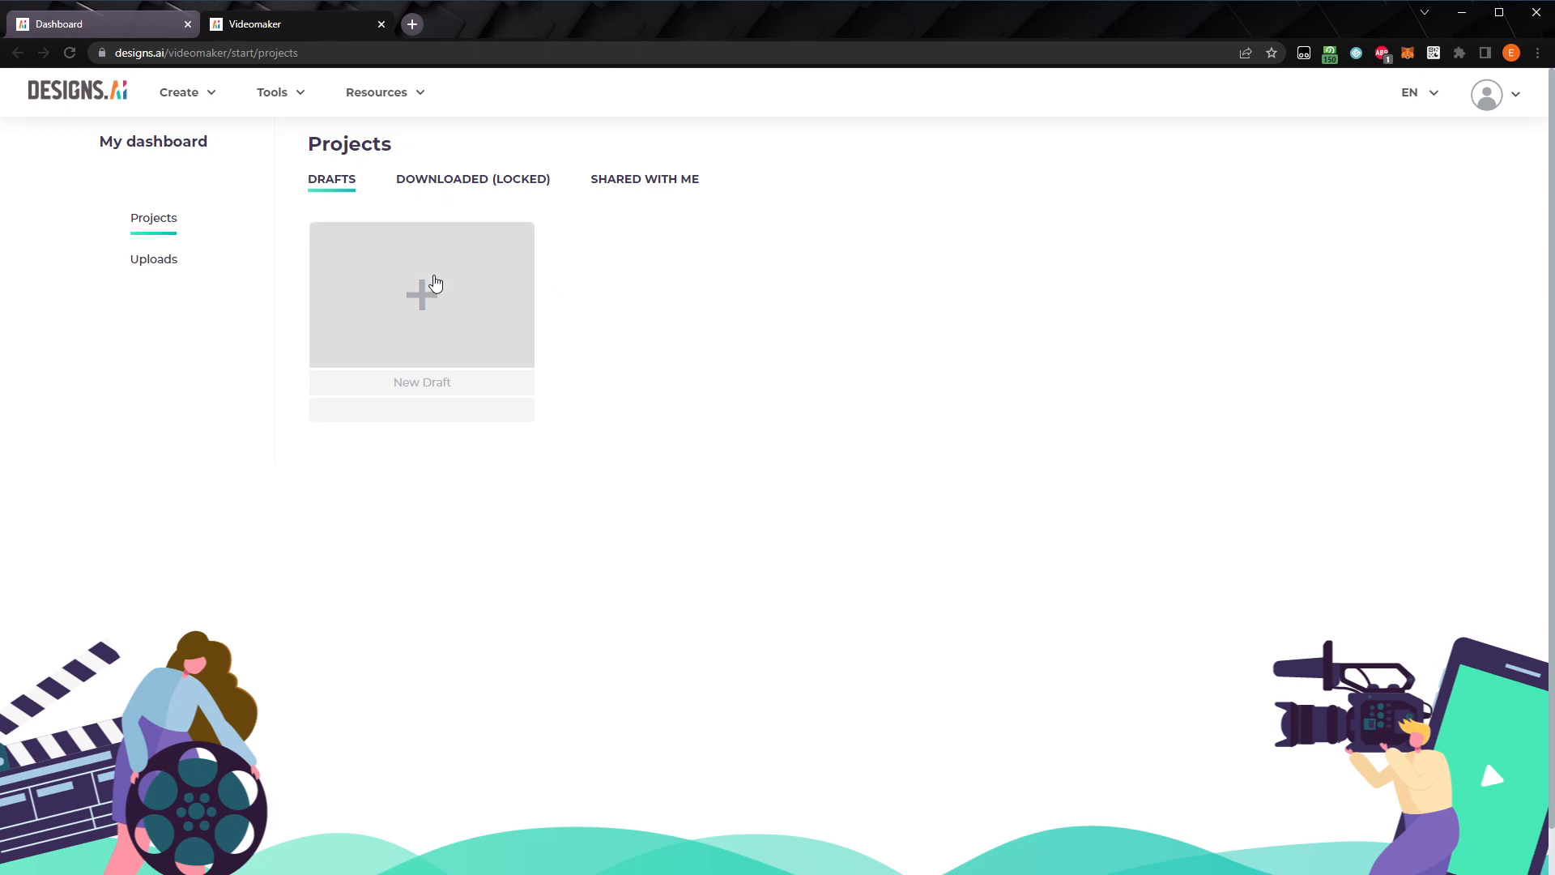
Start a new draft, browse the templates, then choose the Text To Video form
left_click(420, 295)
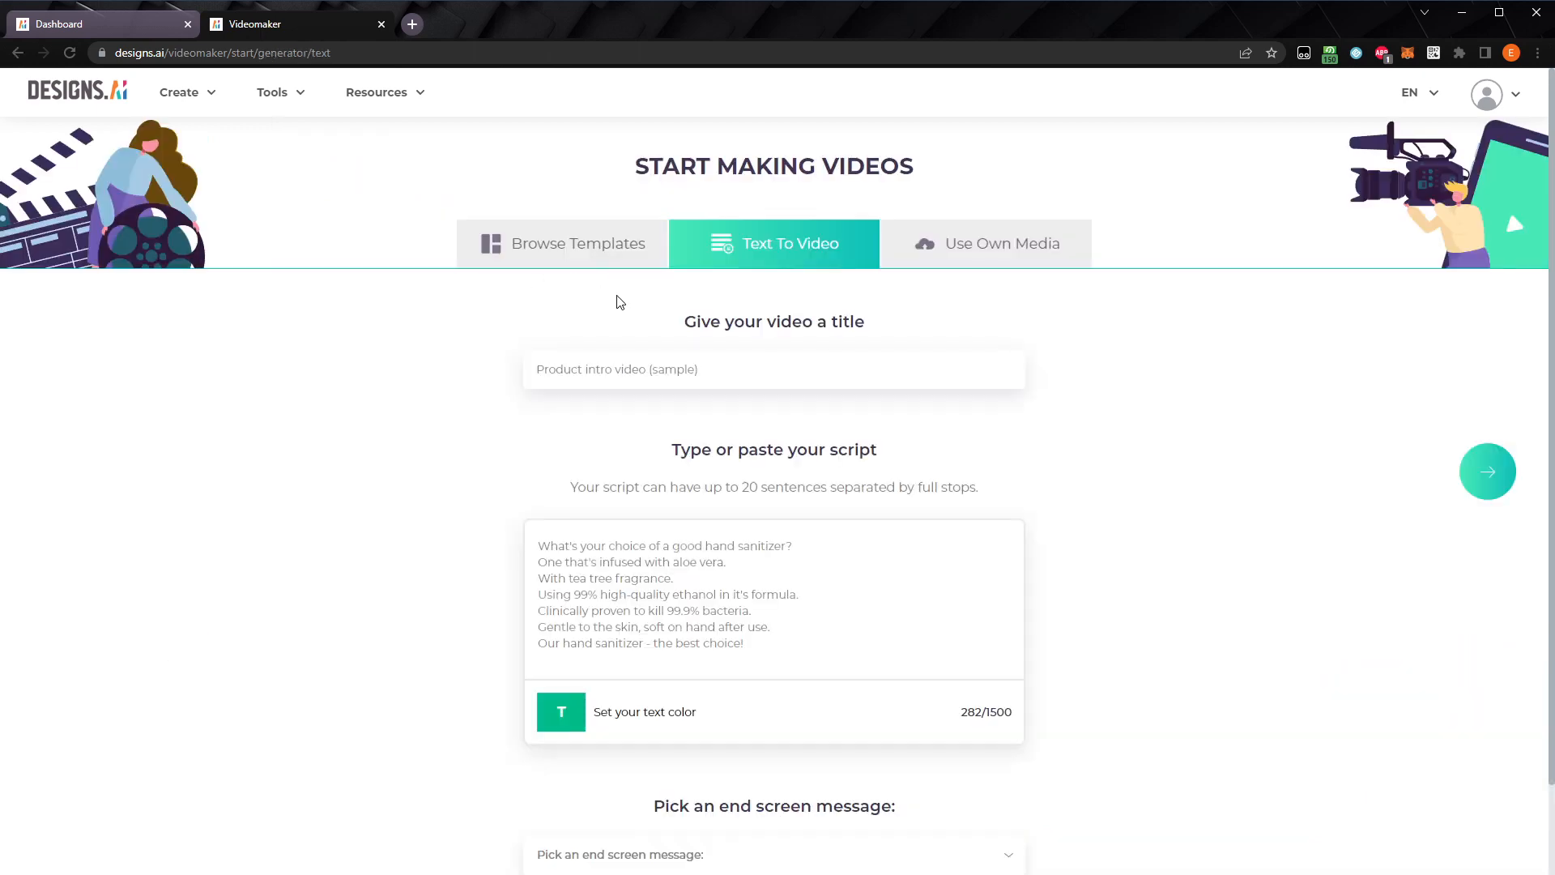
left_click(562, 243)
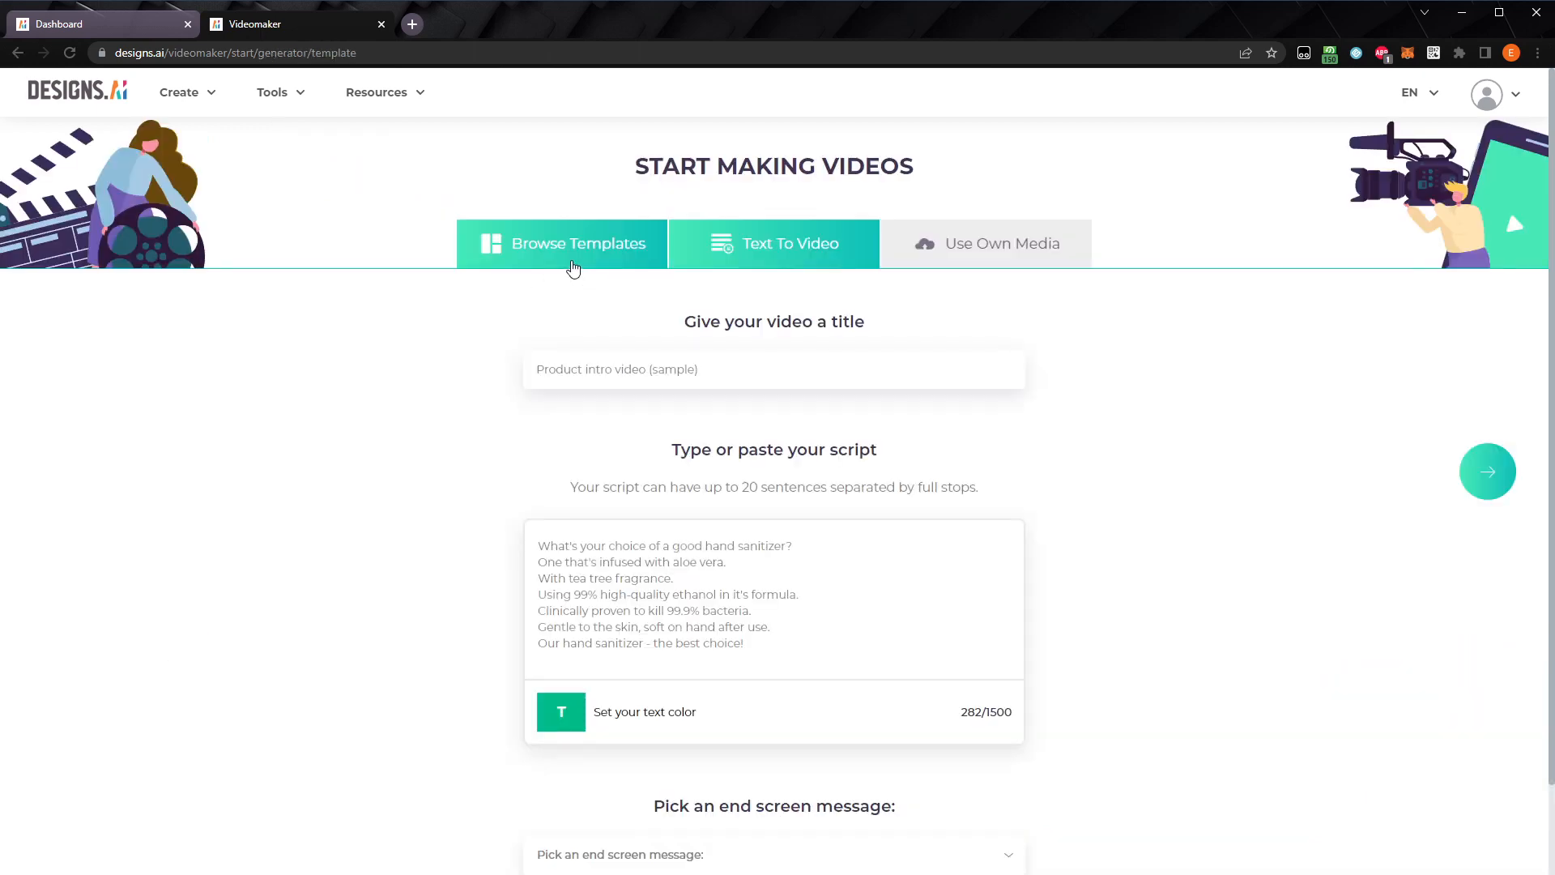
left_click(562, 243)
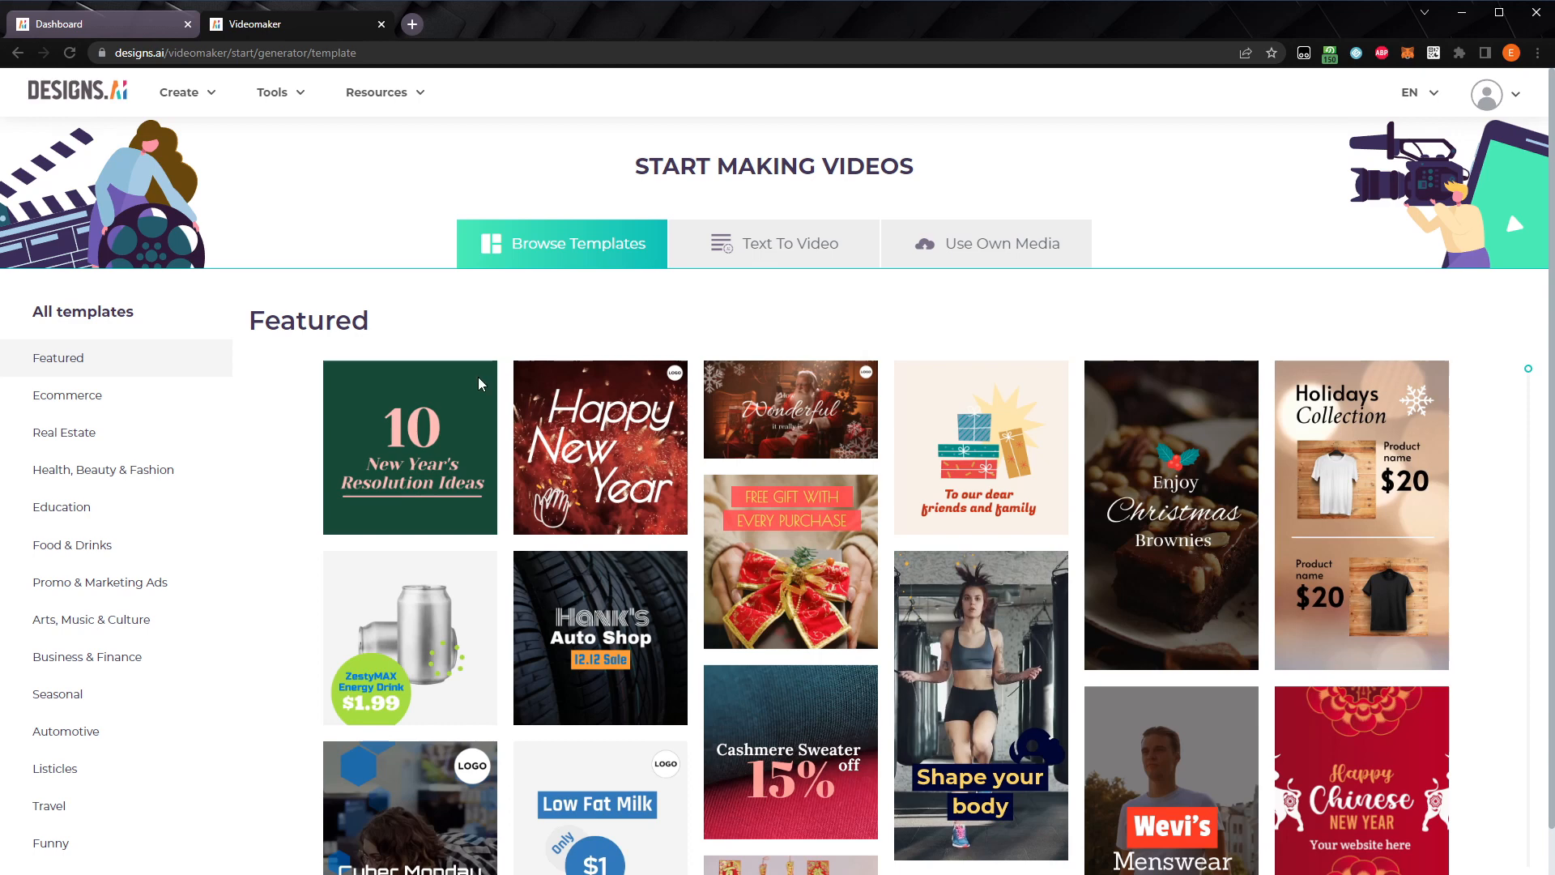
mouse_move(238, 732)
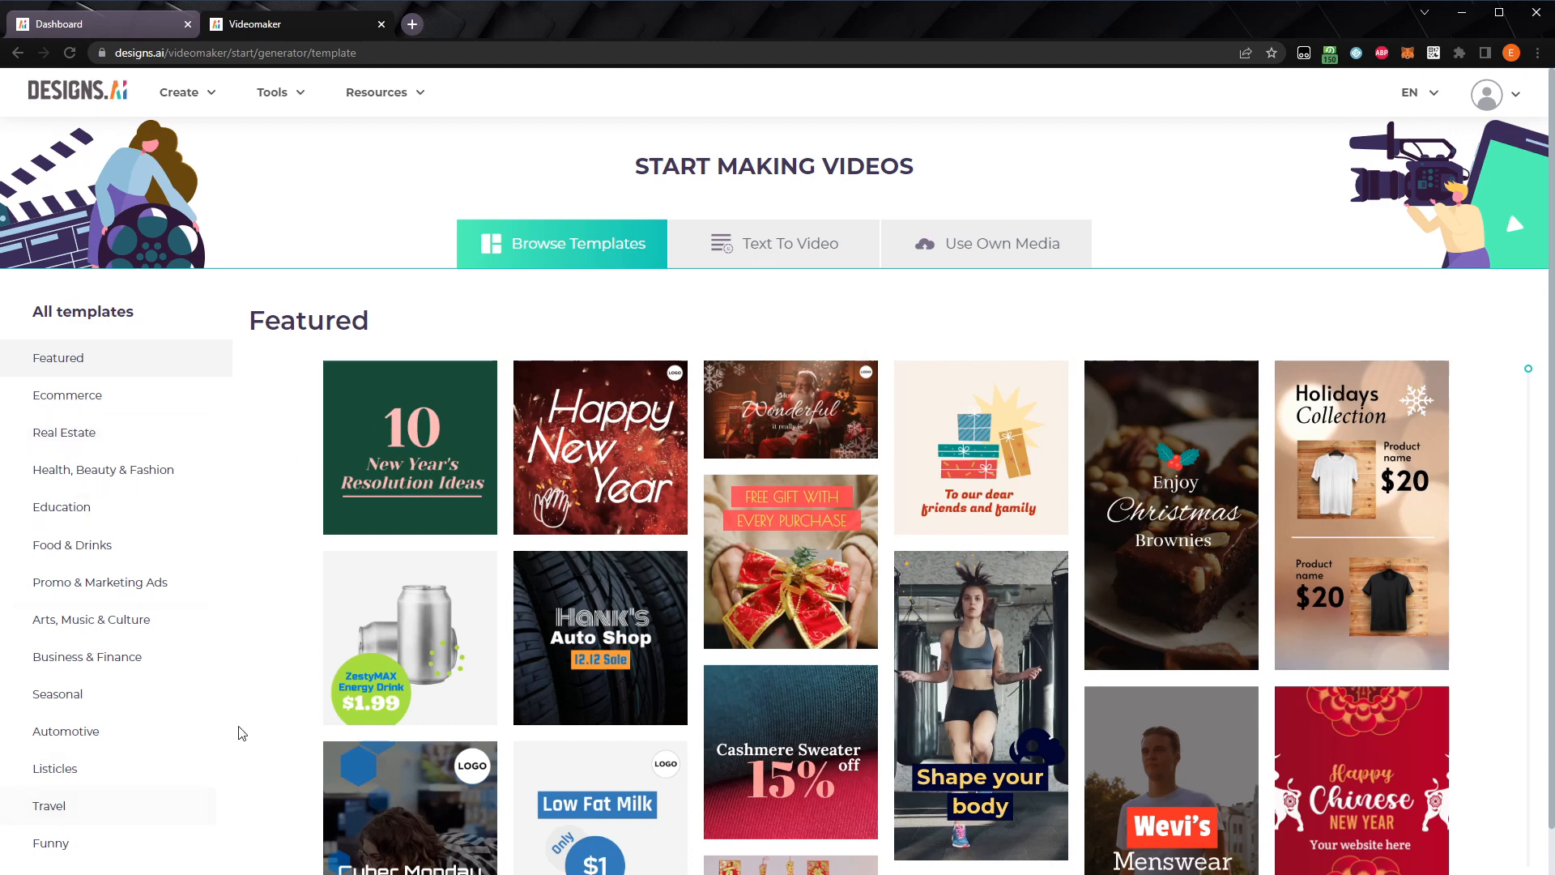
mouse_move(243, 727)
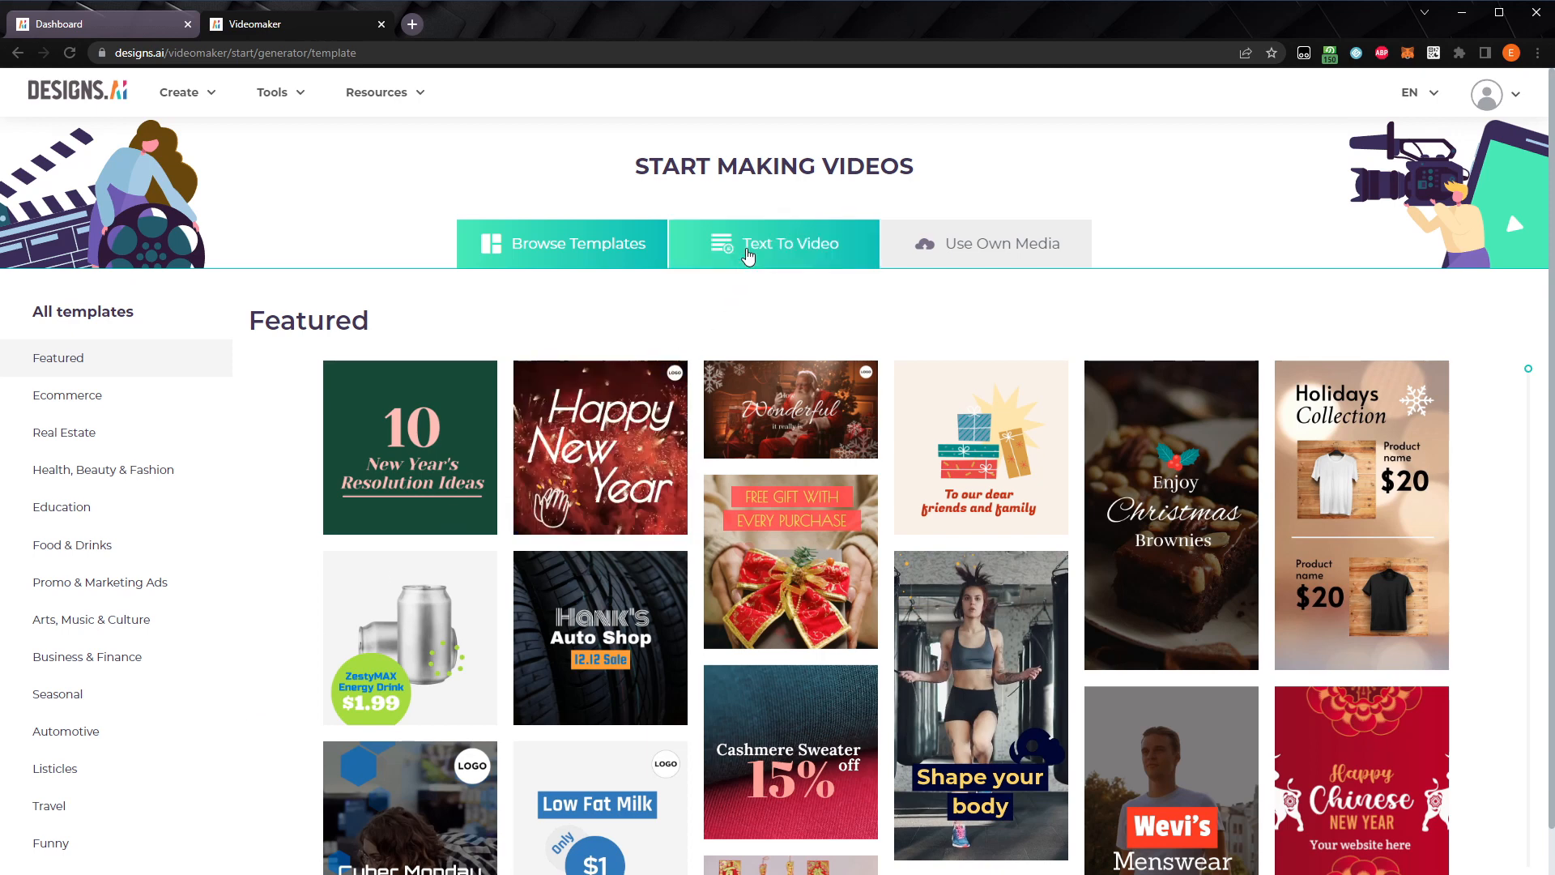
left_click(774, 243)
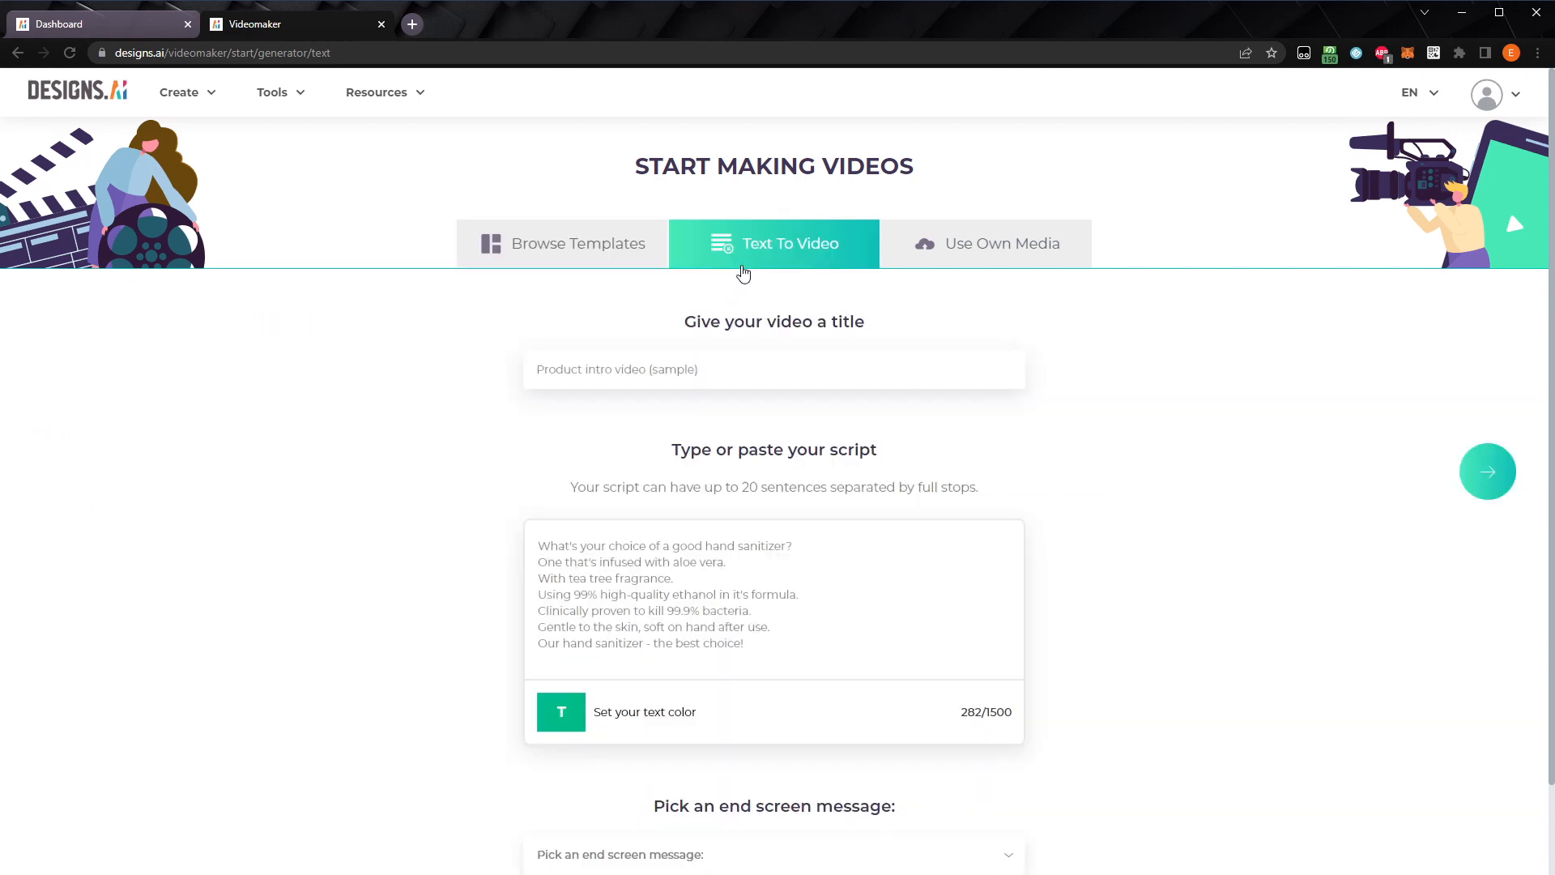
Title the video 'Creating a Video' and paste in the seven-sentence business script
left_click(773, 369)
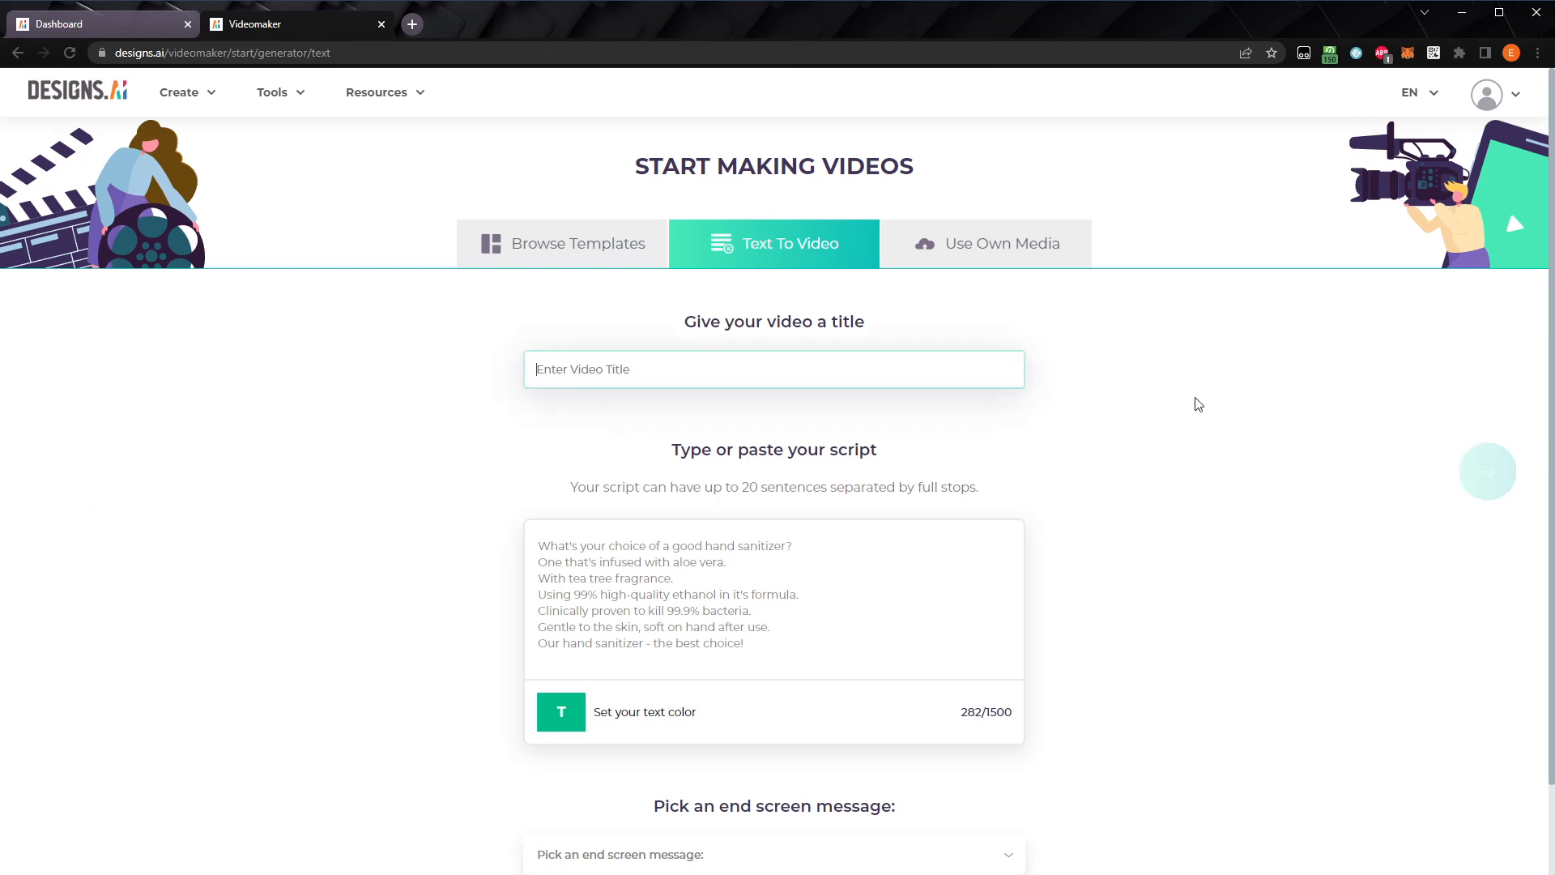
type("Creating a")
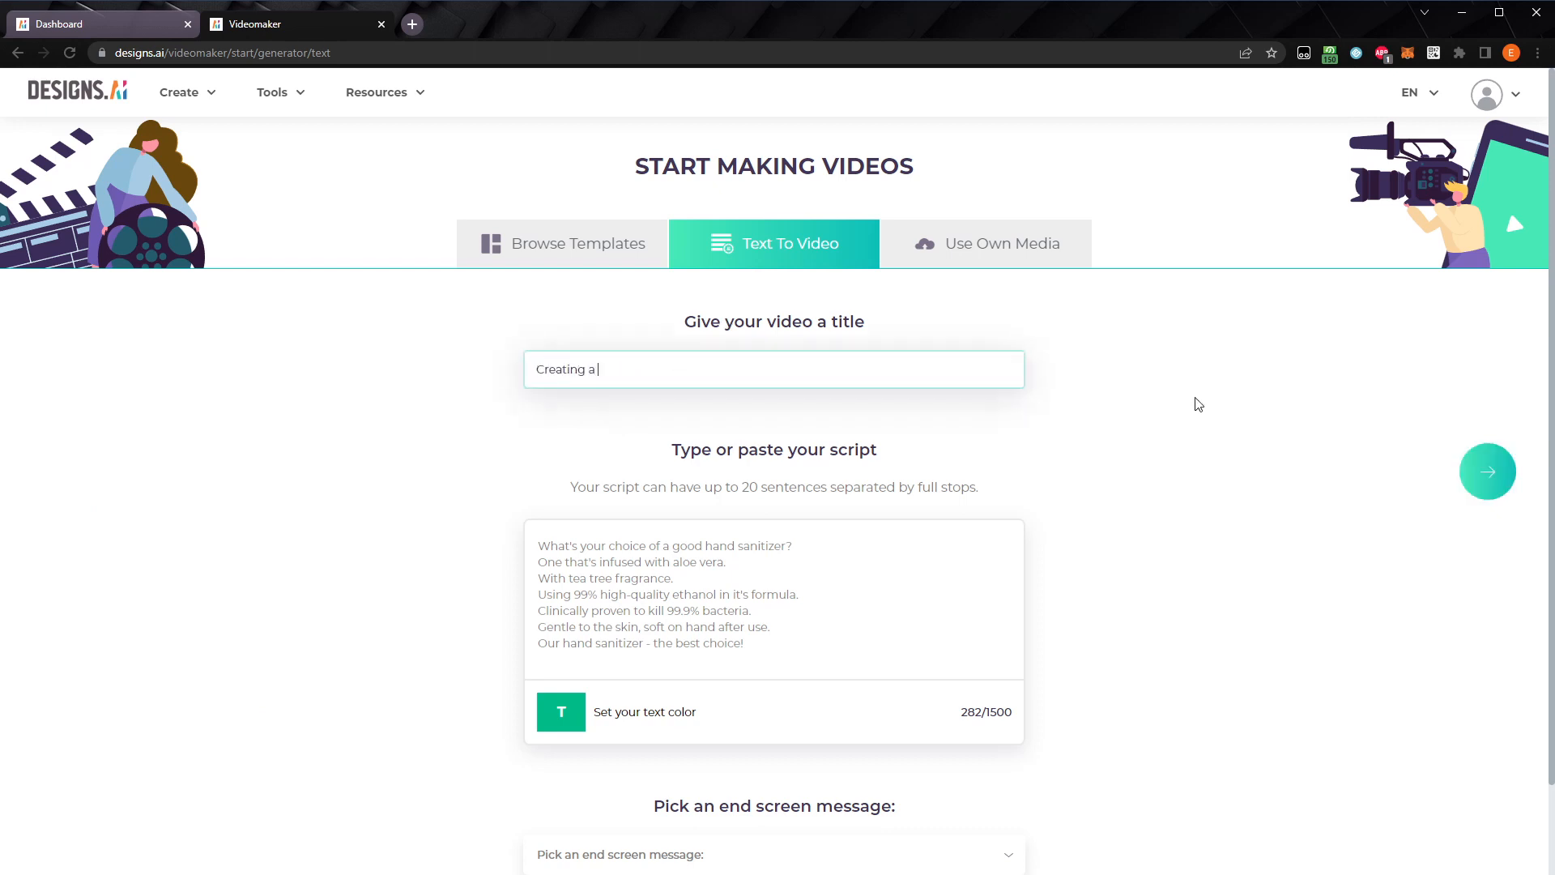
type("Video")
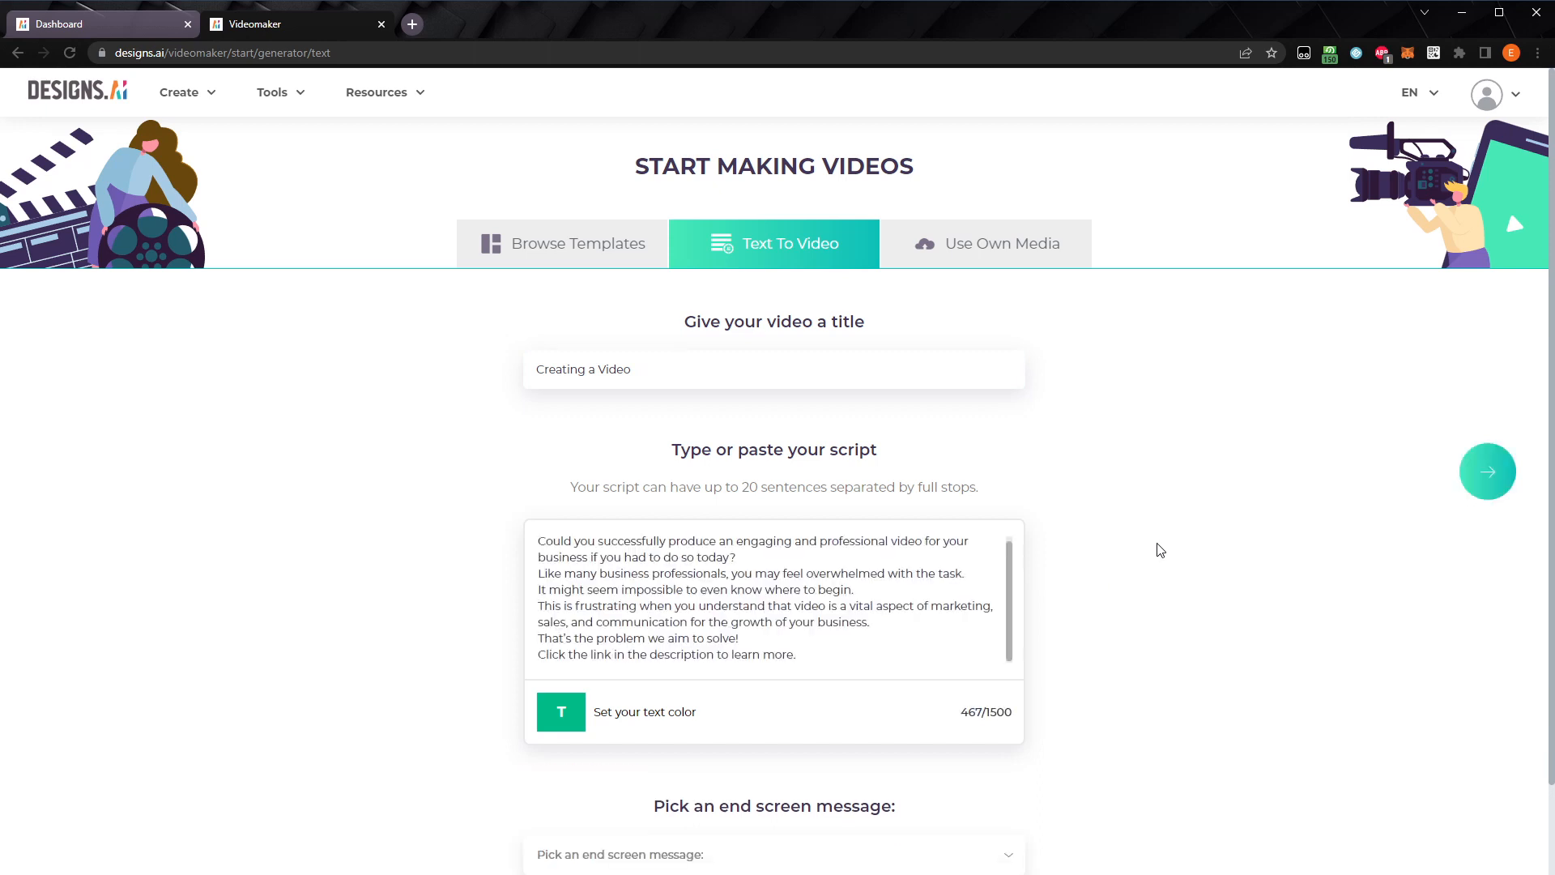
scroll("down", 3)
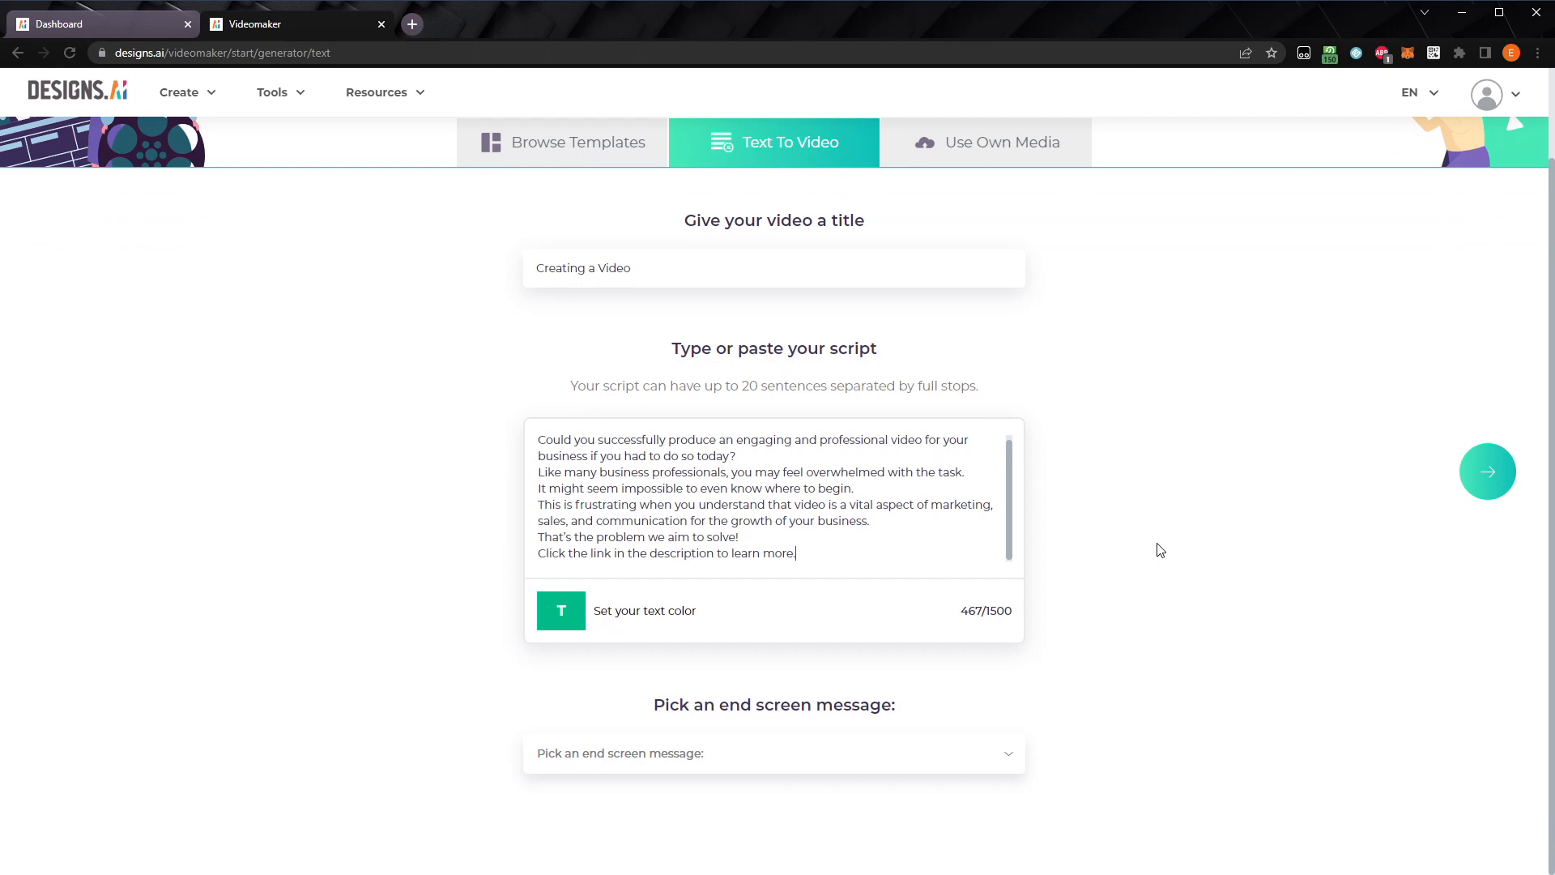
mouse_move(561, 610)
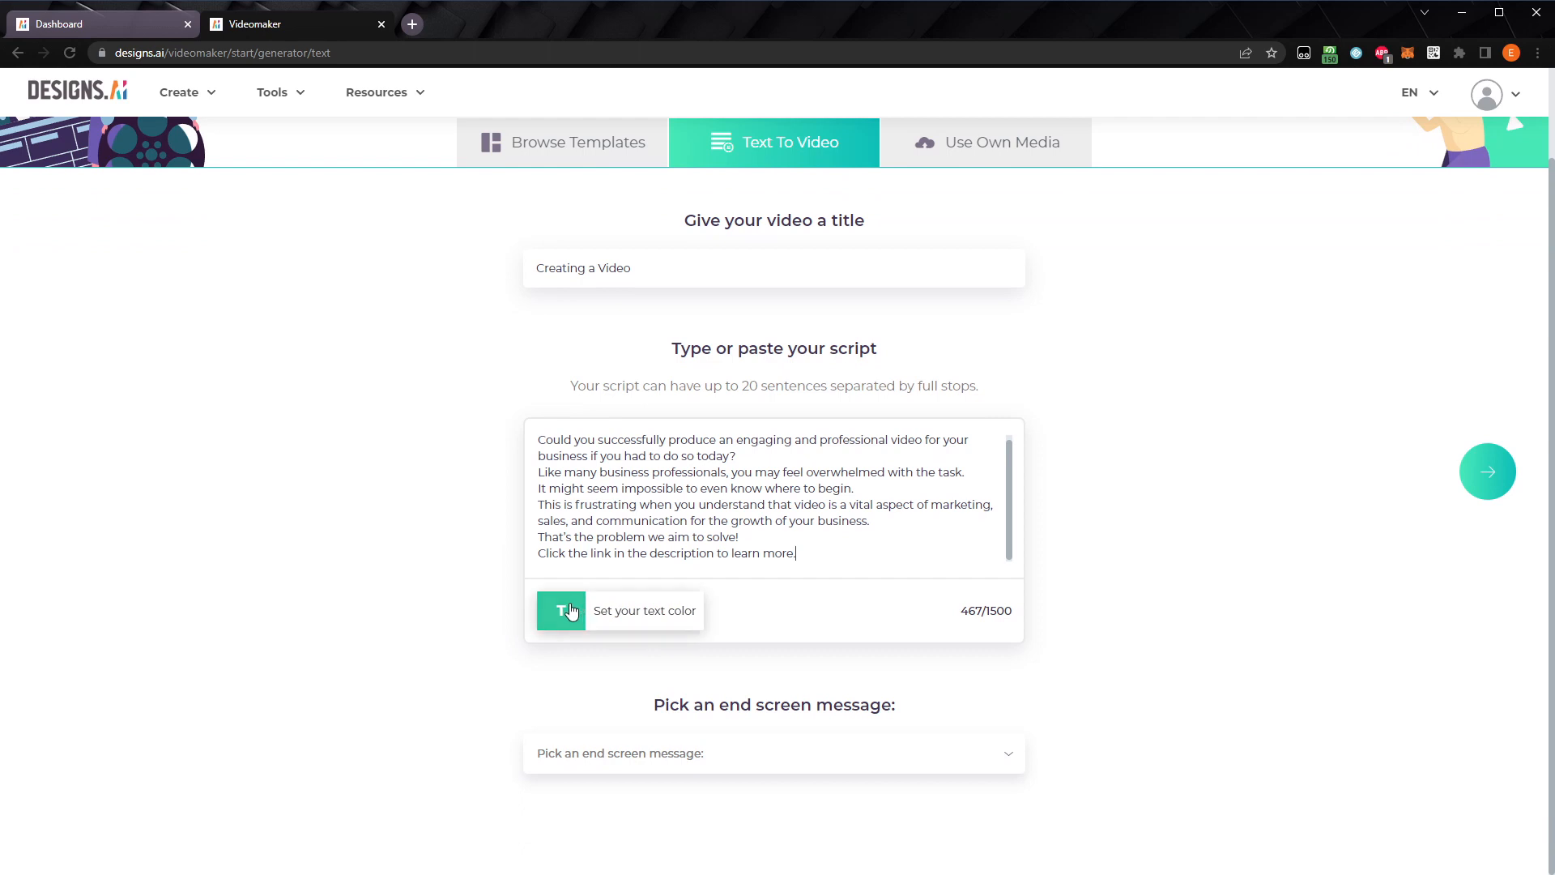
Give the script text a red background and set the end screen to 'Thanks for watching!'
left_click(560, 610)
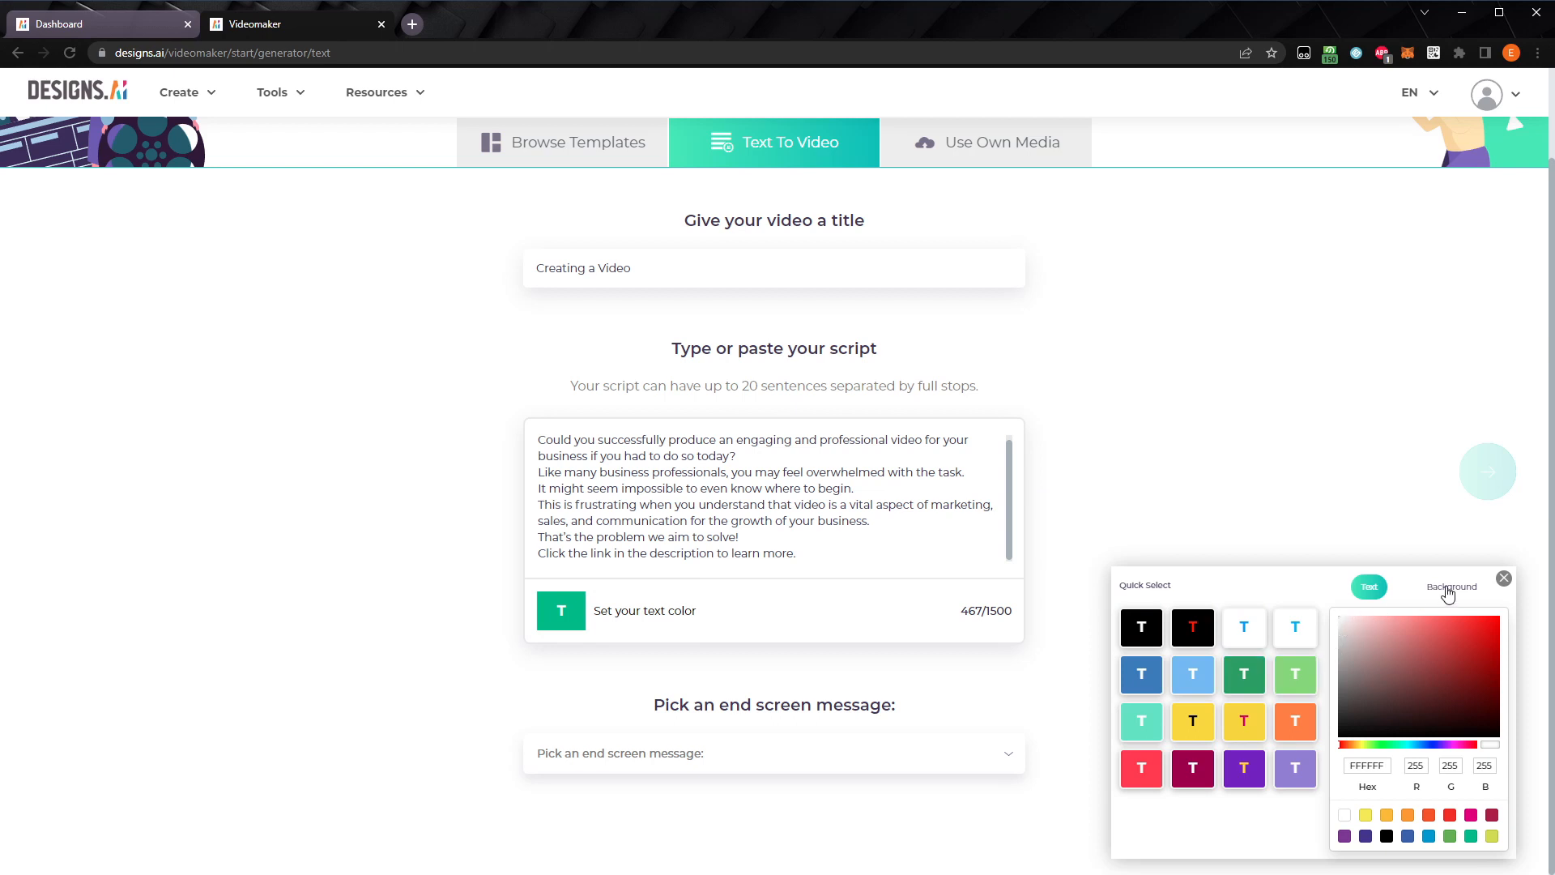
left_click(1451, 586)
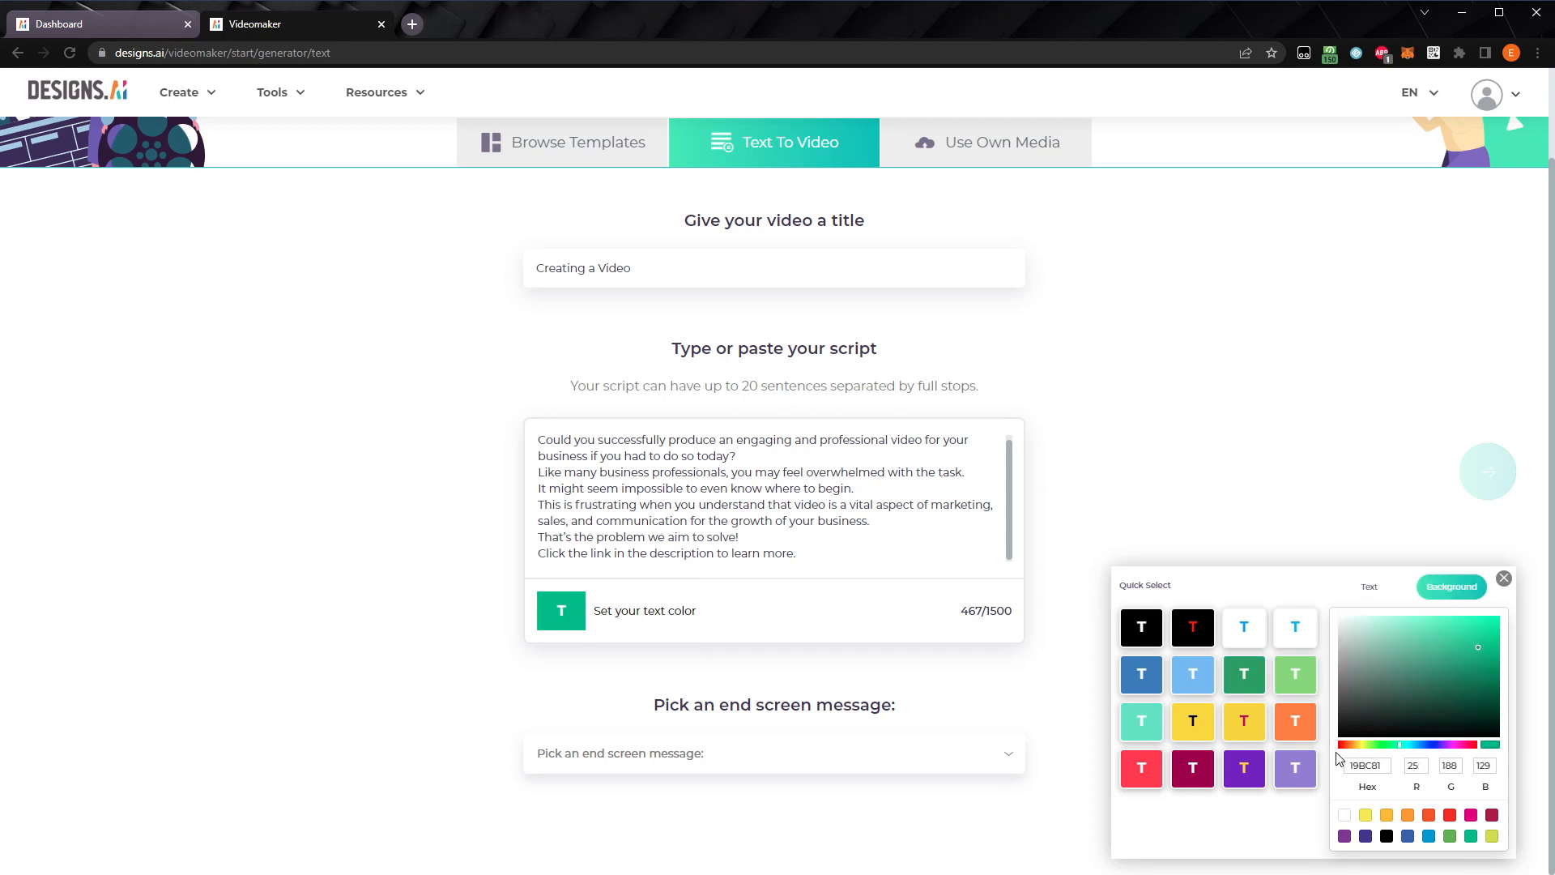
left_click(1485, 637)
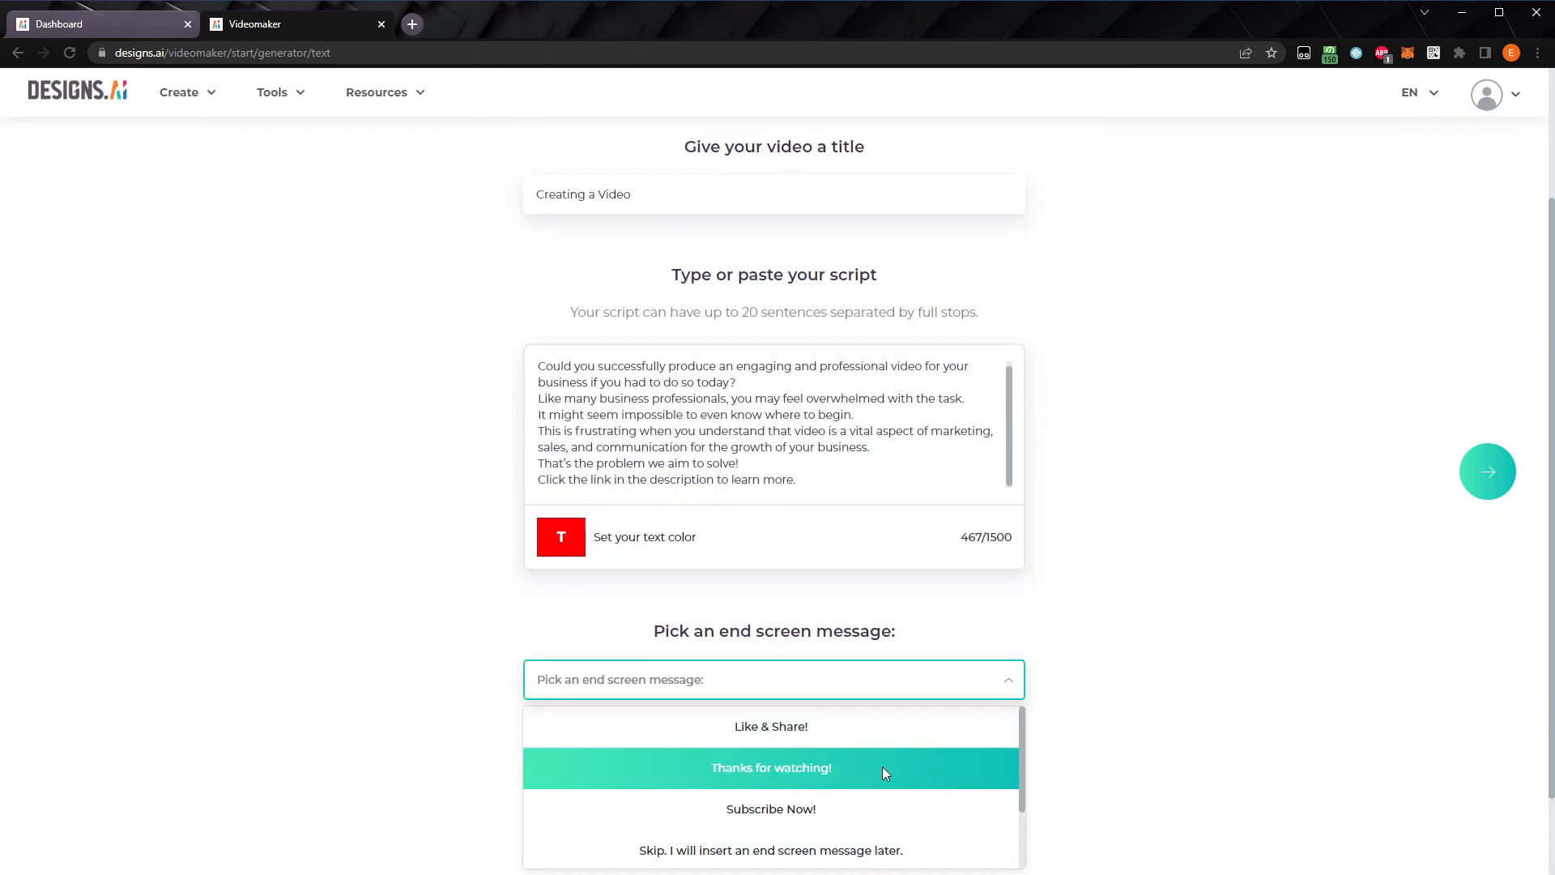
left_click(771, 768)
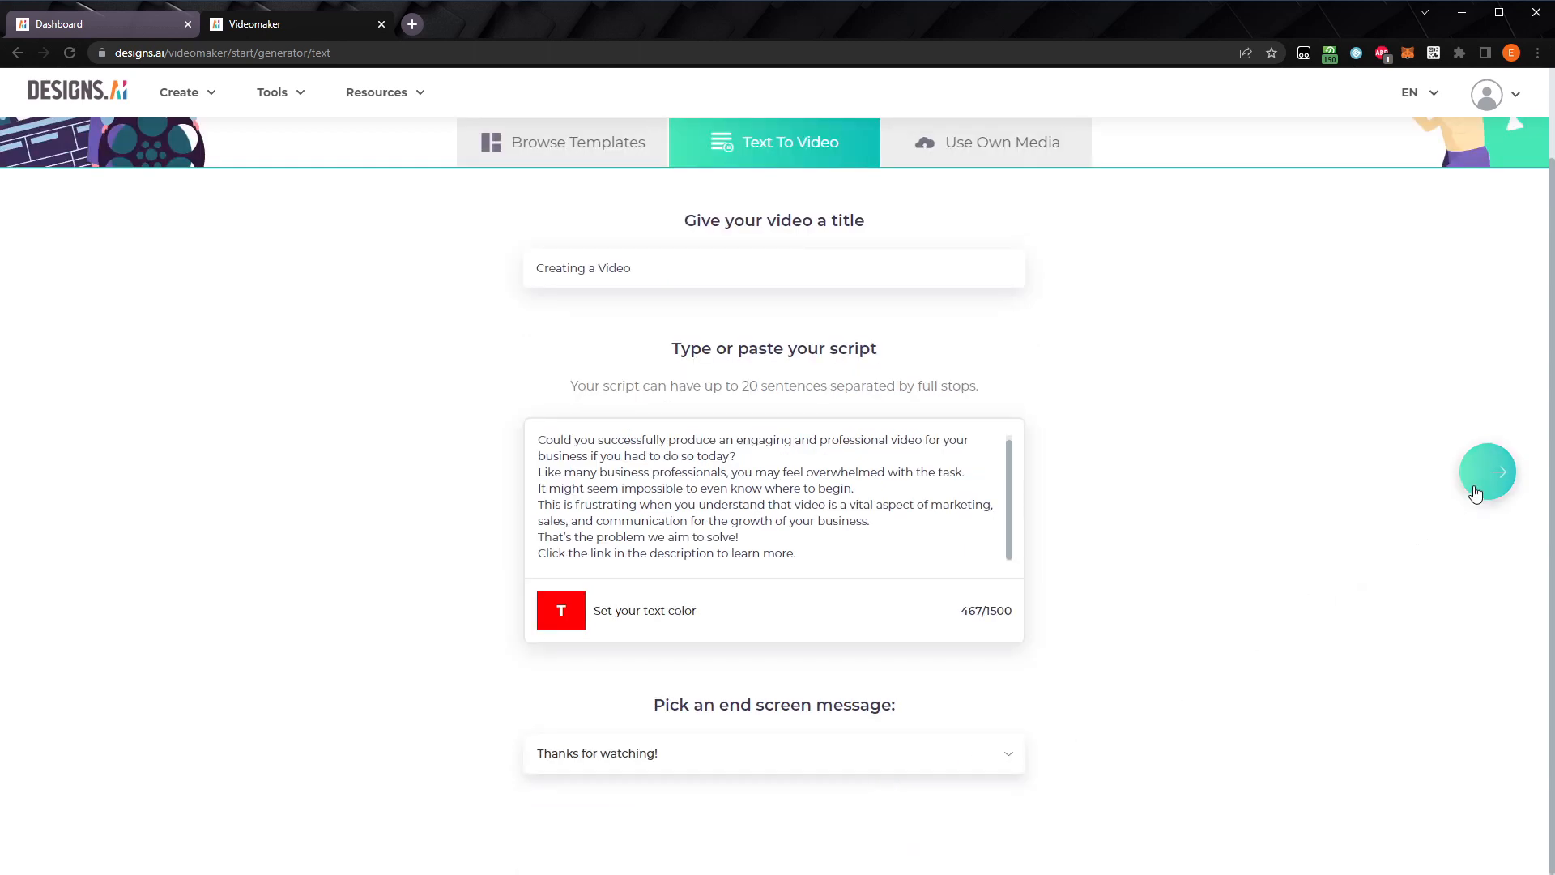
Advance through the industry step, keeping Business & Marketing (Suggested)
left_click(1487, 472)
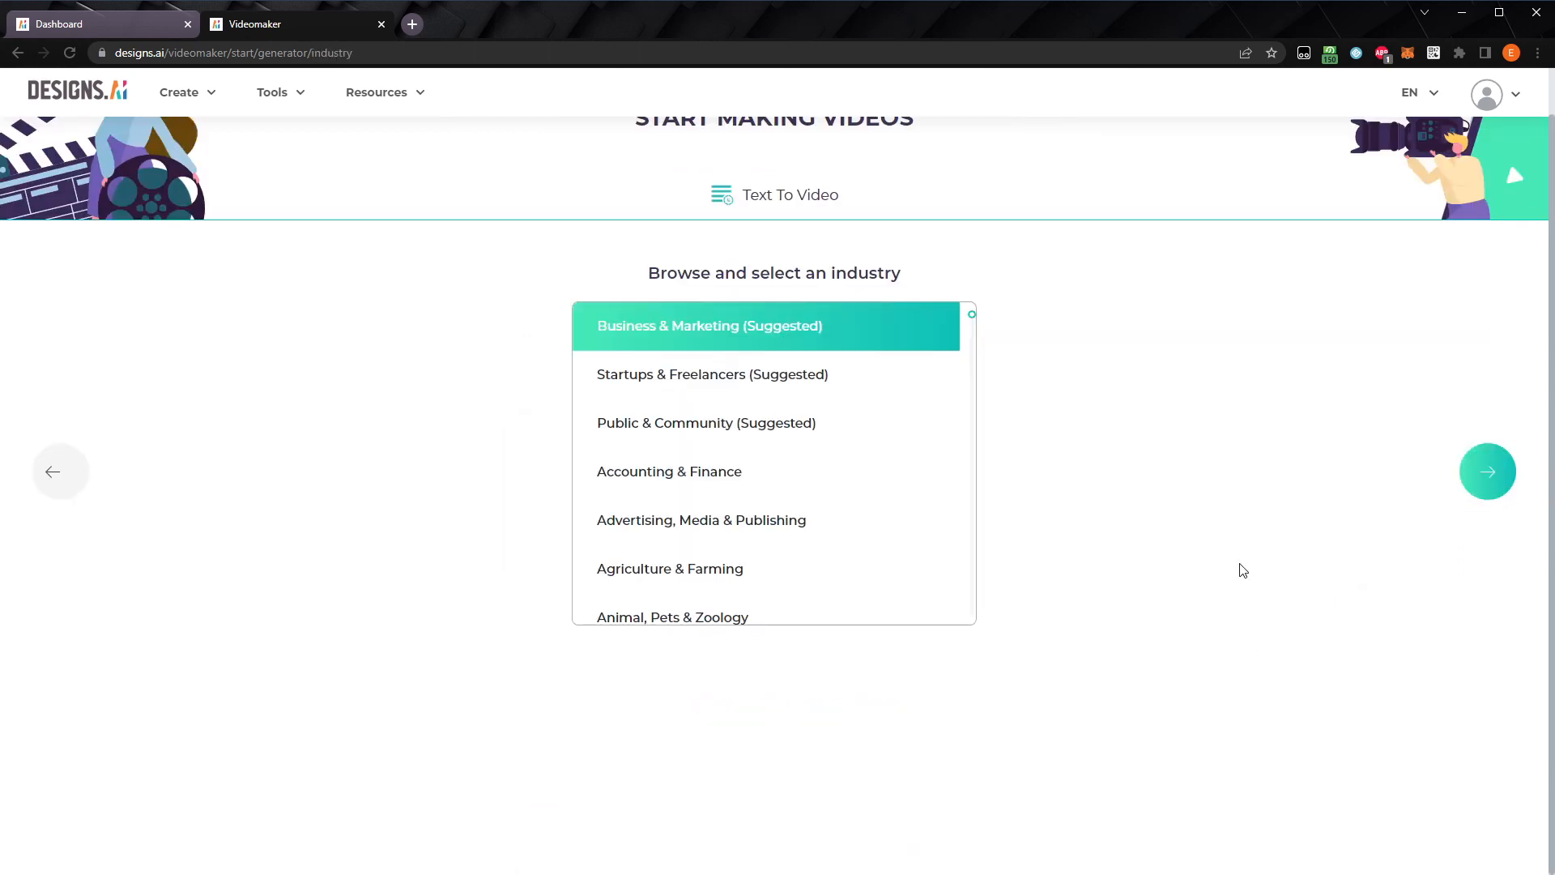
mouse_move(794, 452)
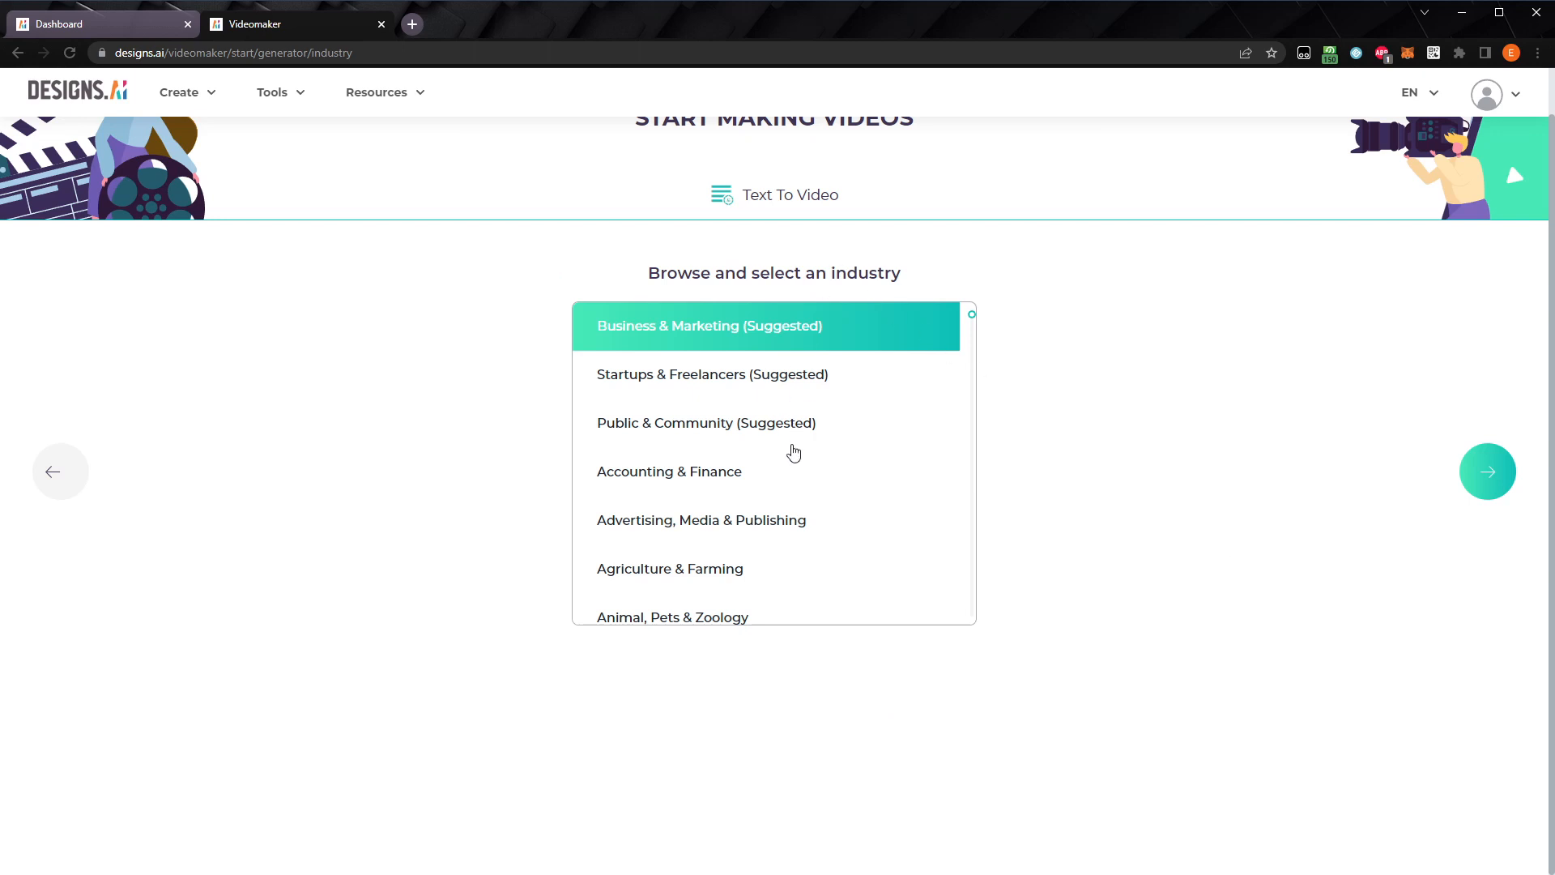
mouse_move(823, 679)
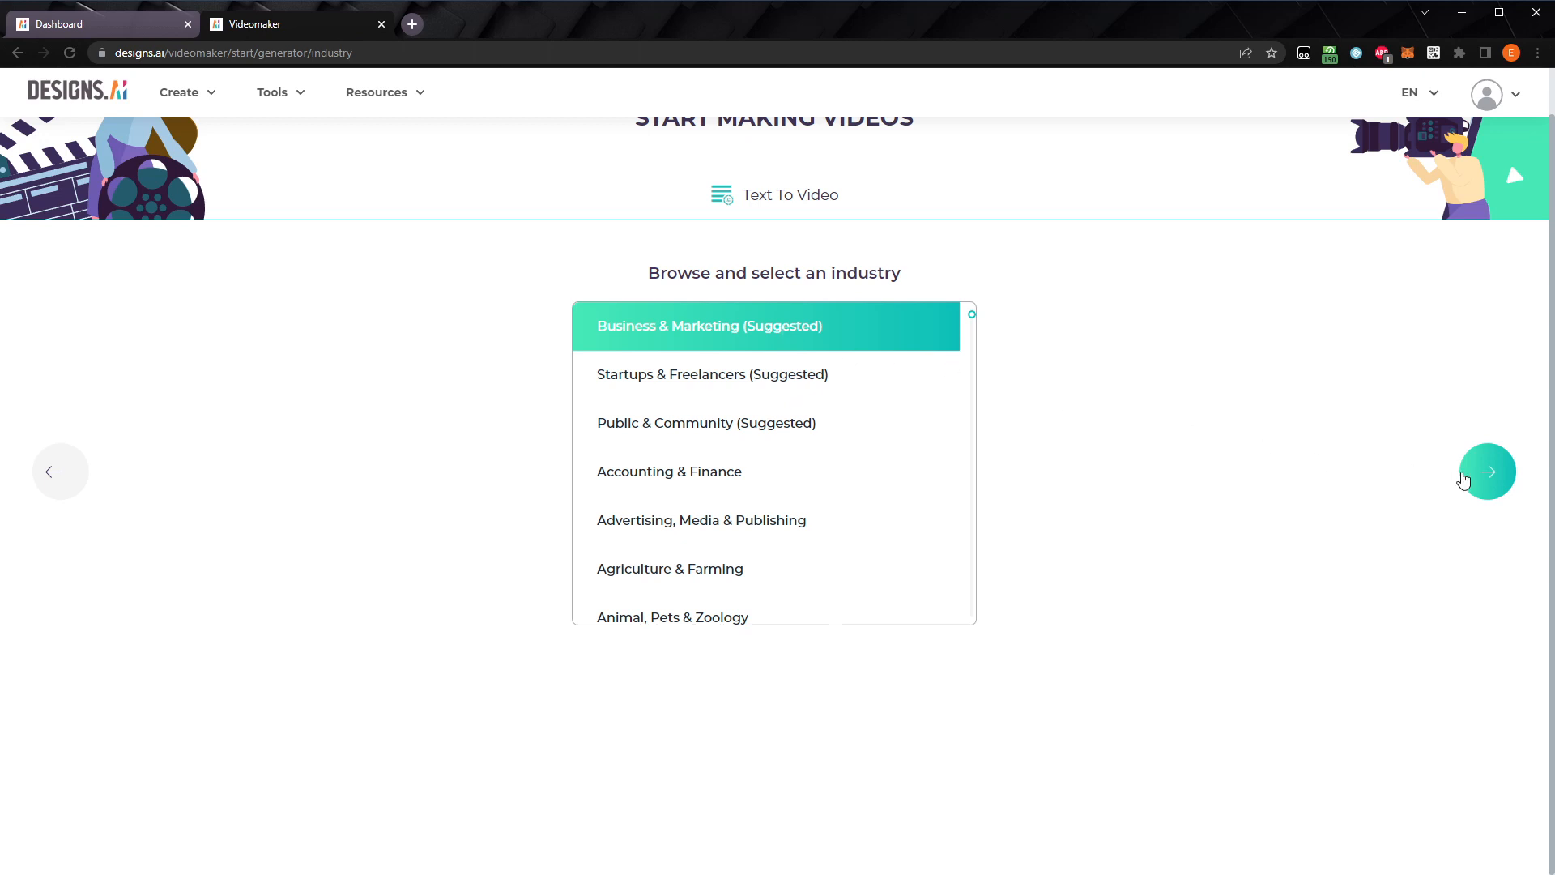
left_click(1488, 471)
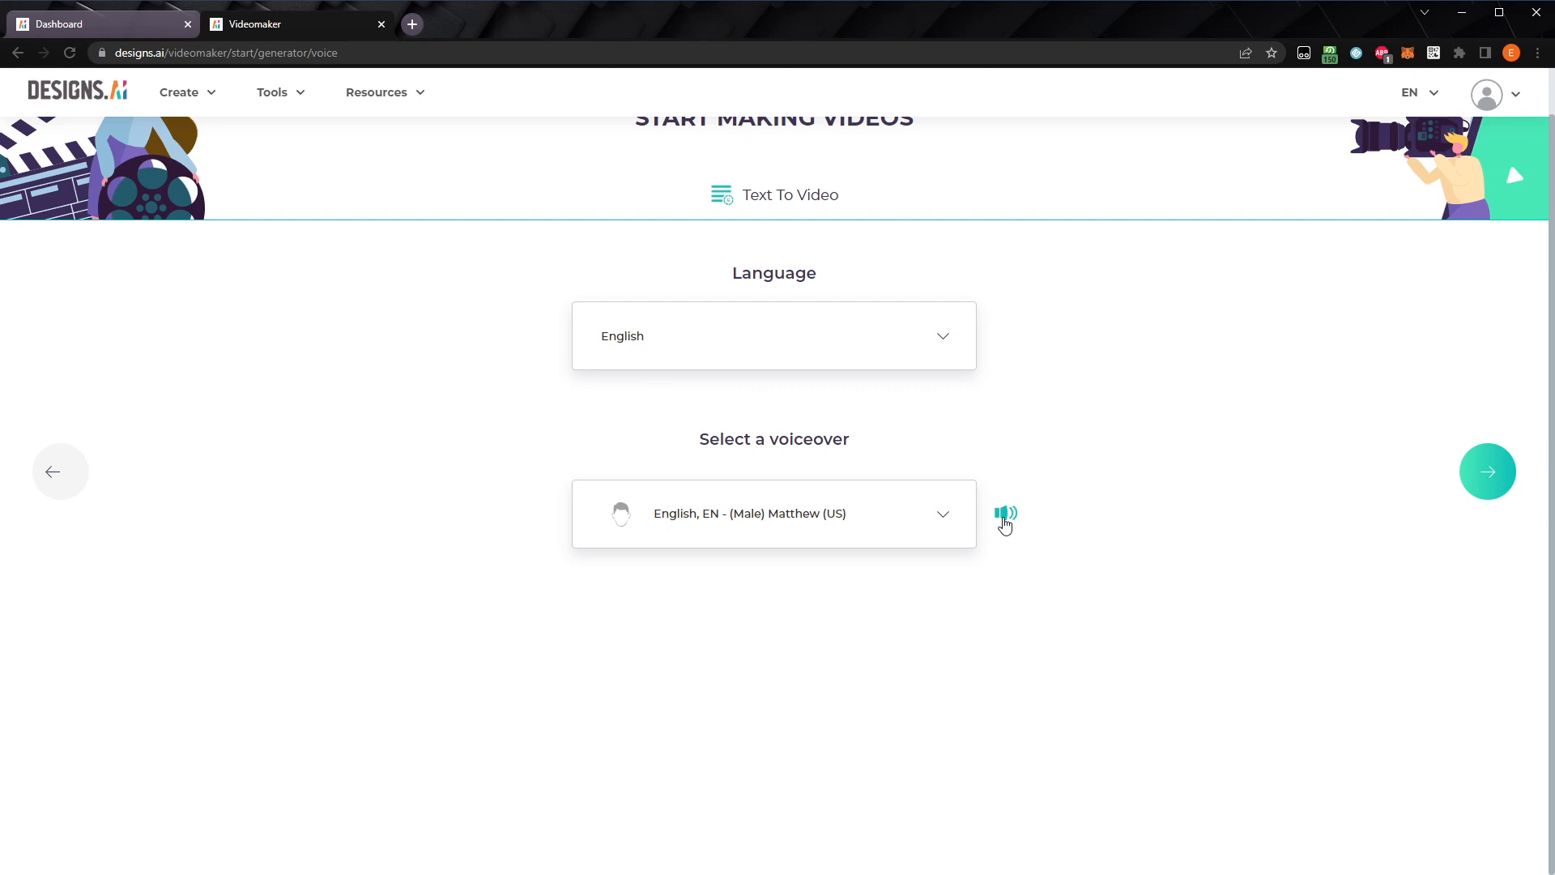
Switch the voiceover from Matthew (US) to female Amy (GB), preview it, and generate the video
left_click(1005, 513)
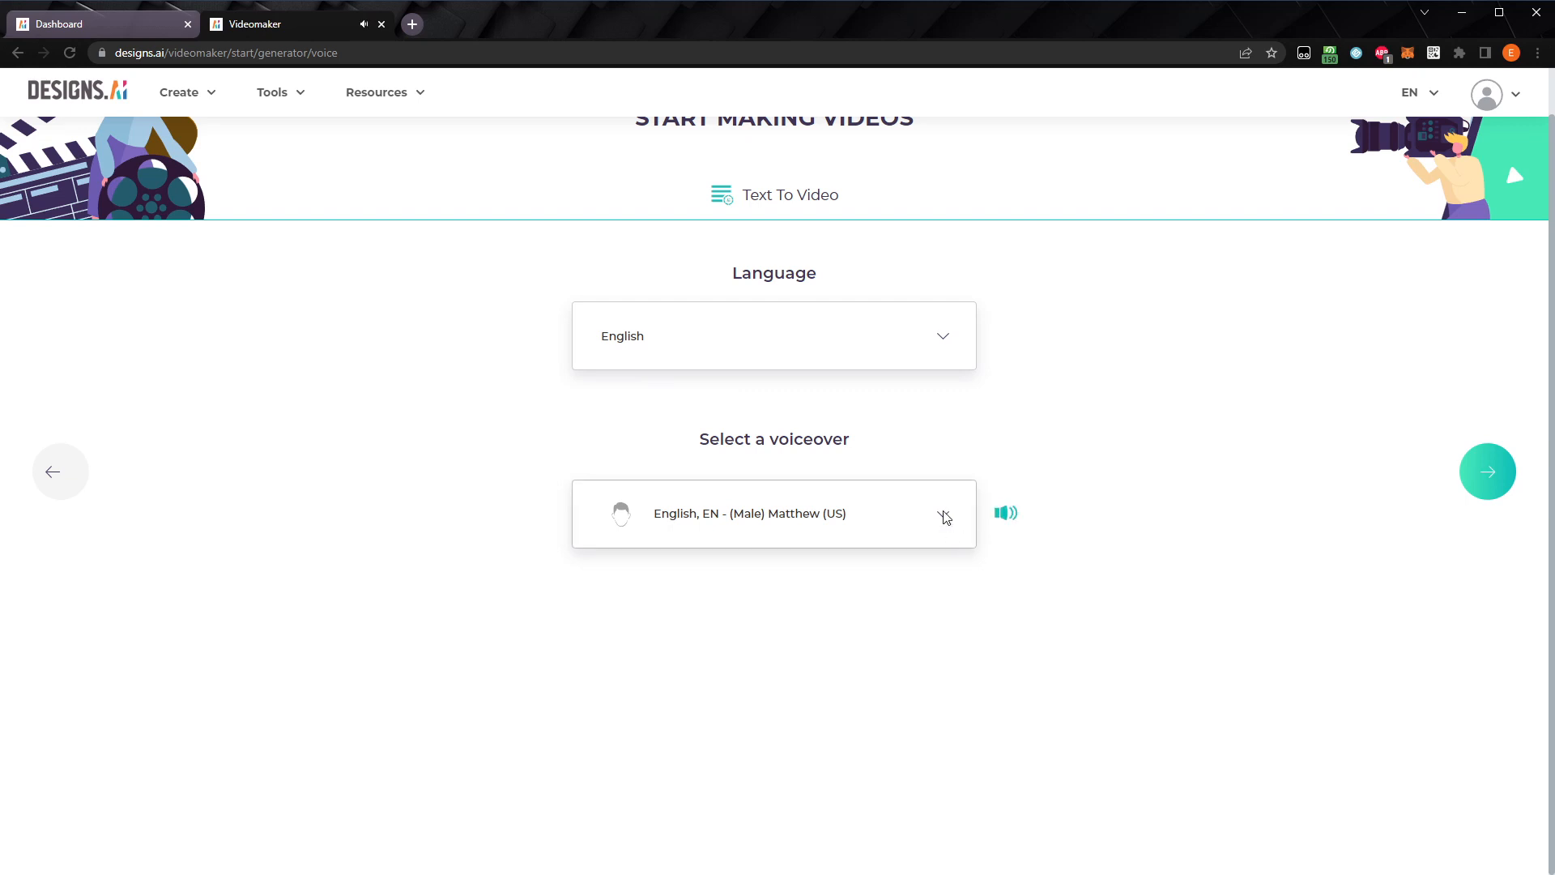
left_click(772, 514)
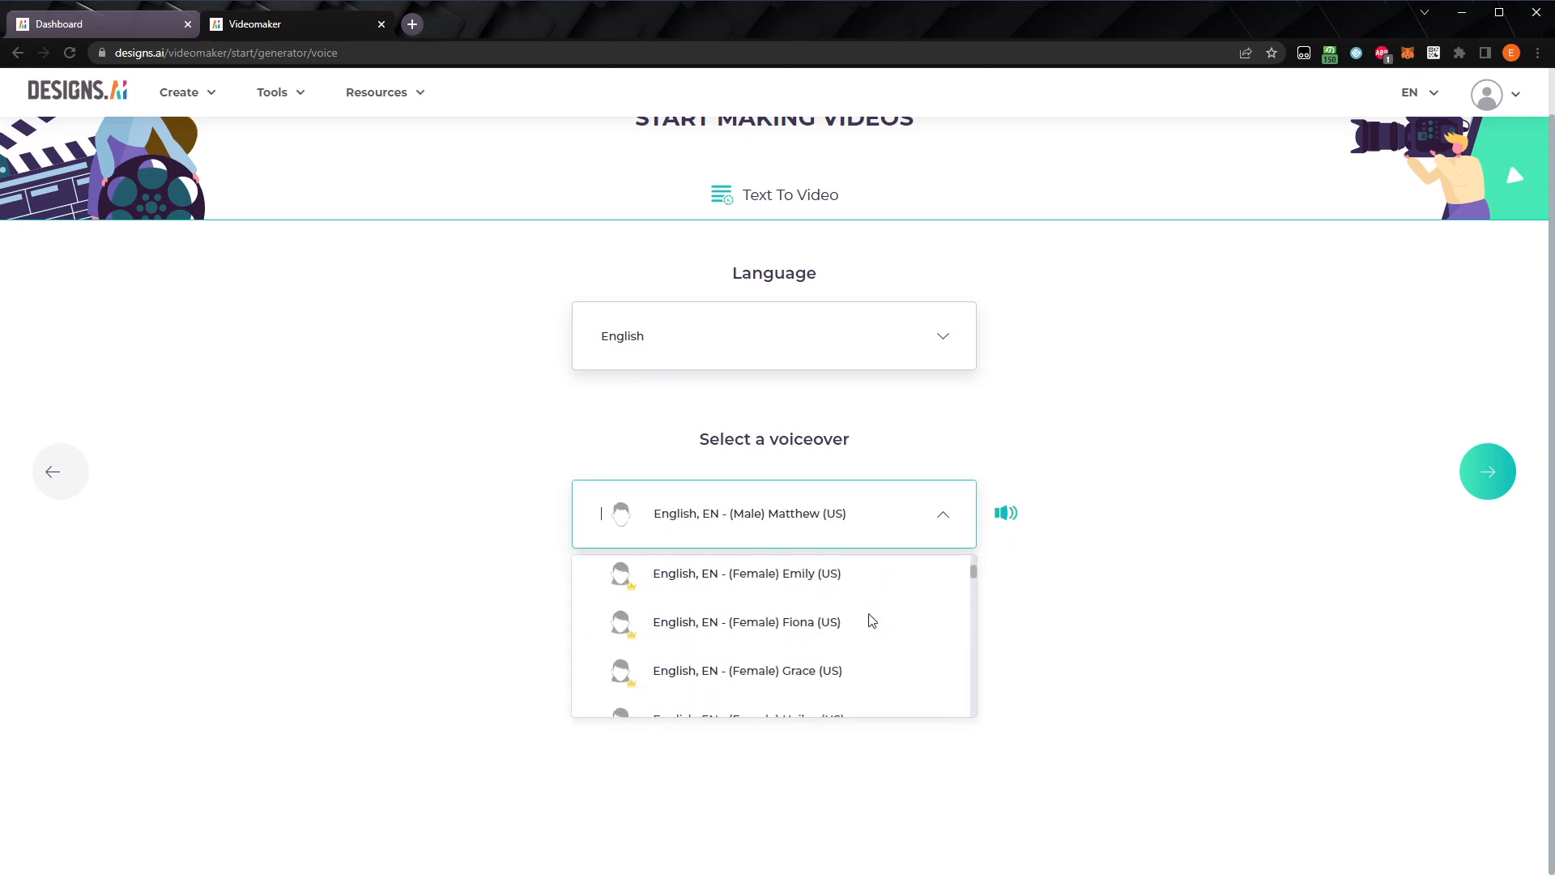
scroll("down", 3)
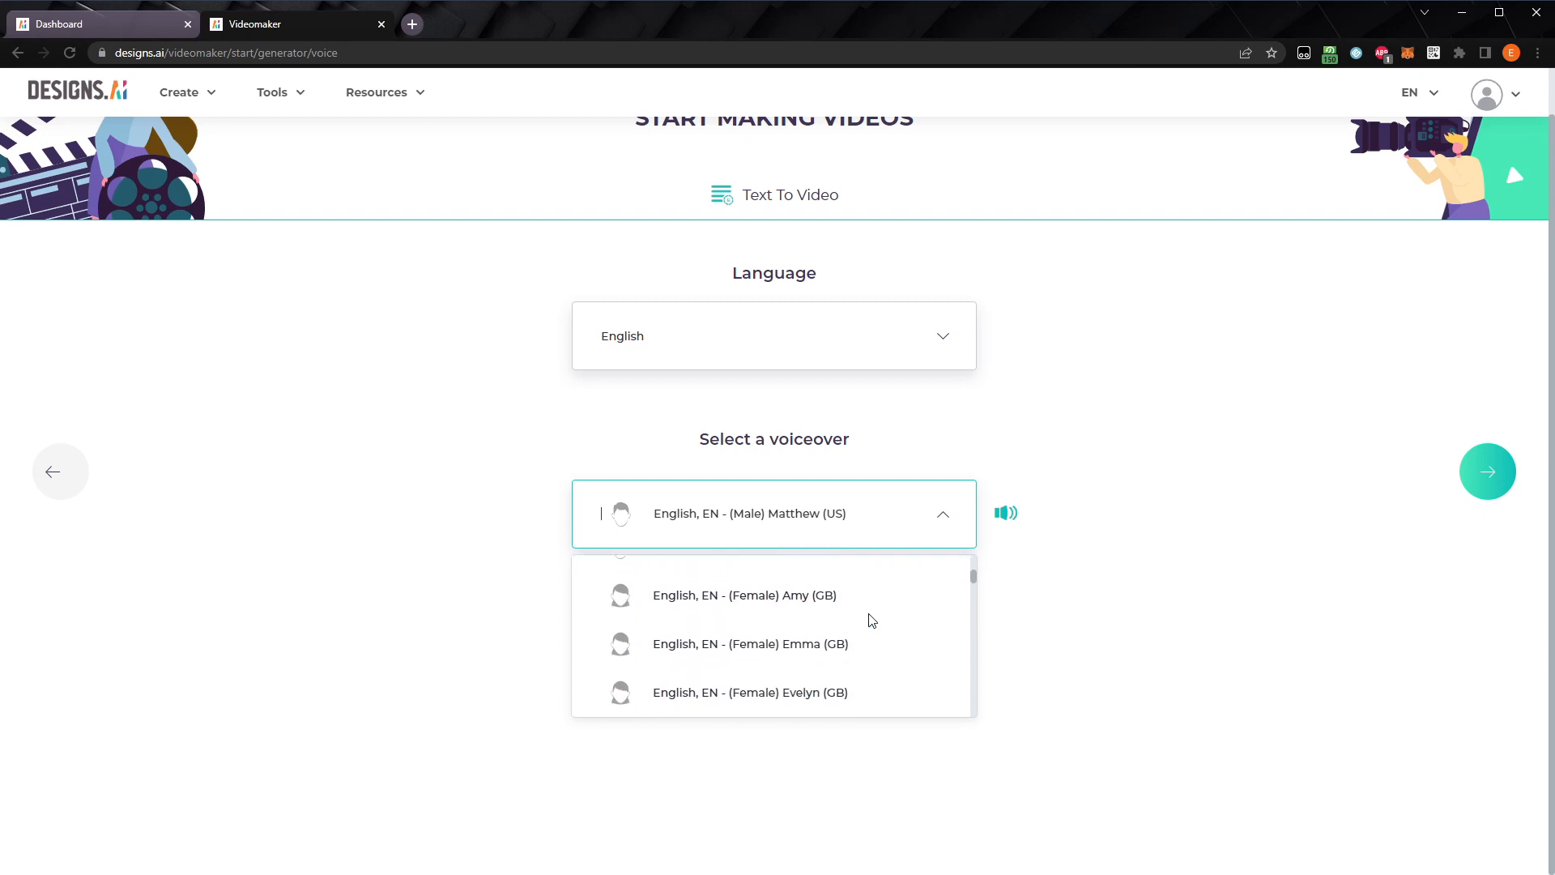
left_click(745, 595)
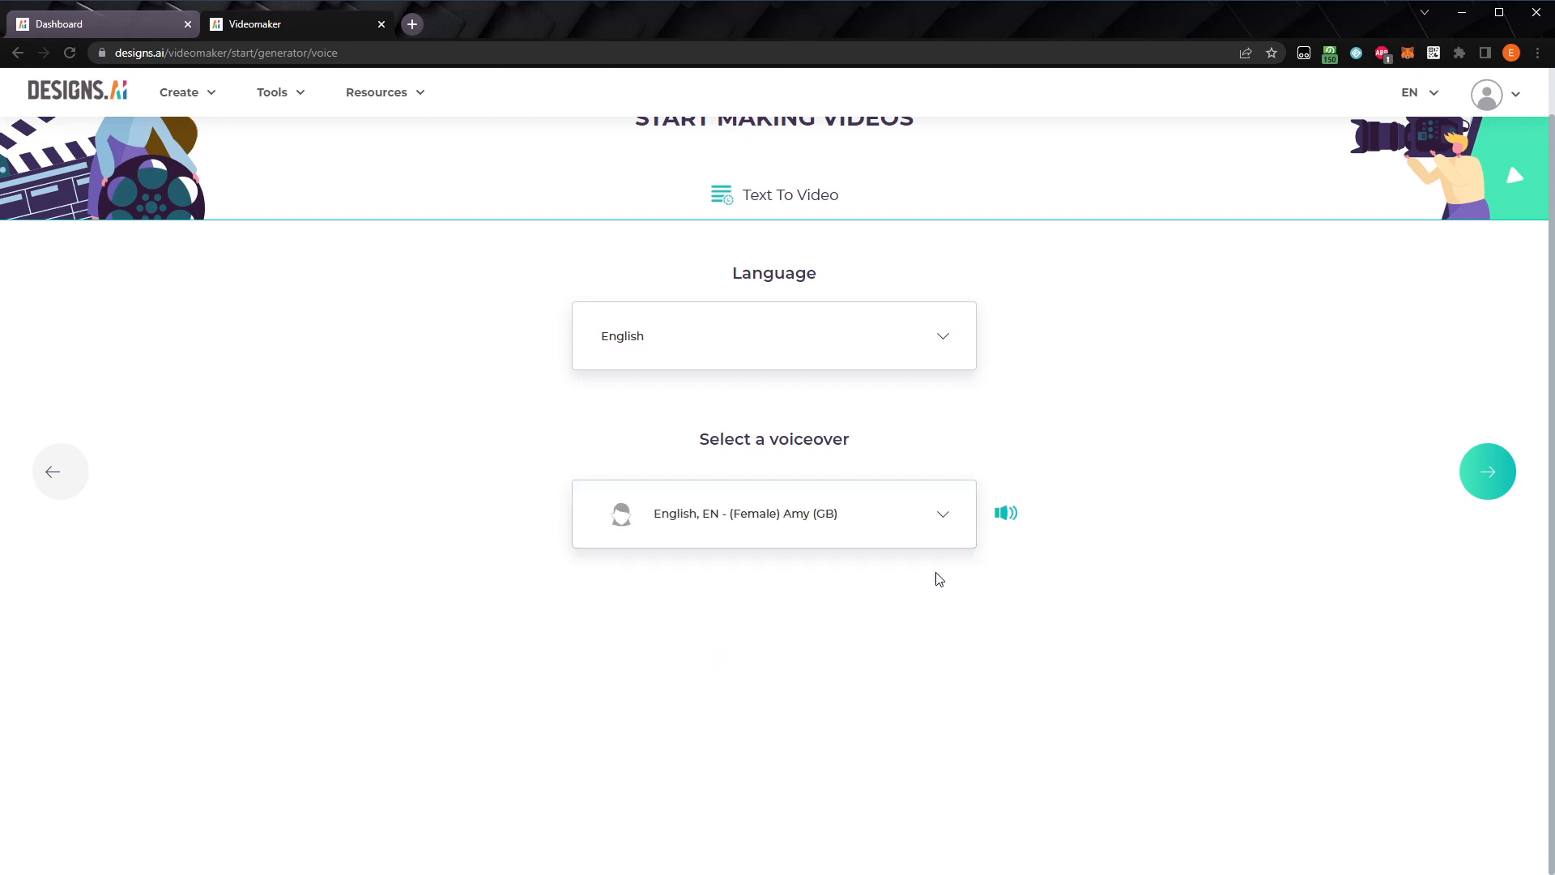
left_click(1005, 512)
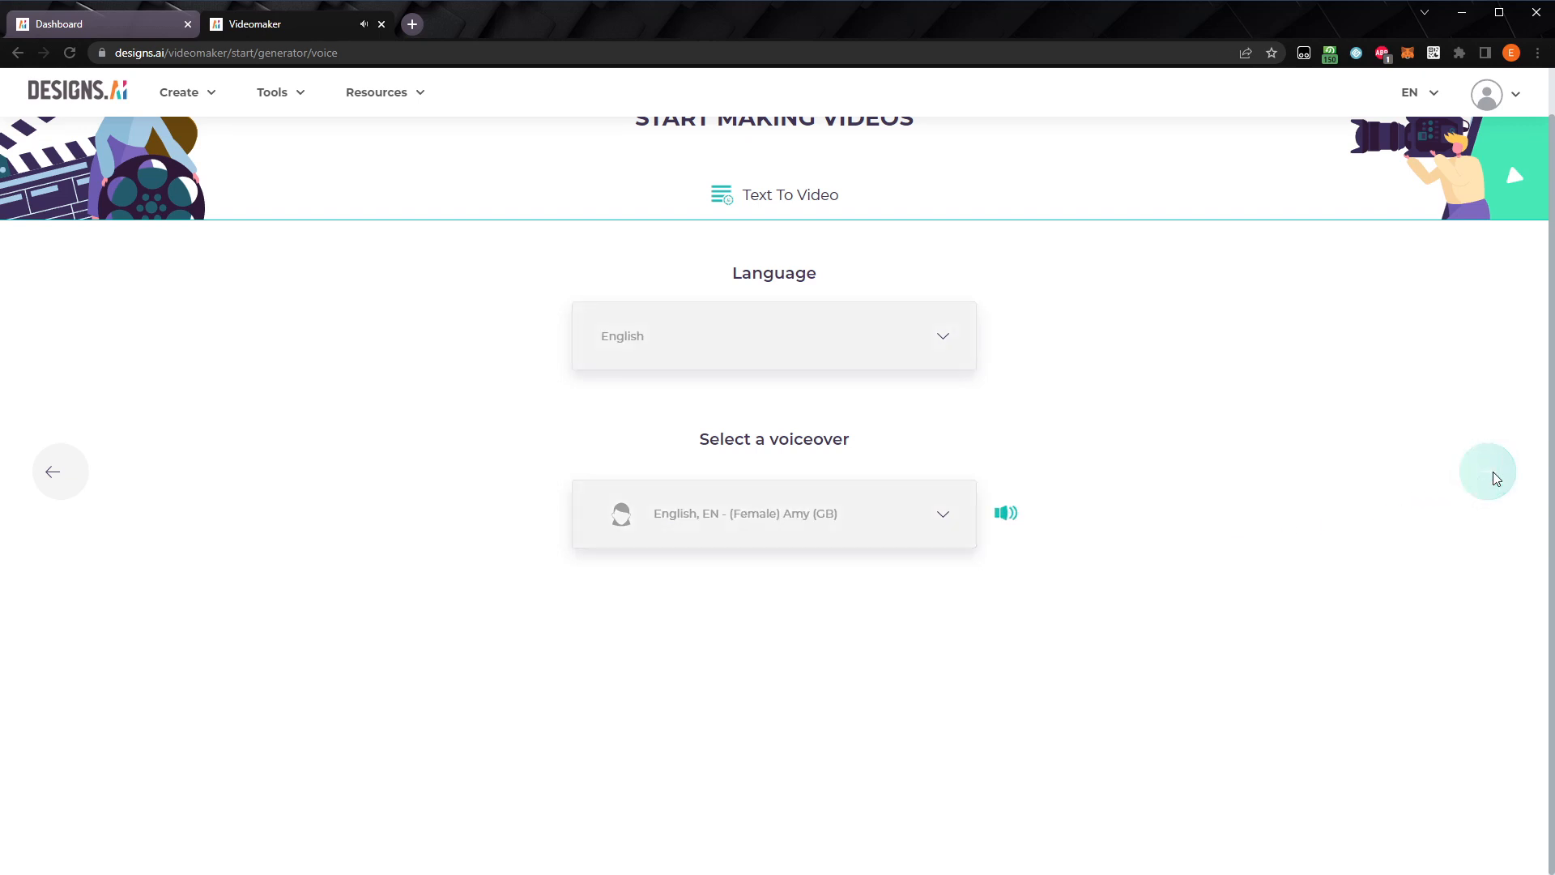
left_click(1488, 470)
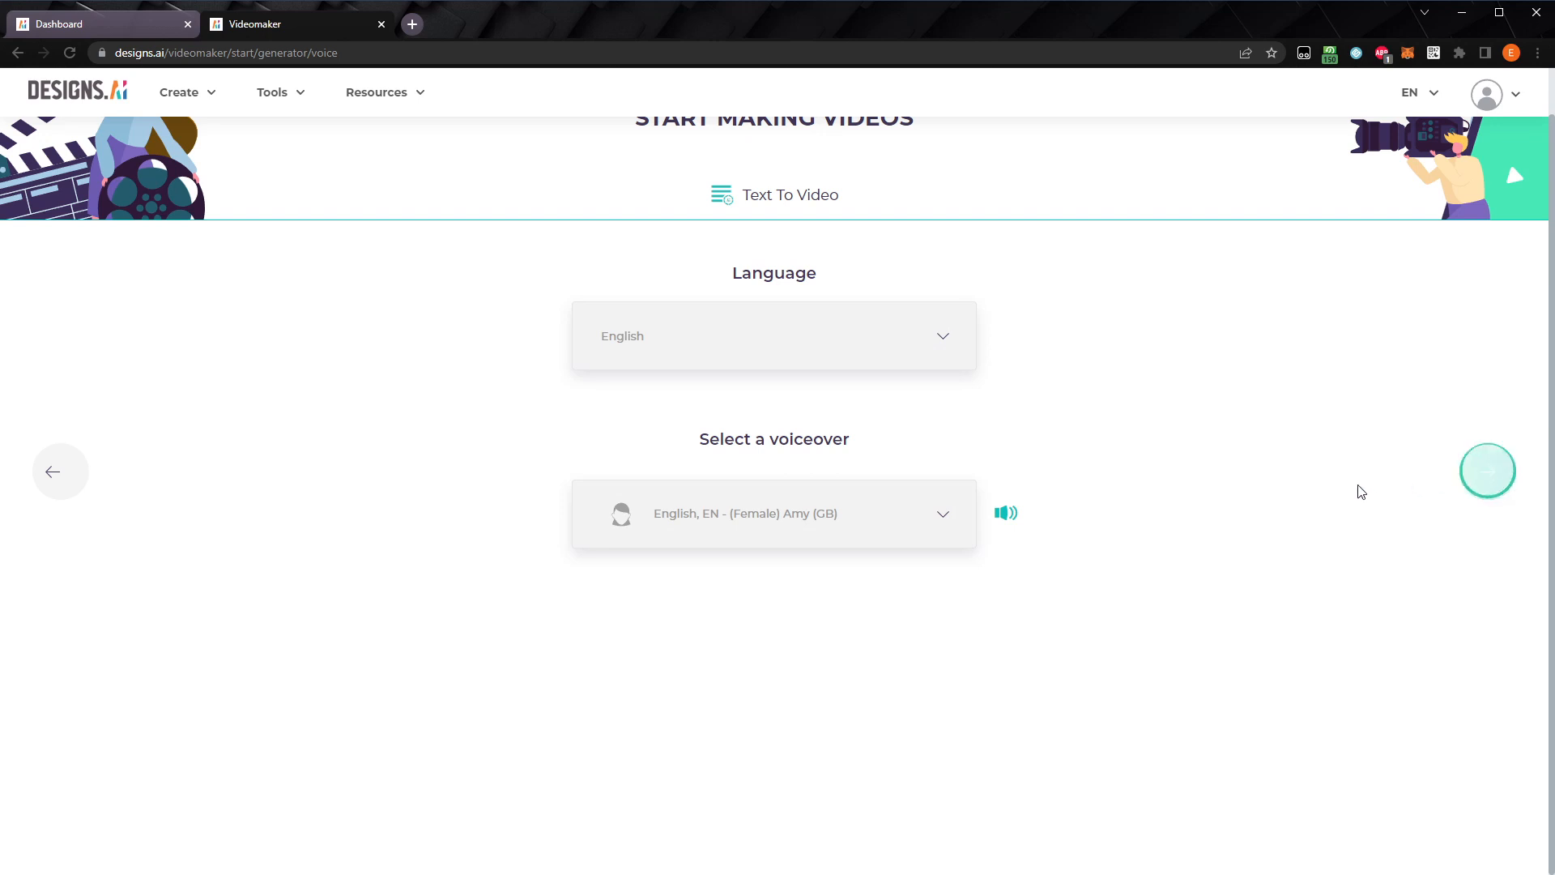
left_click(1487, 471)
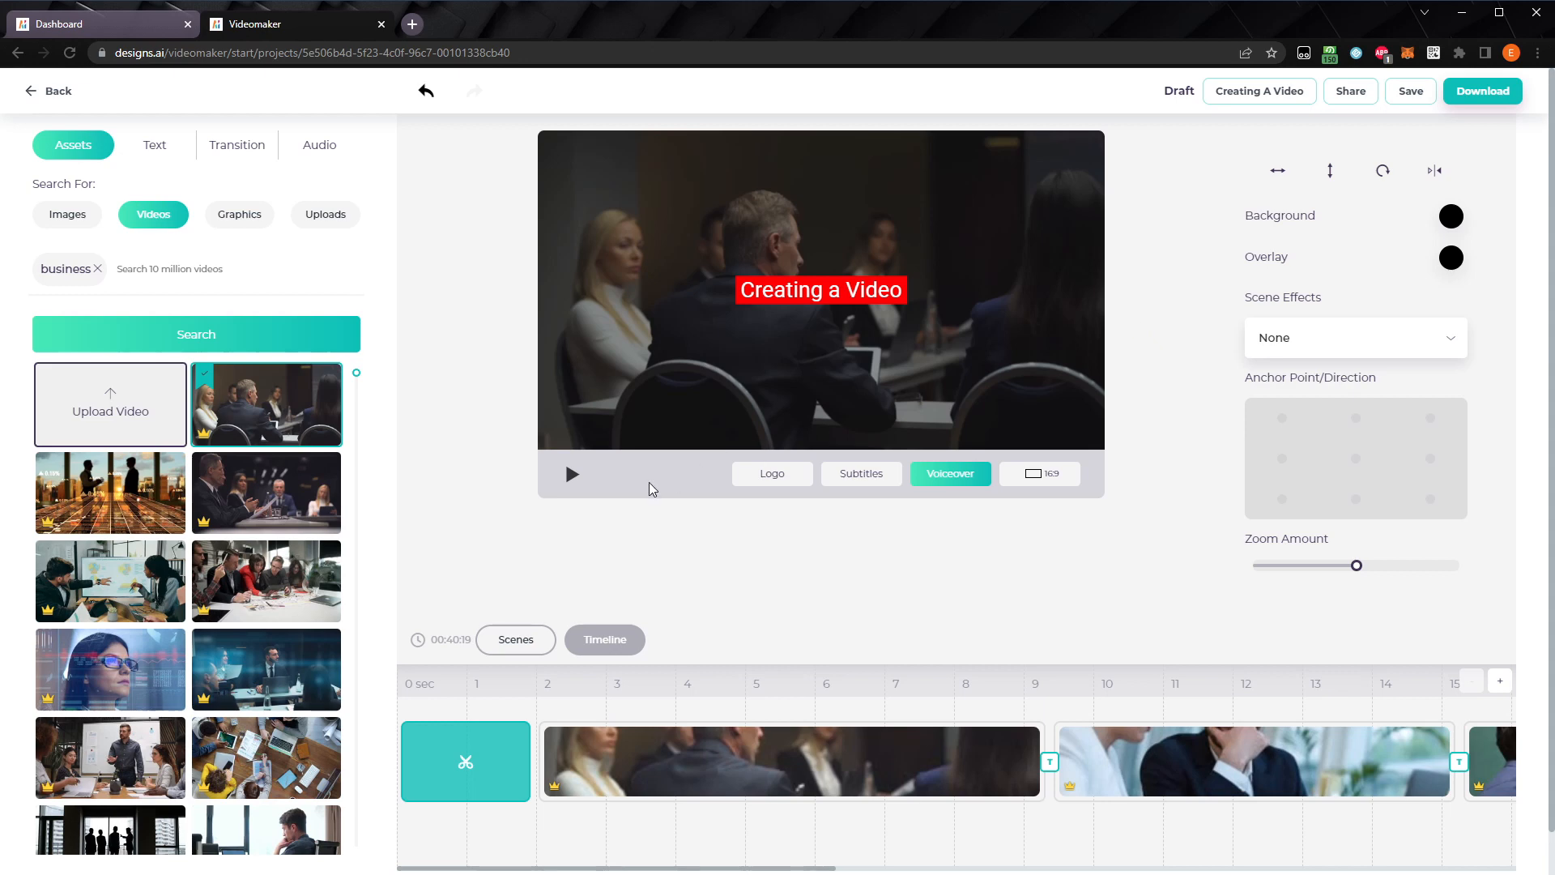
left_click(571, 474)
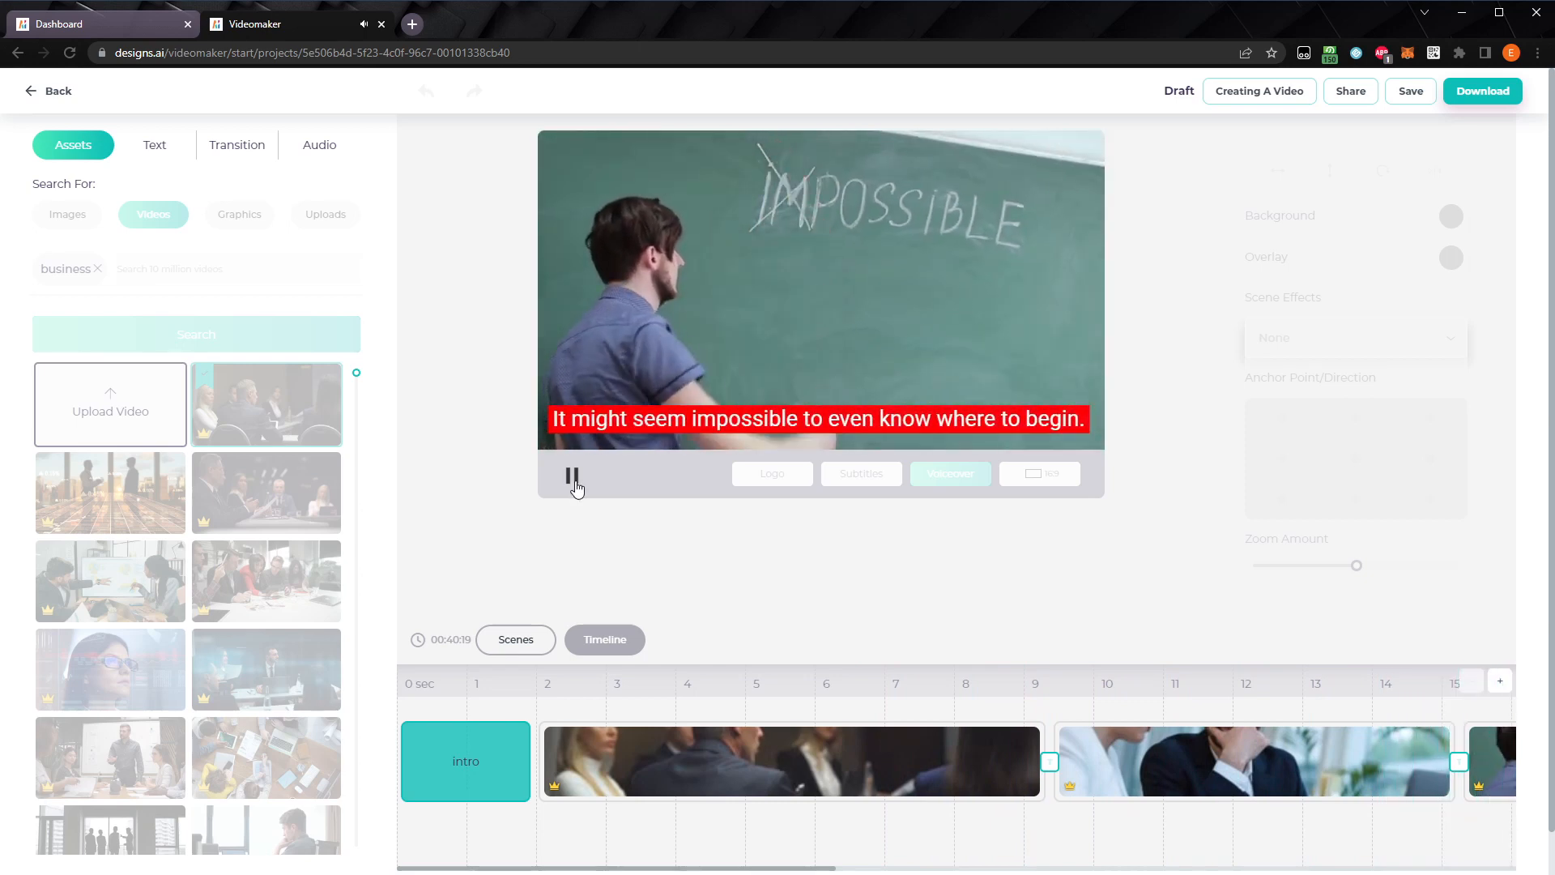
left_click(573, 474)
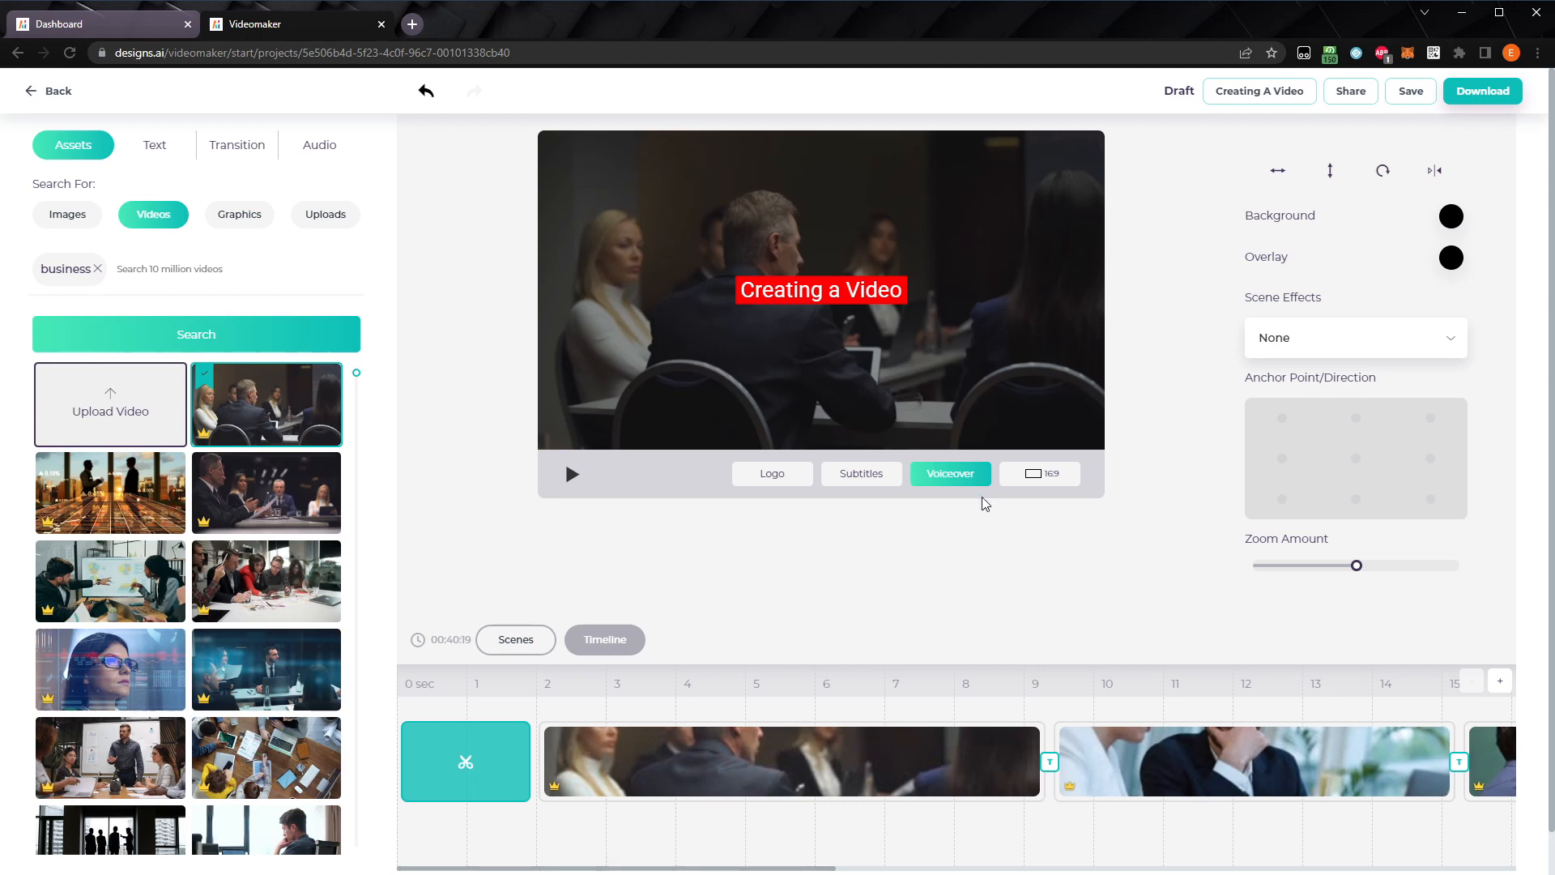
mouse_move(981, 504)
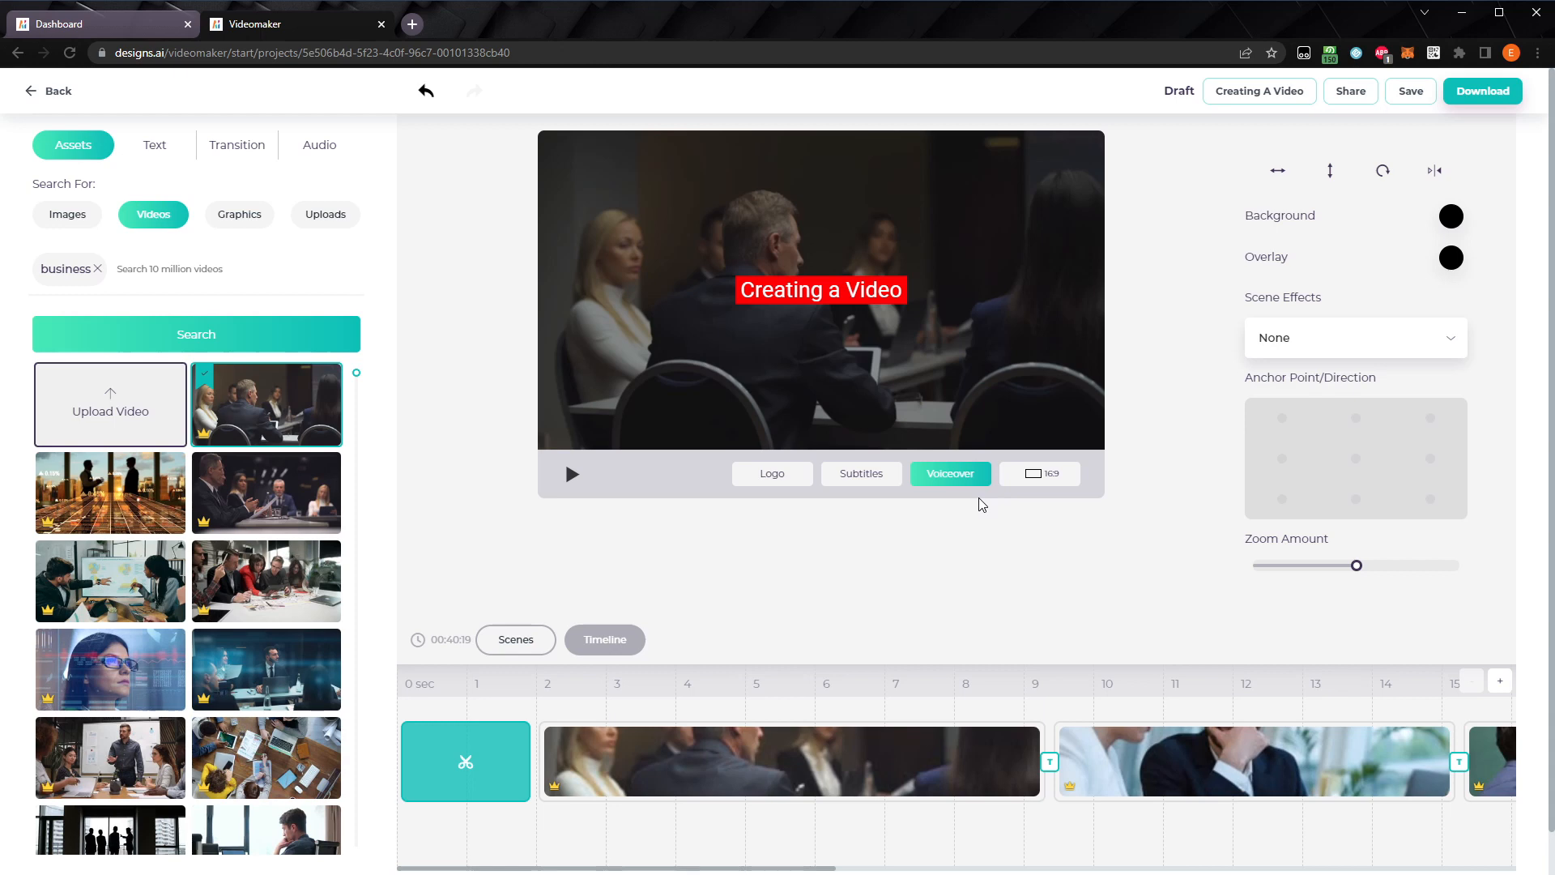
mouse_move(772, 474)
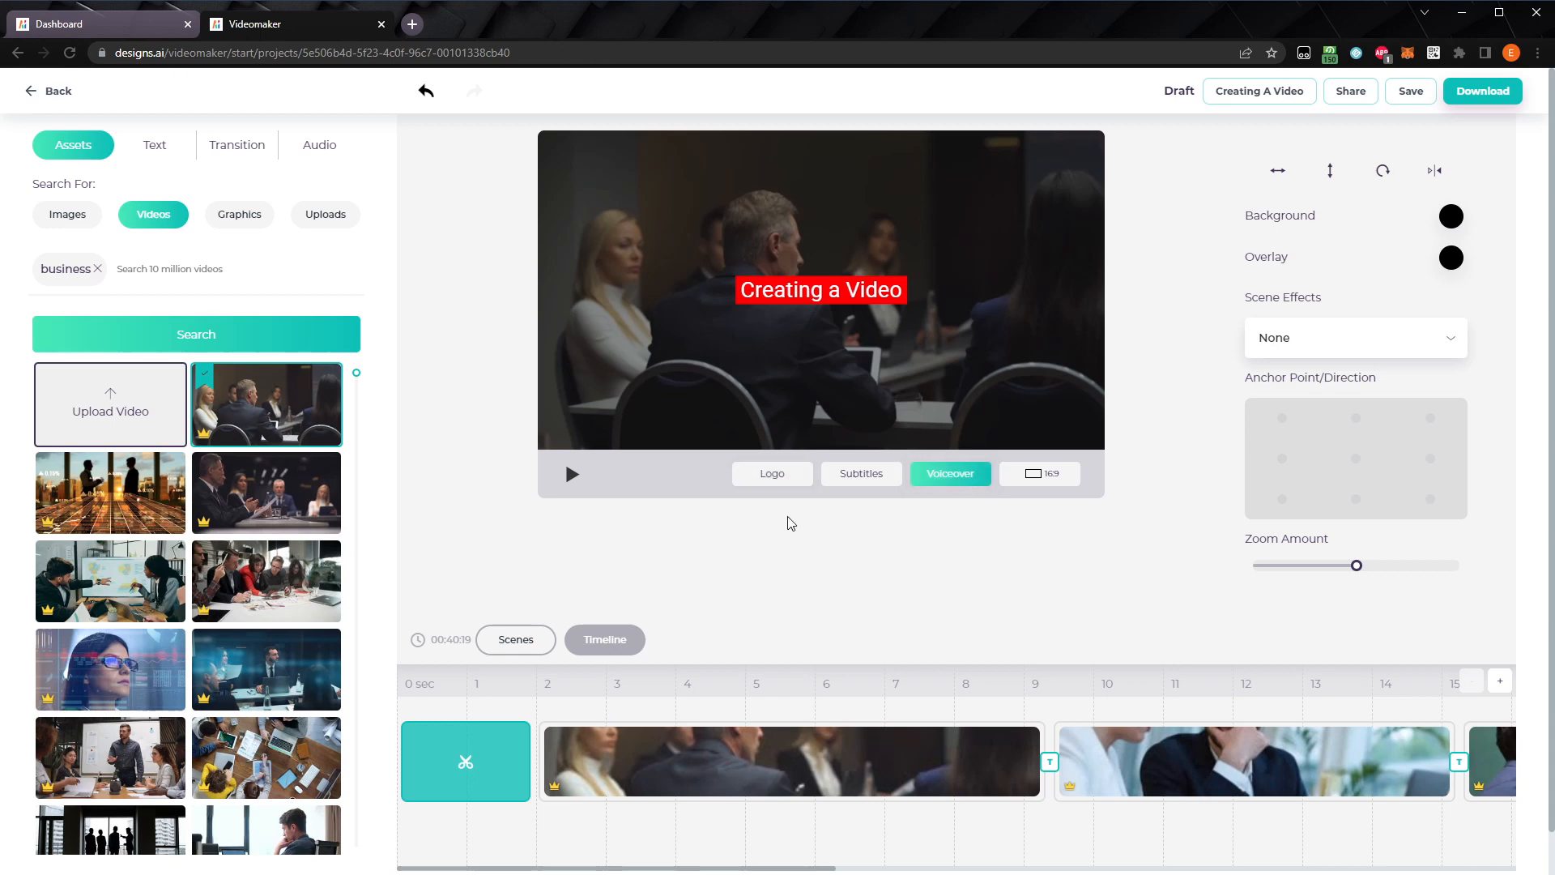
mouse_move(836, 334)
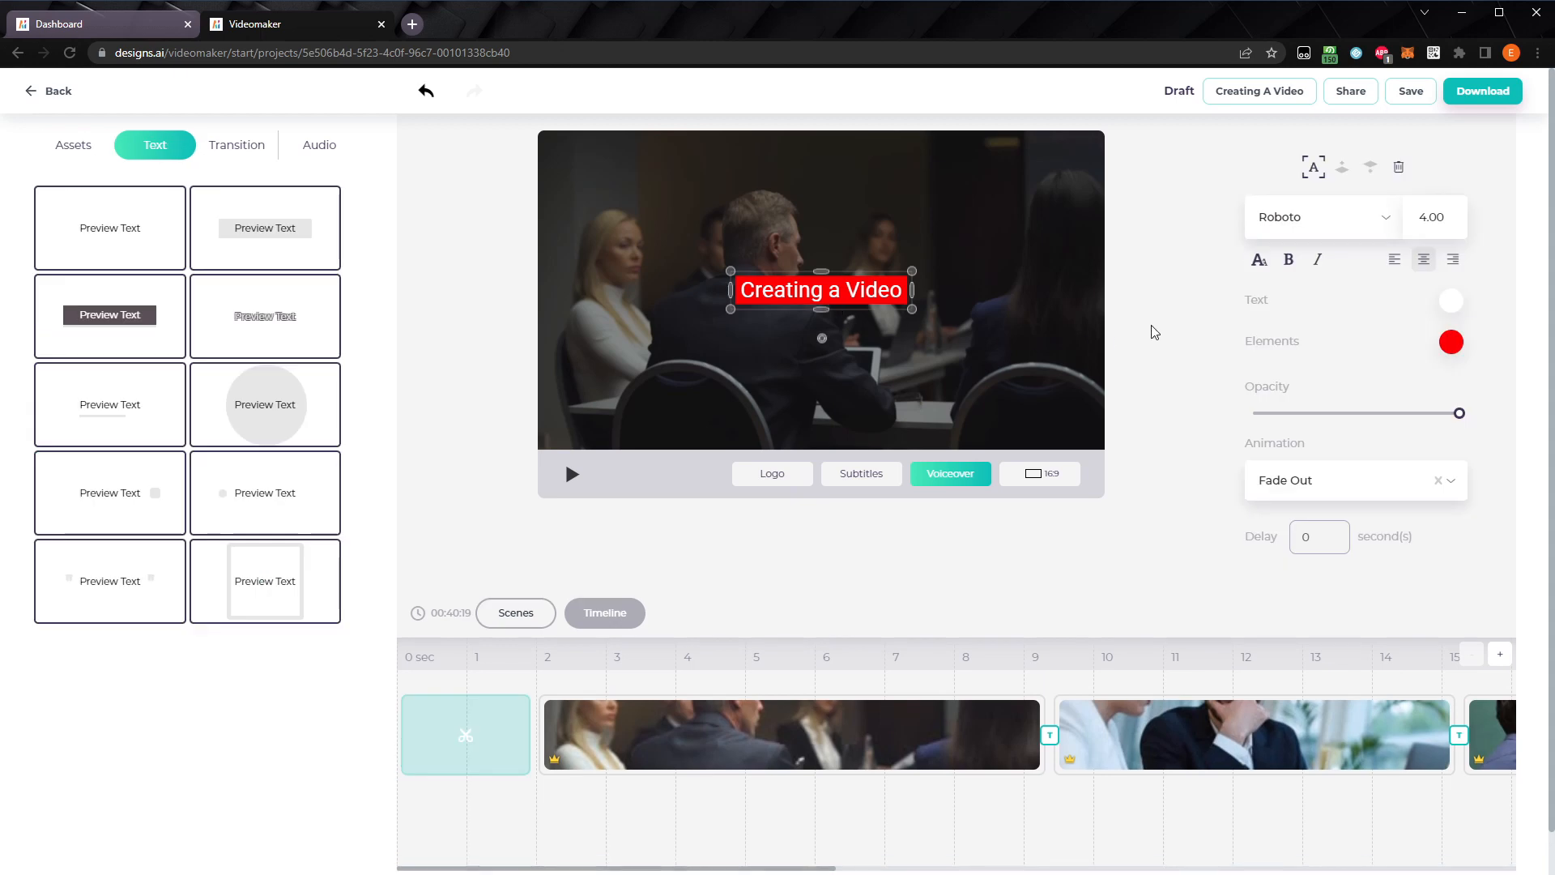
mouse_move(1201, 308)
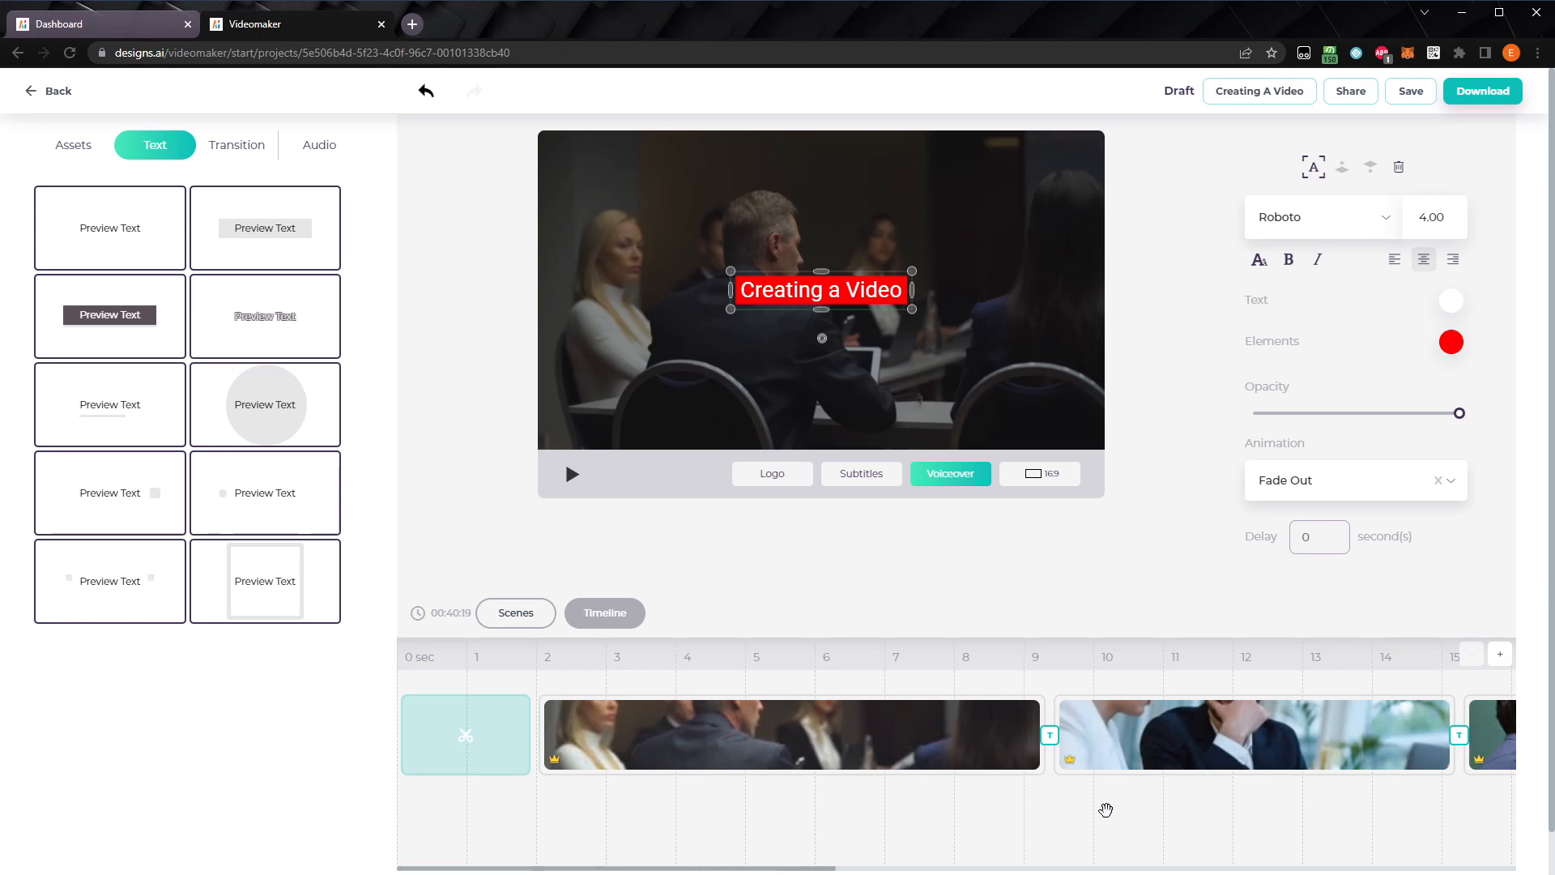
mouse_move(1050, 743)
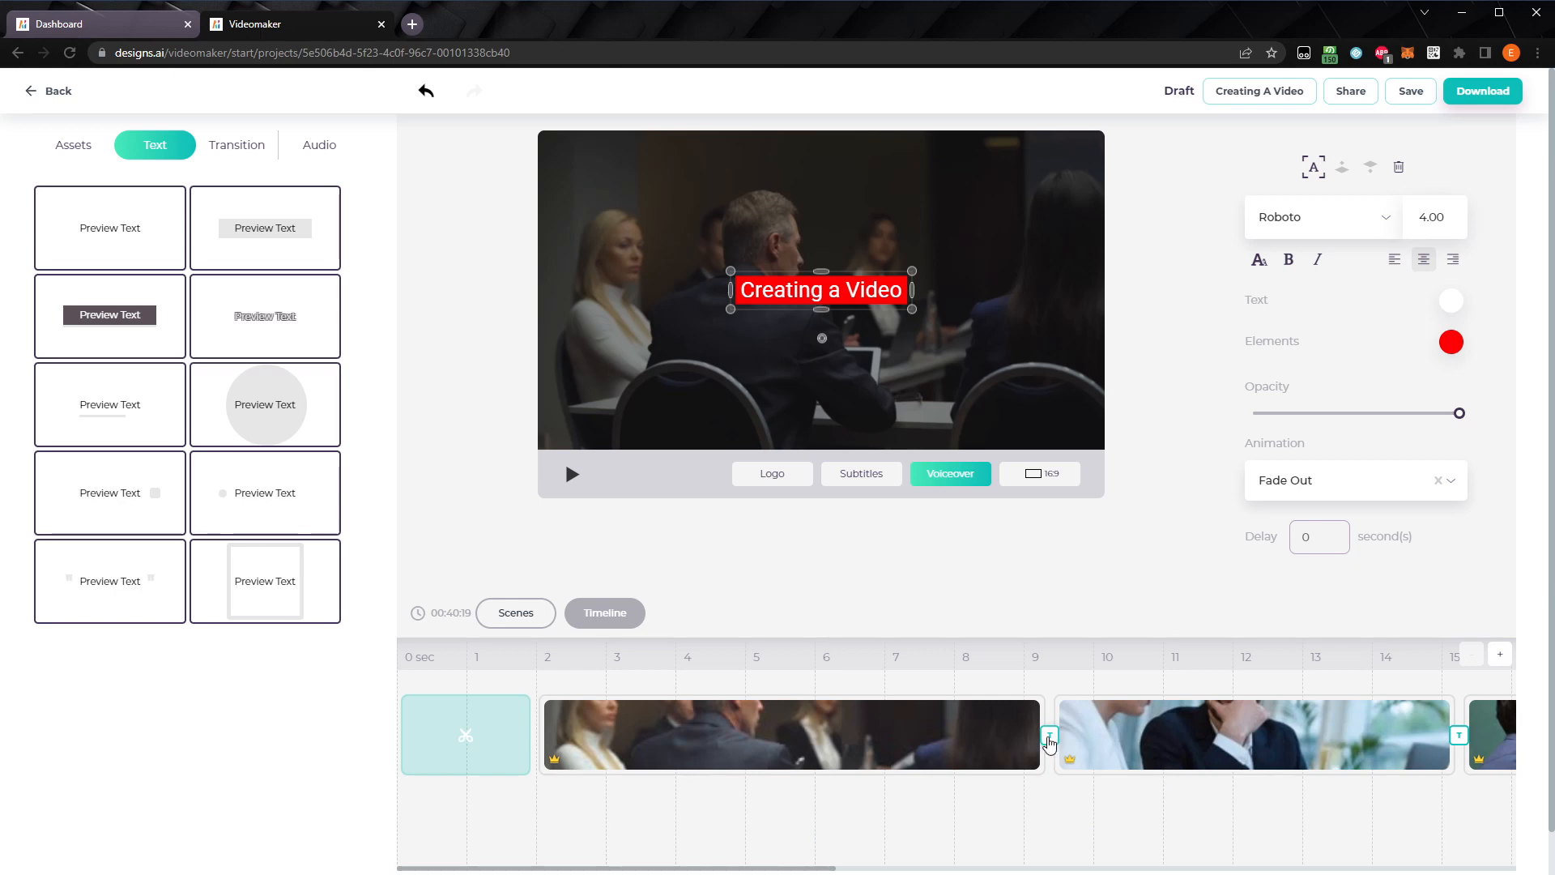
mouse_move(862, 755)
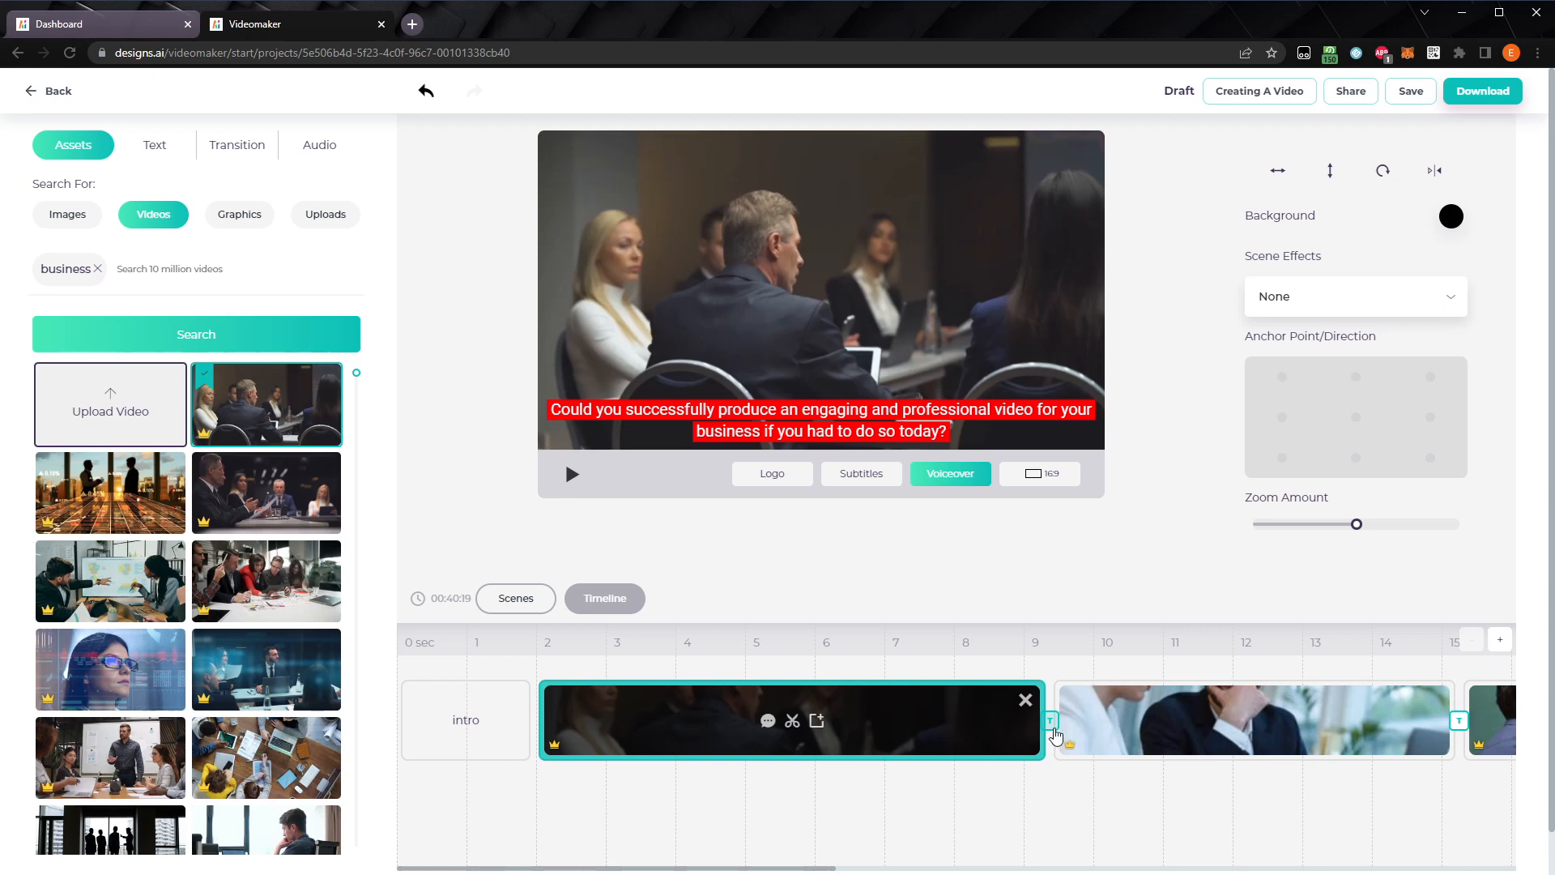
Select the transition marker between the first and second clips on the timeline
left_click(235, 145)
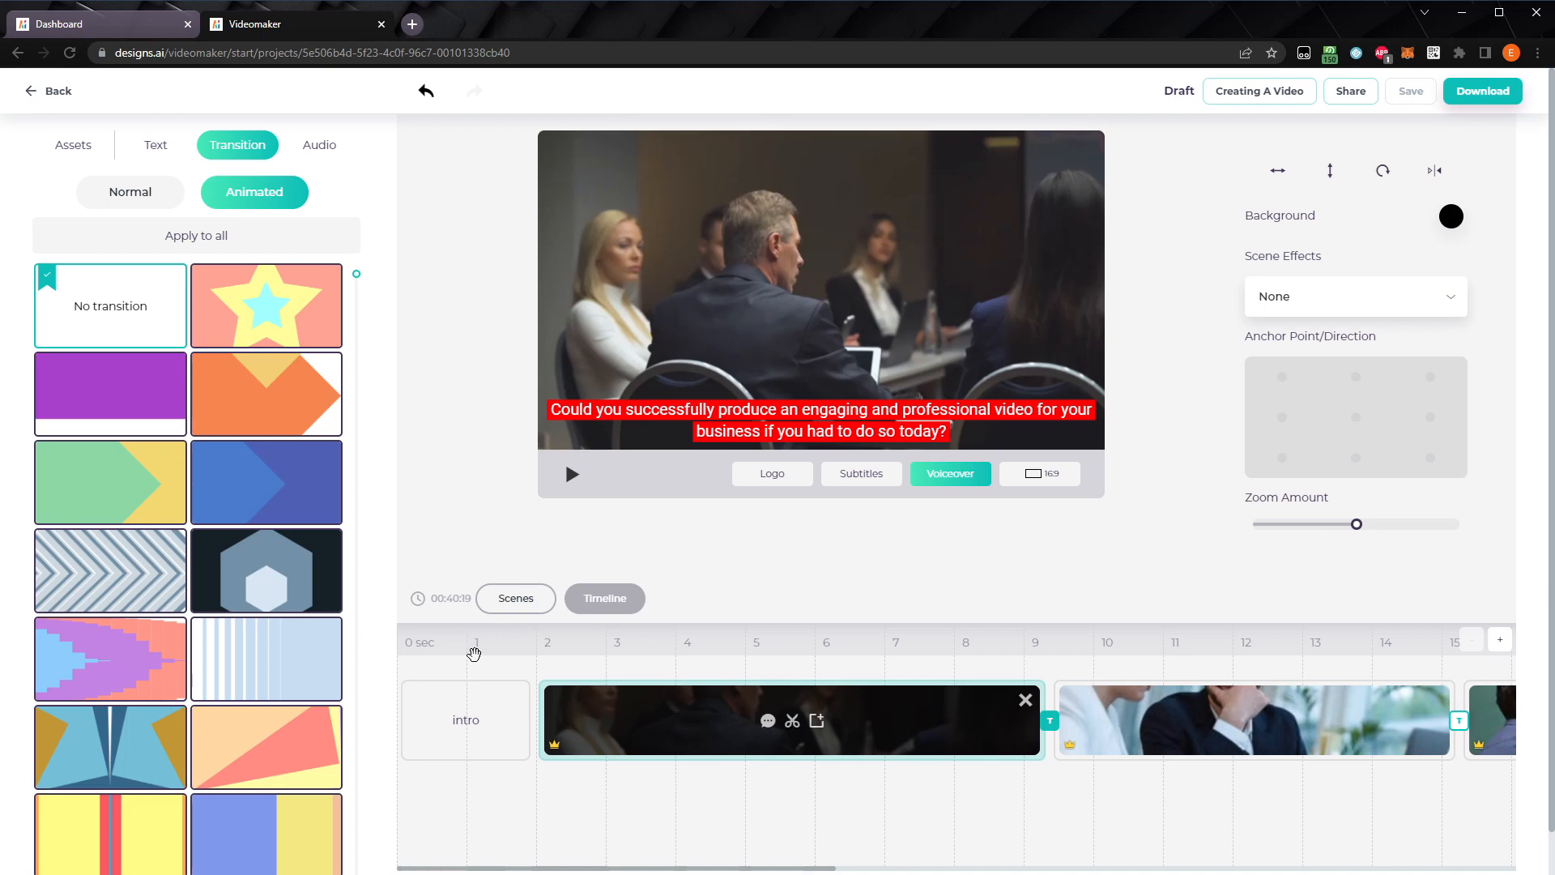
mouse_move(597, 730)
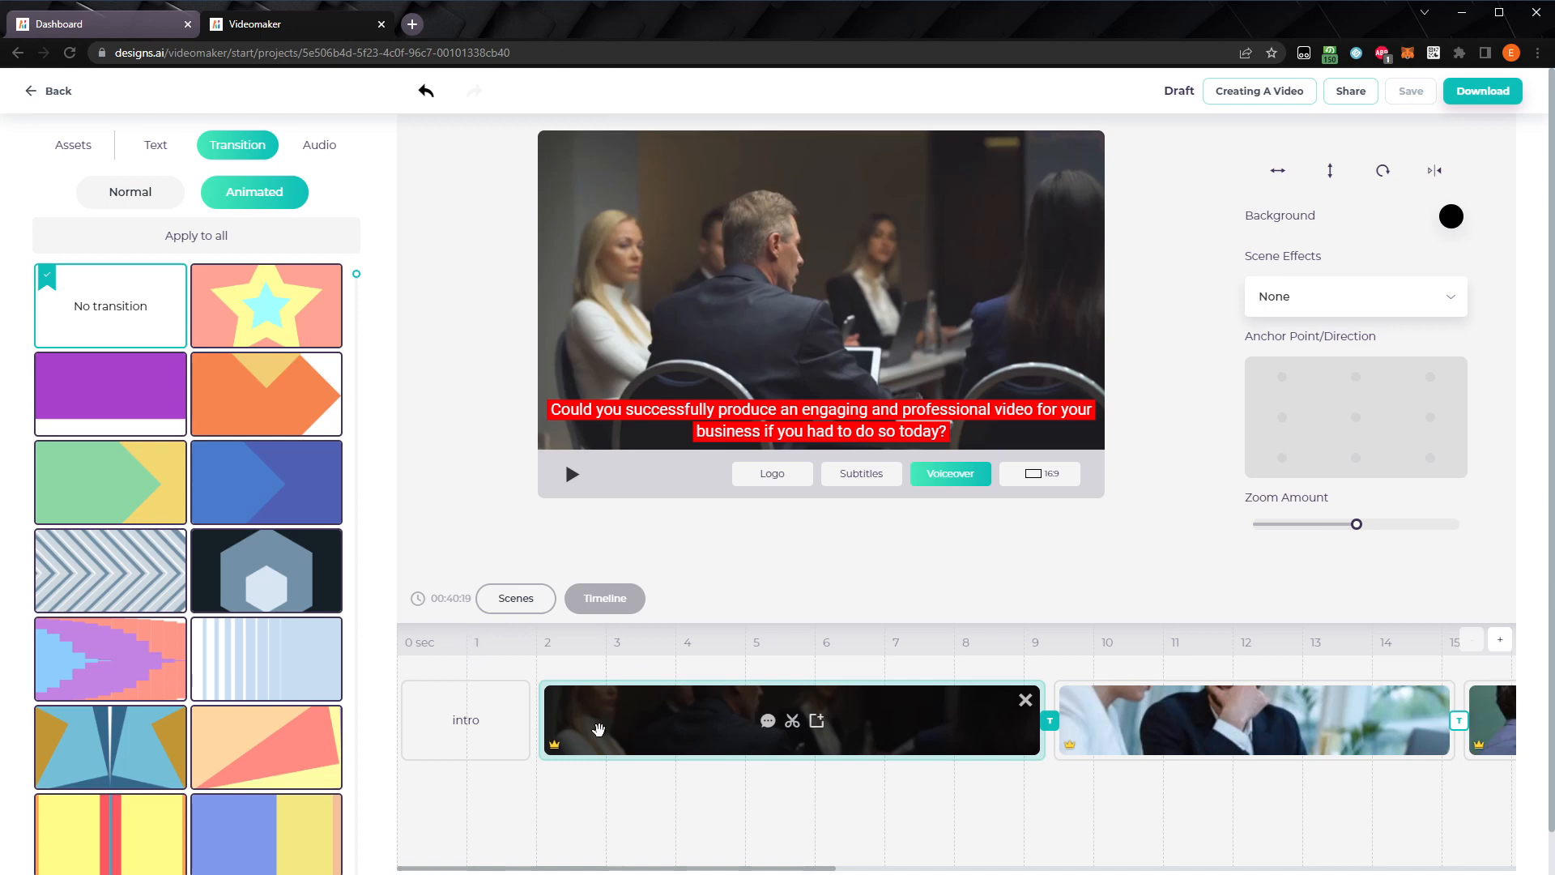
Select the intro clip and scroll along the timeline to review the later clips
left_click(74, 145)
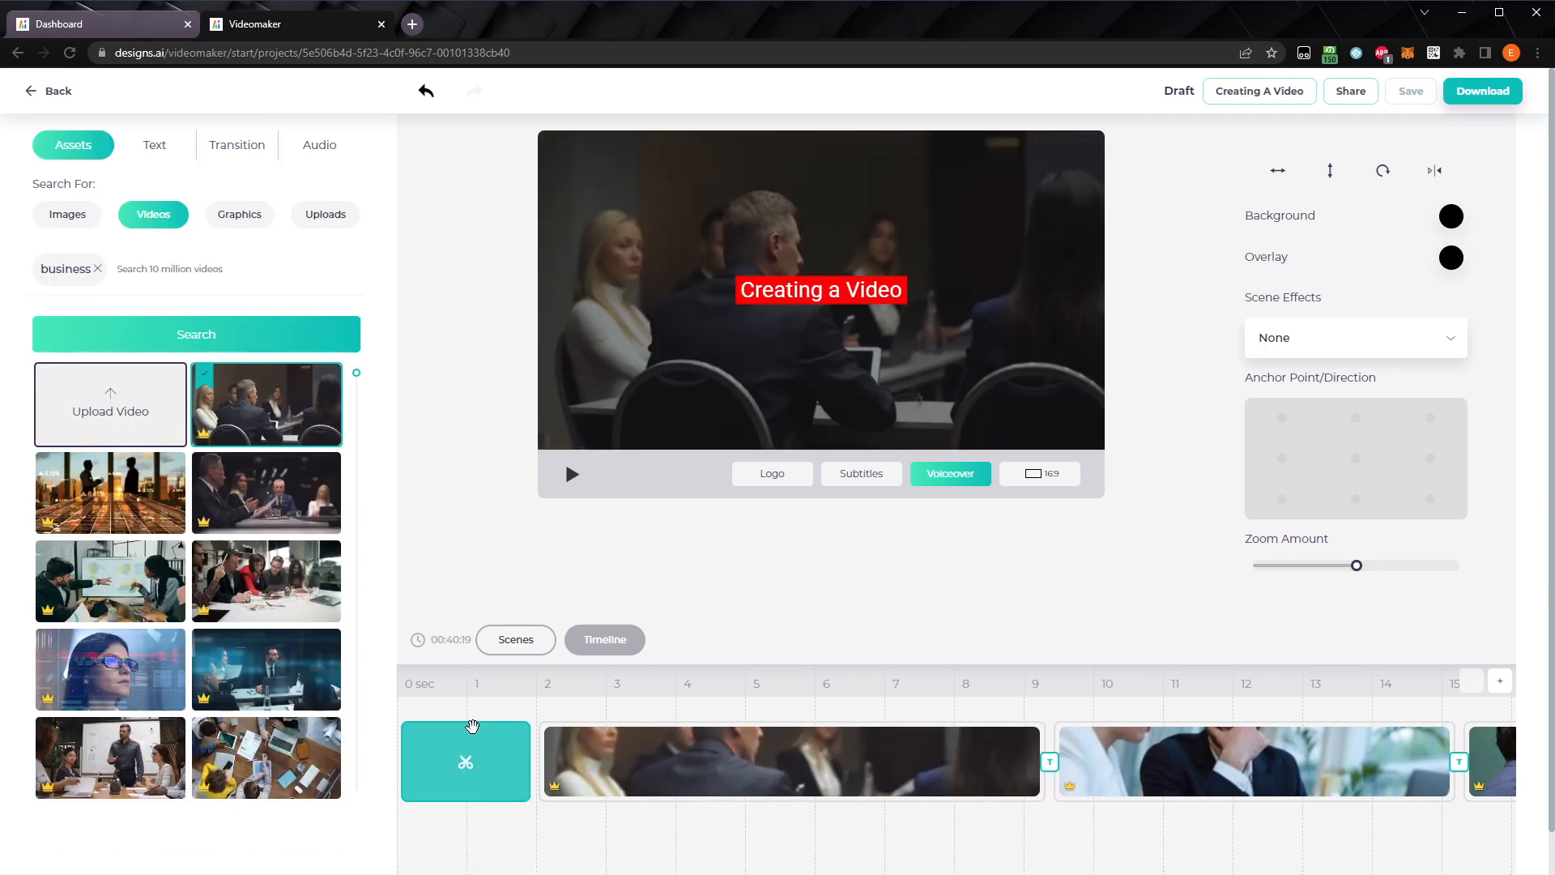
scroll("down", 3)
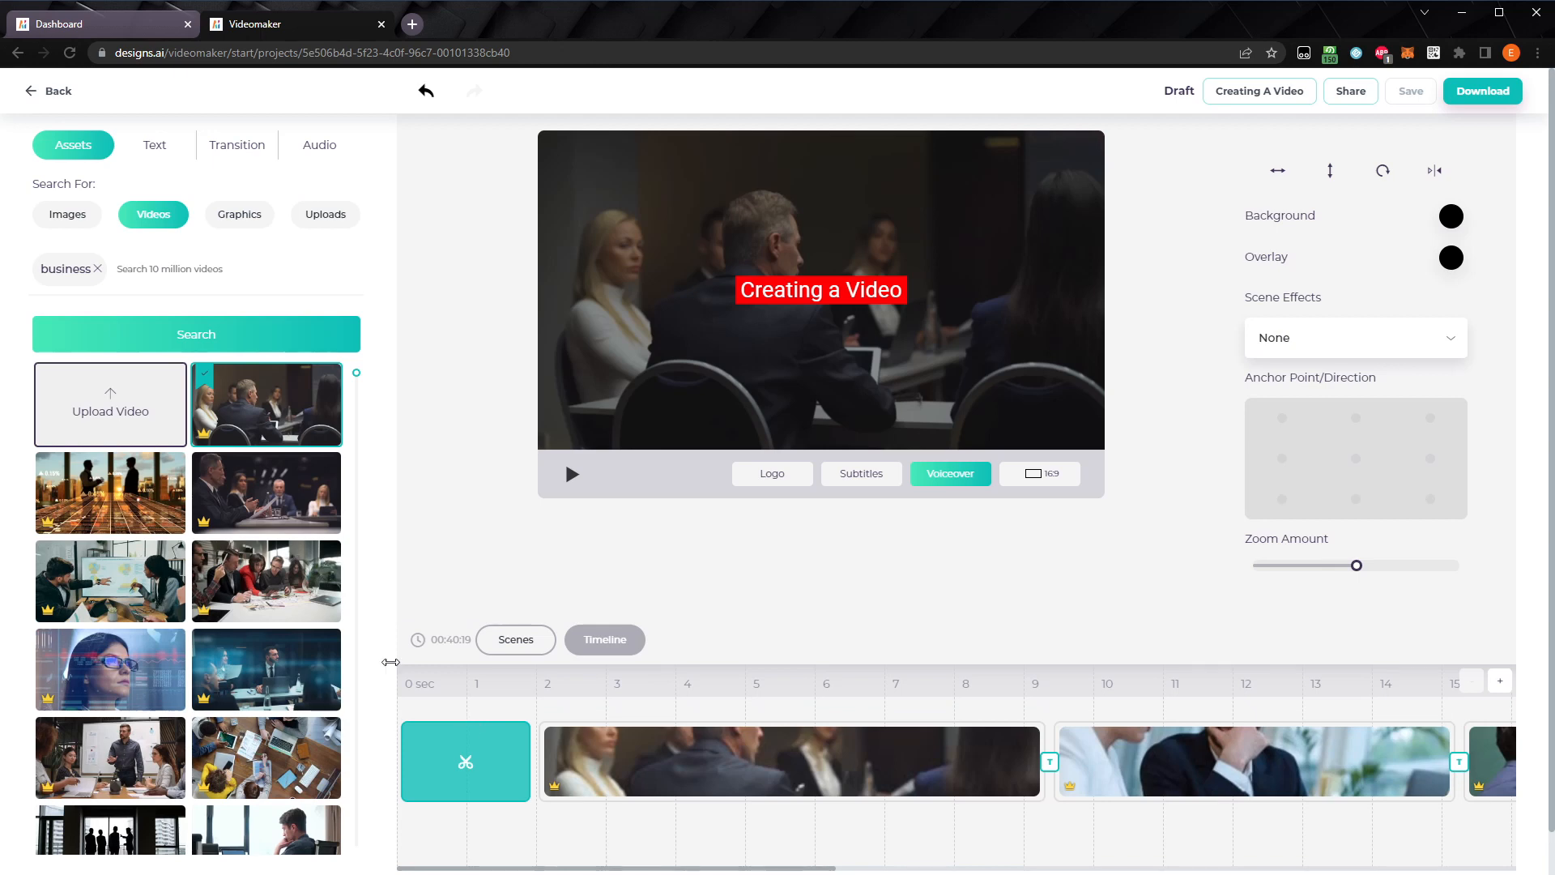
mouse_move(292, 244)
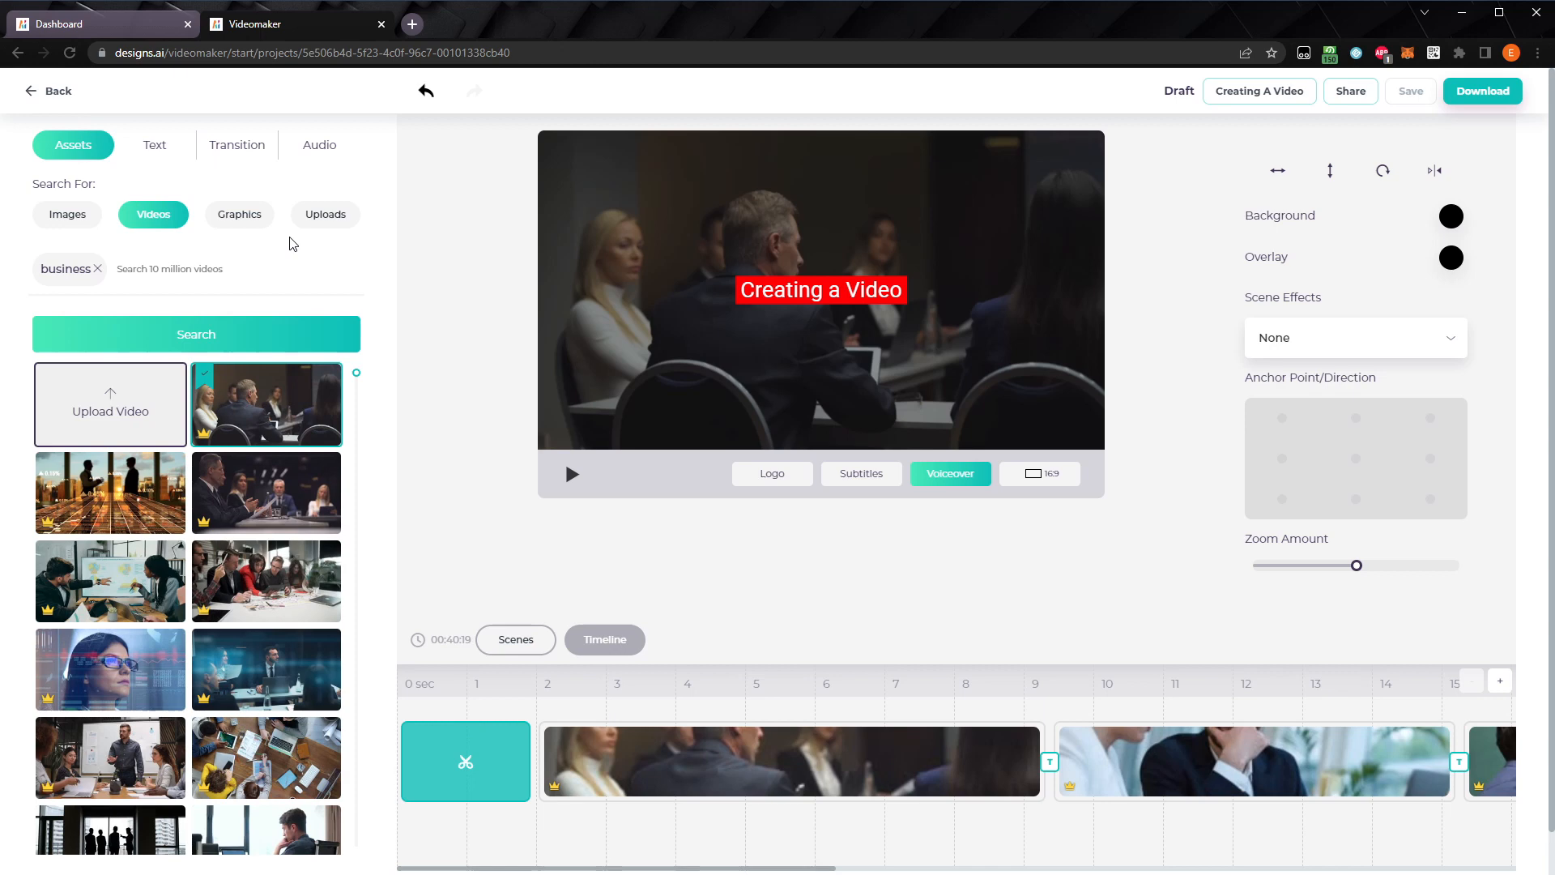
mouse_move(74, 235)
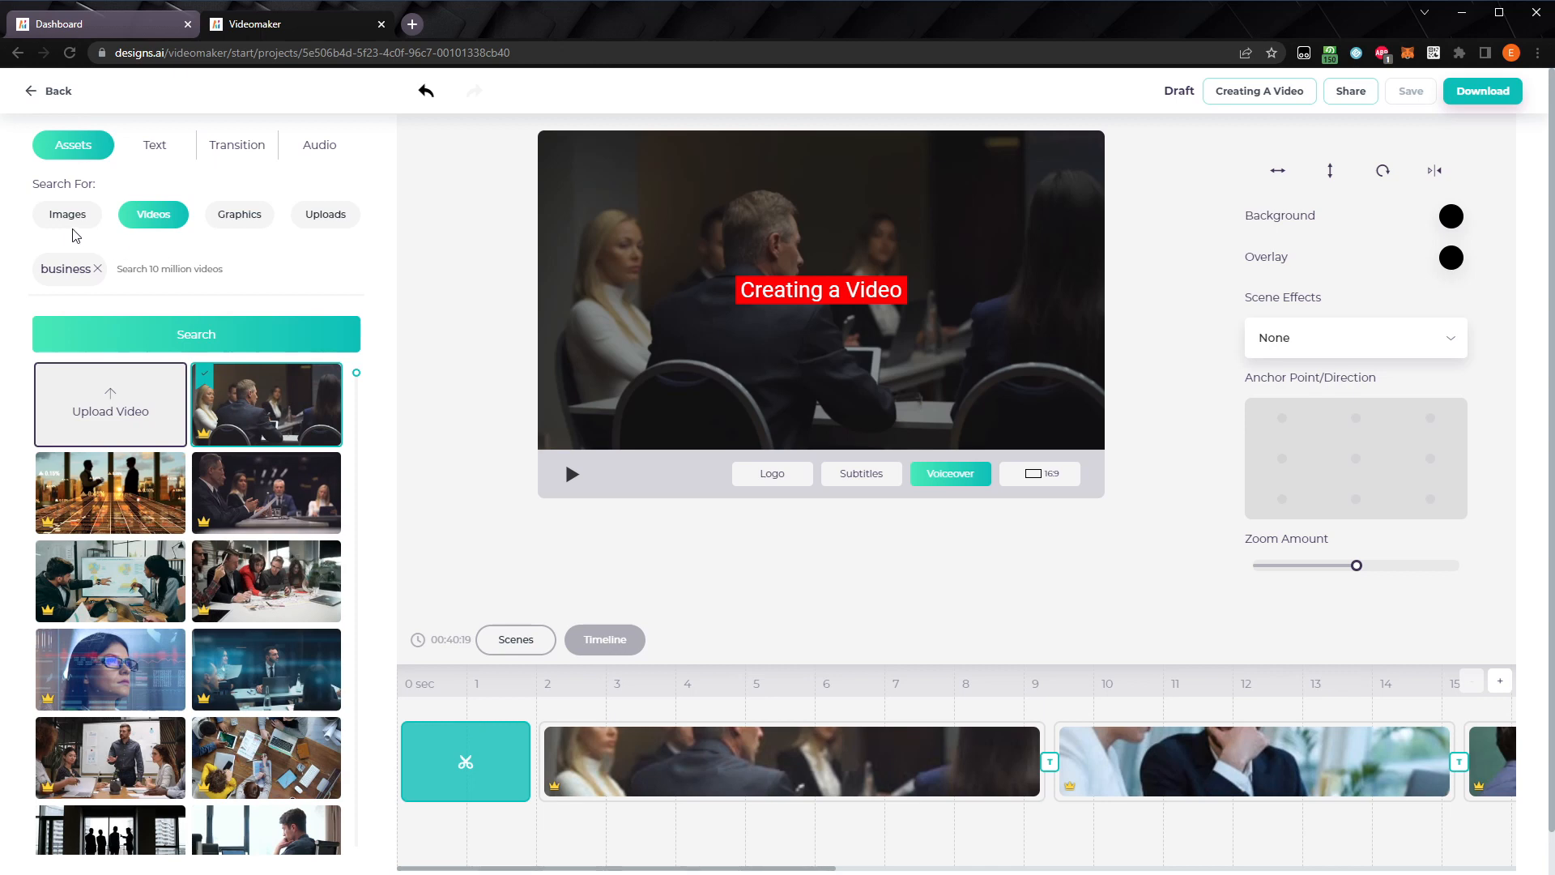
mouse_move(156, 145)
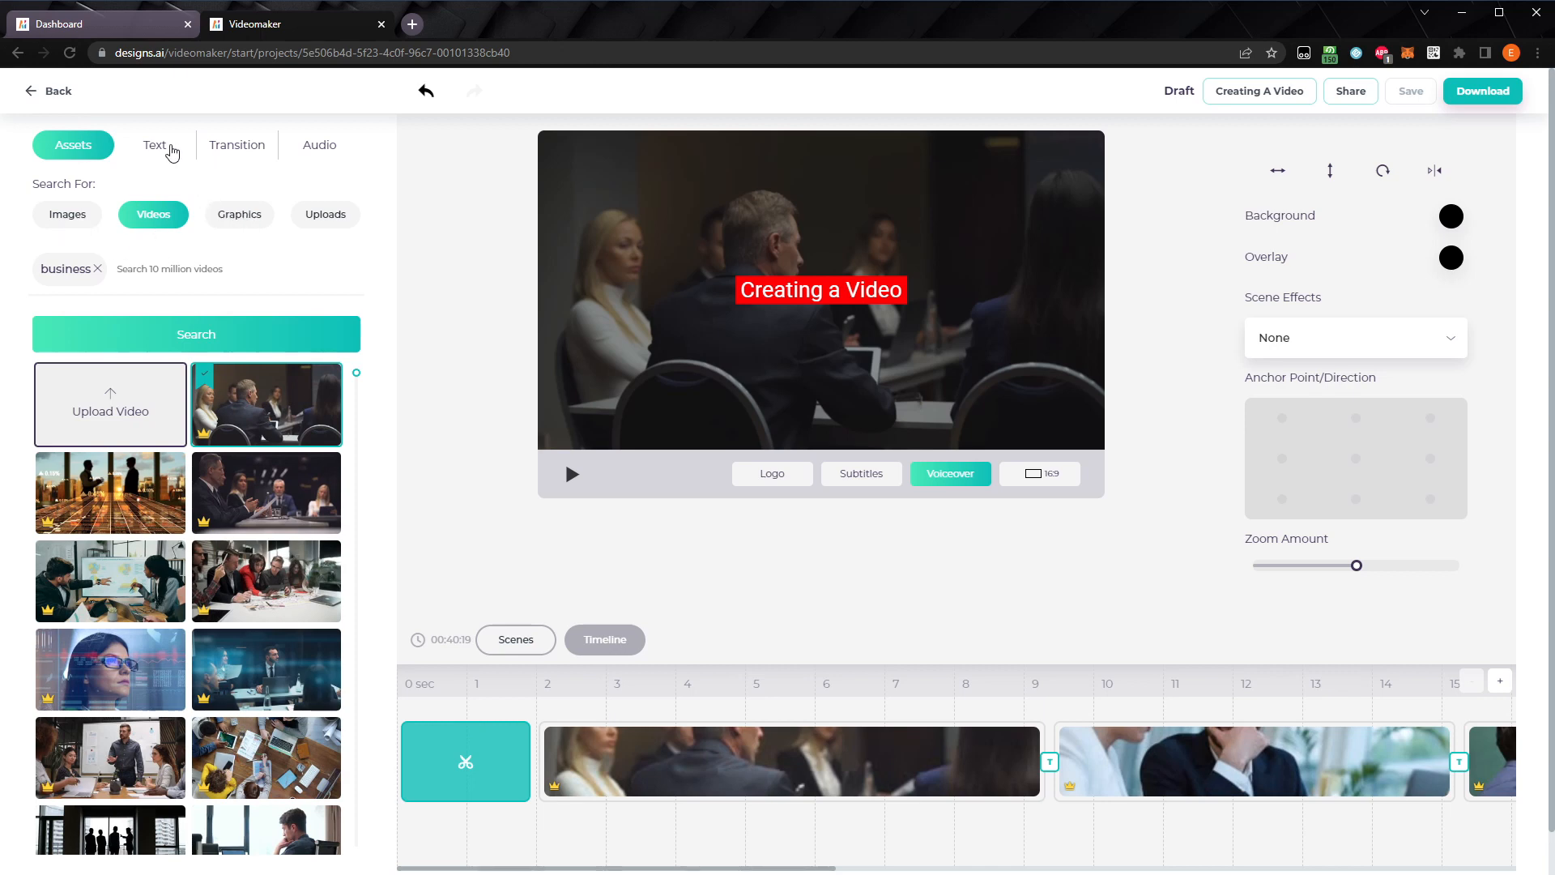
mouse_move(403, 175)
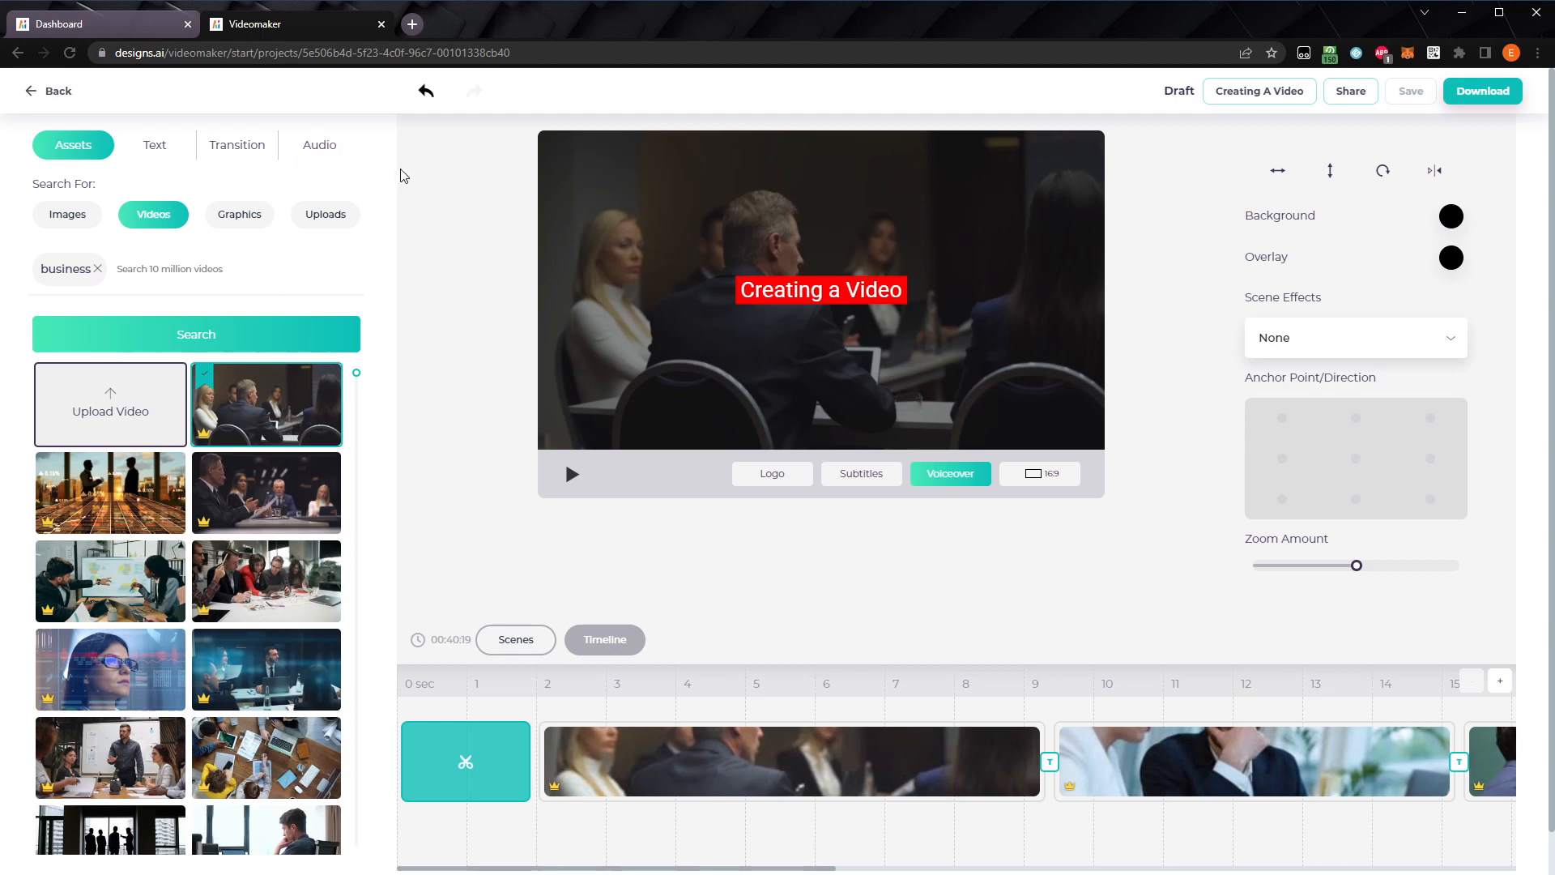
mouse_move(883, 794)
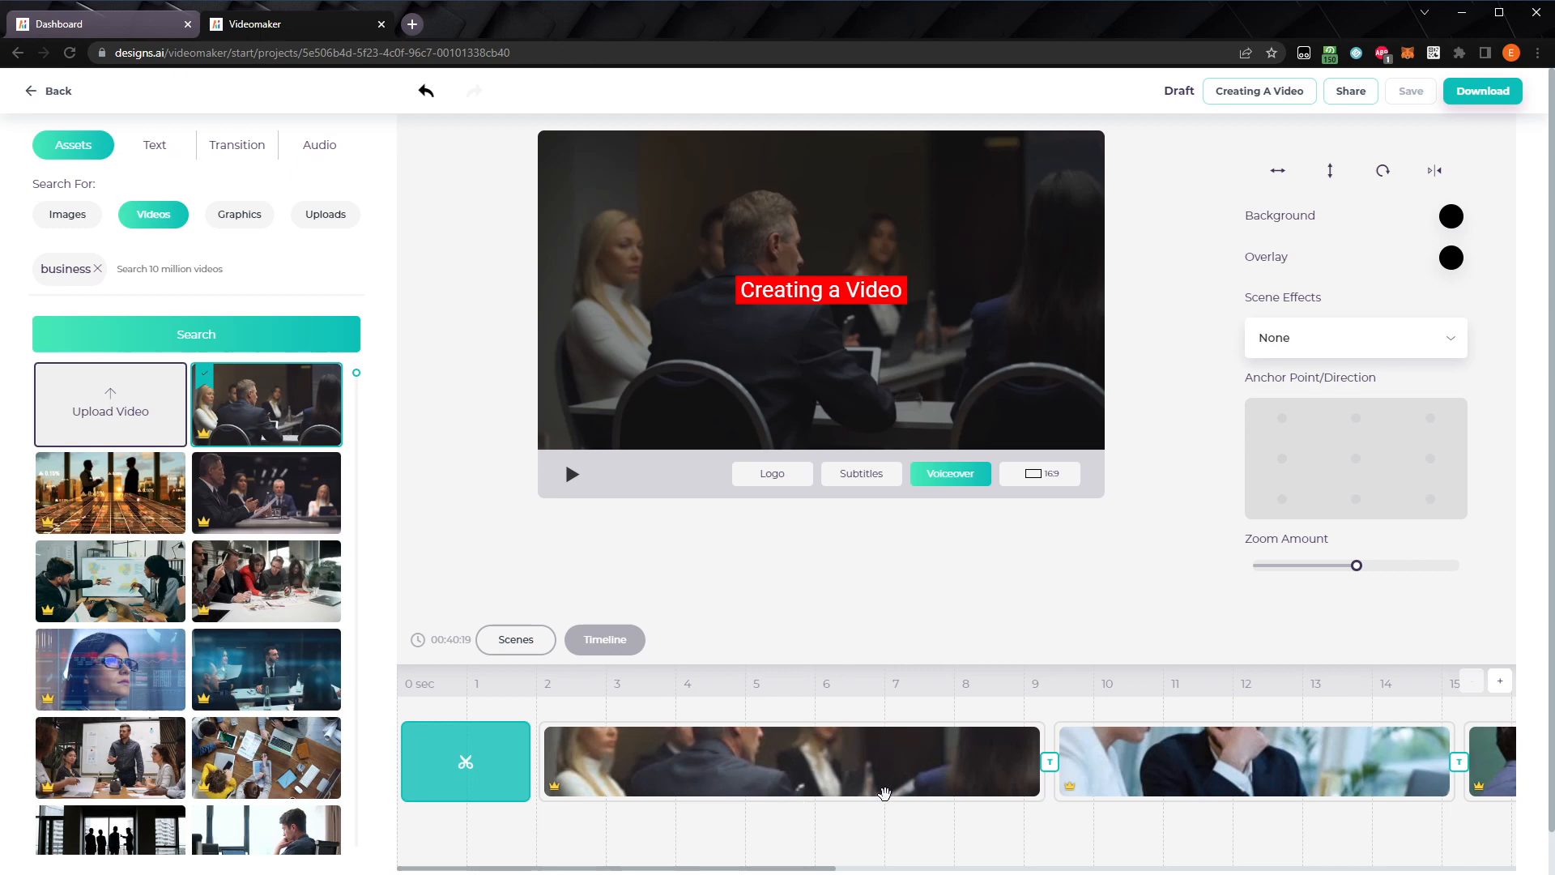
scroll("right", 3)
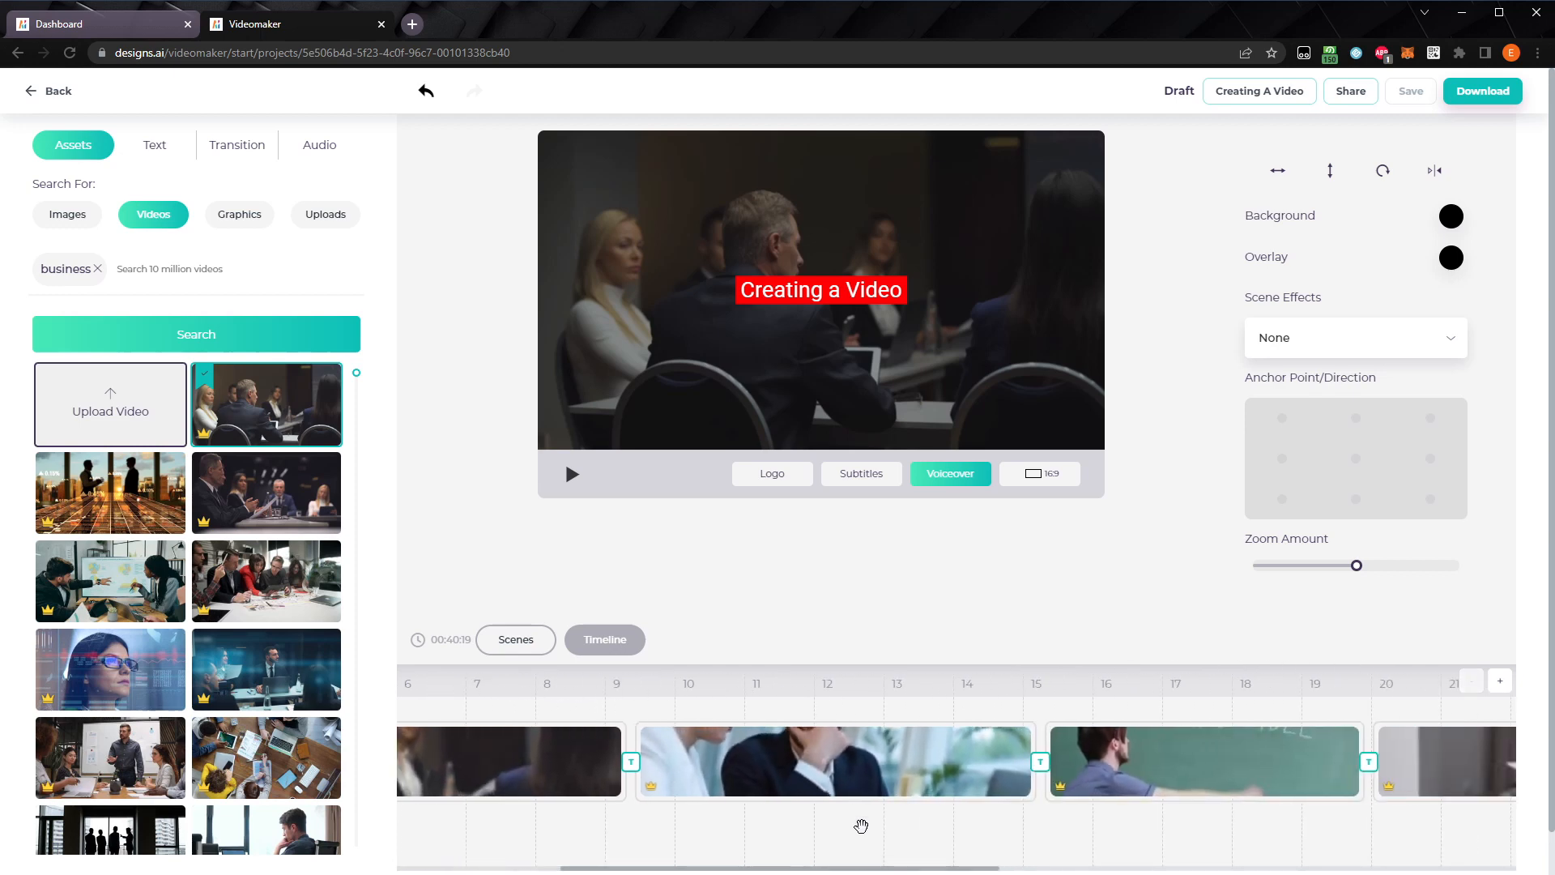
Switch to the Scenes view and select the 'Creating a Video' title text
left_click(515, 639)
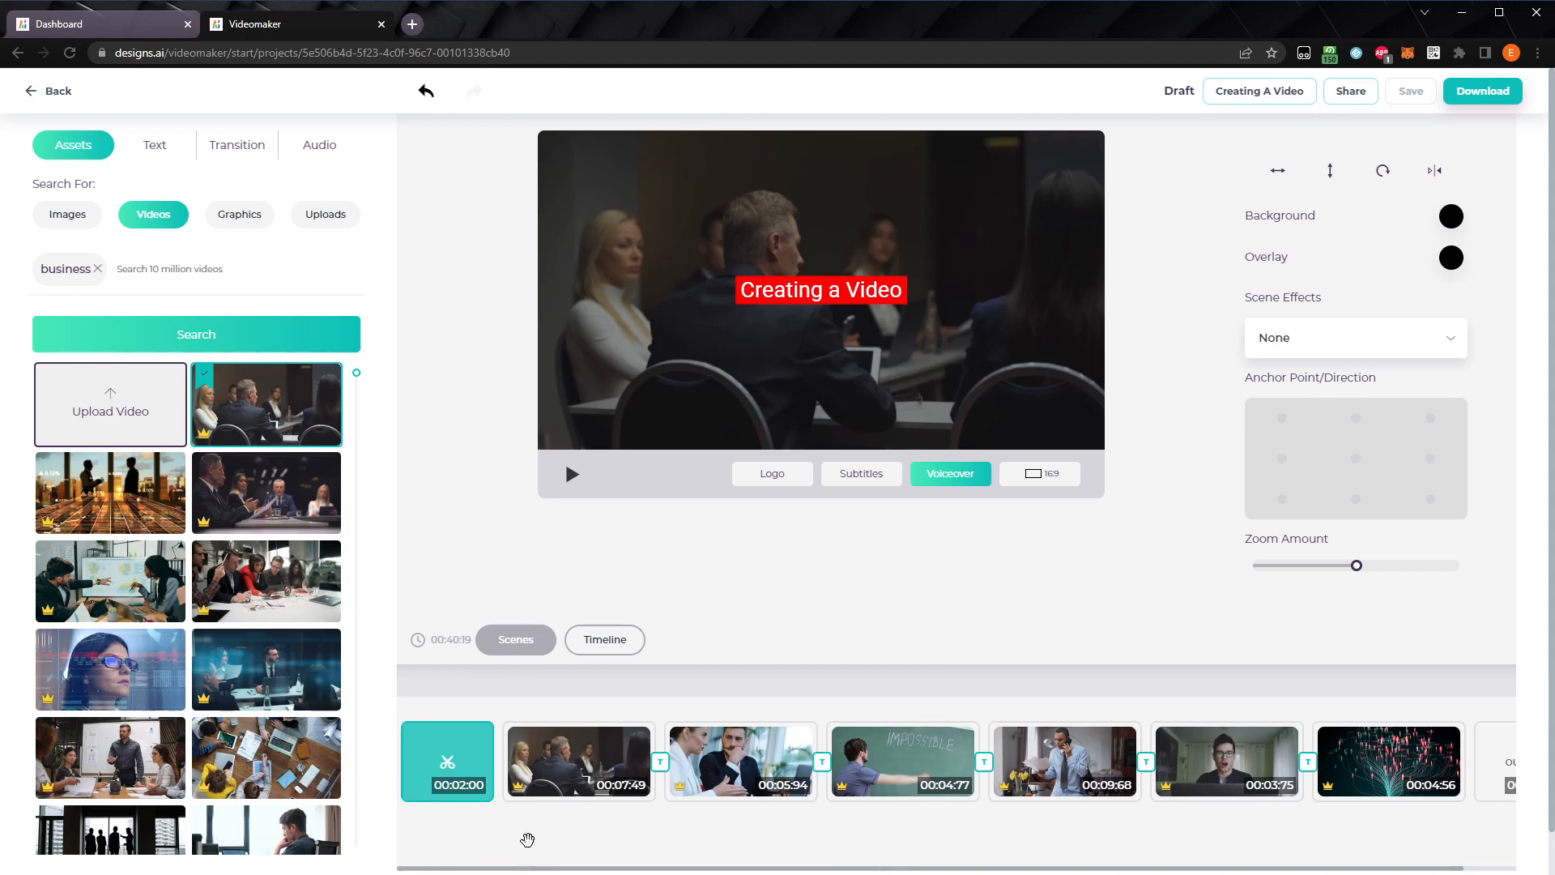
left_click(820, 290)
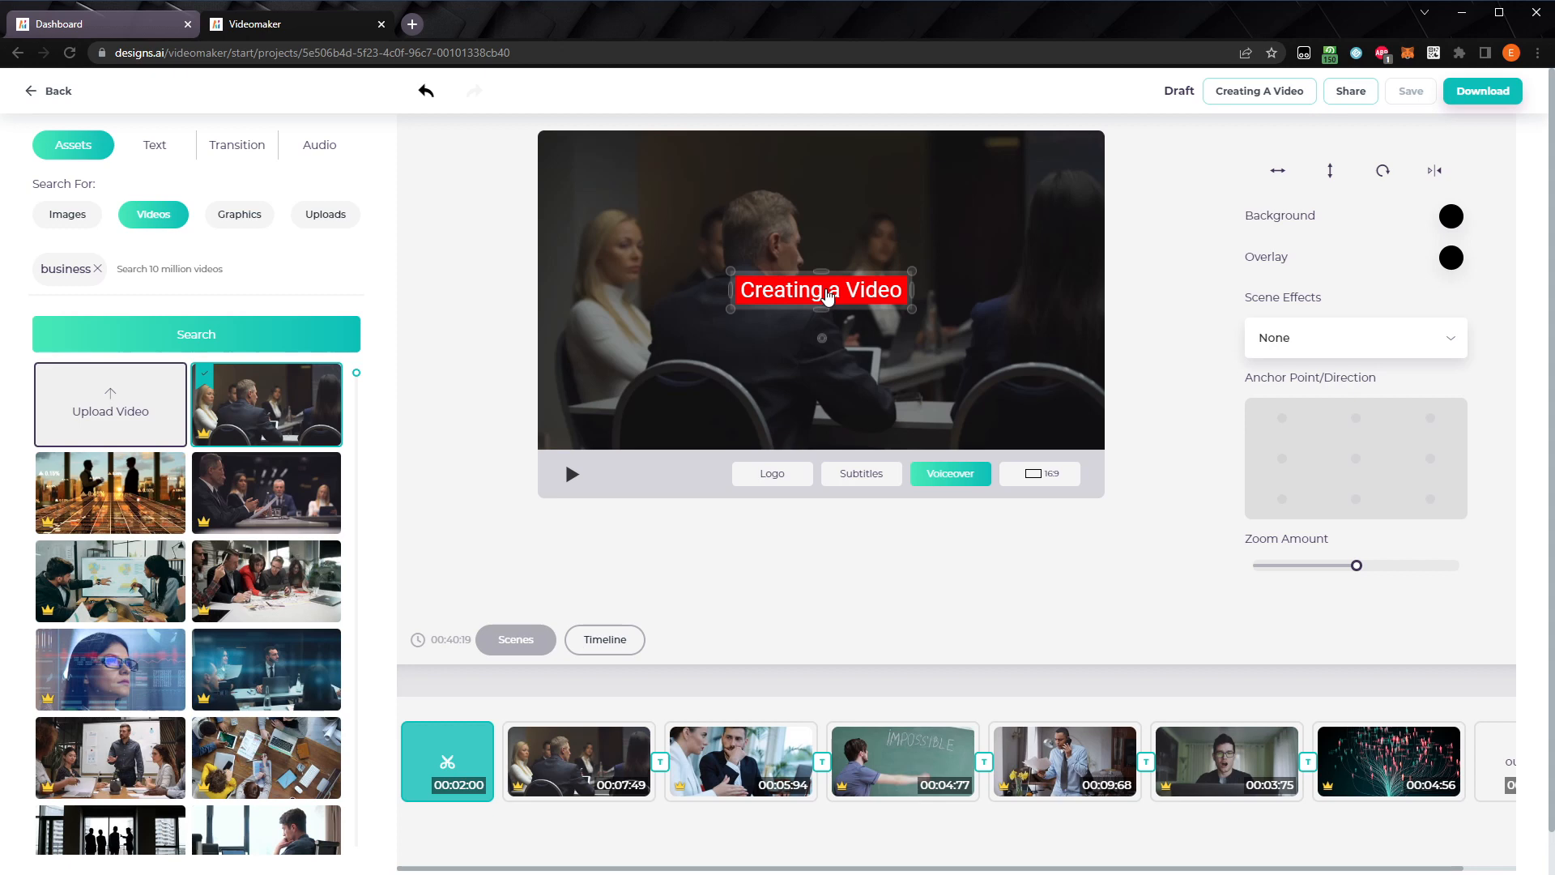
Enlarge the 'Creating a Video' title and move it near the top of the intro
left_click(154, 145)
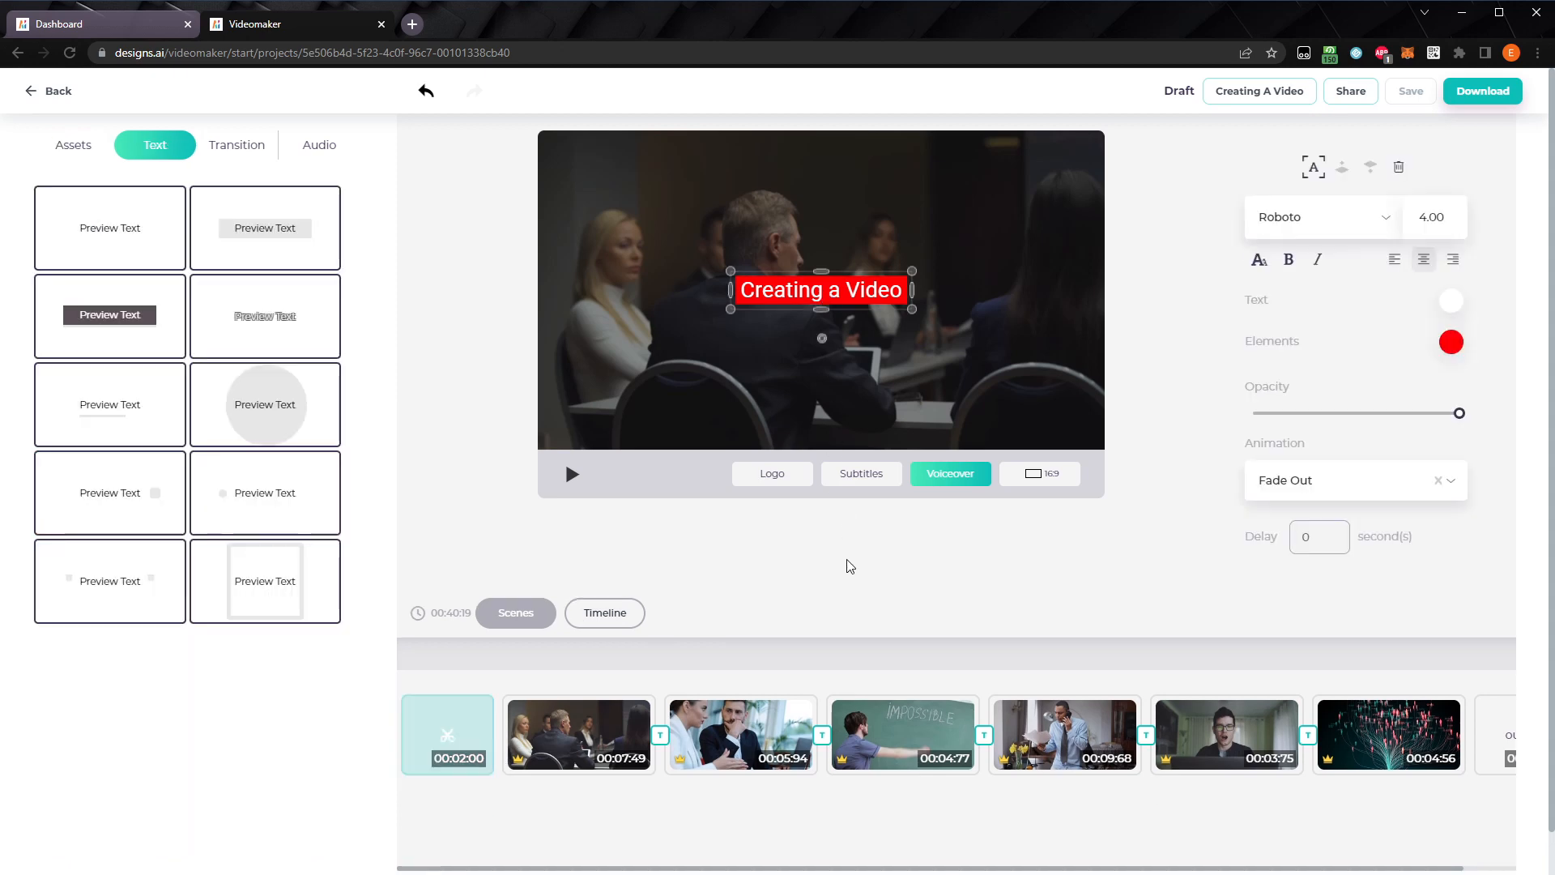
left_click_drag(819, 290, 895, 310)
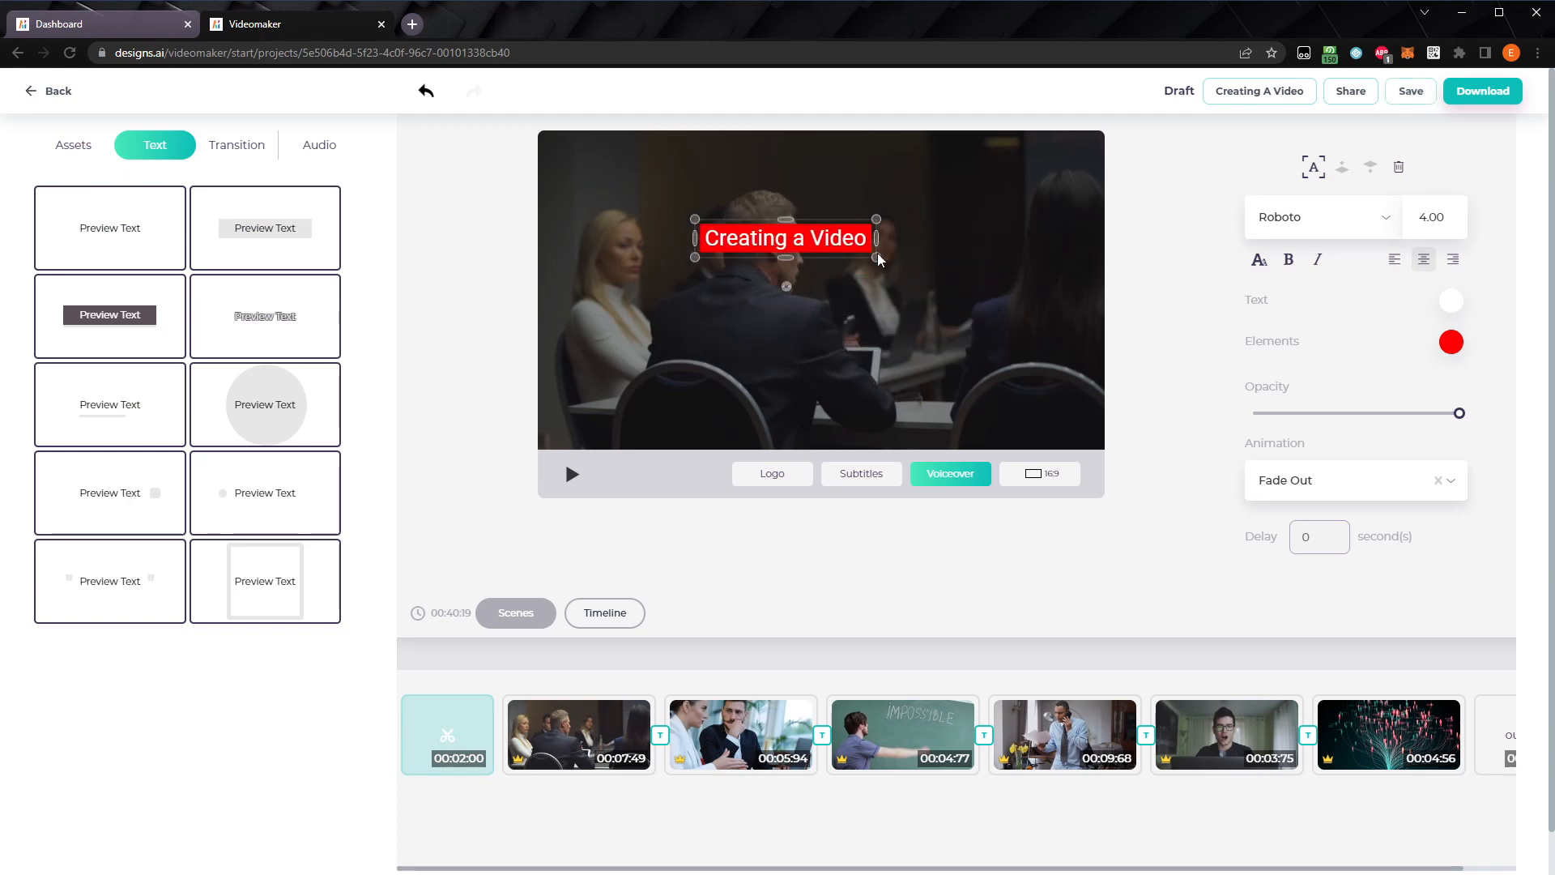
left_click_drag(876, 237, 813, 231)
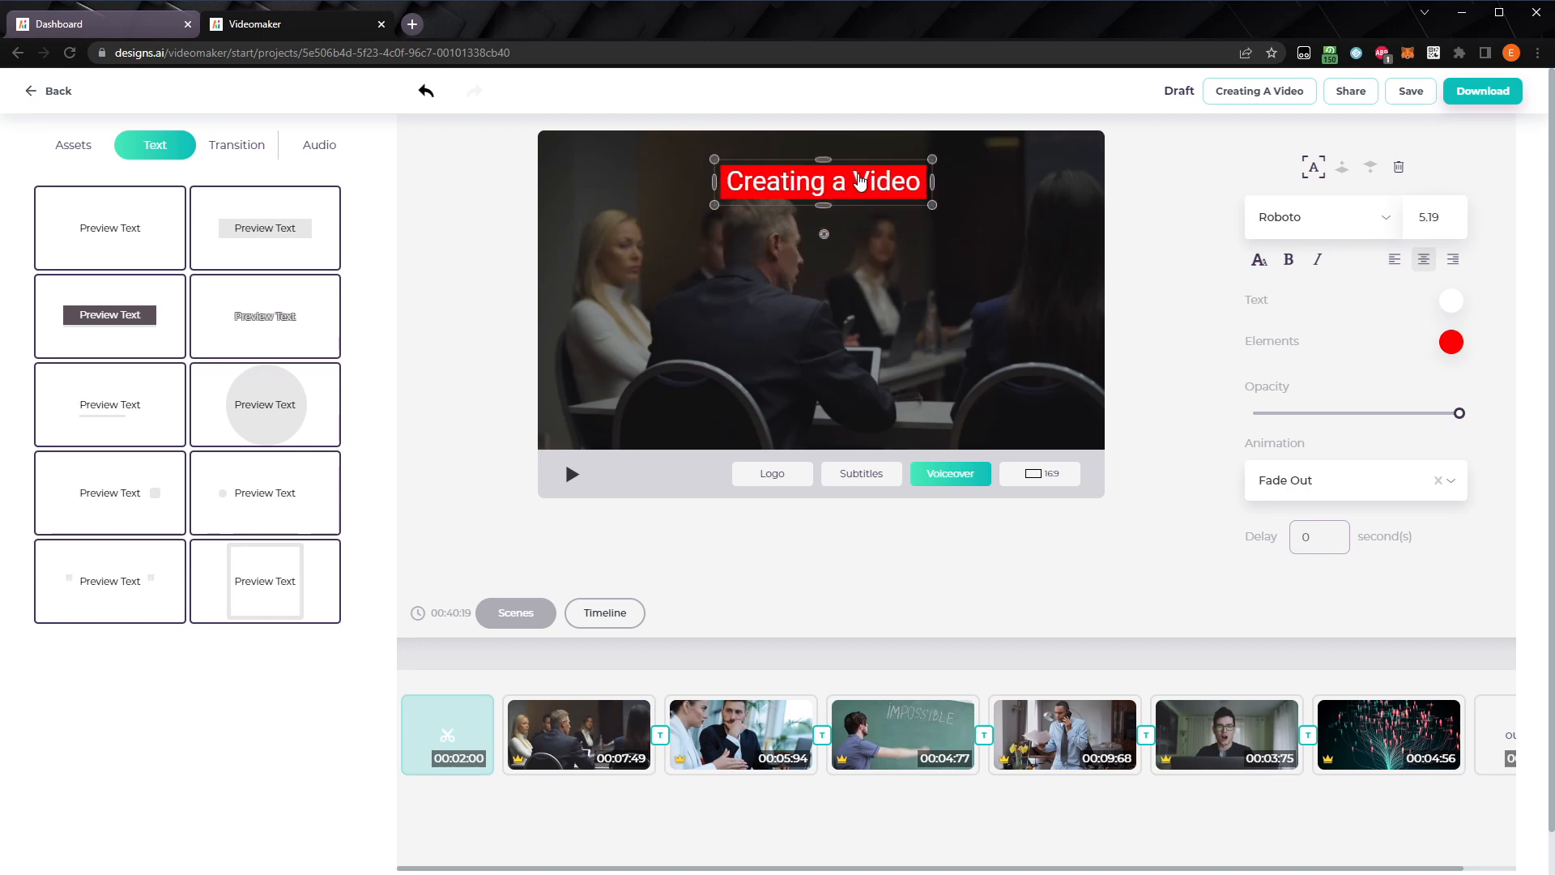
mouse_move(1129, 486)
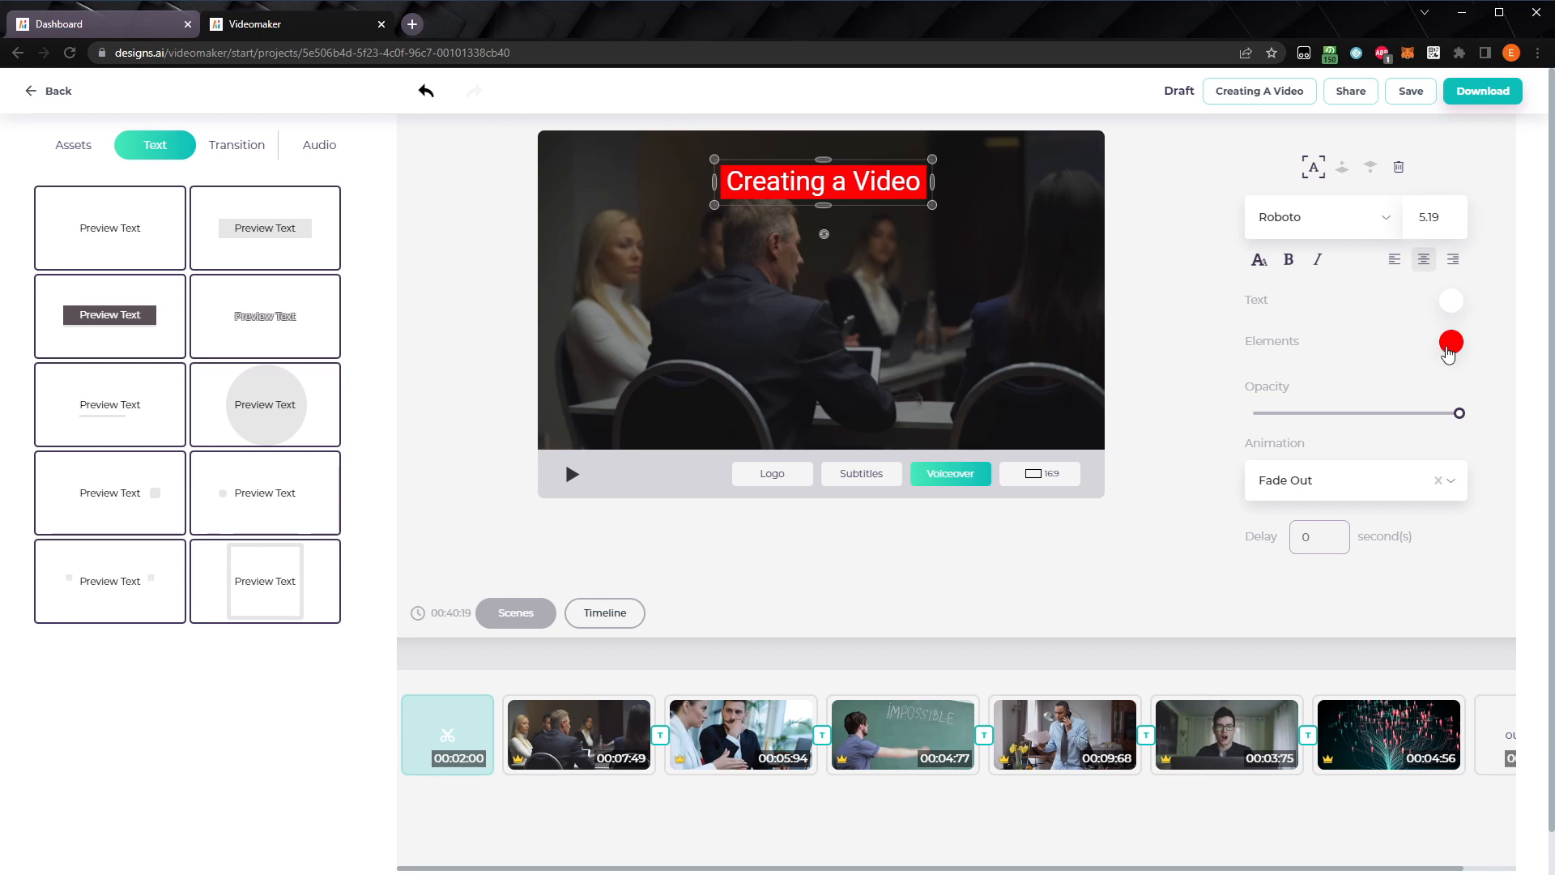
mouse_move(1396, 360)
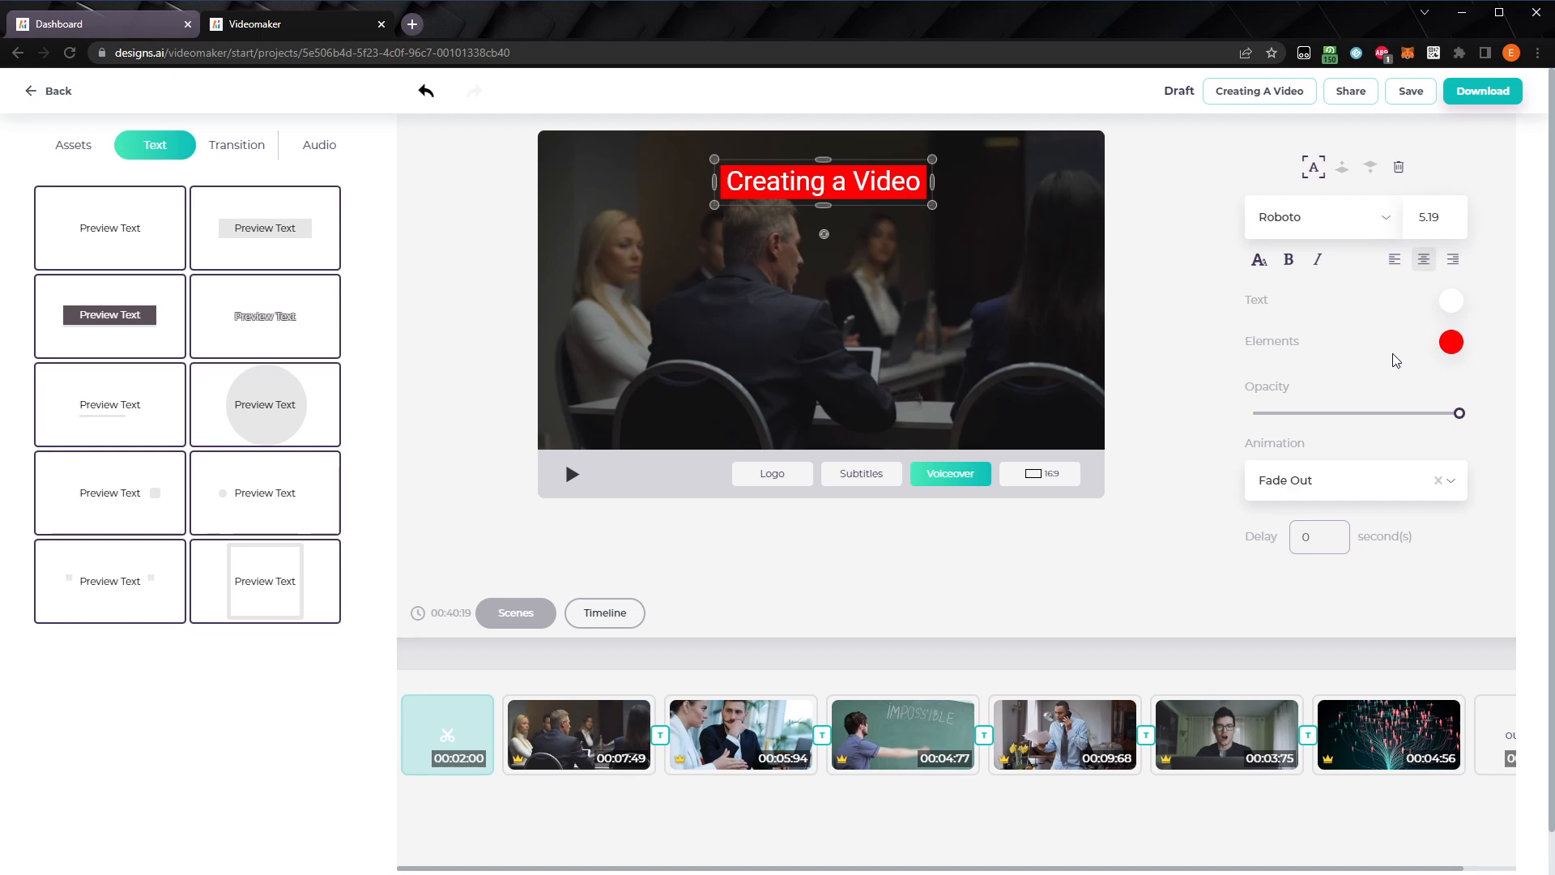
mouse_move(1384, 333)
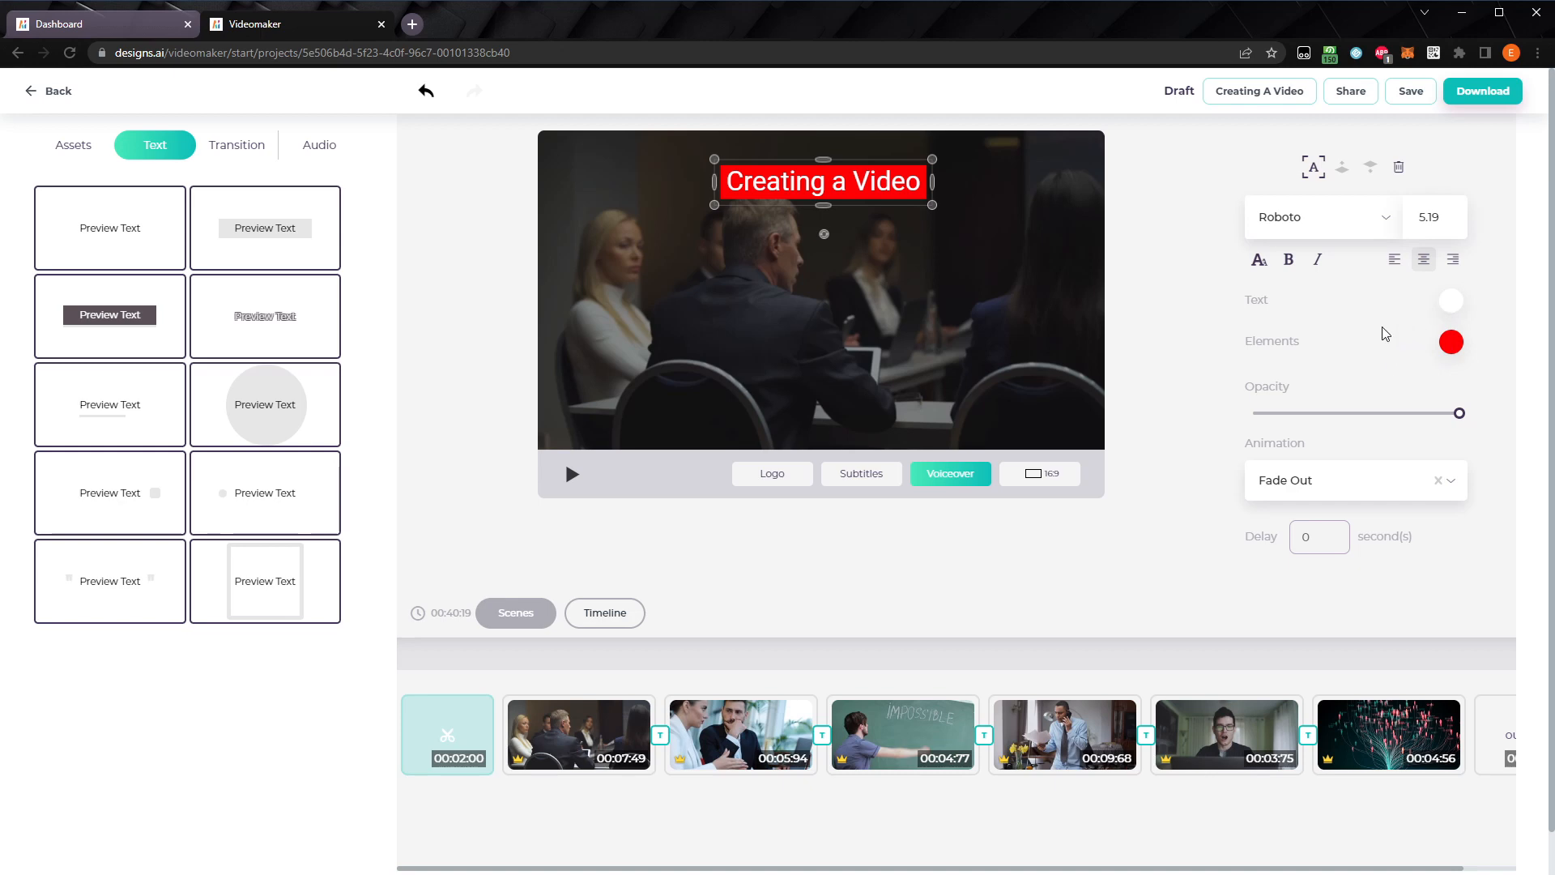
Make the title bold Zen Dots at size 6, keeping Fade Out as its animation
left_click(1289, 259)
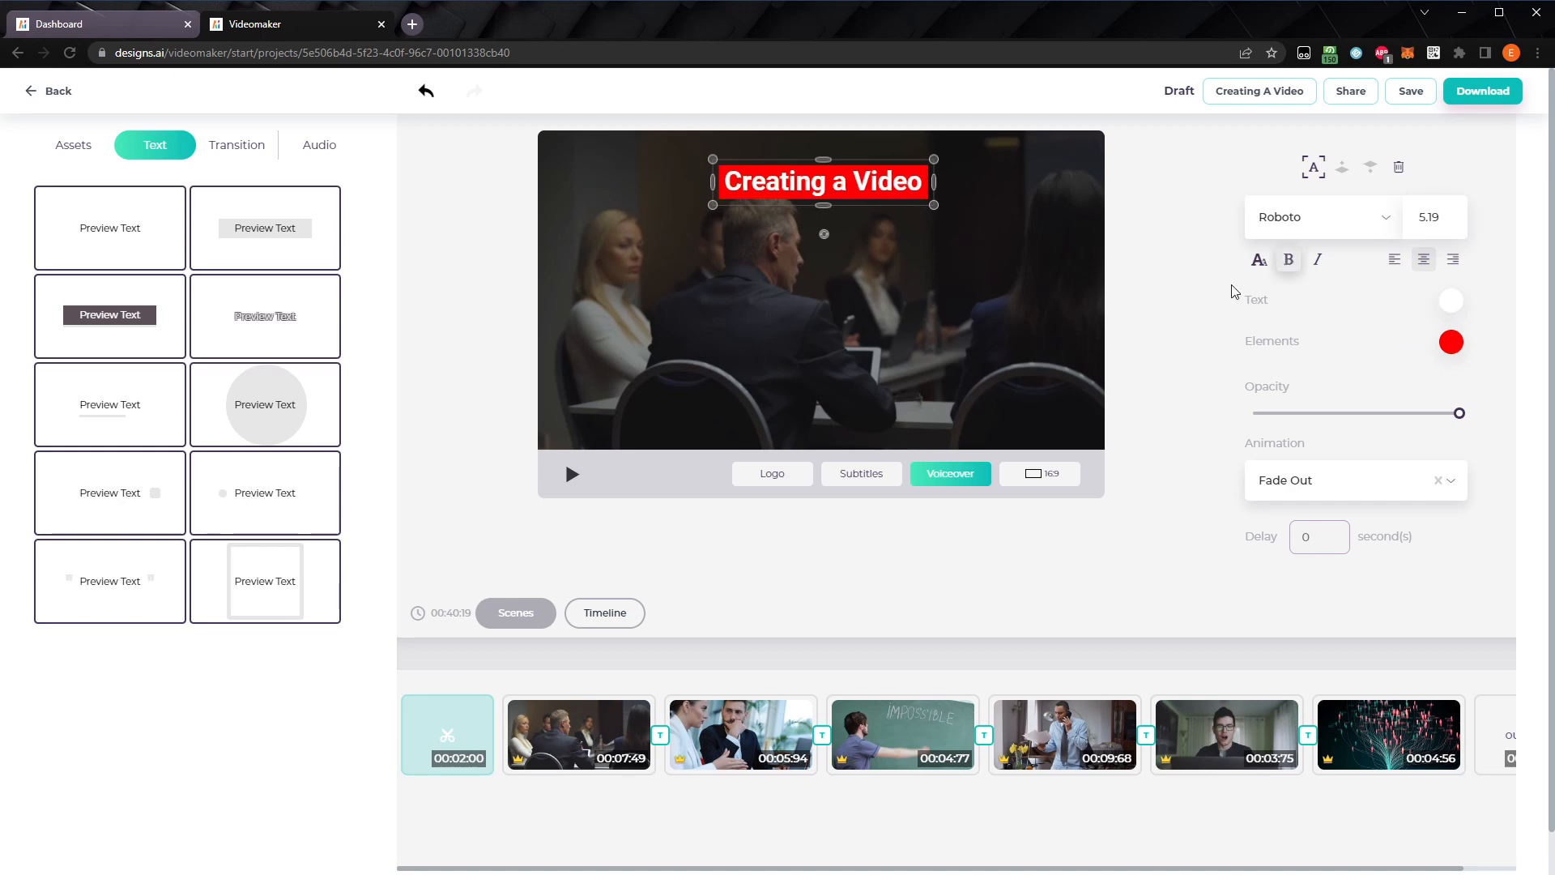
left_click(1325, 218)
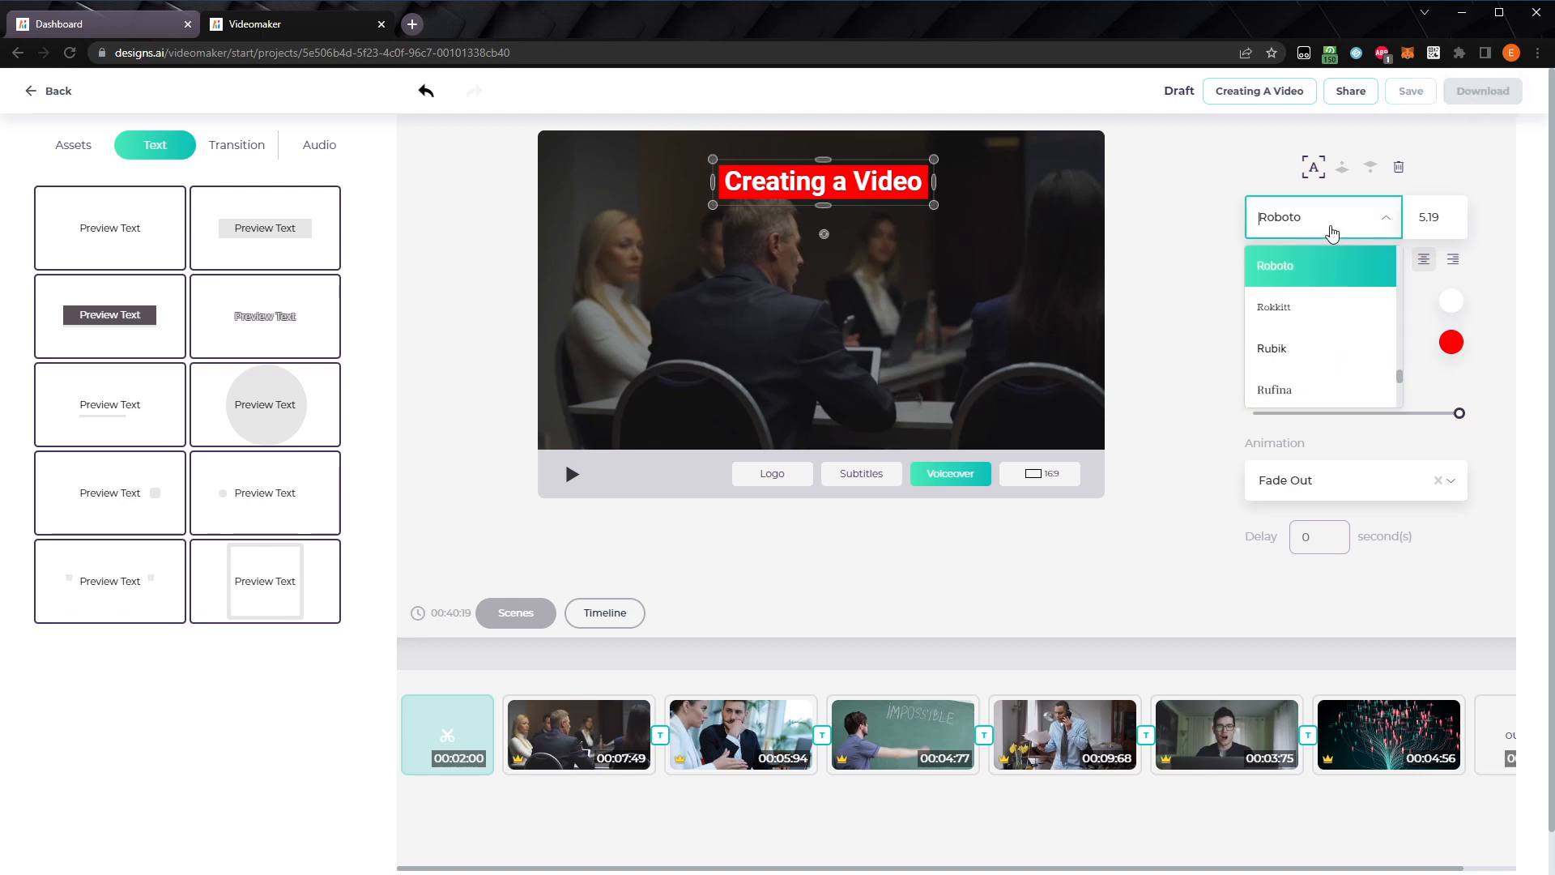
scroll("down", 3)
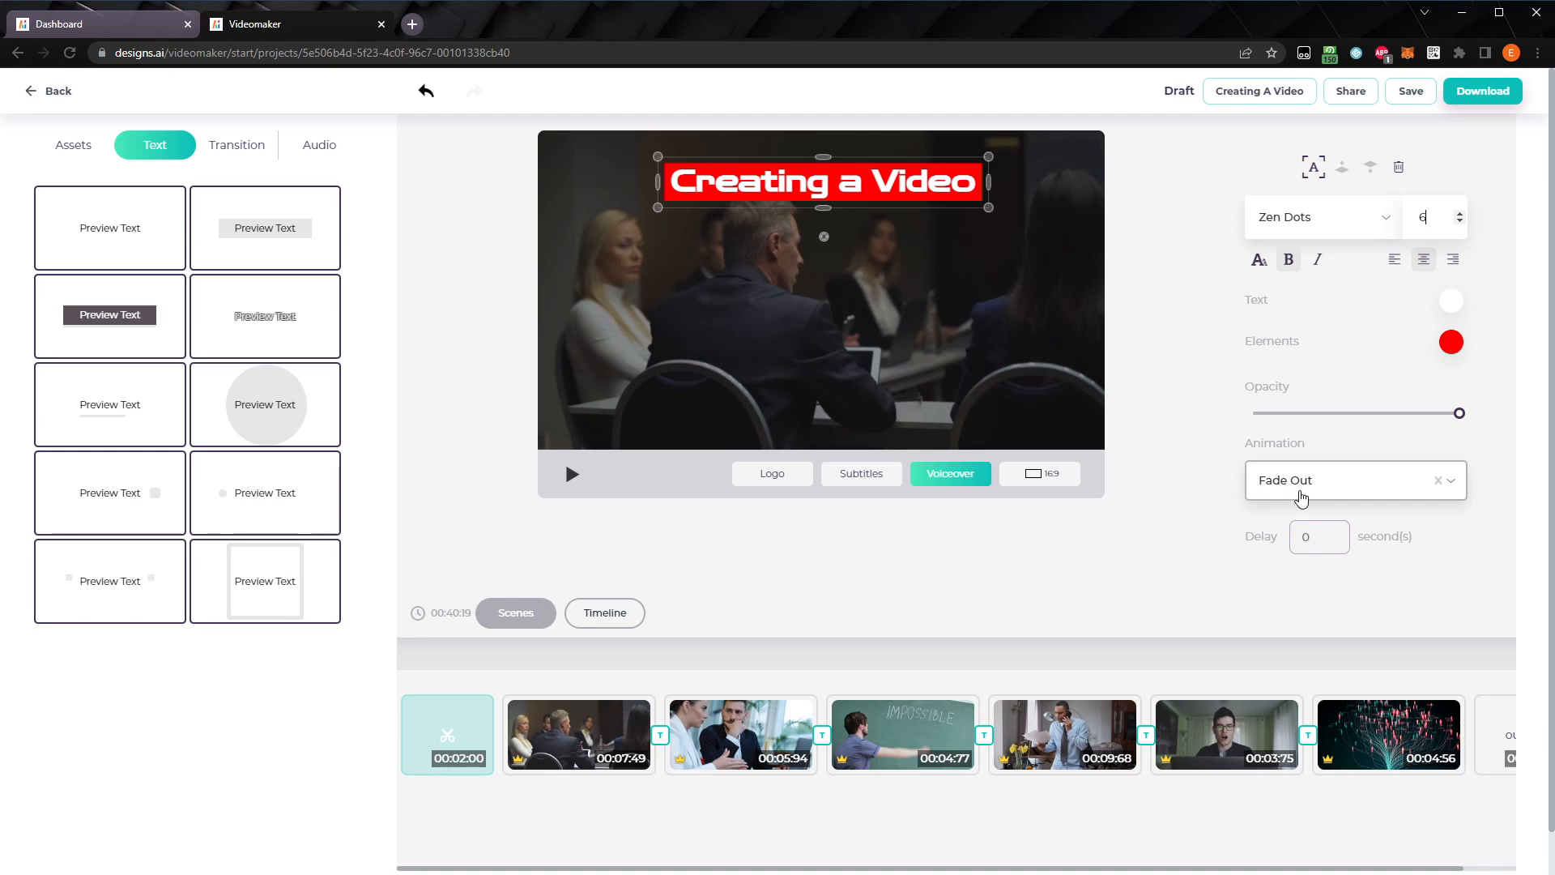
left_click(1349, 480)
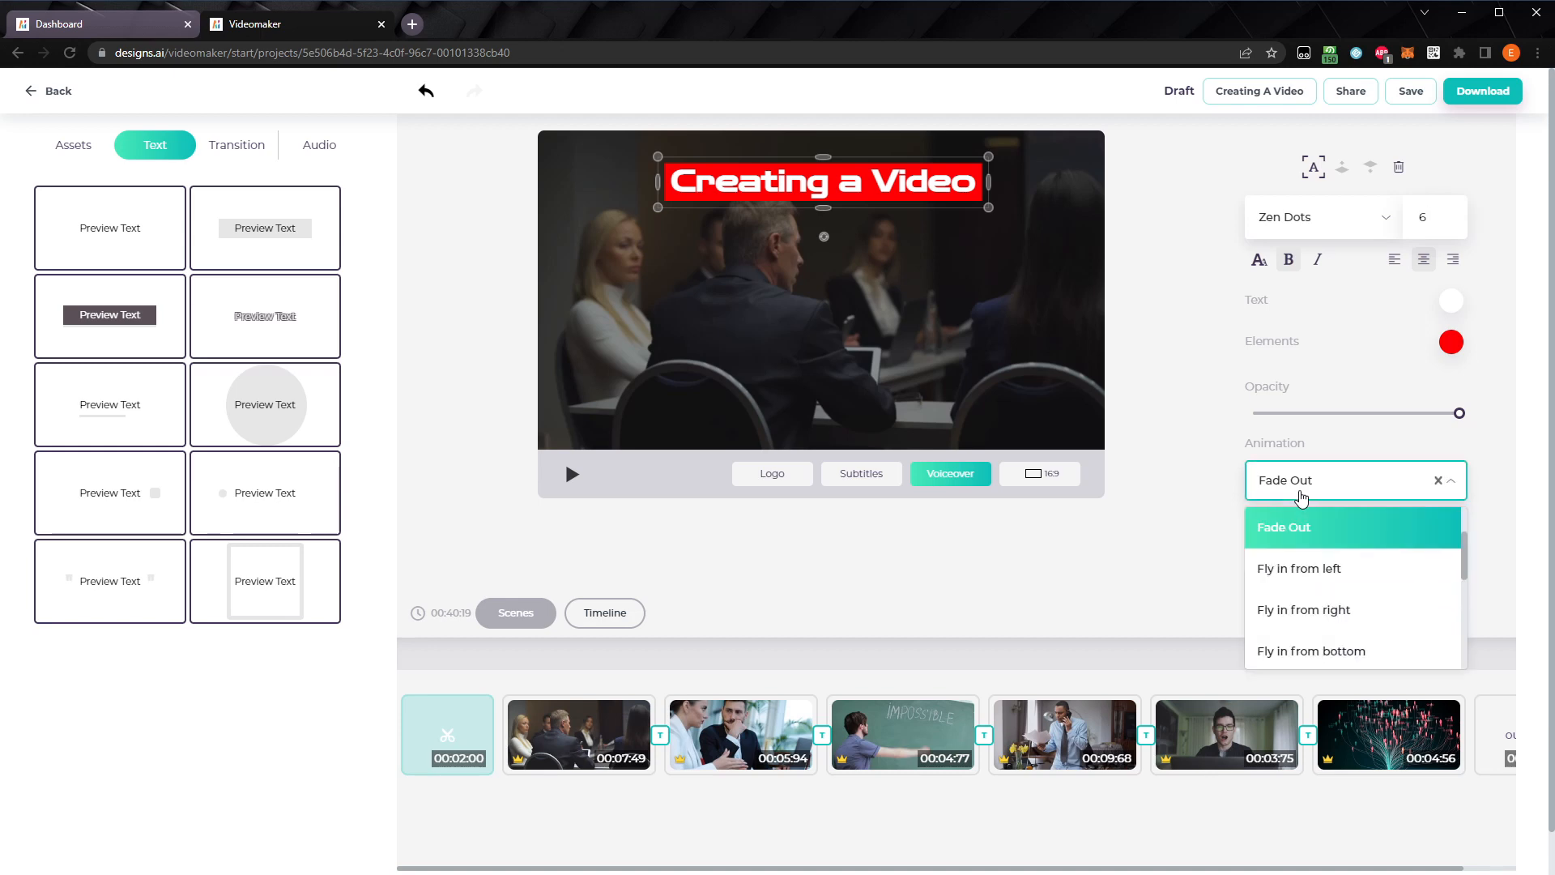
left_click(1283, 527)
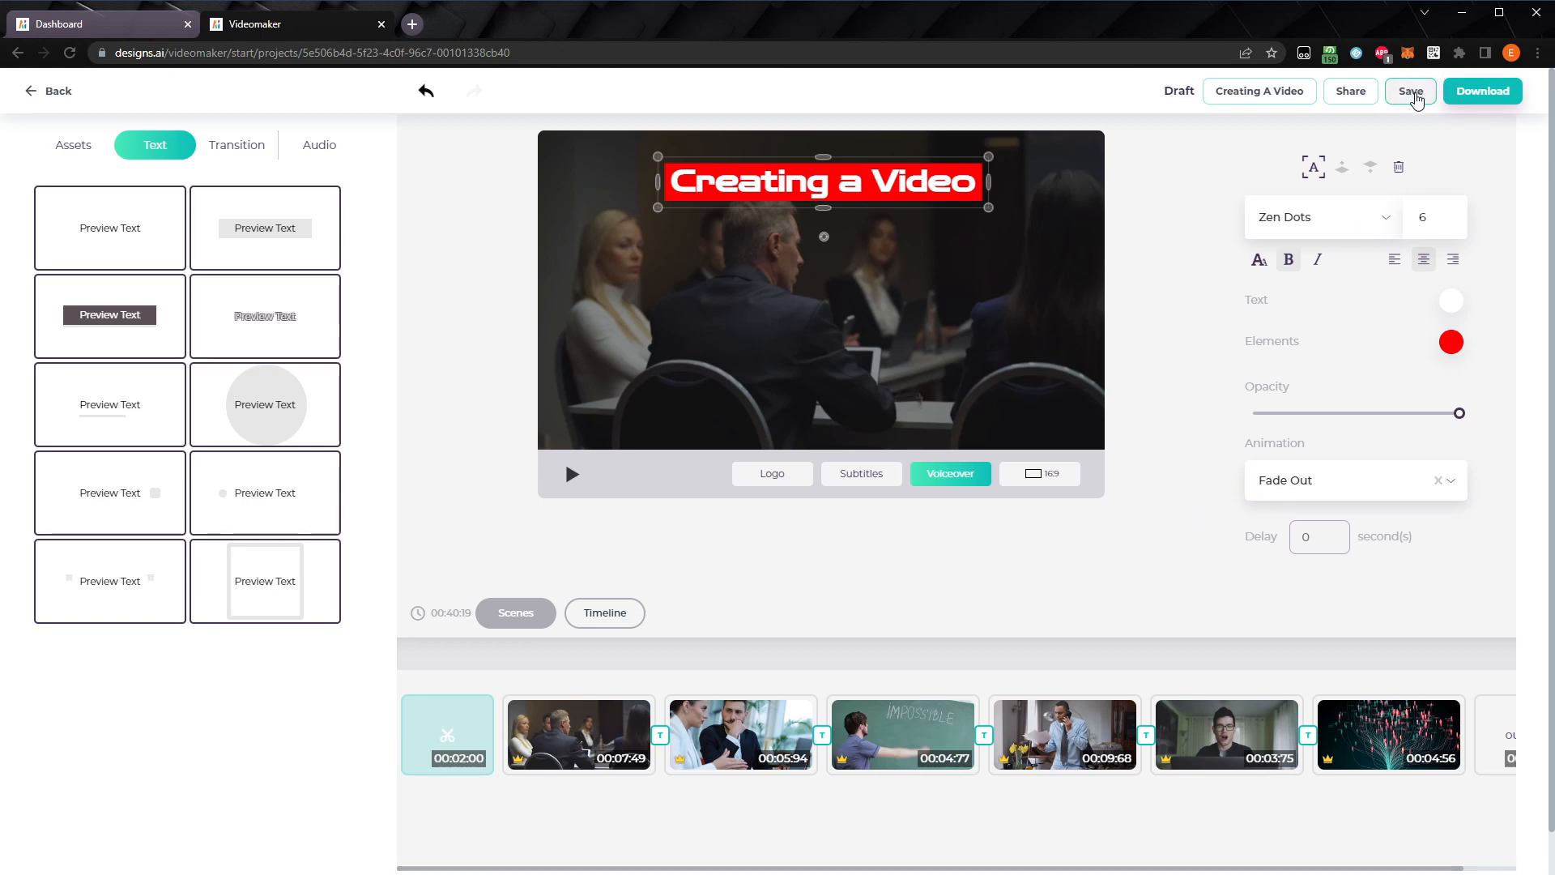
Save the project, keeping the bold Zen Dots intro title with Fade Out
left_click(1410, 90)
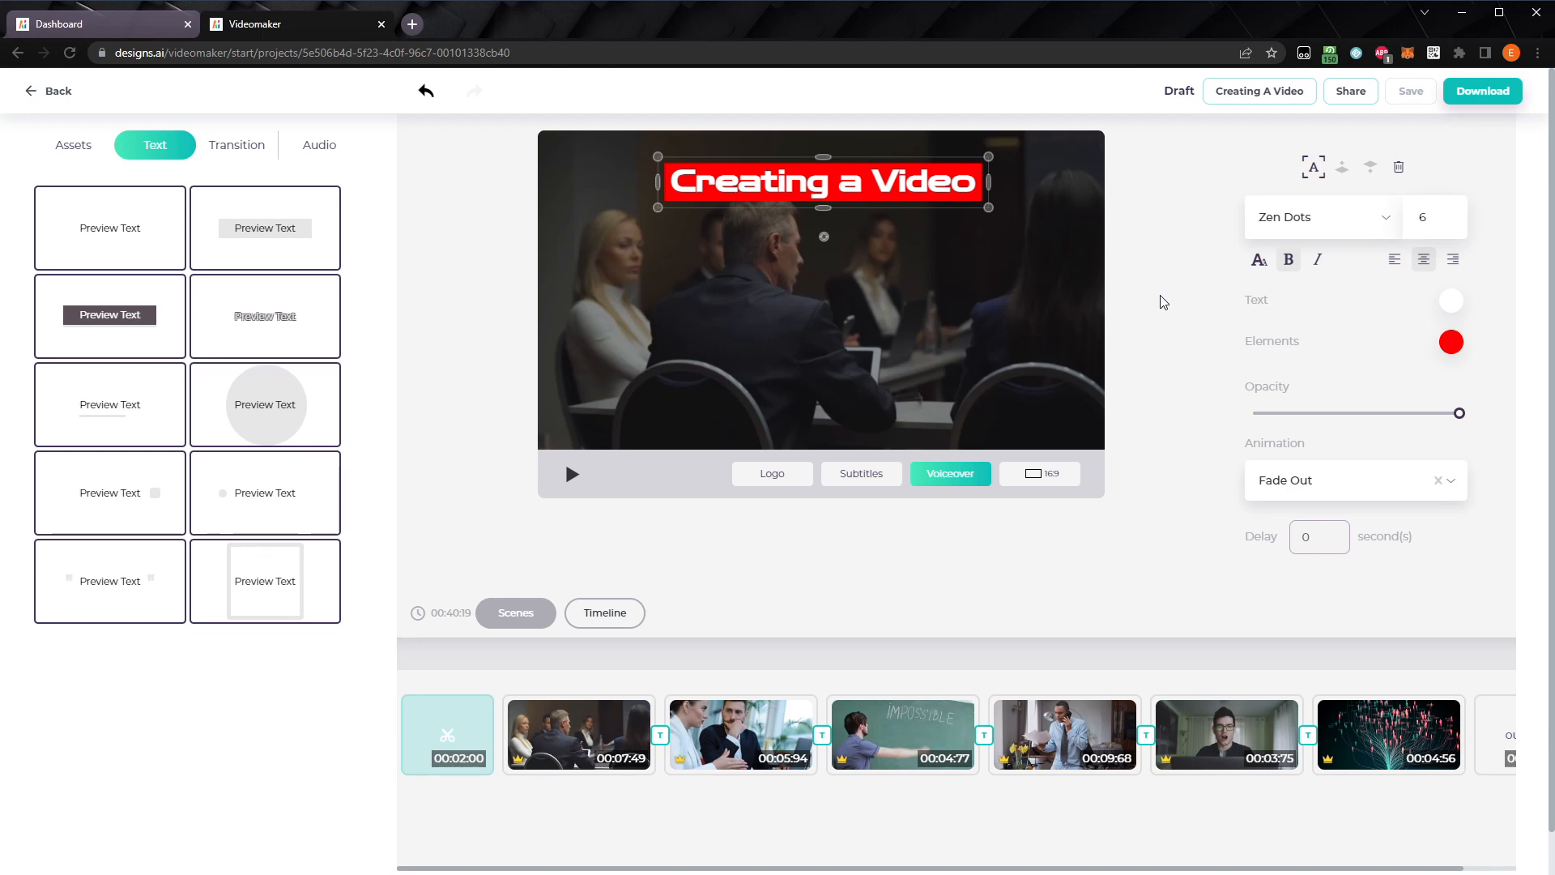
mouse_move(606, 655)
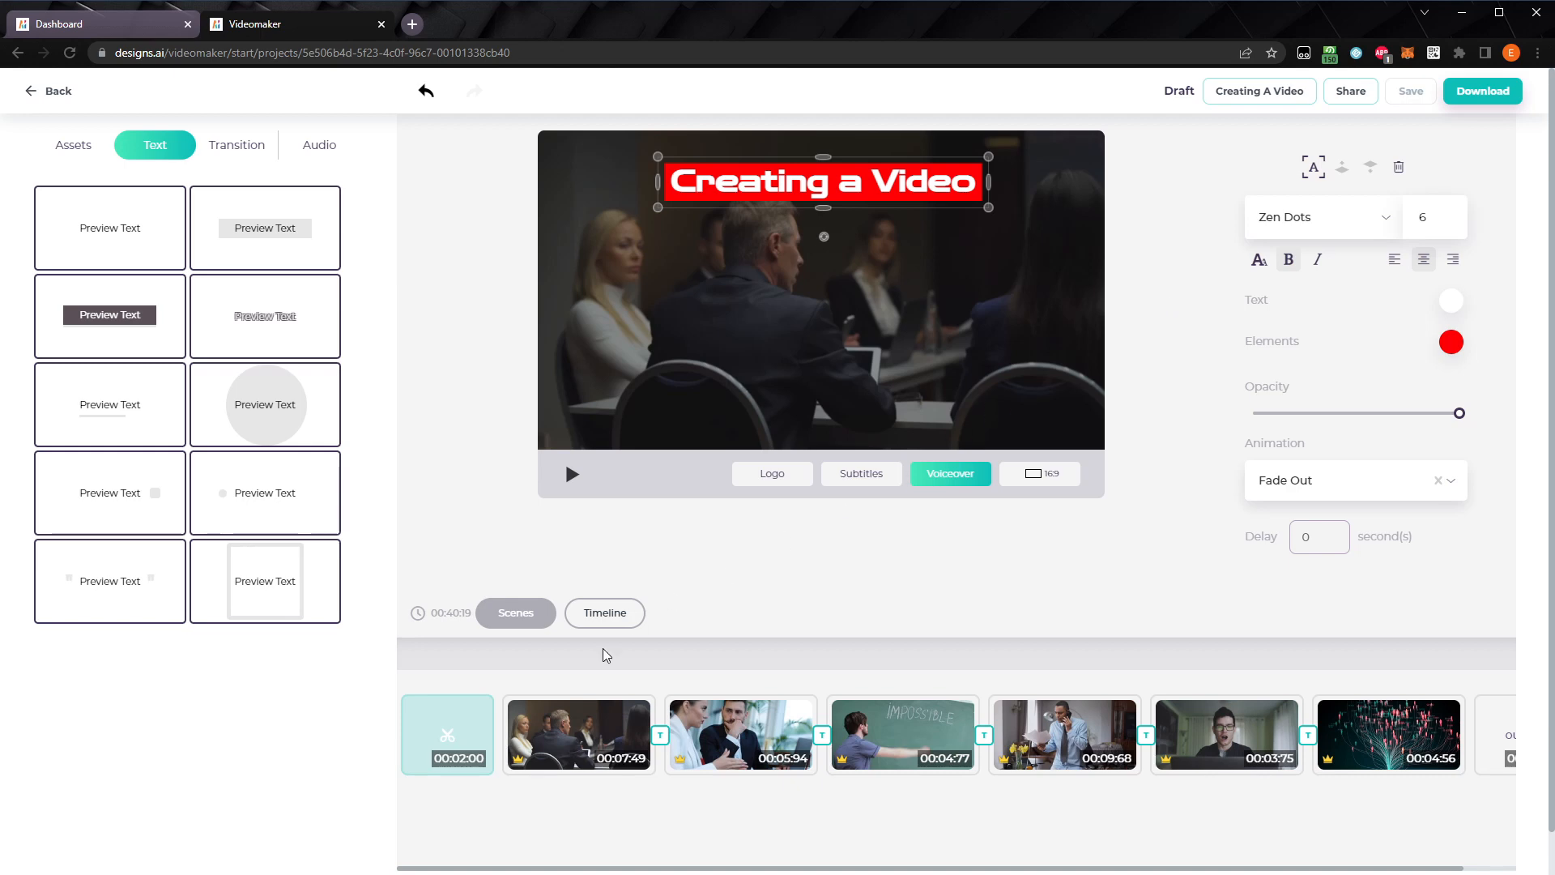
Give the conference-room scene's caption a 1-second delay and a font size of 2
left_click(579, 734)
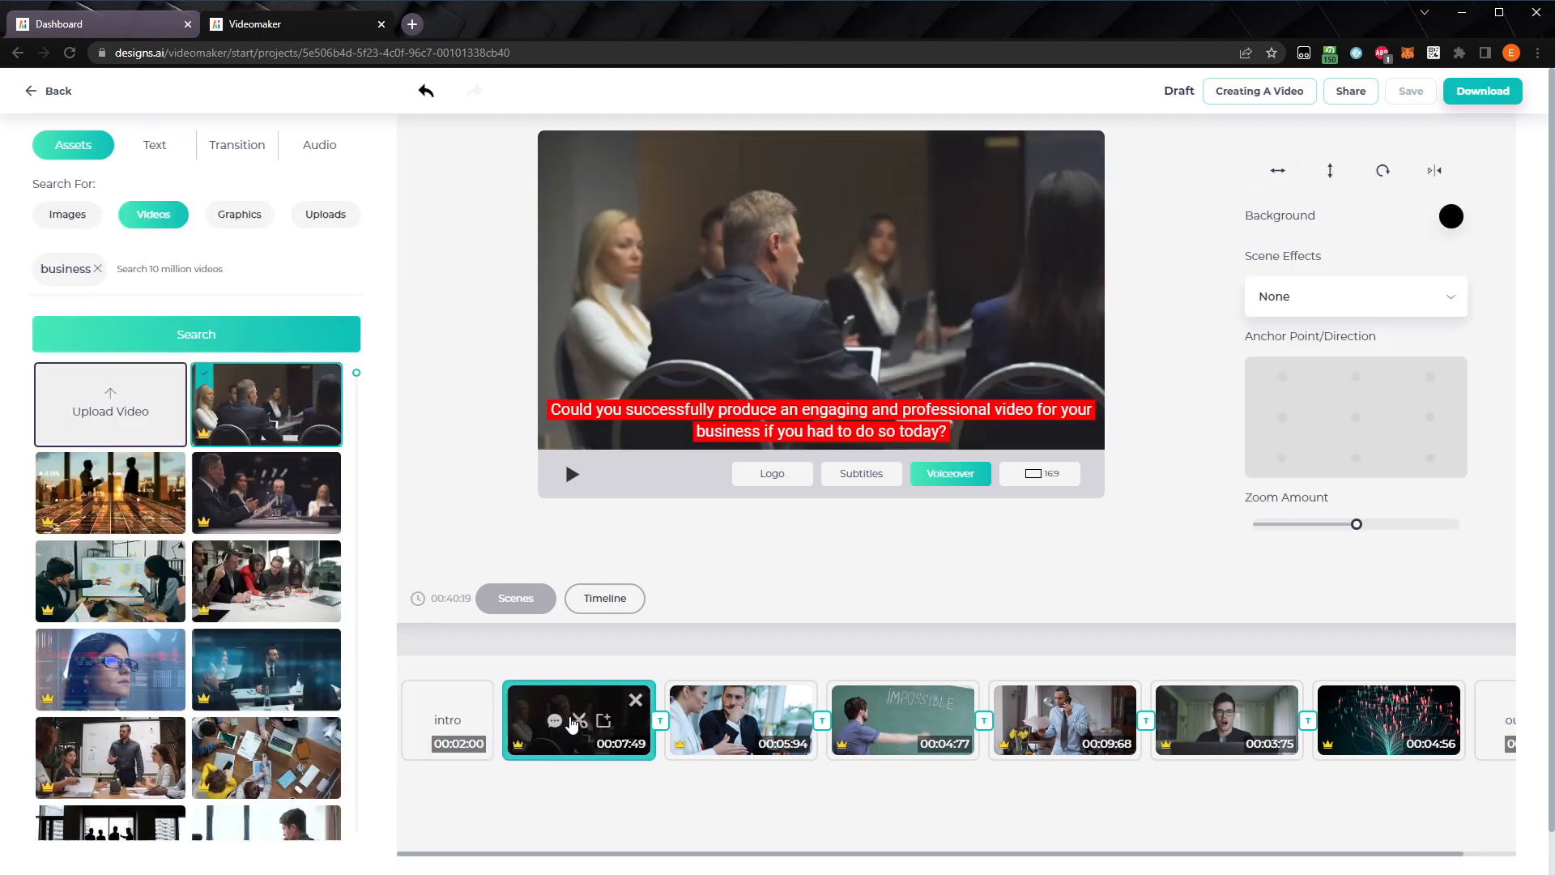
left_click(154, 145)
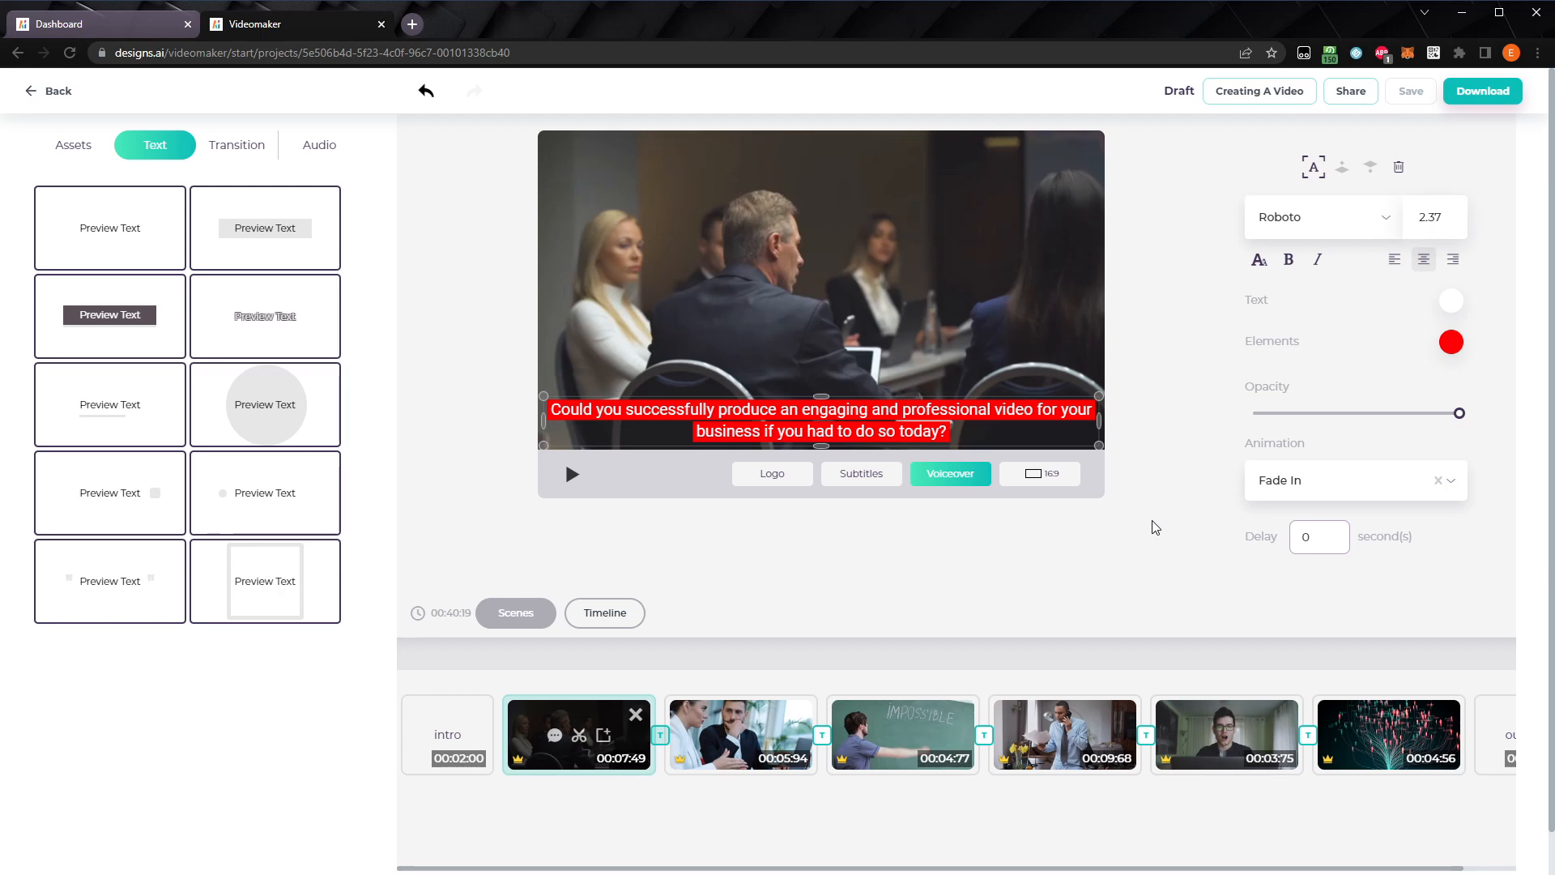
left_click(1333, 531)
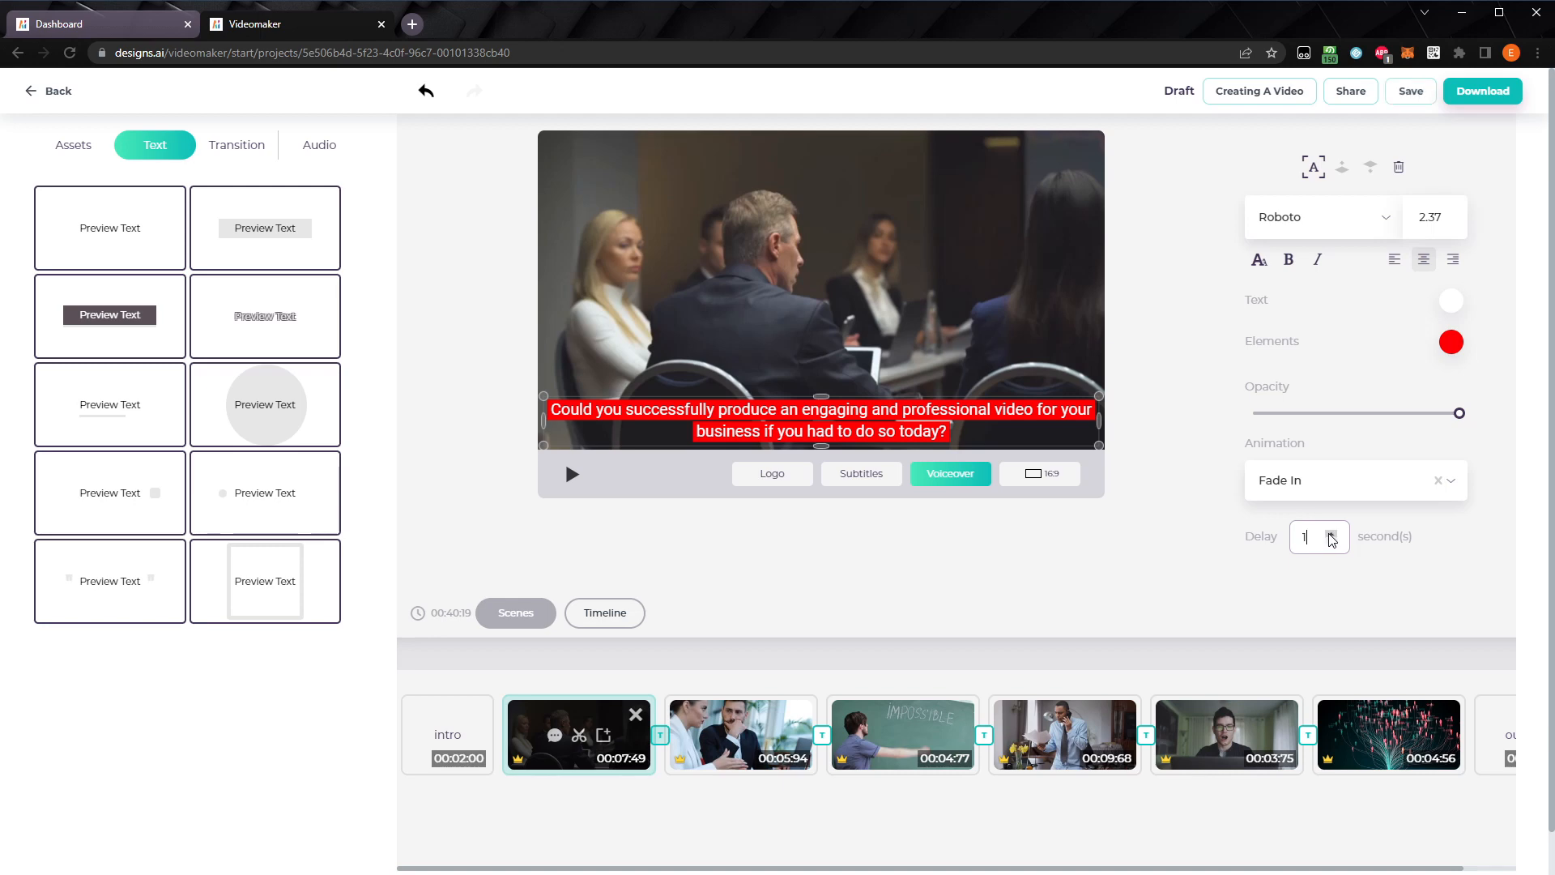
left_click(573, 474)
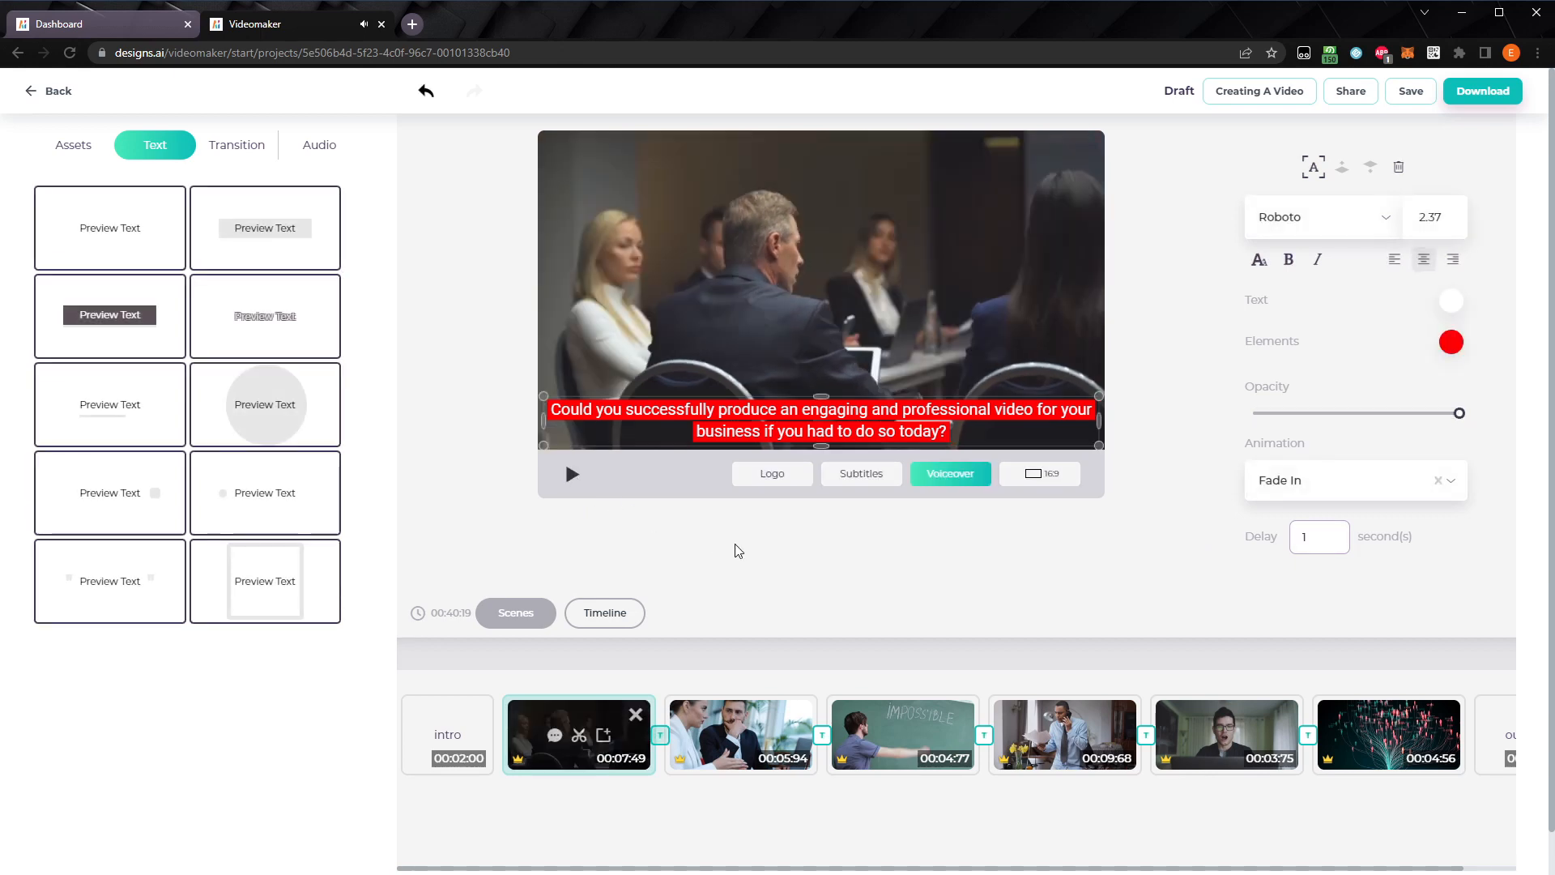
left_click(1459, 224)
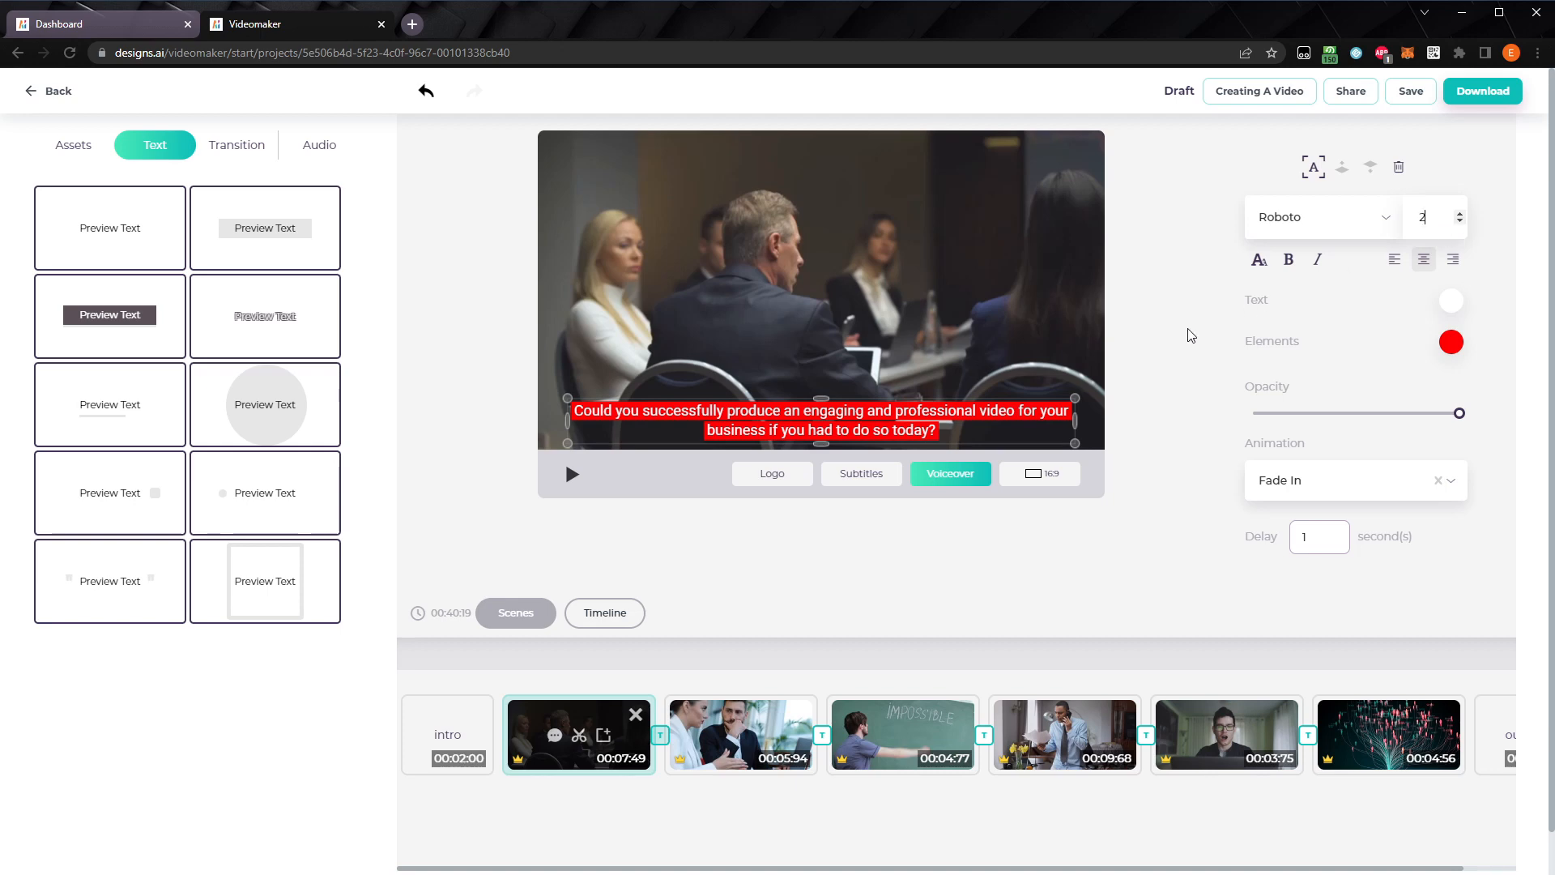
mouse_move(831, 419)
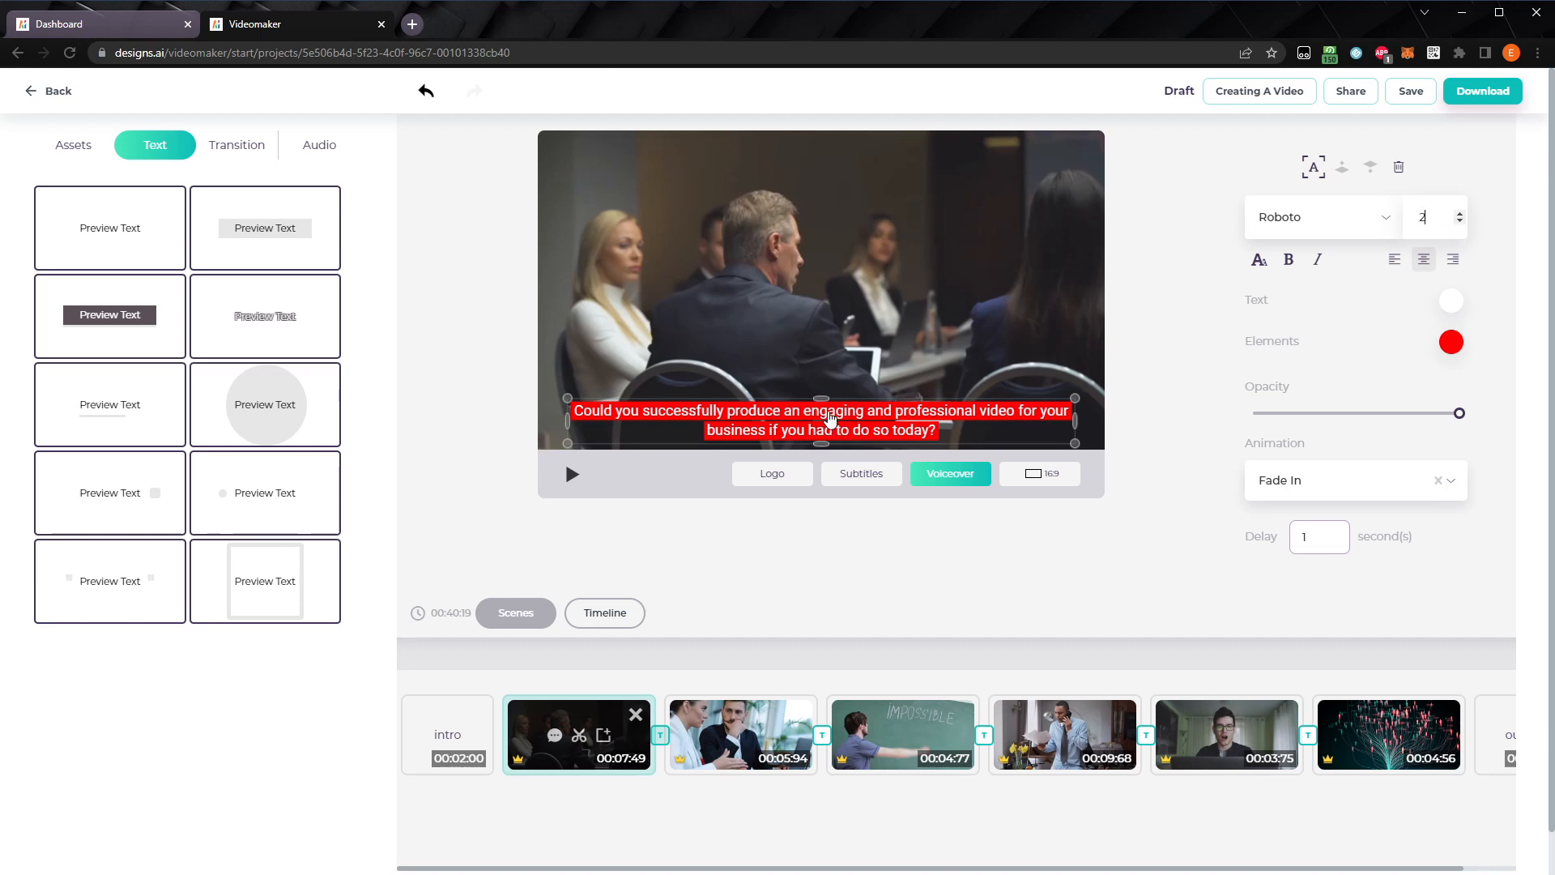
Split the conference-room caption into three lines and move it to the scene's bottom-right
double_click(820, 419)
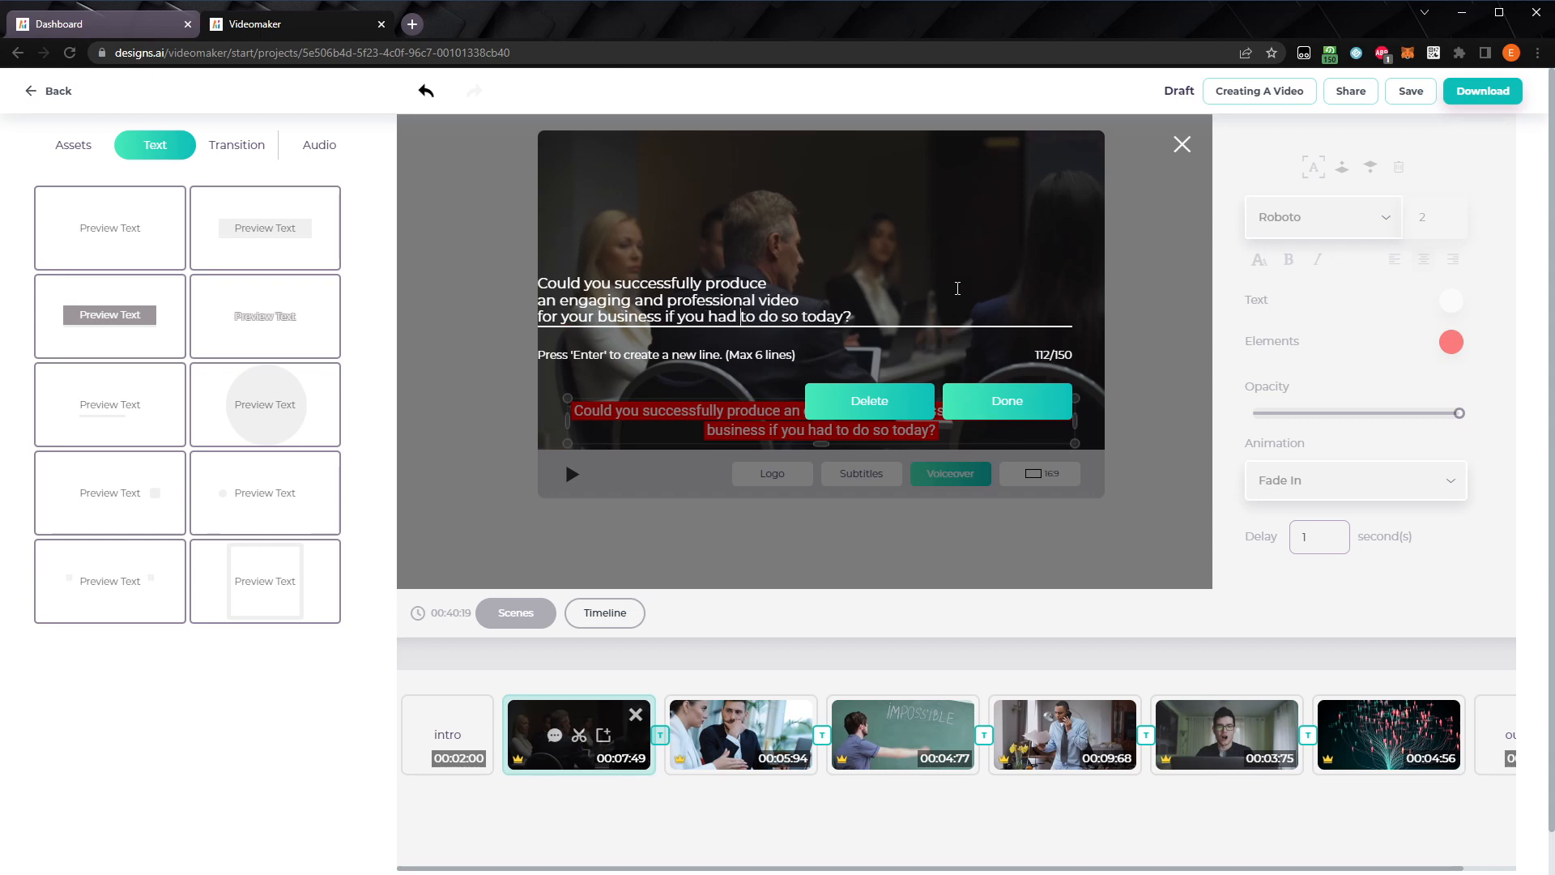
left_click(1006, 401)
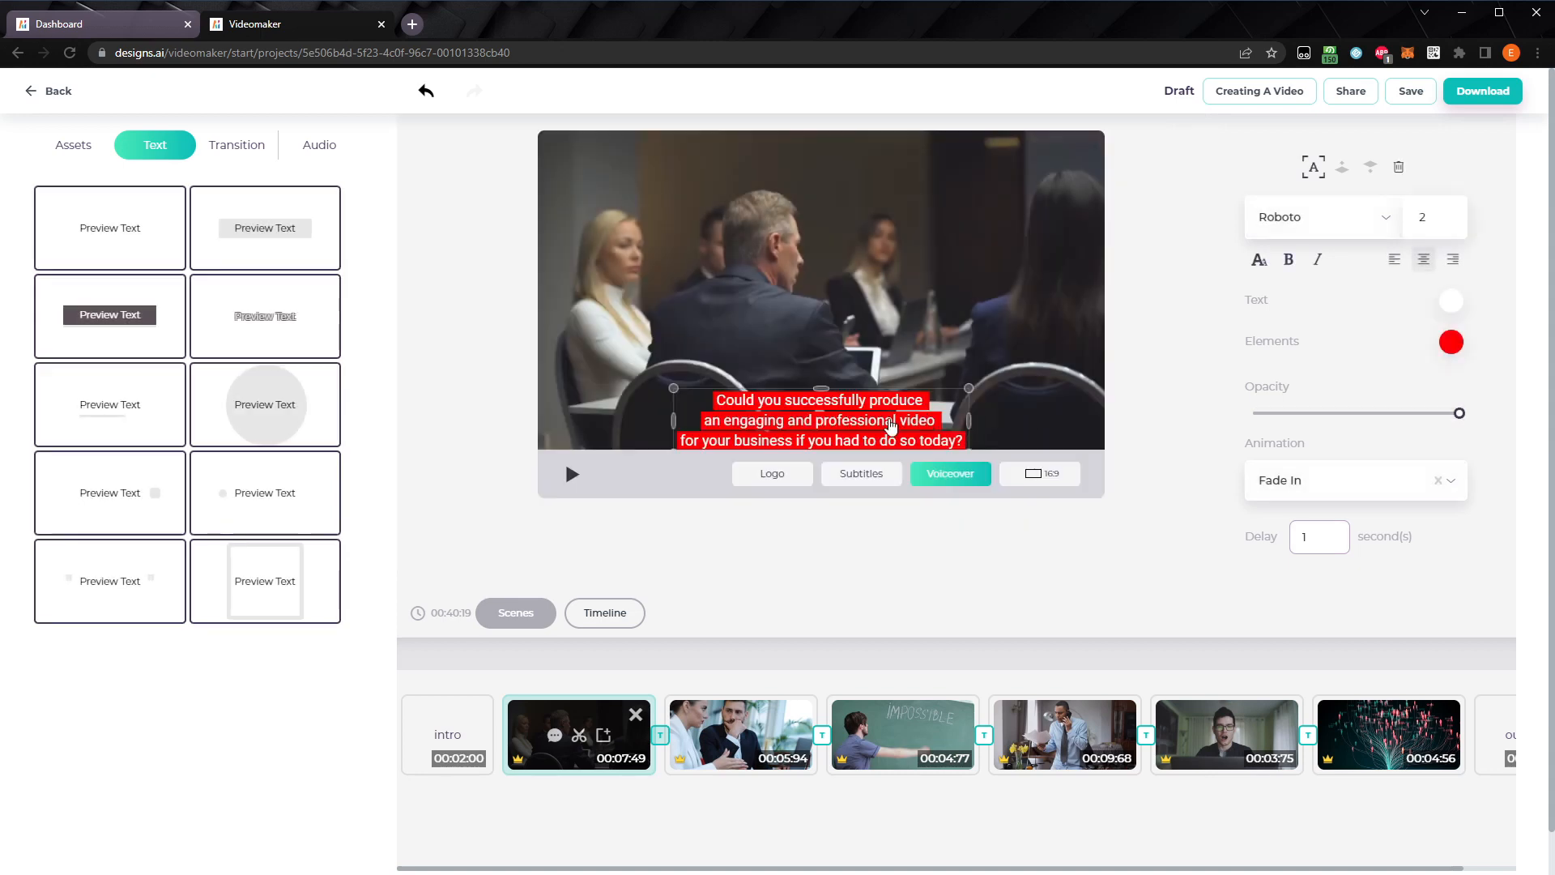
left_click_drag(820, 420, 826, 355)
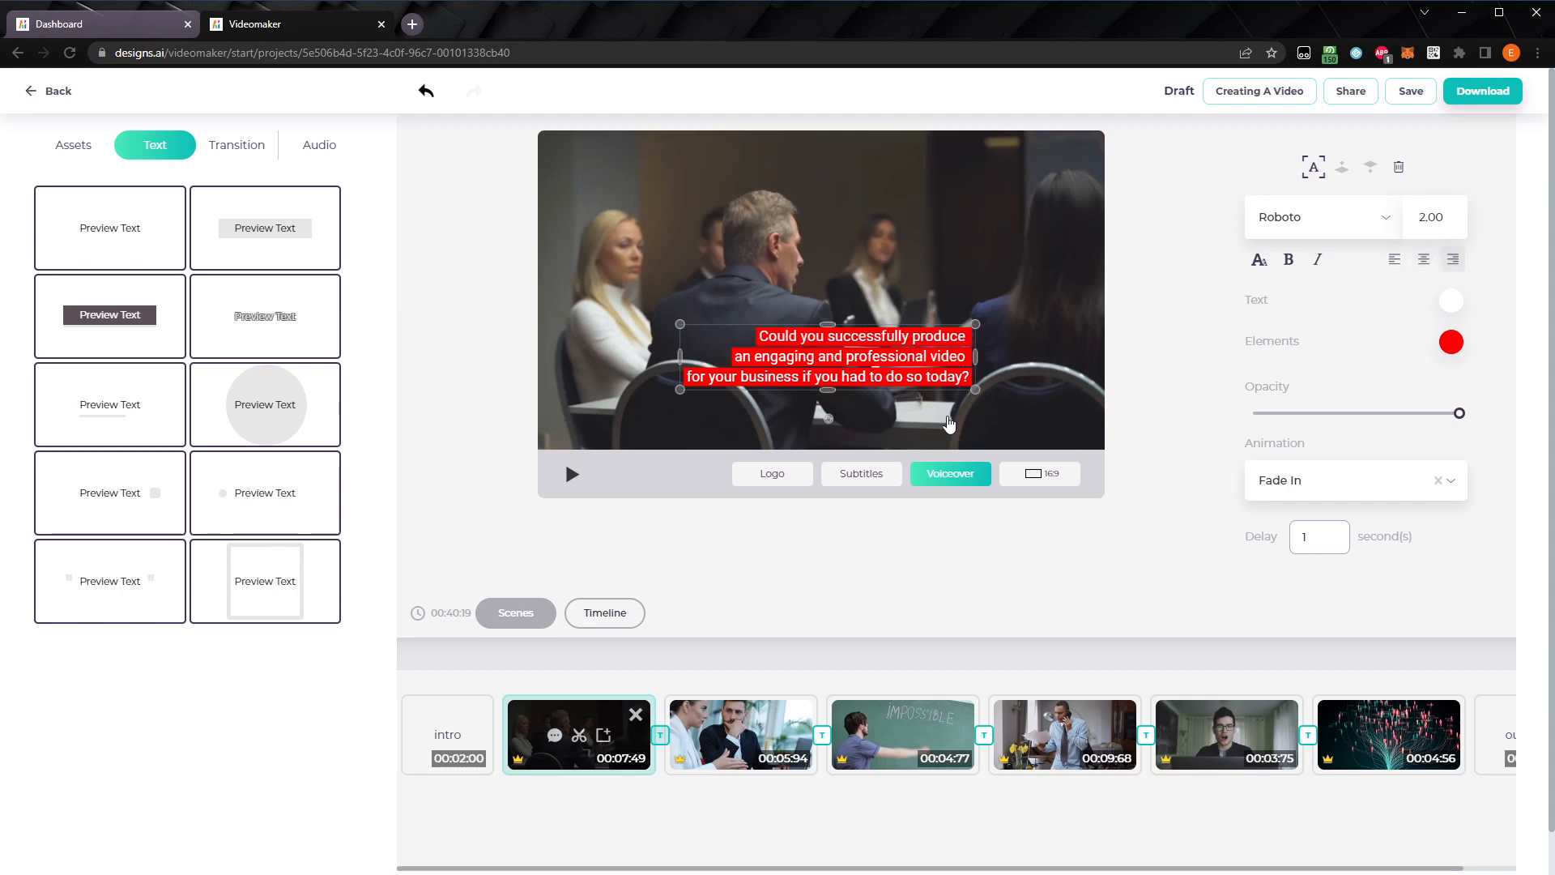
left_click_drag(826, 355, 942, 399)
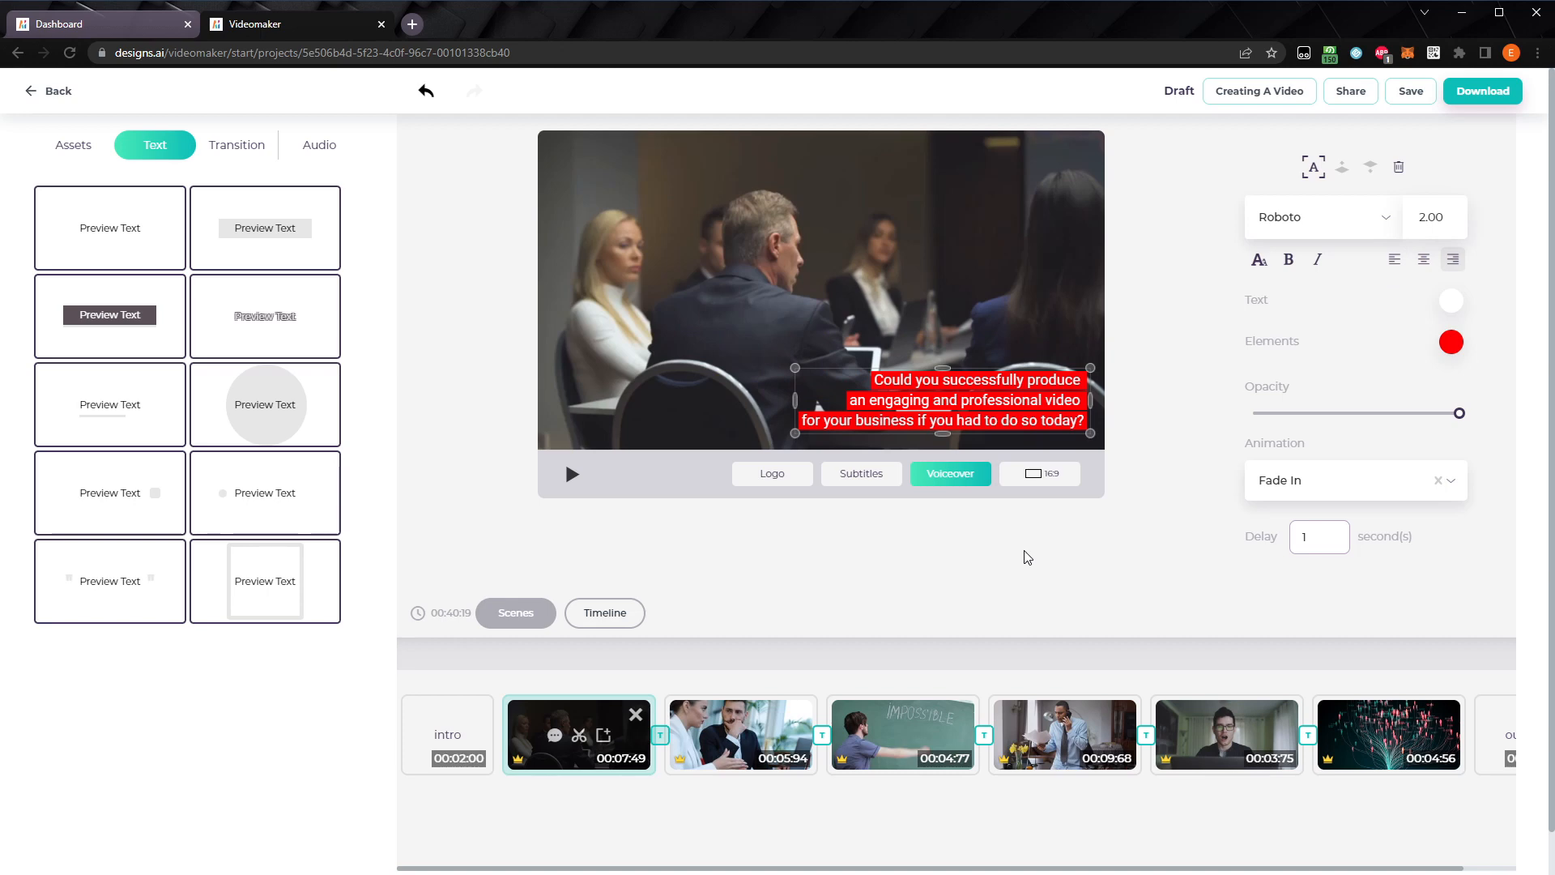
Make the caption fly in from the right after a 0.5-second delay, and preview it
left_click(1354, 480)
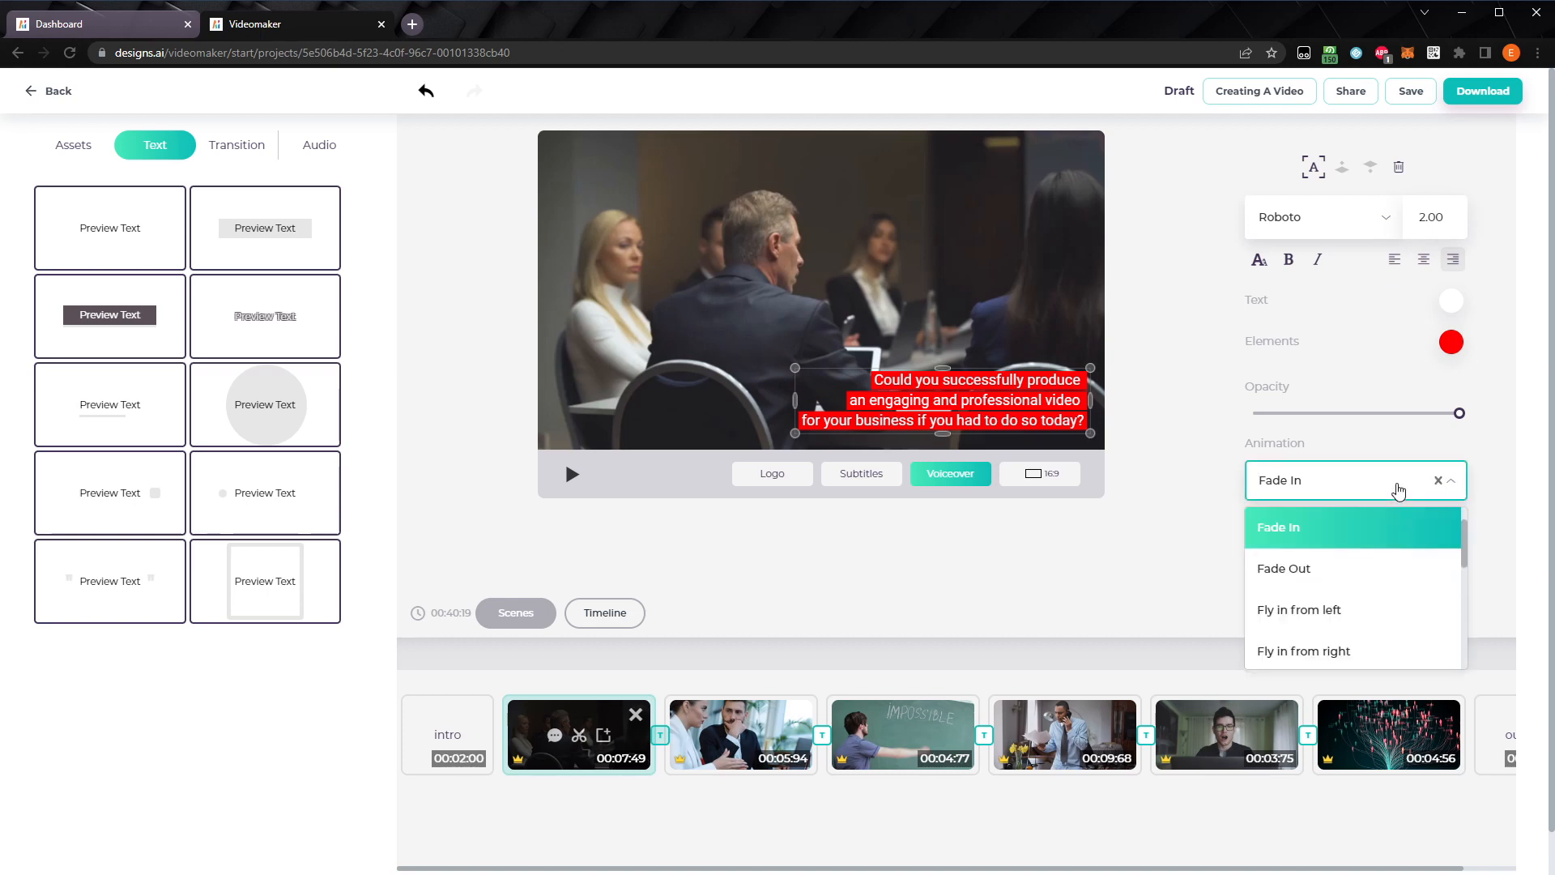
left_click(1303, 651)
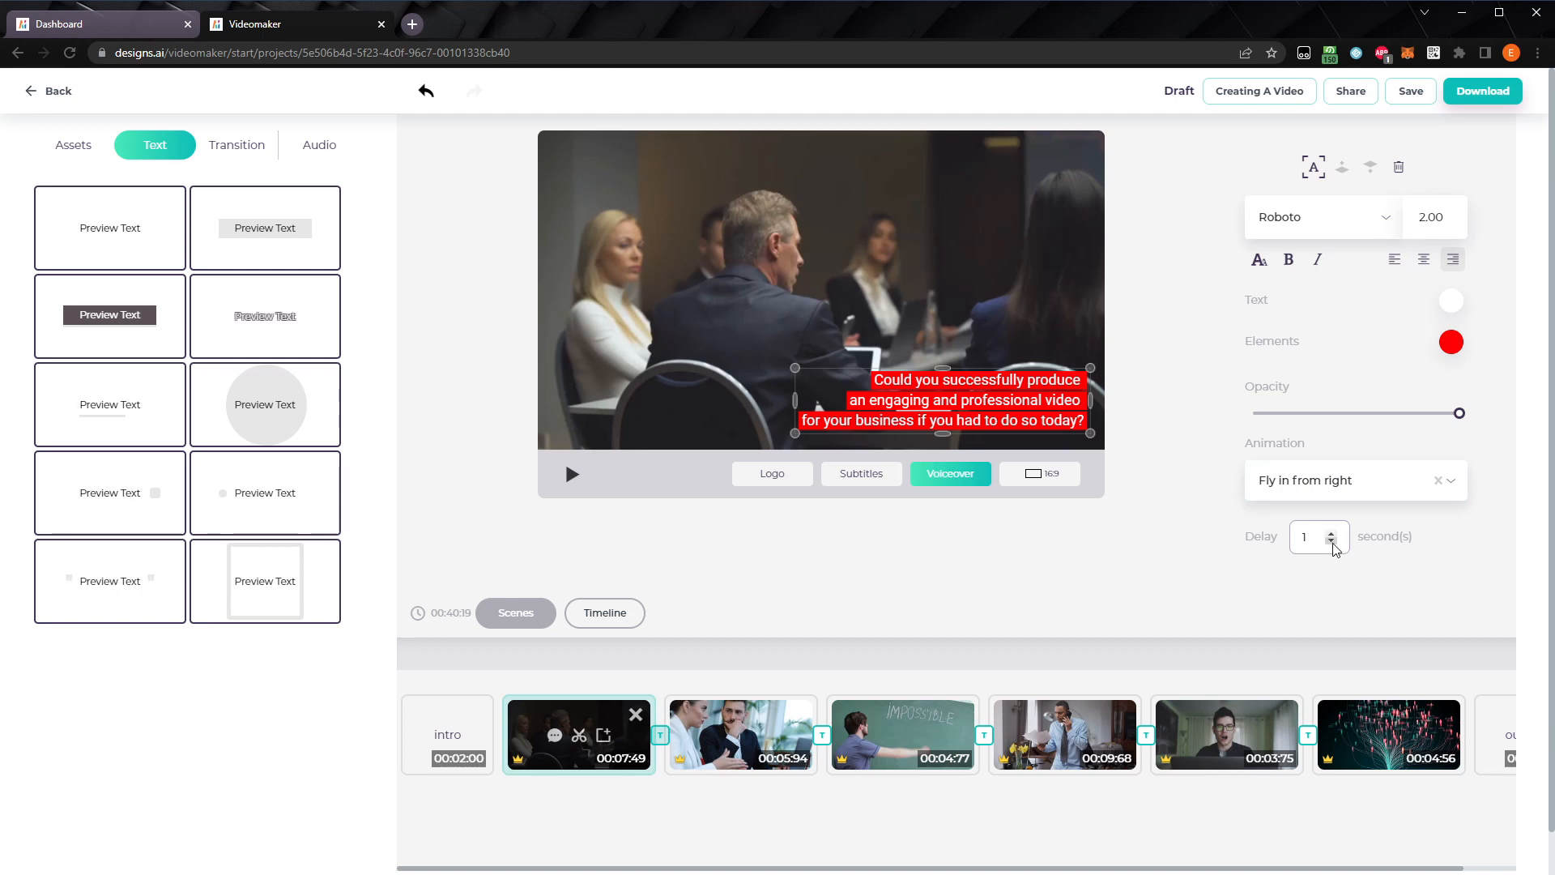
left_click(1331, 541)
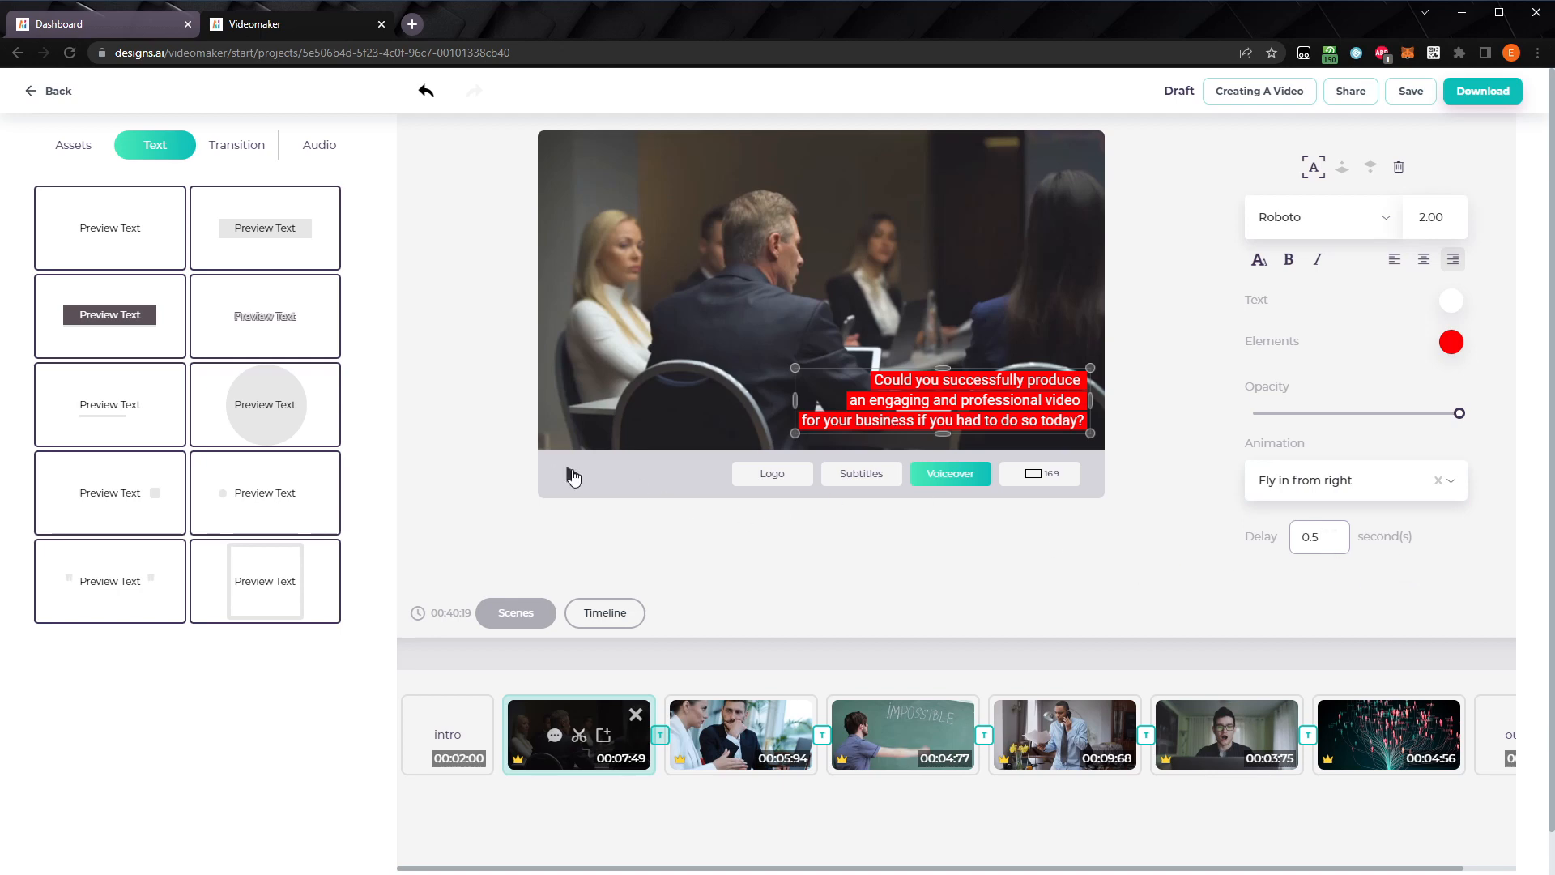
left_click(572, 474)
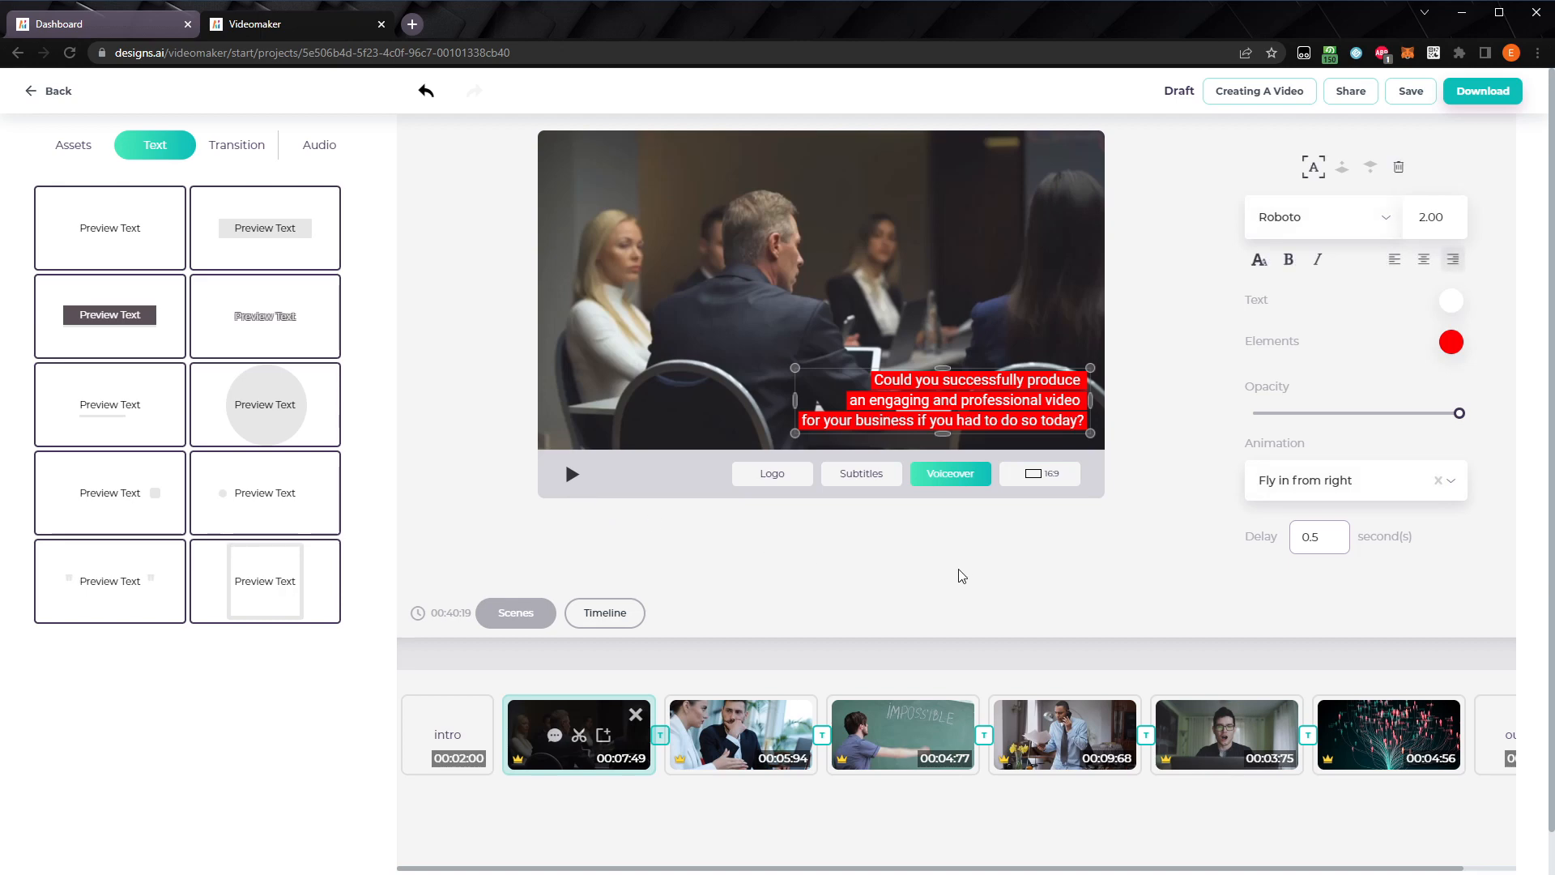
Left-align the second scene's three-line caption and set it to fly in from the left
left_click(739, 719)
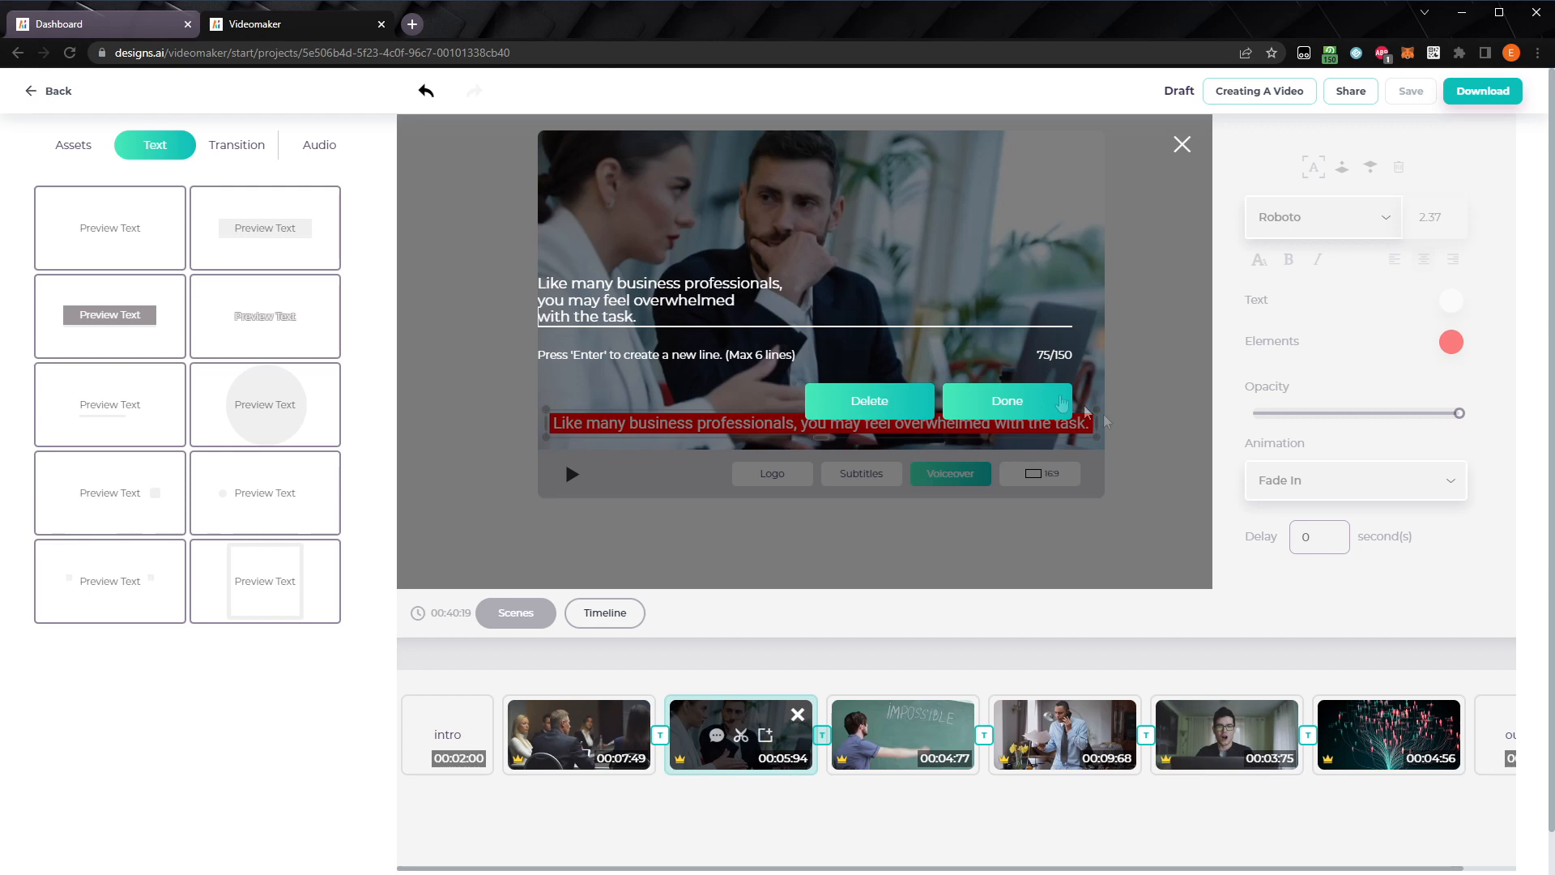
left_click(1006, 401)
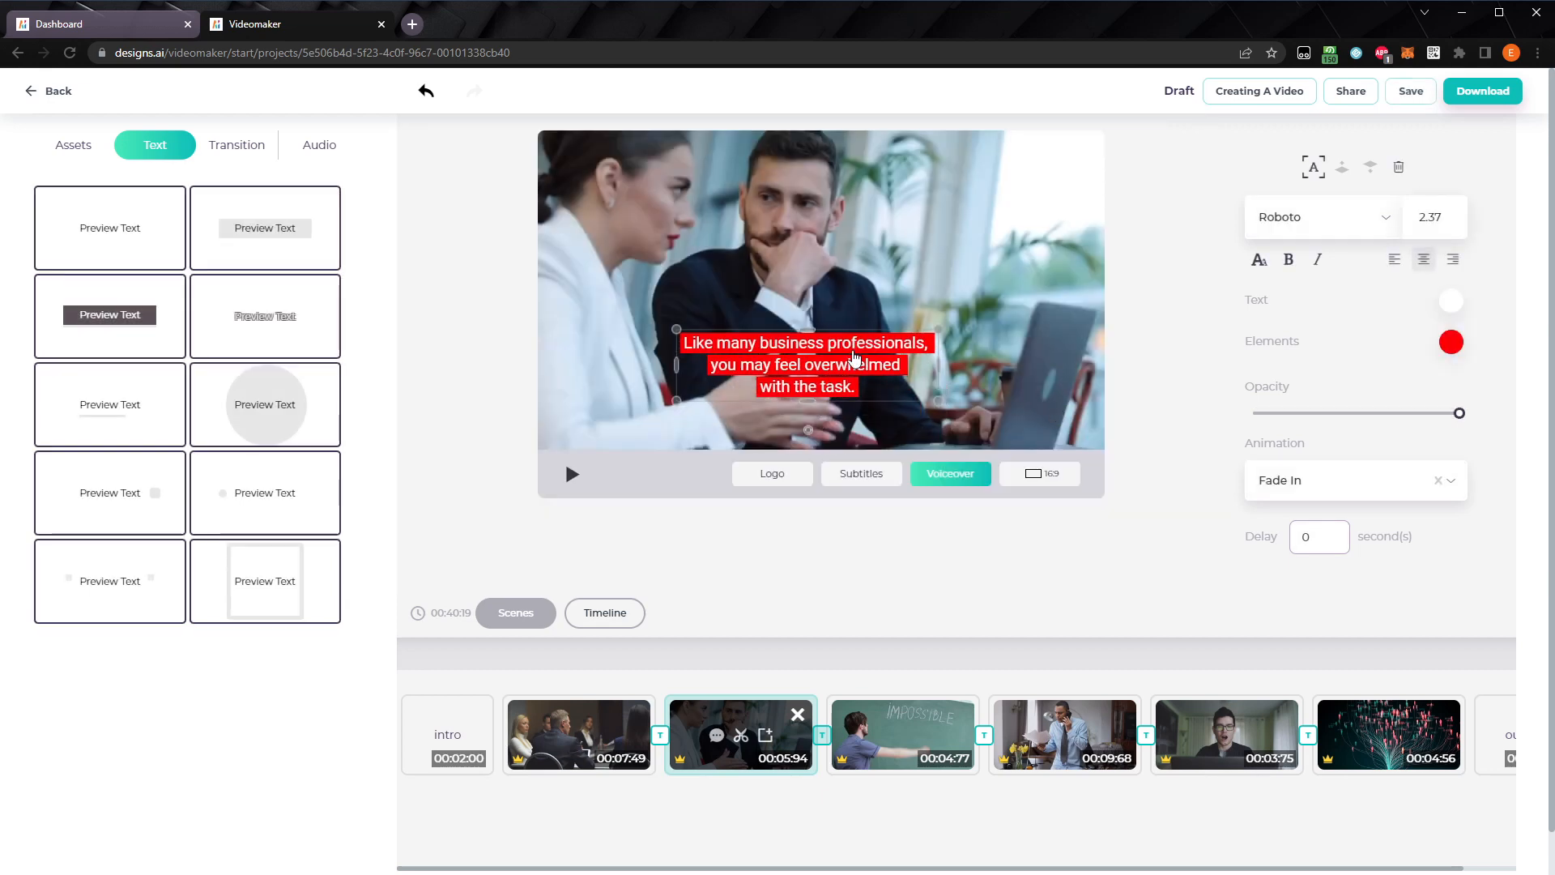
left_click(1395, 259)
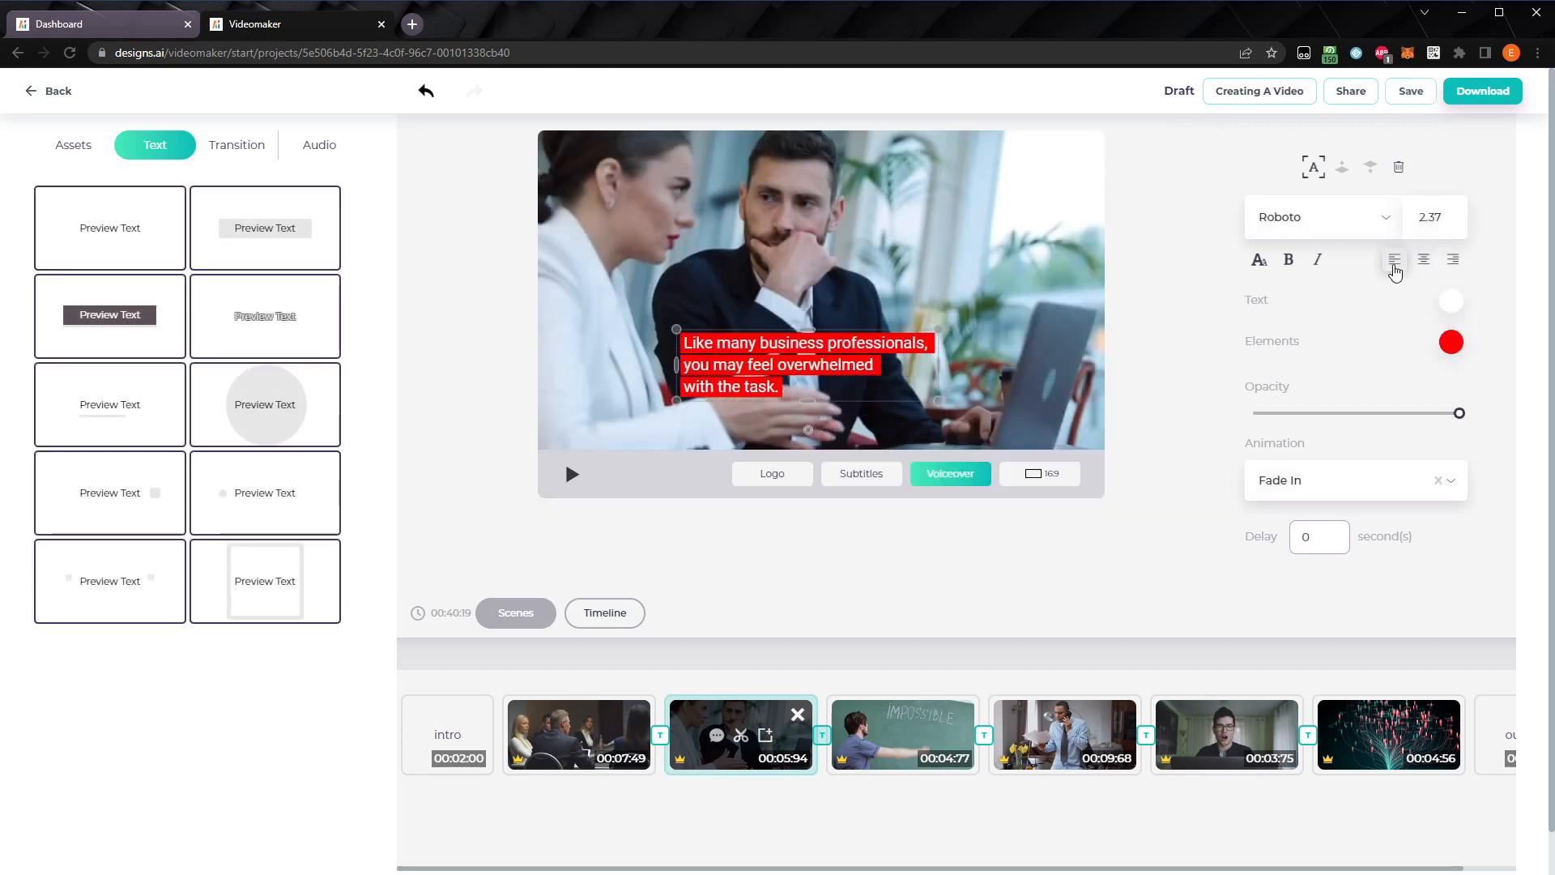
left_click(1395, 259)
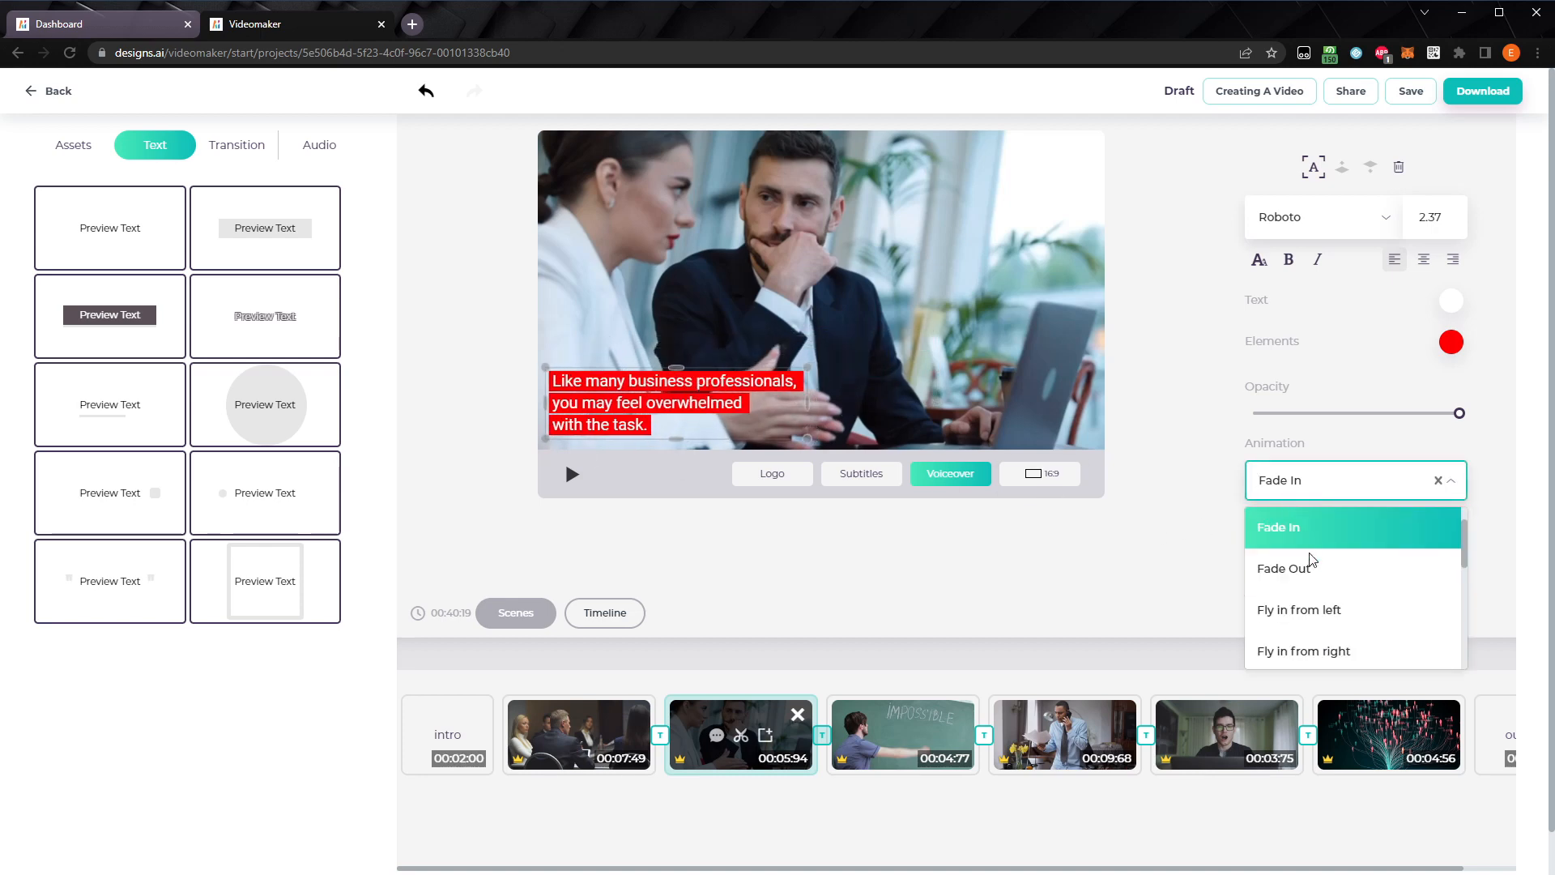
left_click(1299, 609)
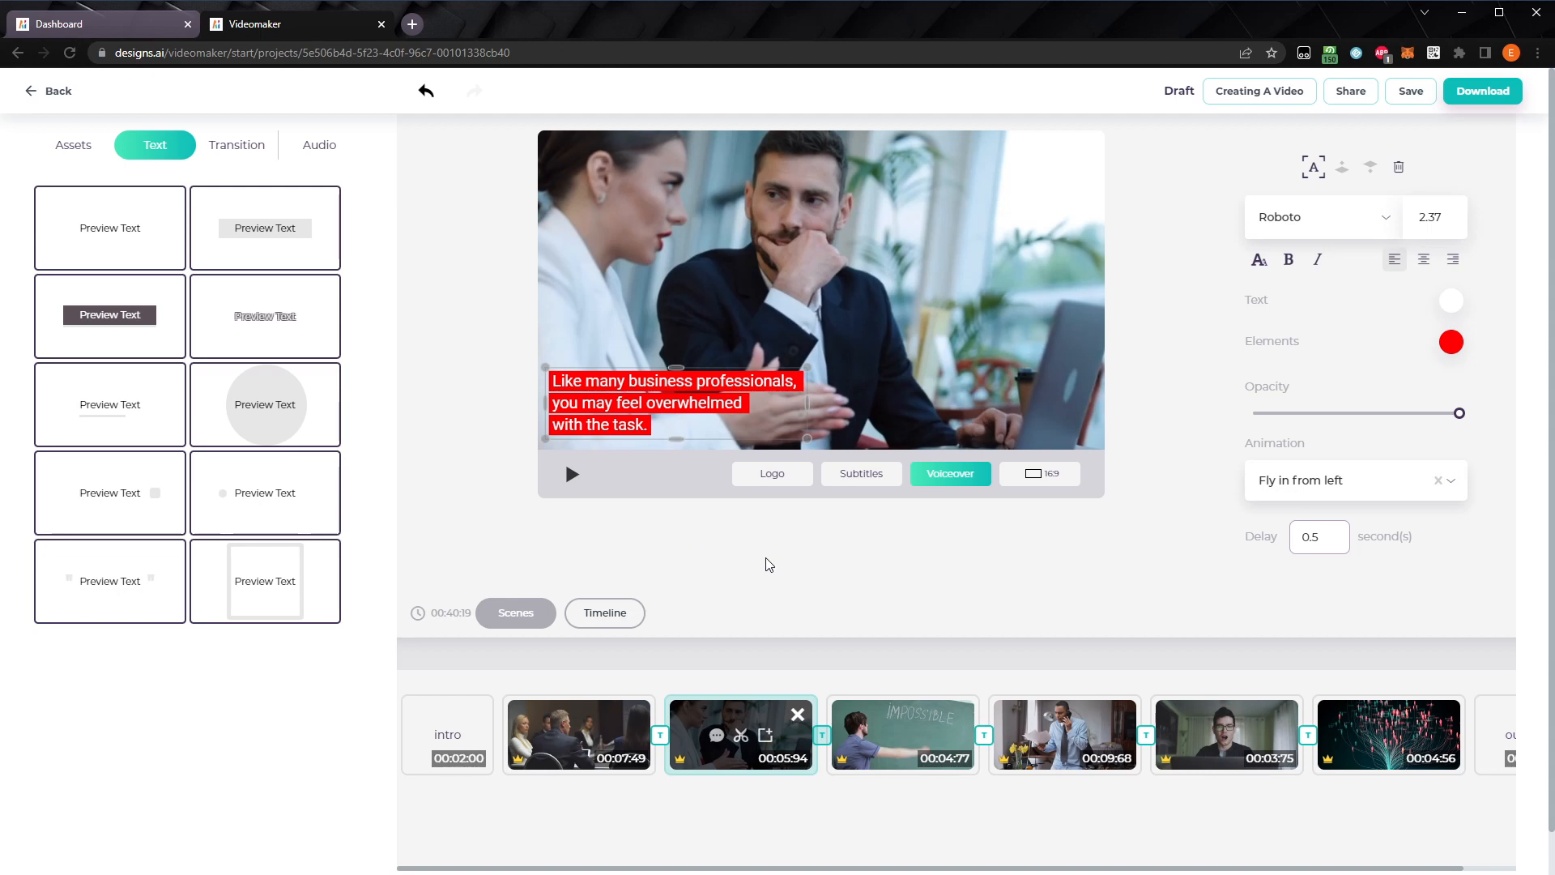
mouse_move(747, 711)
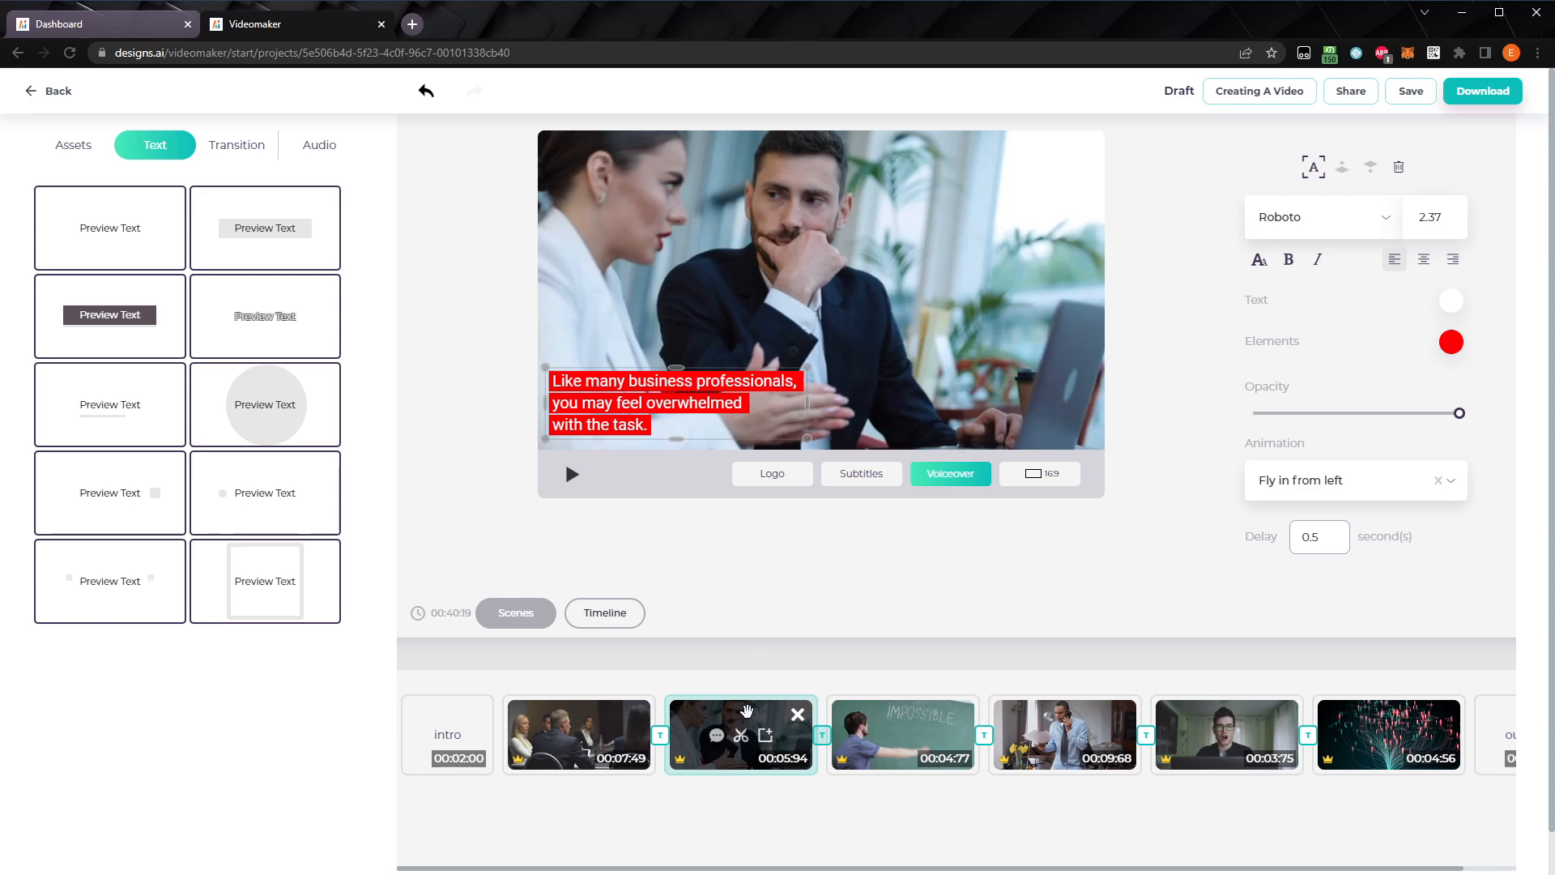
Browse stock videos and images for the second scene, then view the empty Uploads collection
left_click(72, 145)
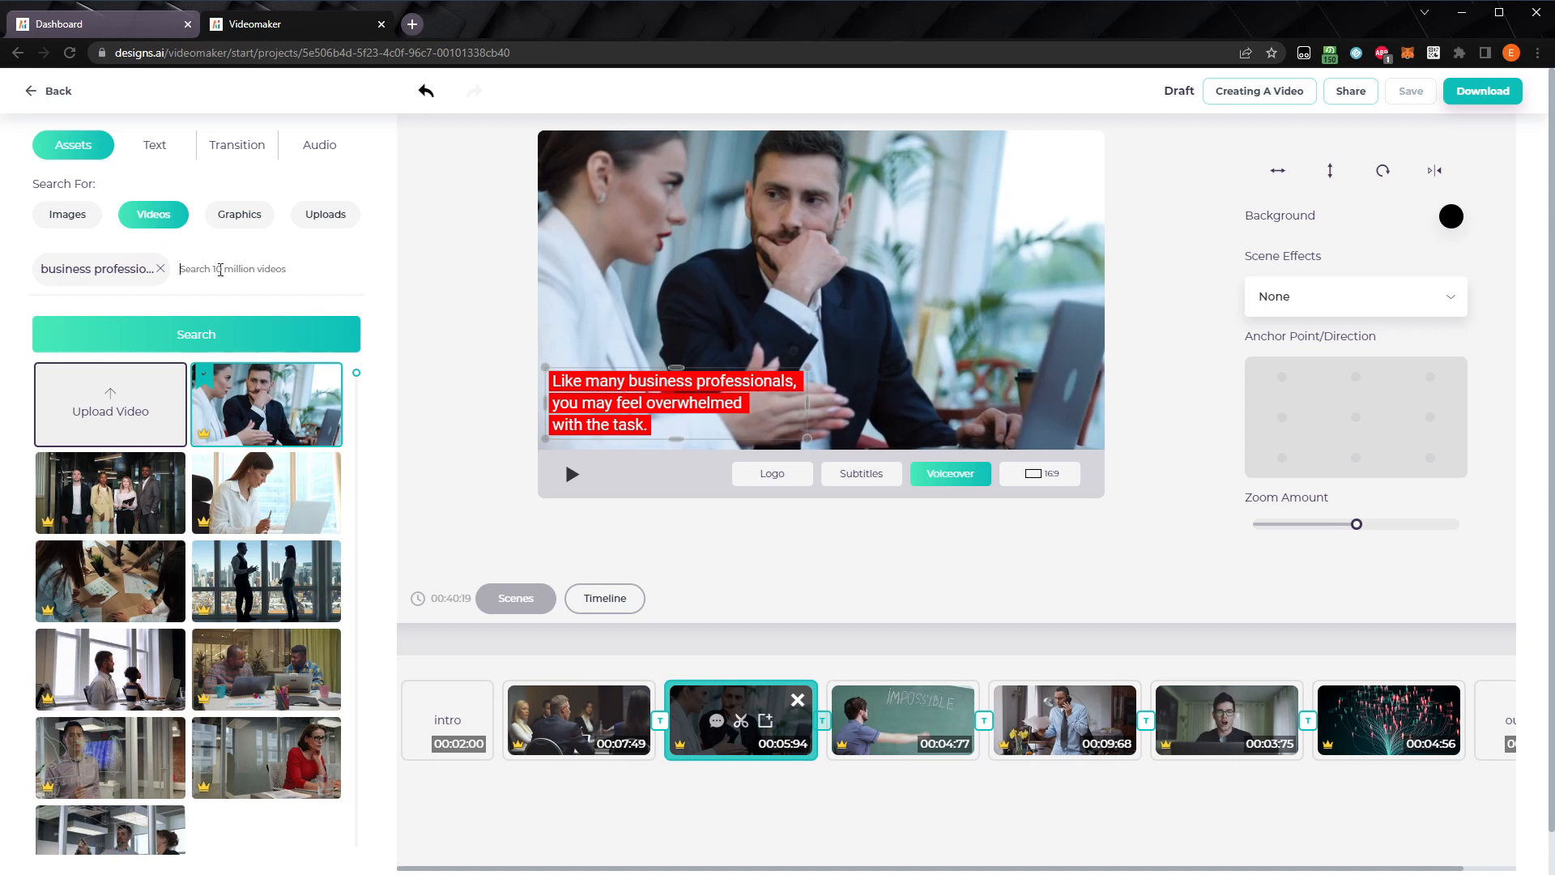
scroll("down", 3)
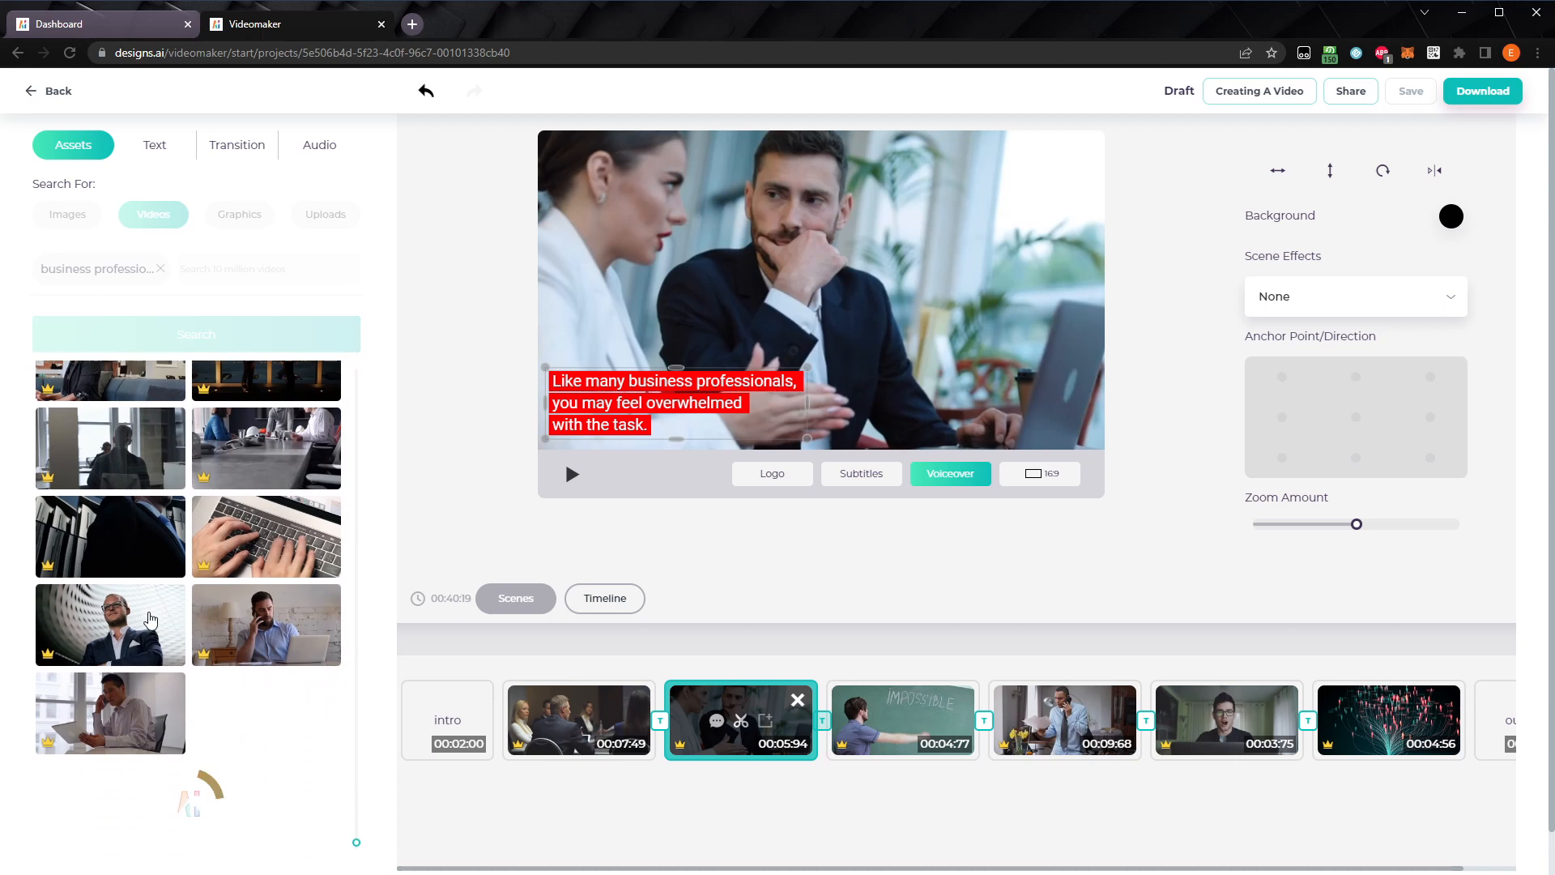
left_click(195, 335)
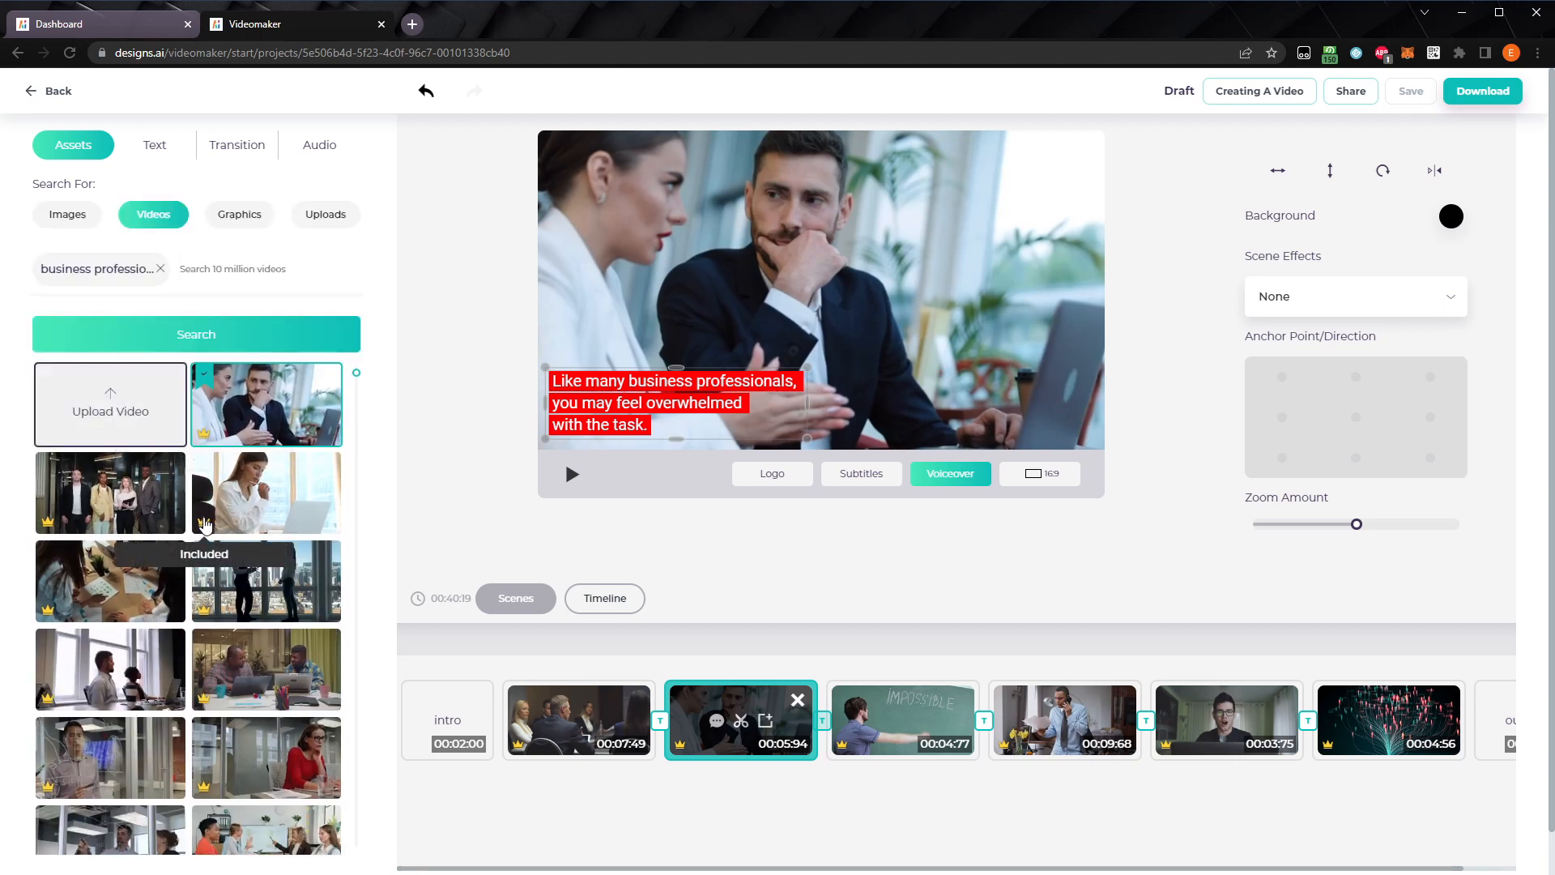
mouse_move(377, 319)
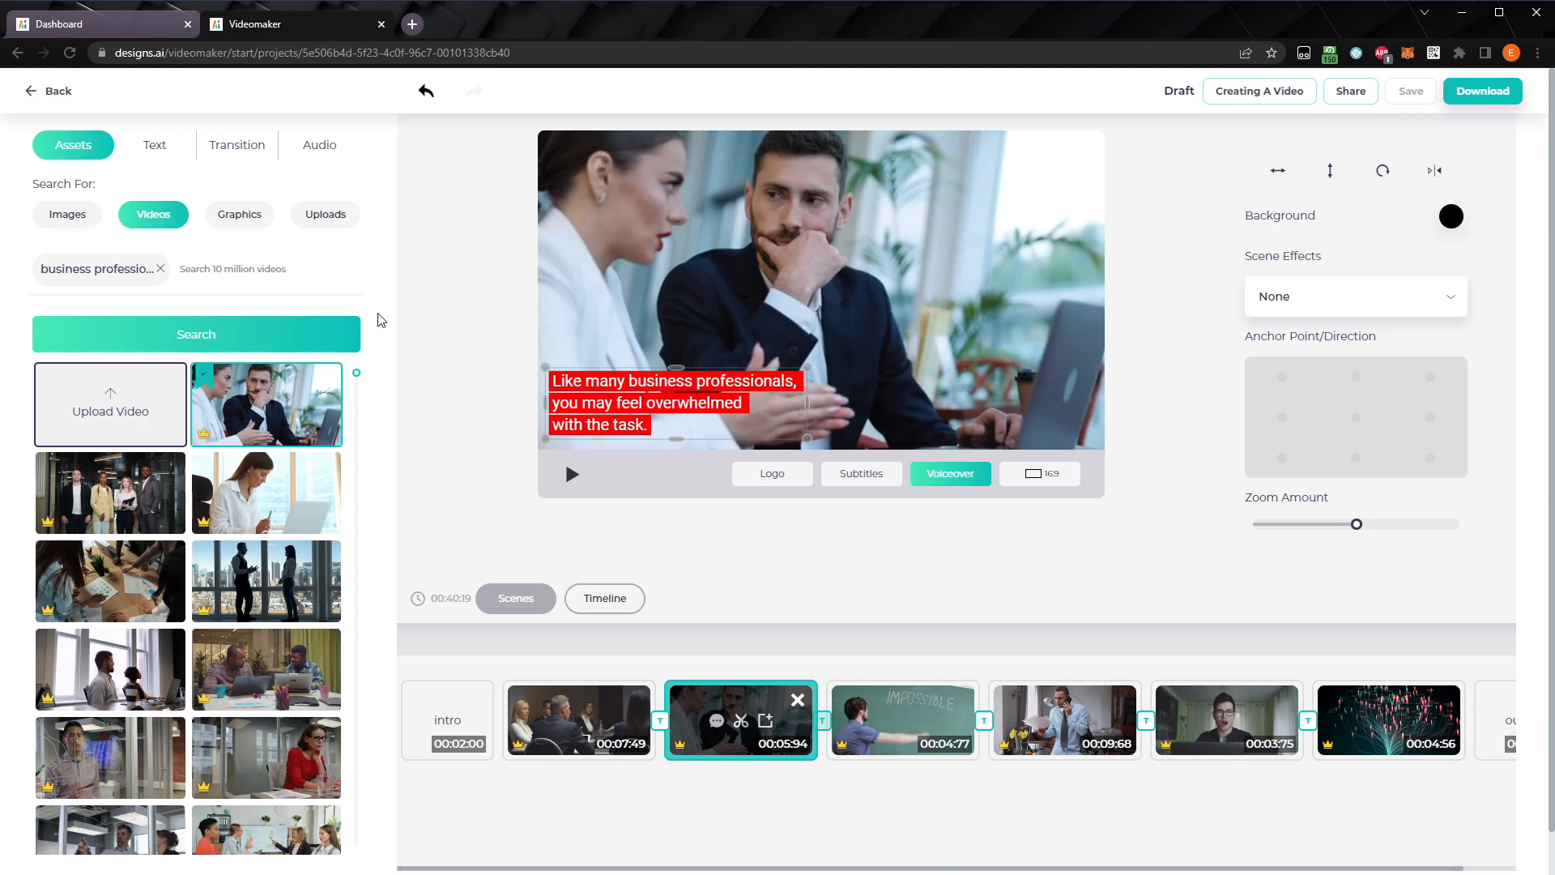
left_click(68, 213)
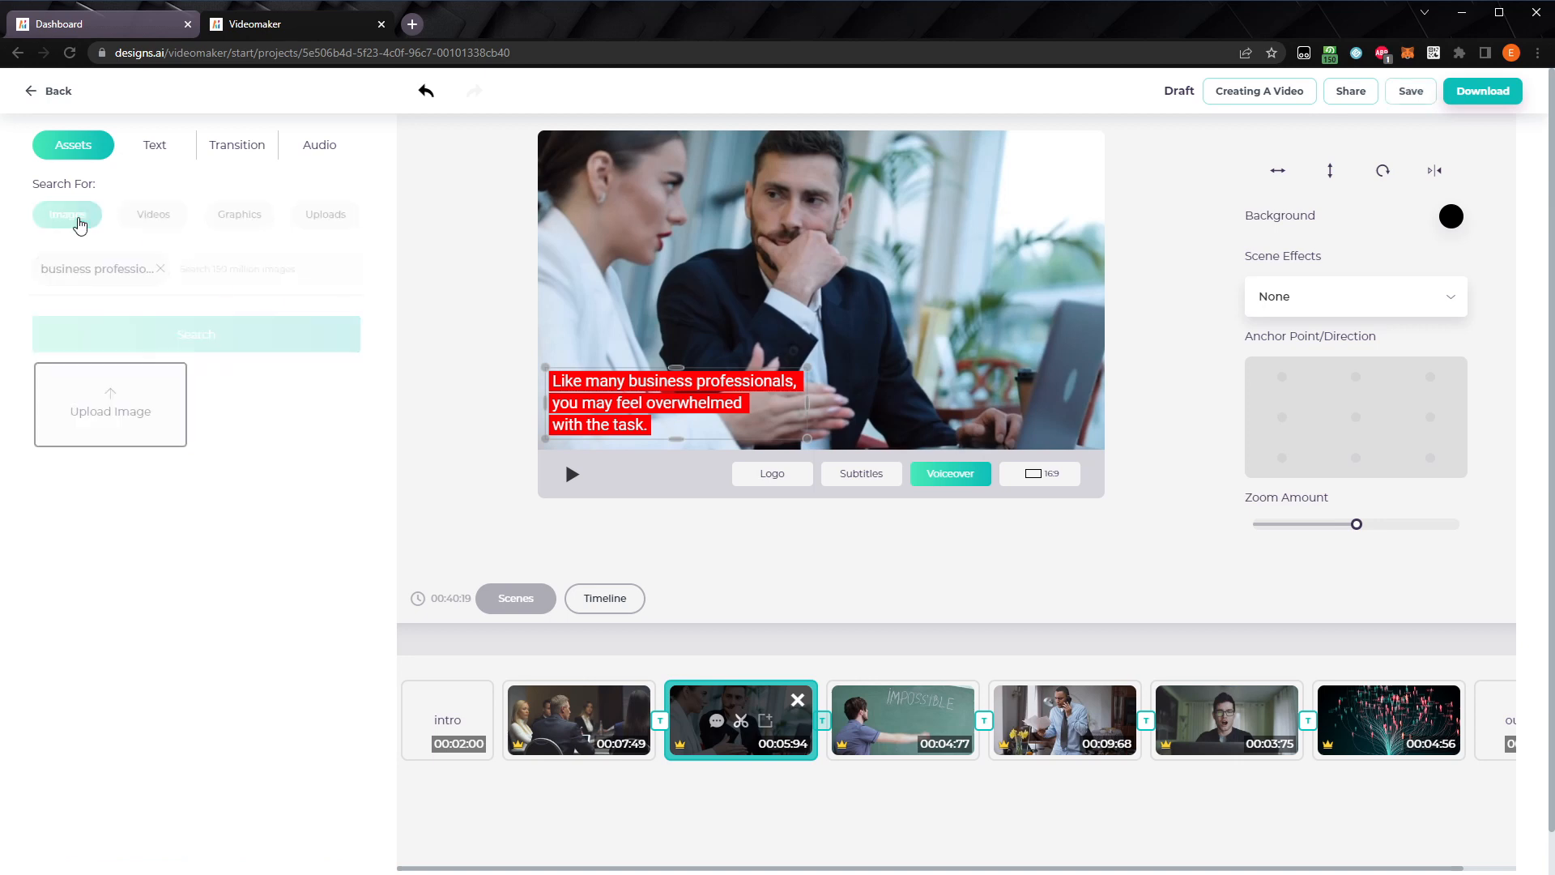
left_click(195, 334)
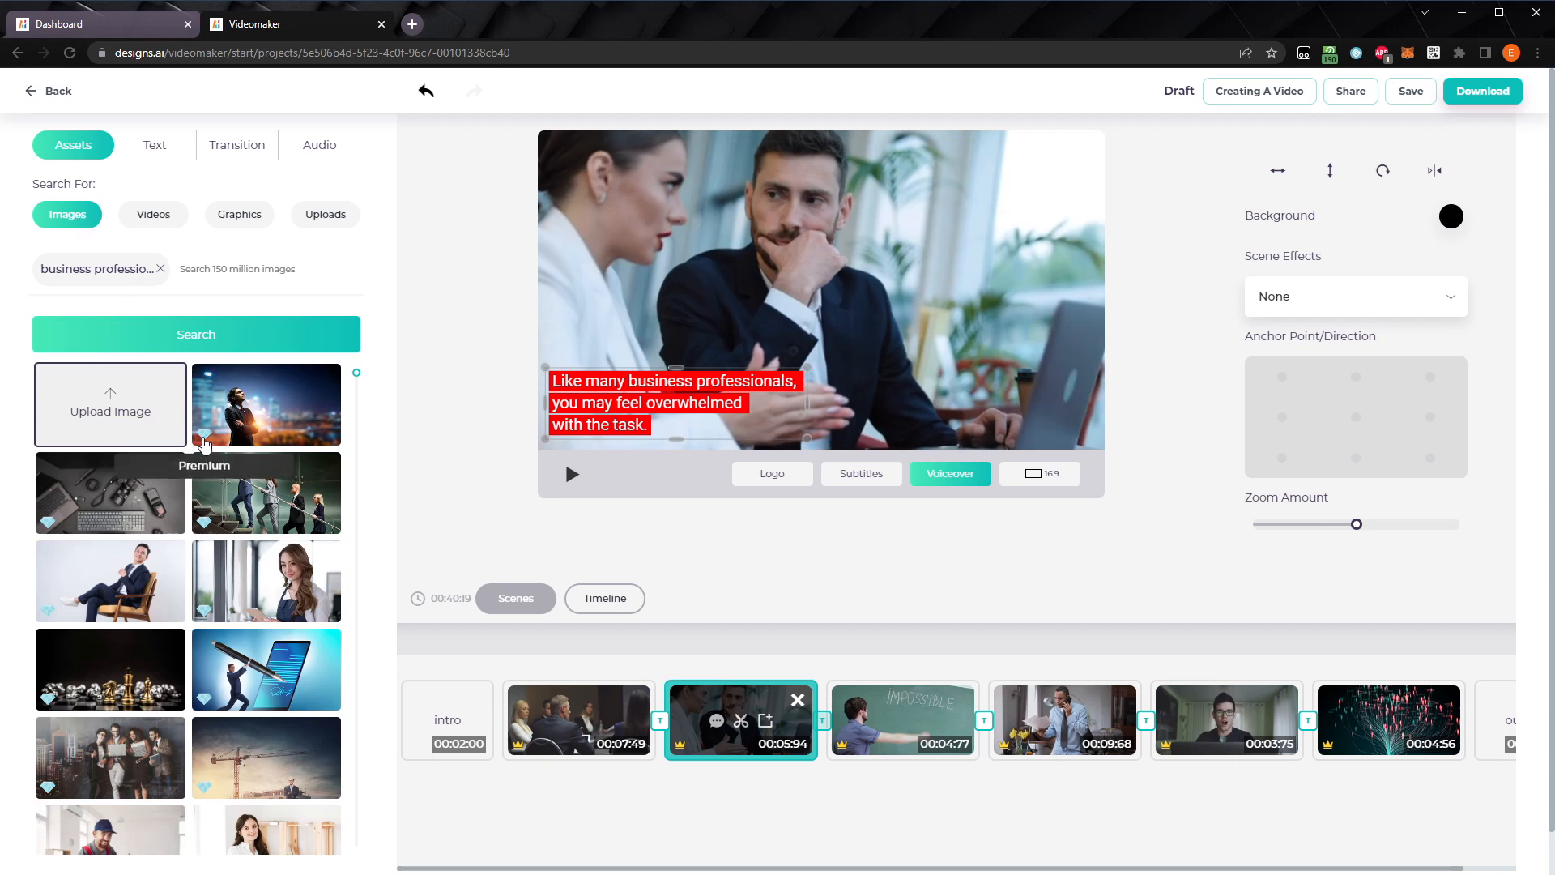
mouse_move(204, 526)
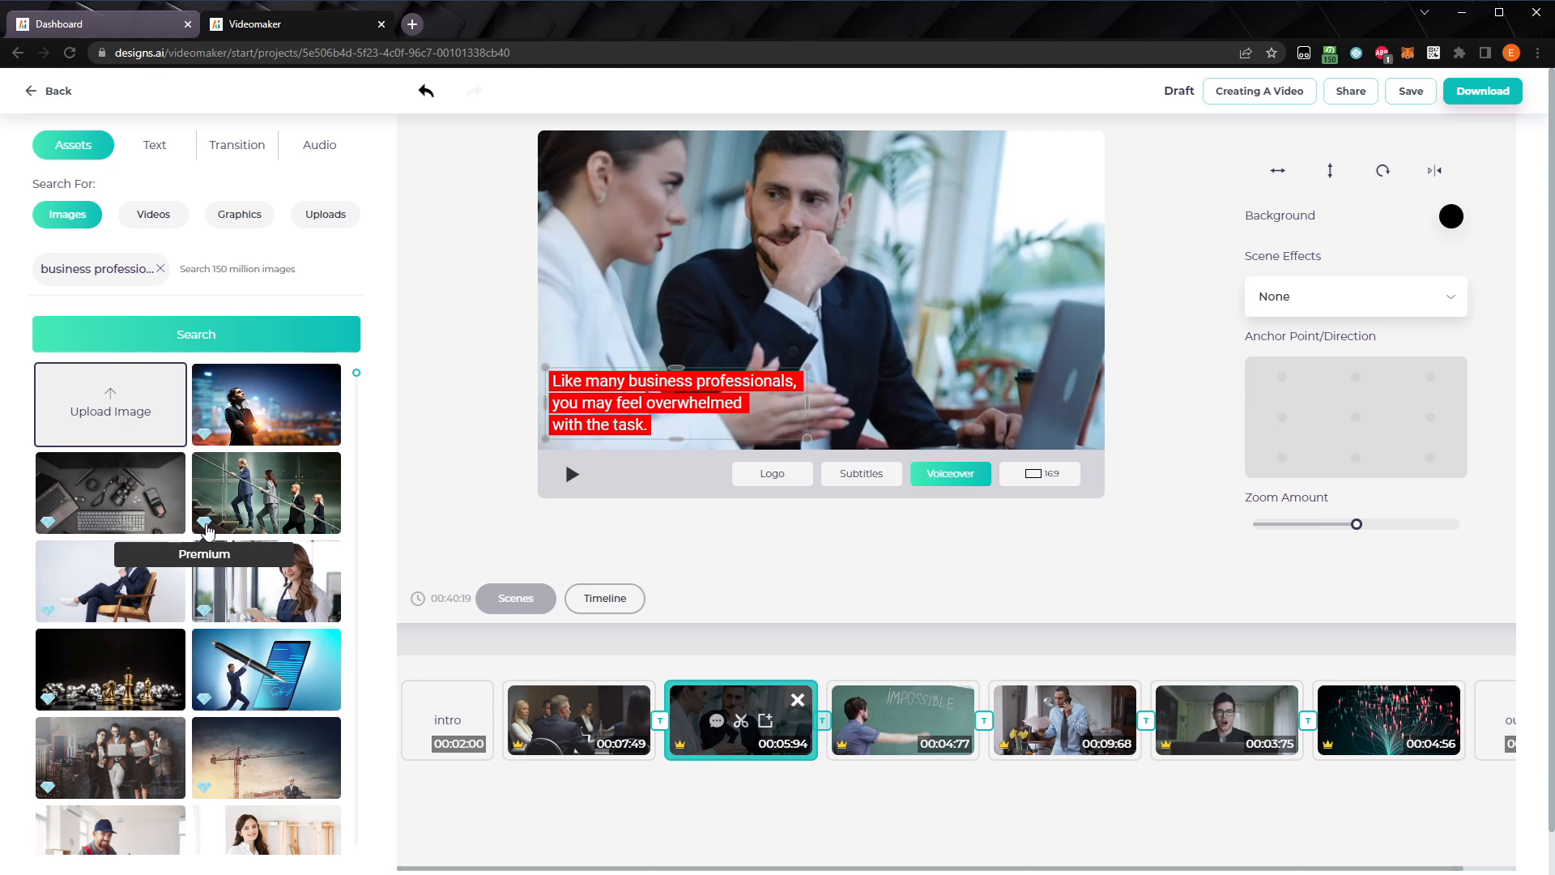
left_click(324, 213)
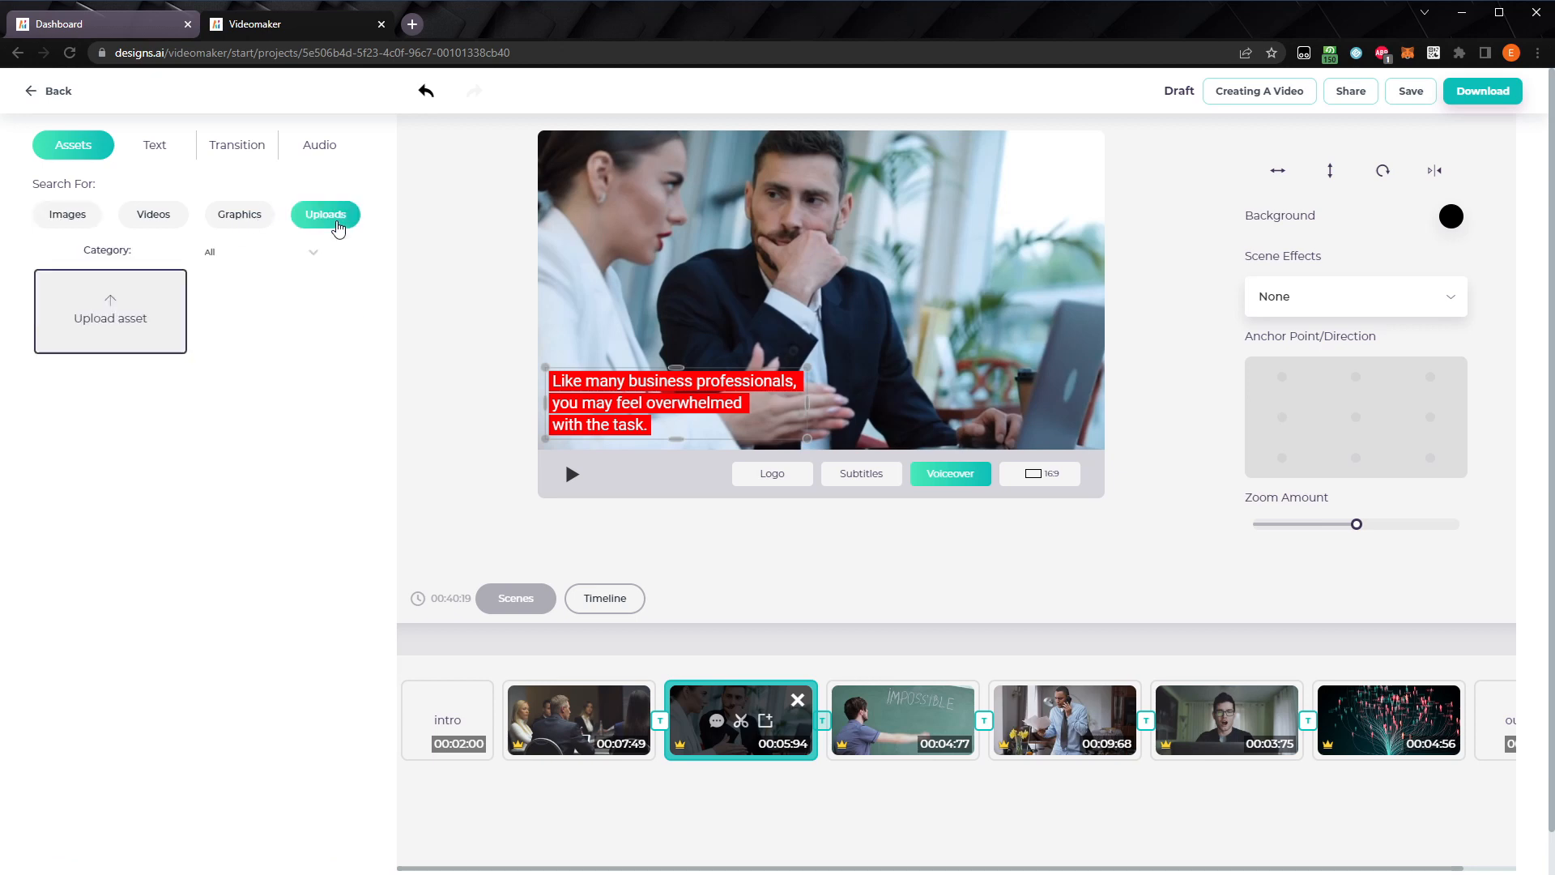
left_click(325, 214)
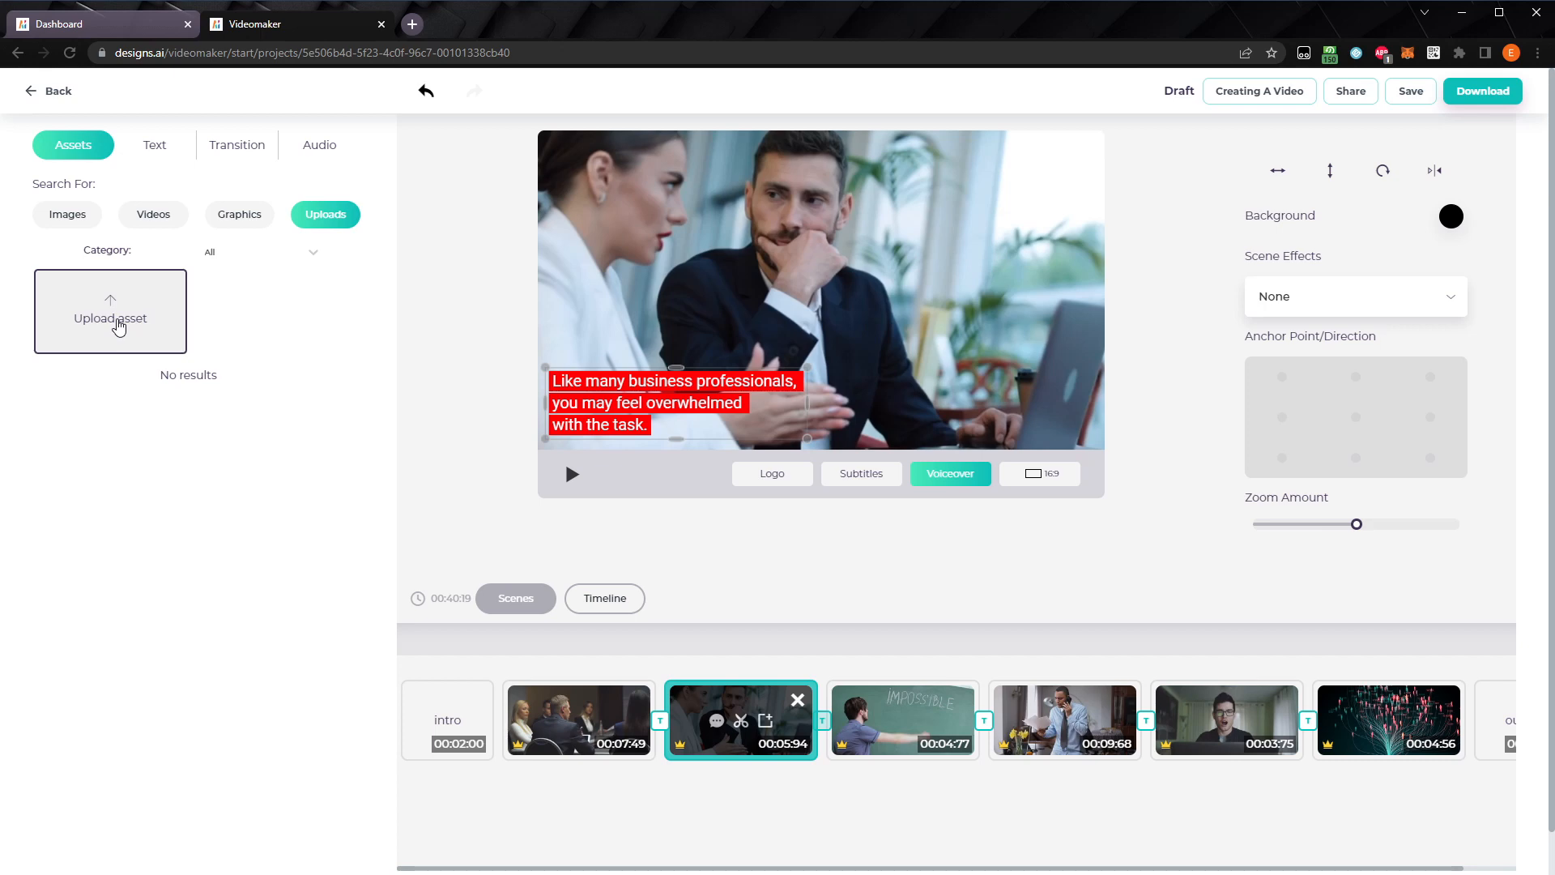
mouse_move(171, 225)
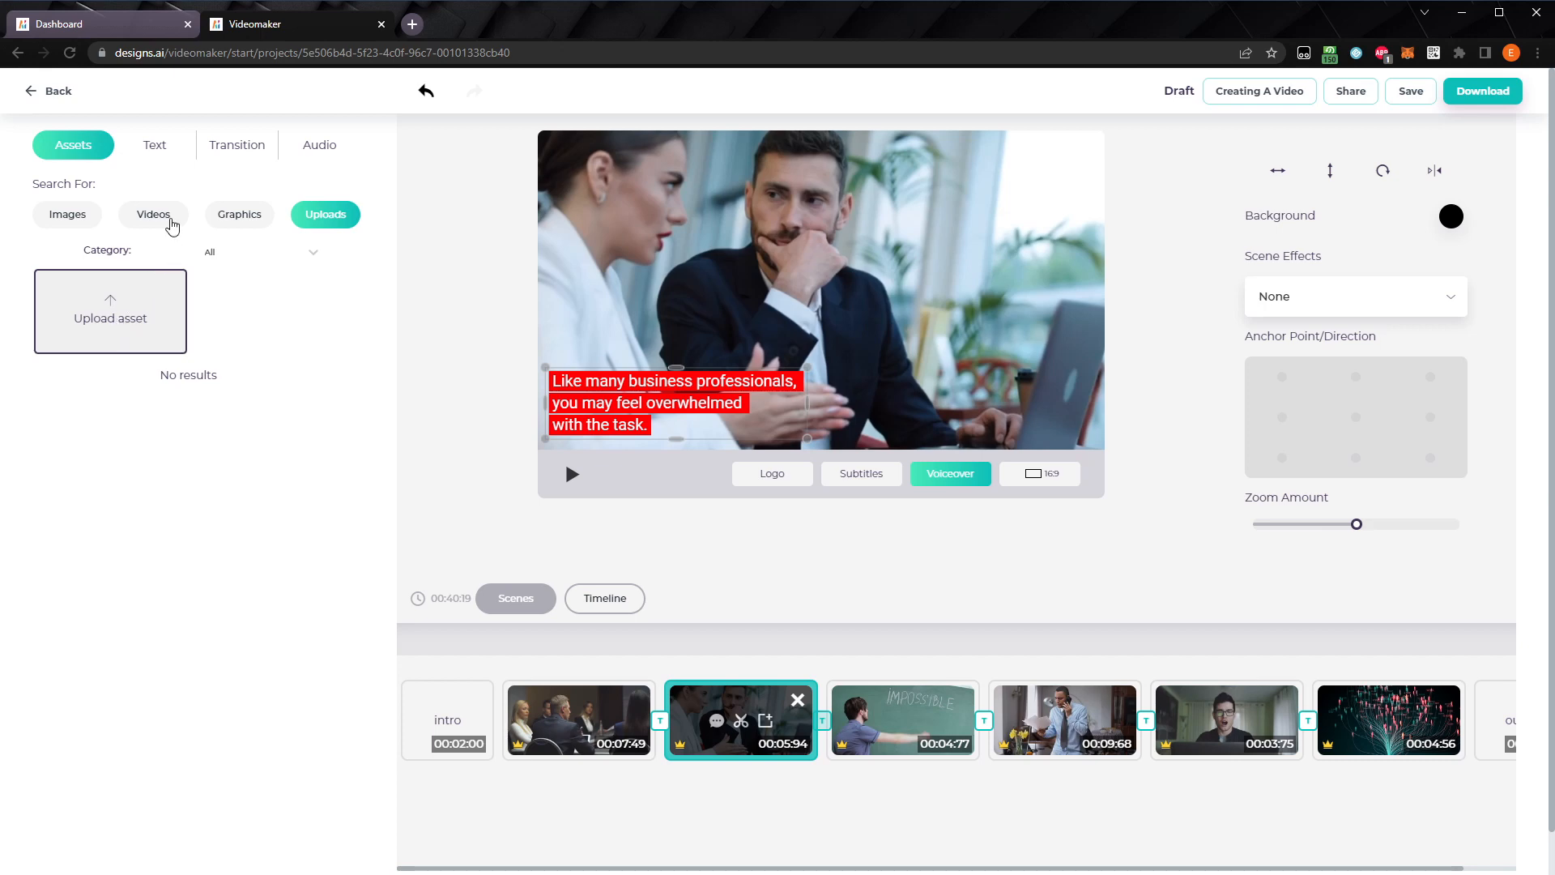
Replace the second scene's footage with the man-writing-on-a-glass-board clip and preview it
left_click(153, 214)
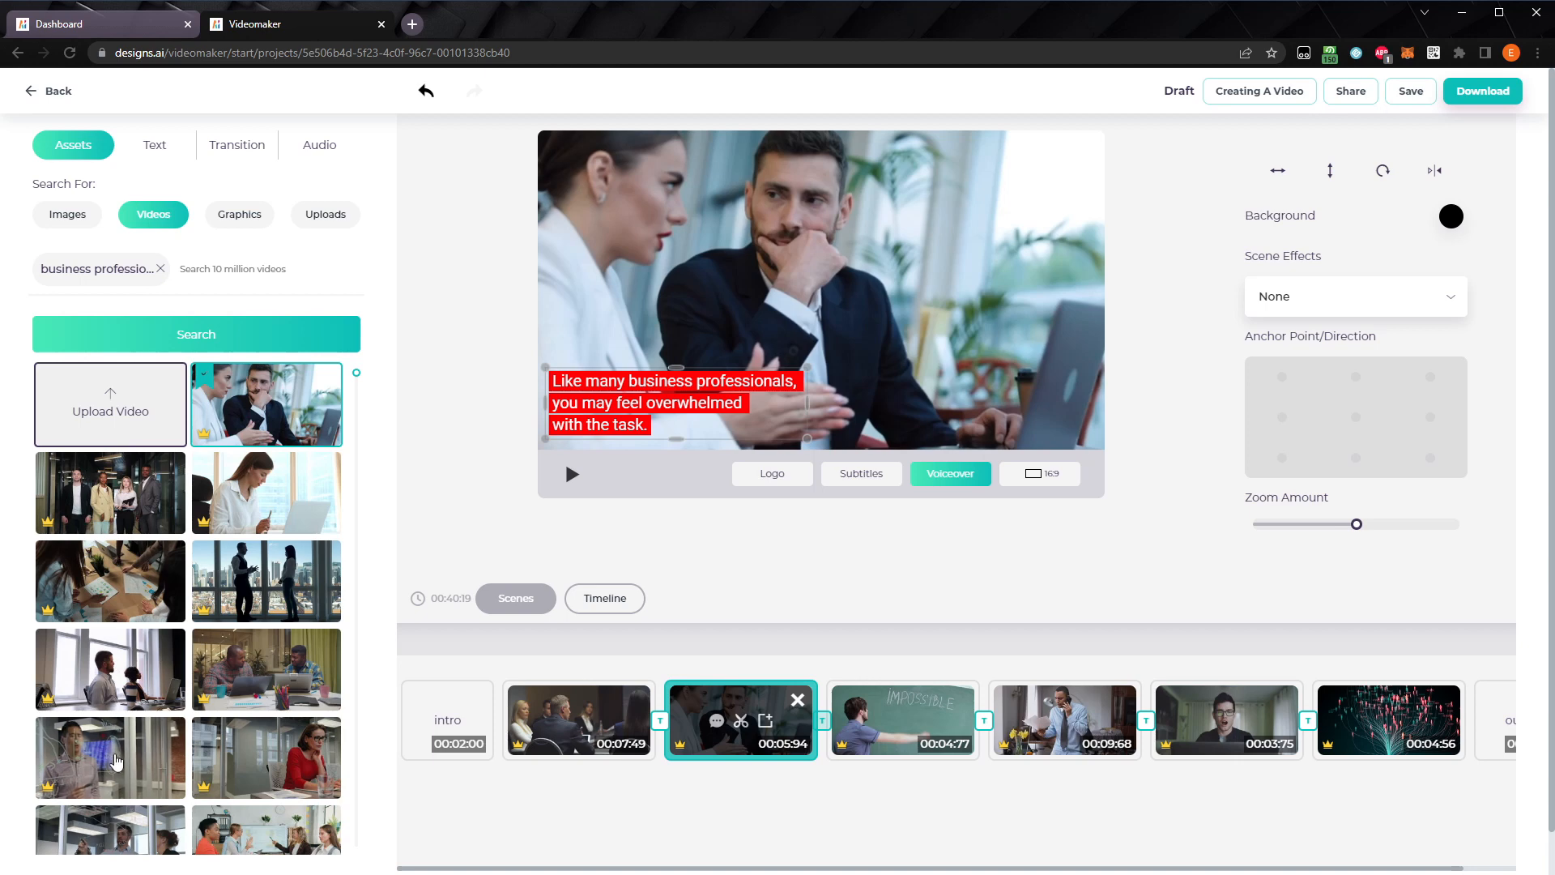
left_click(109, 757)
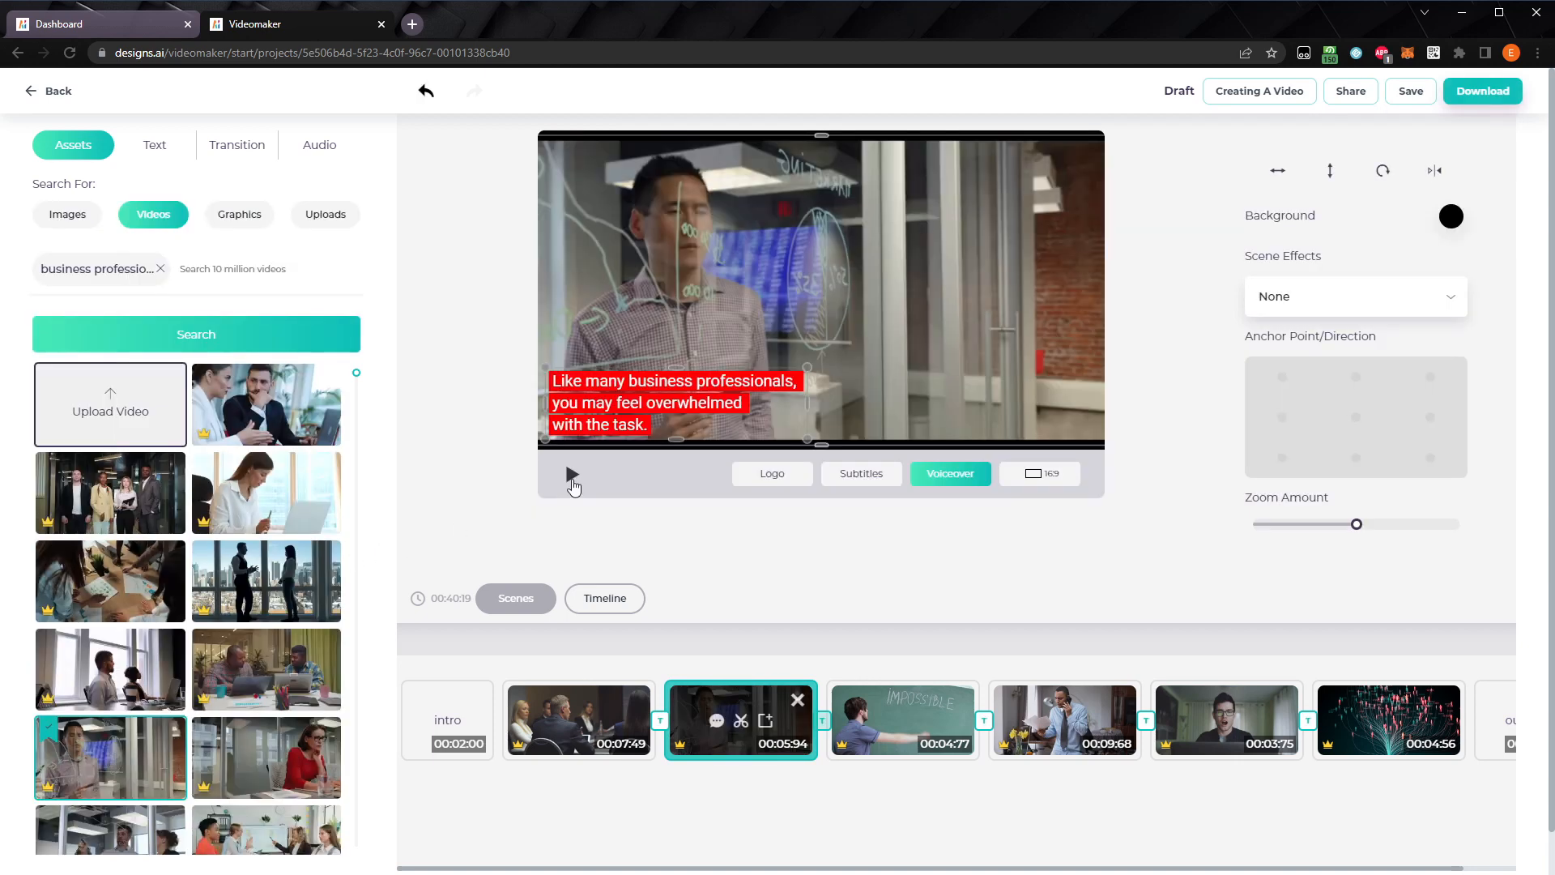
left_click(571, 474)
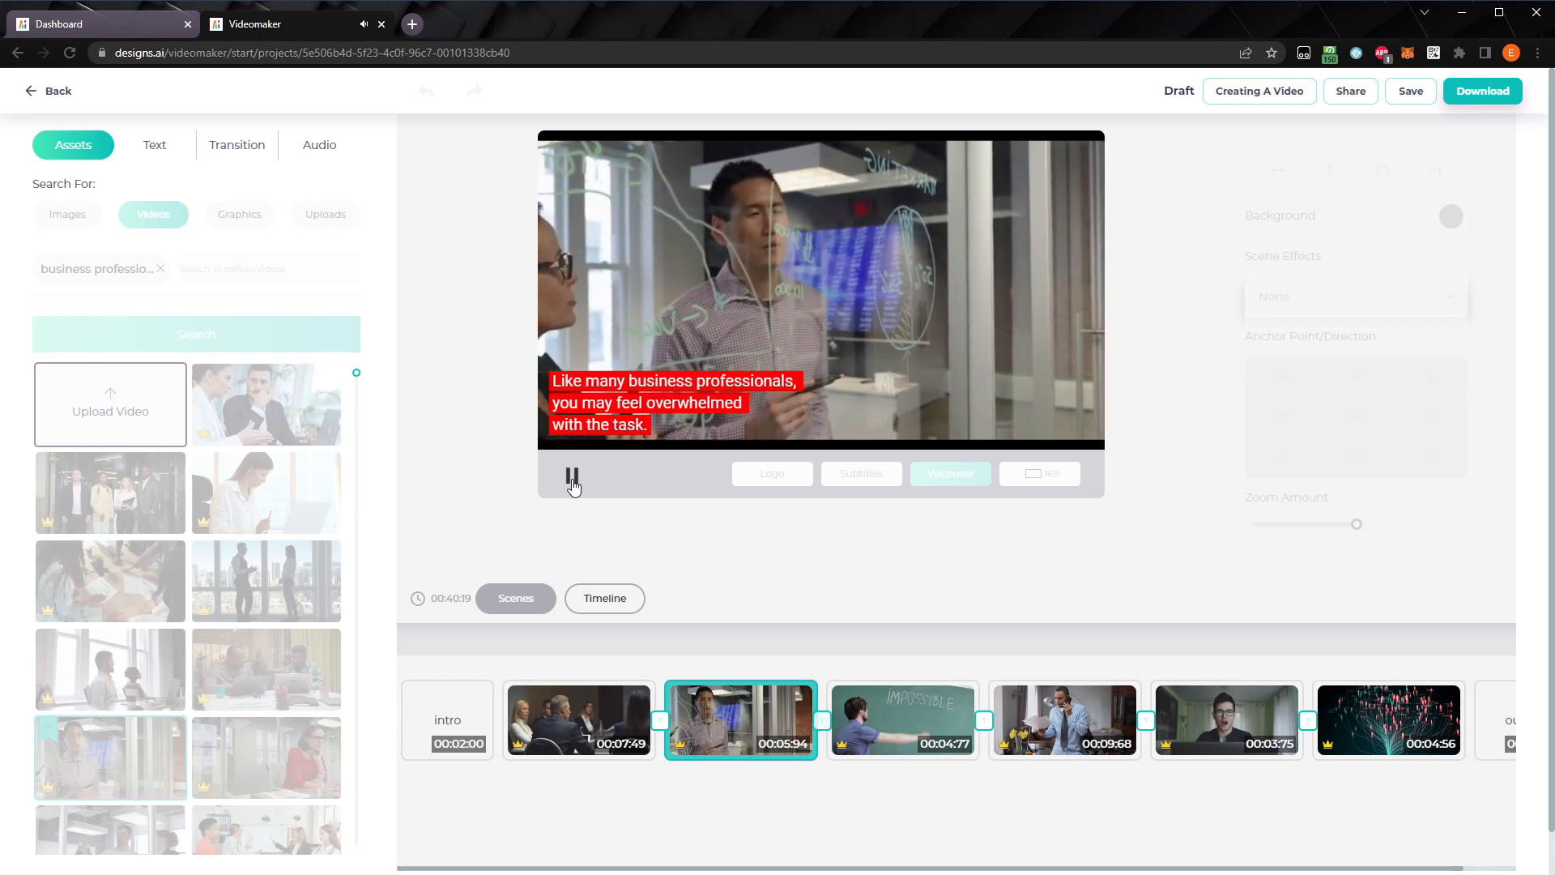
left_click(572, 474)
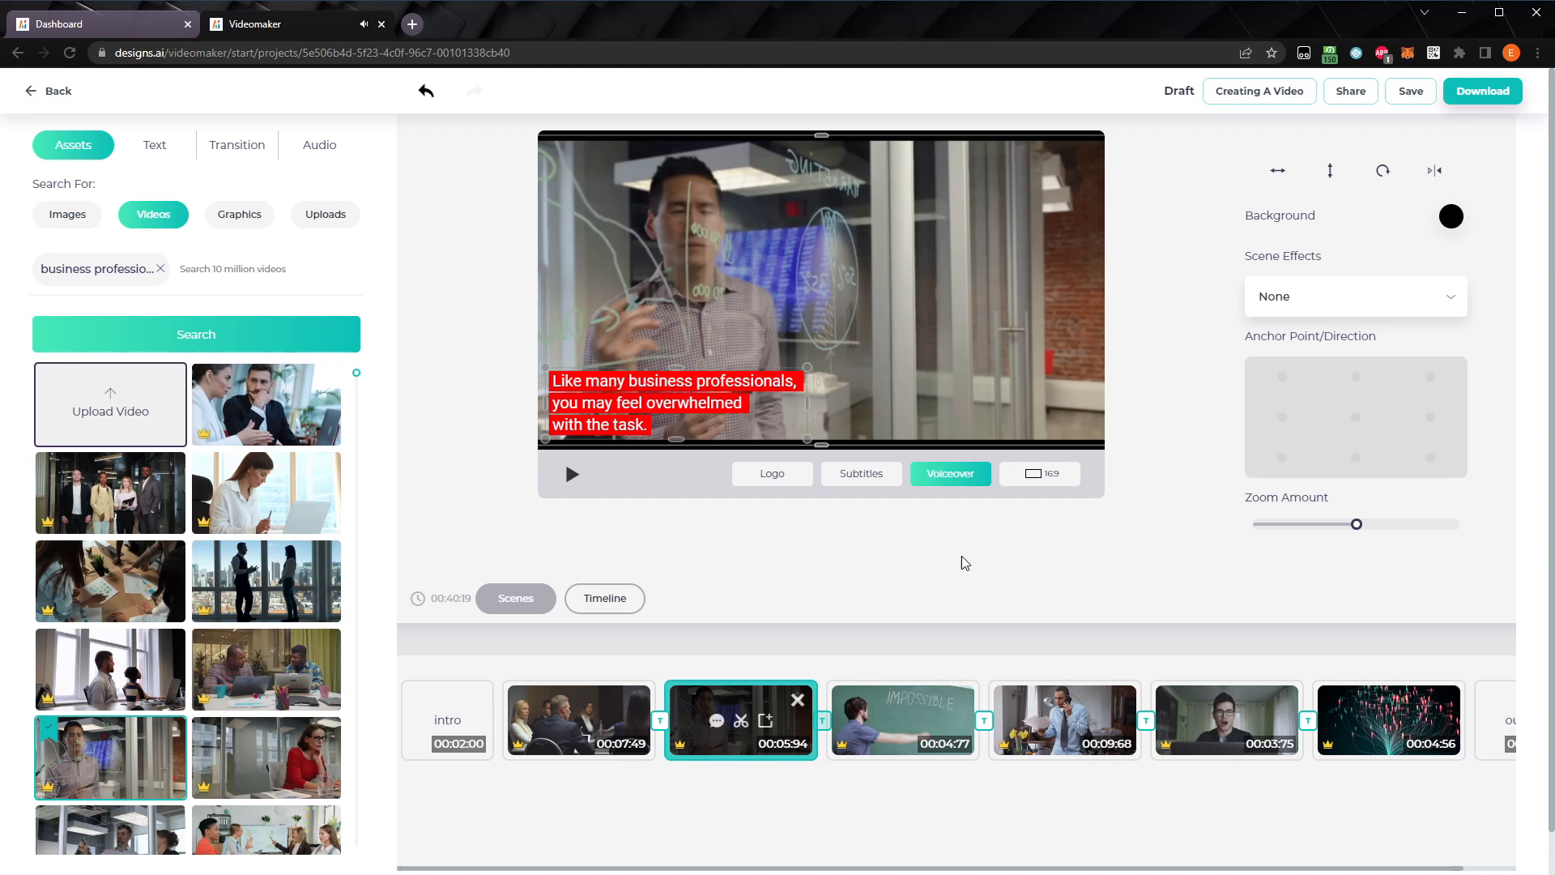
mouse_move(1417, 184)
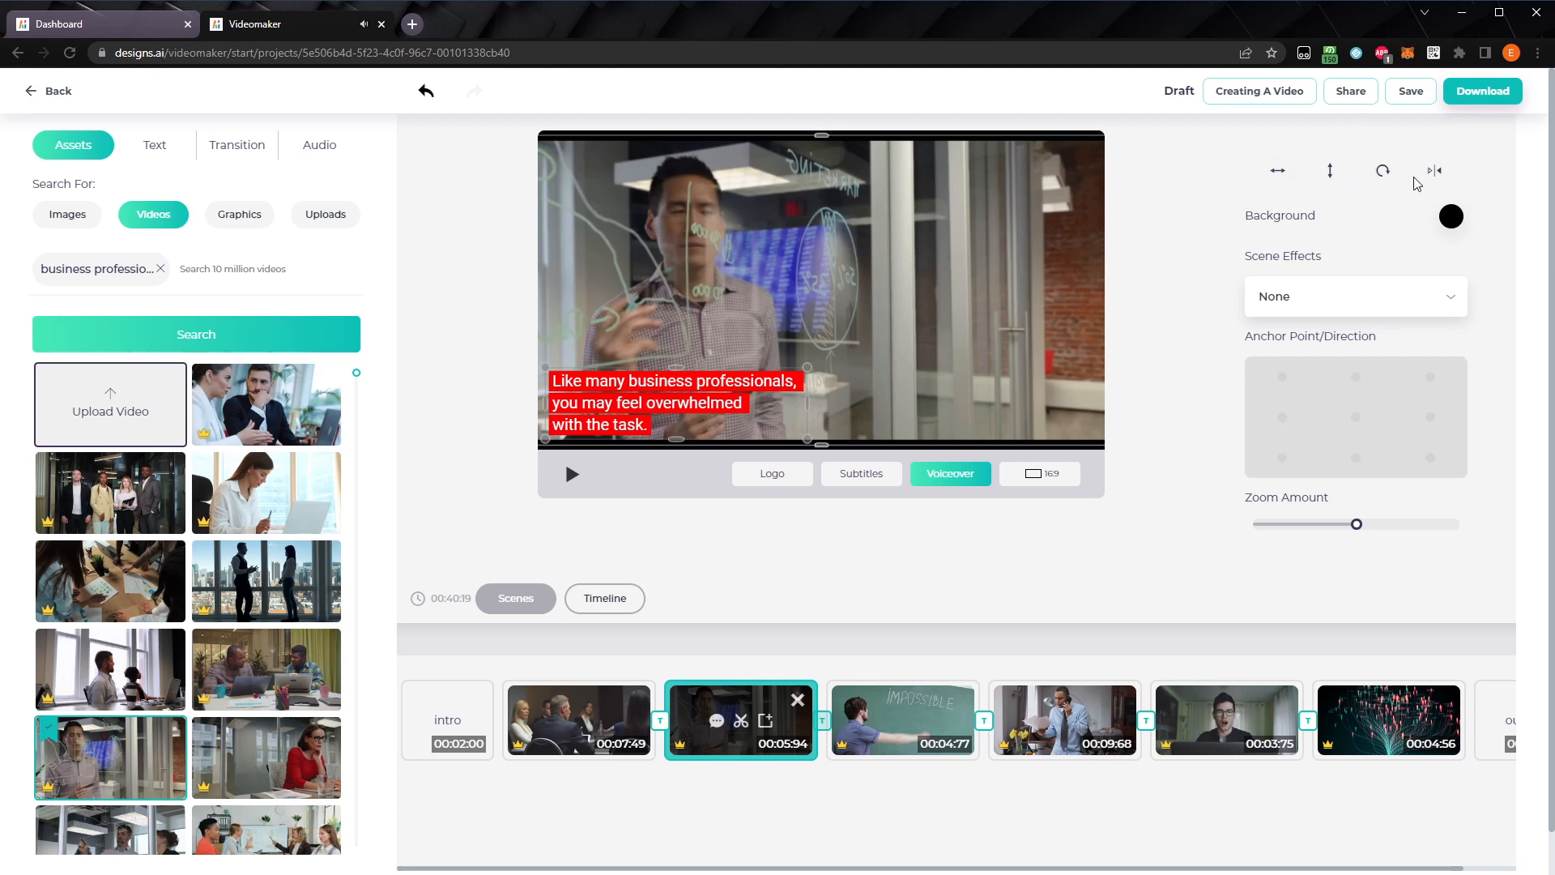
mouse_move(1233, 193)
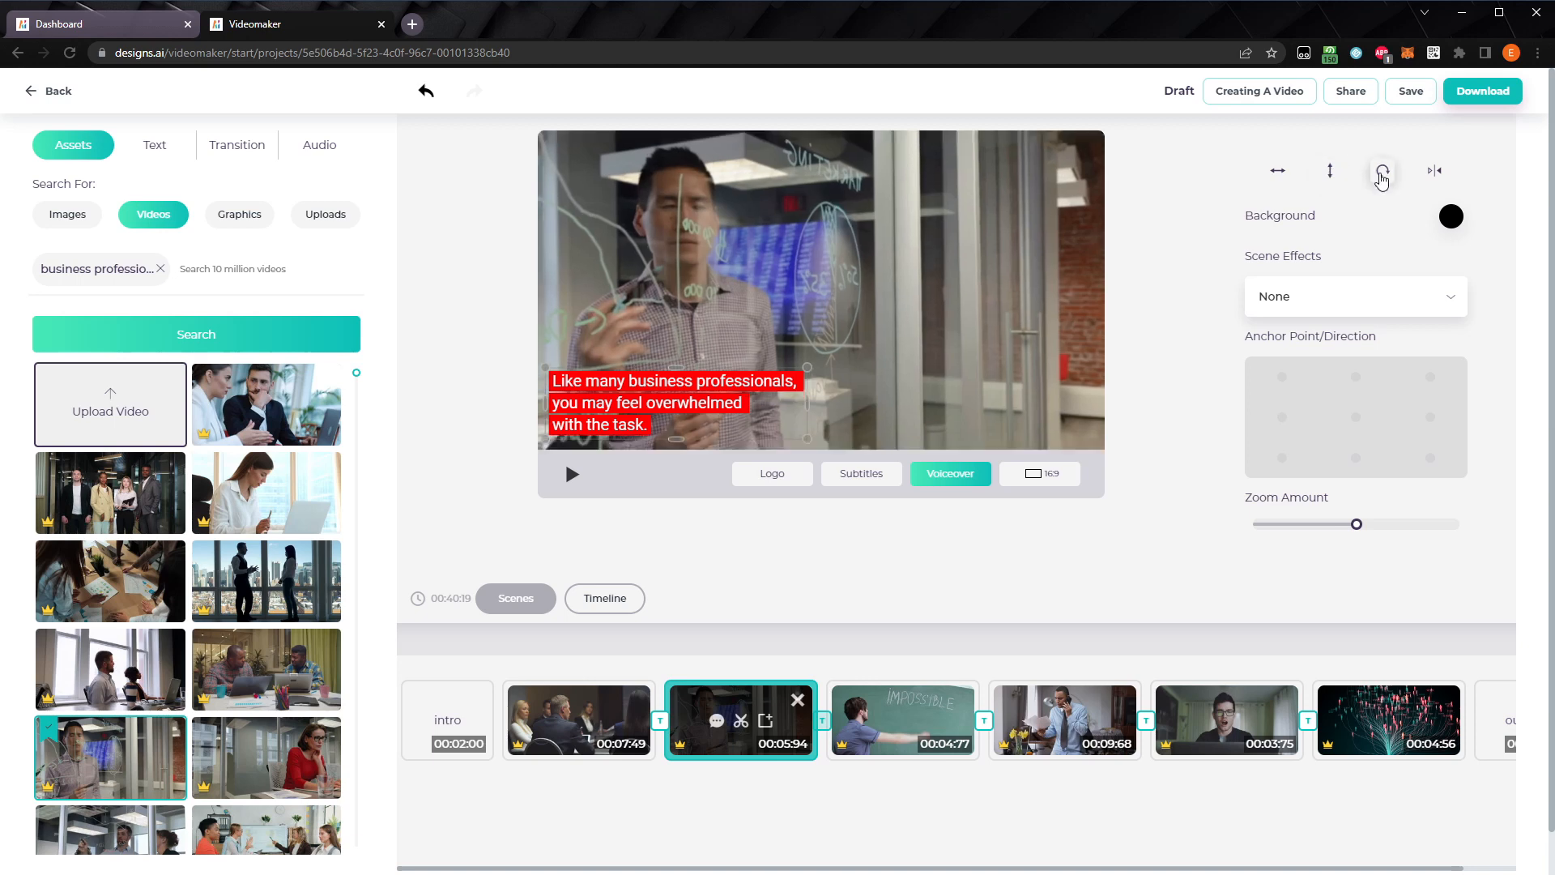
left_click(1383, 171)
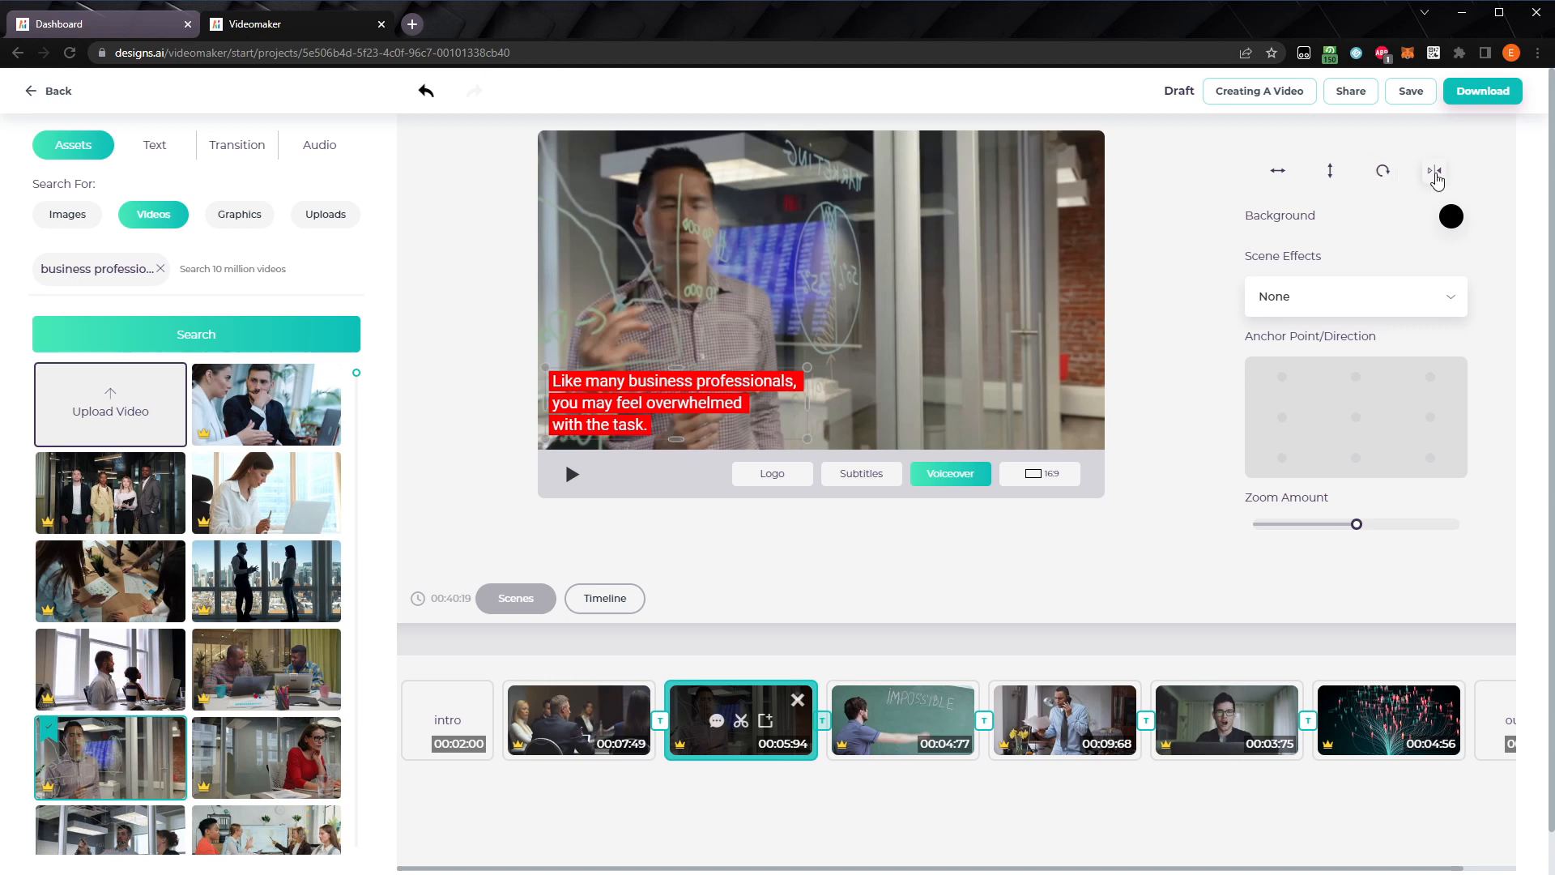
left_click(1481, 90)
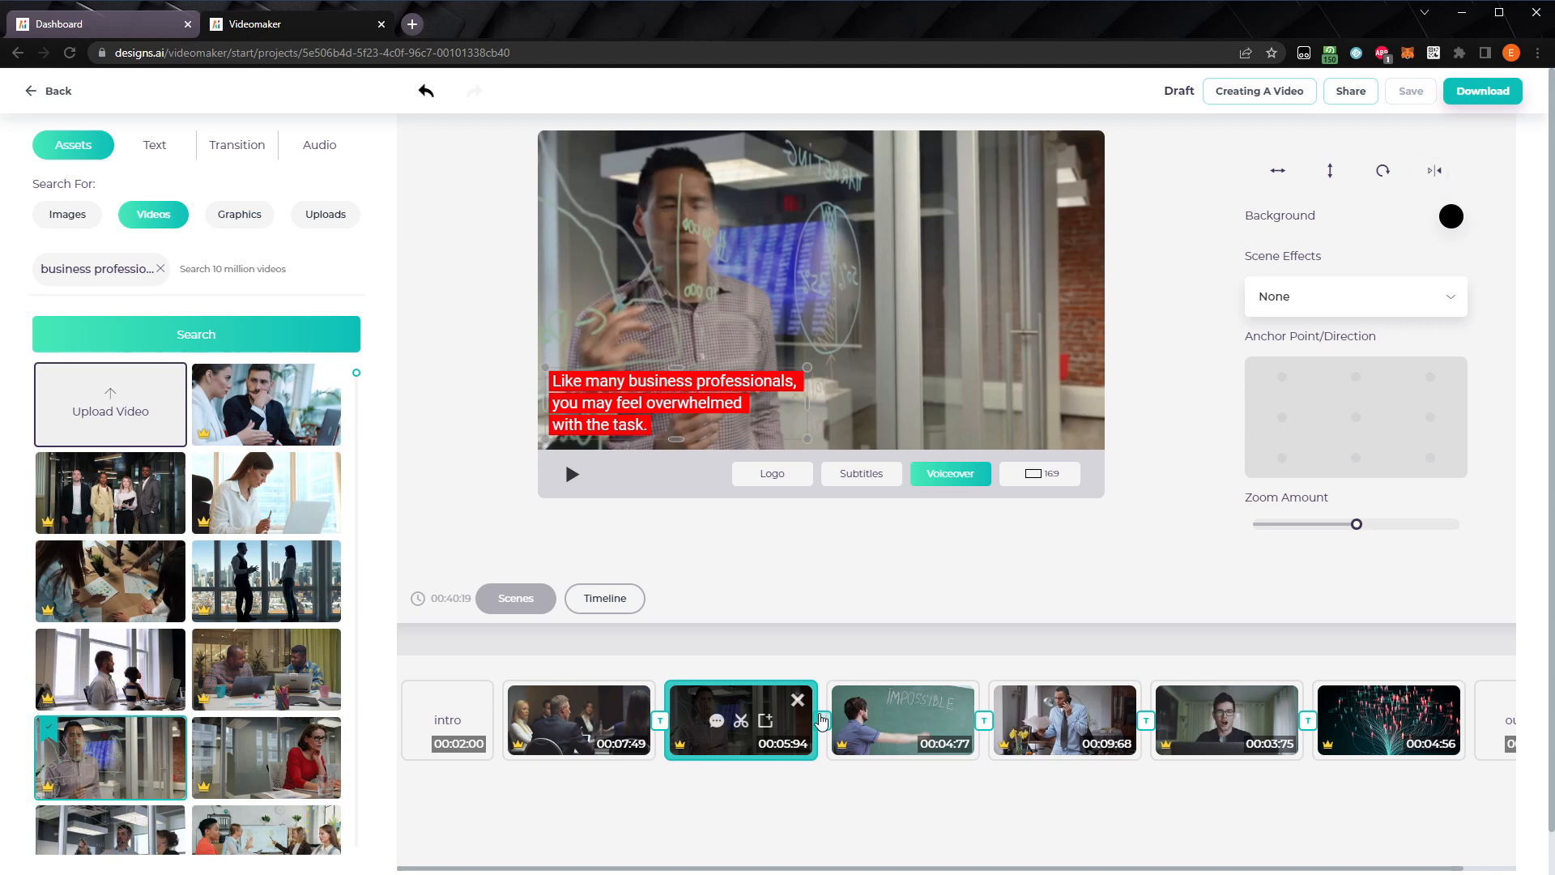
Add the orange arrow animated transition between scenes two and three, recoloured to reds and blues
left_click(237, 145)
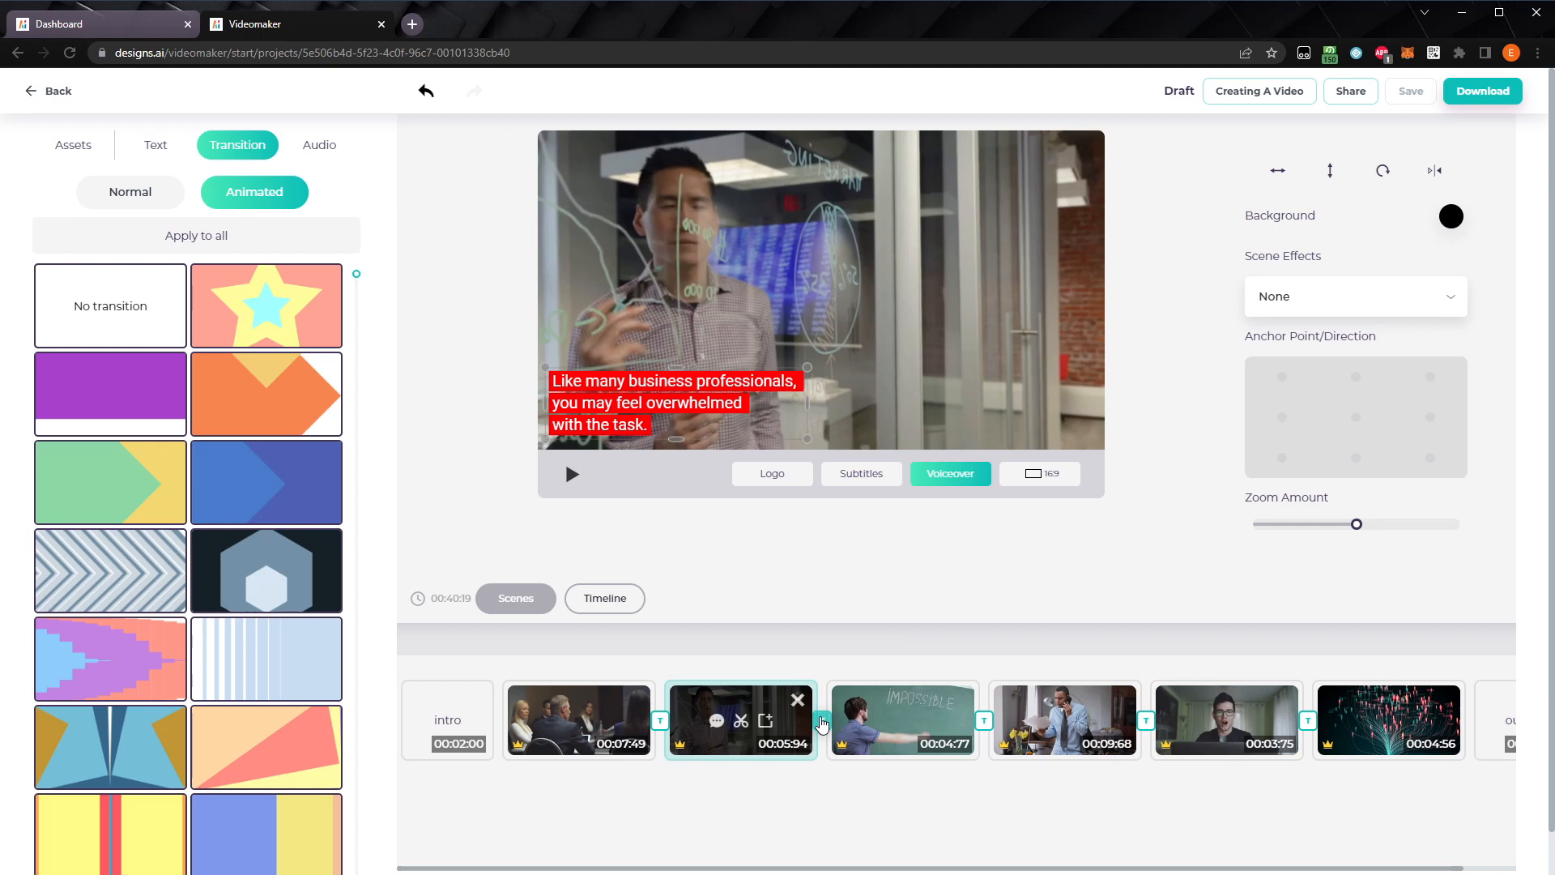
mouse_move(576, 597)
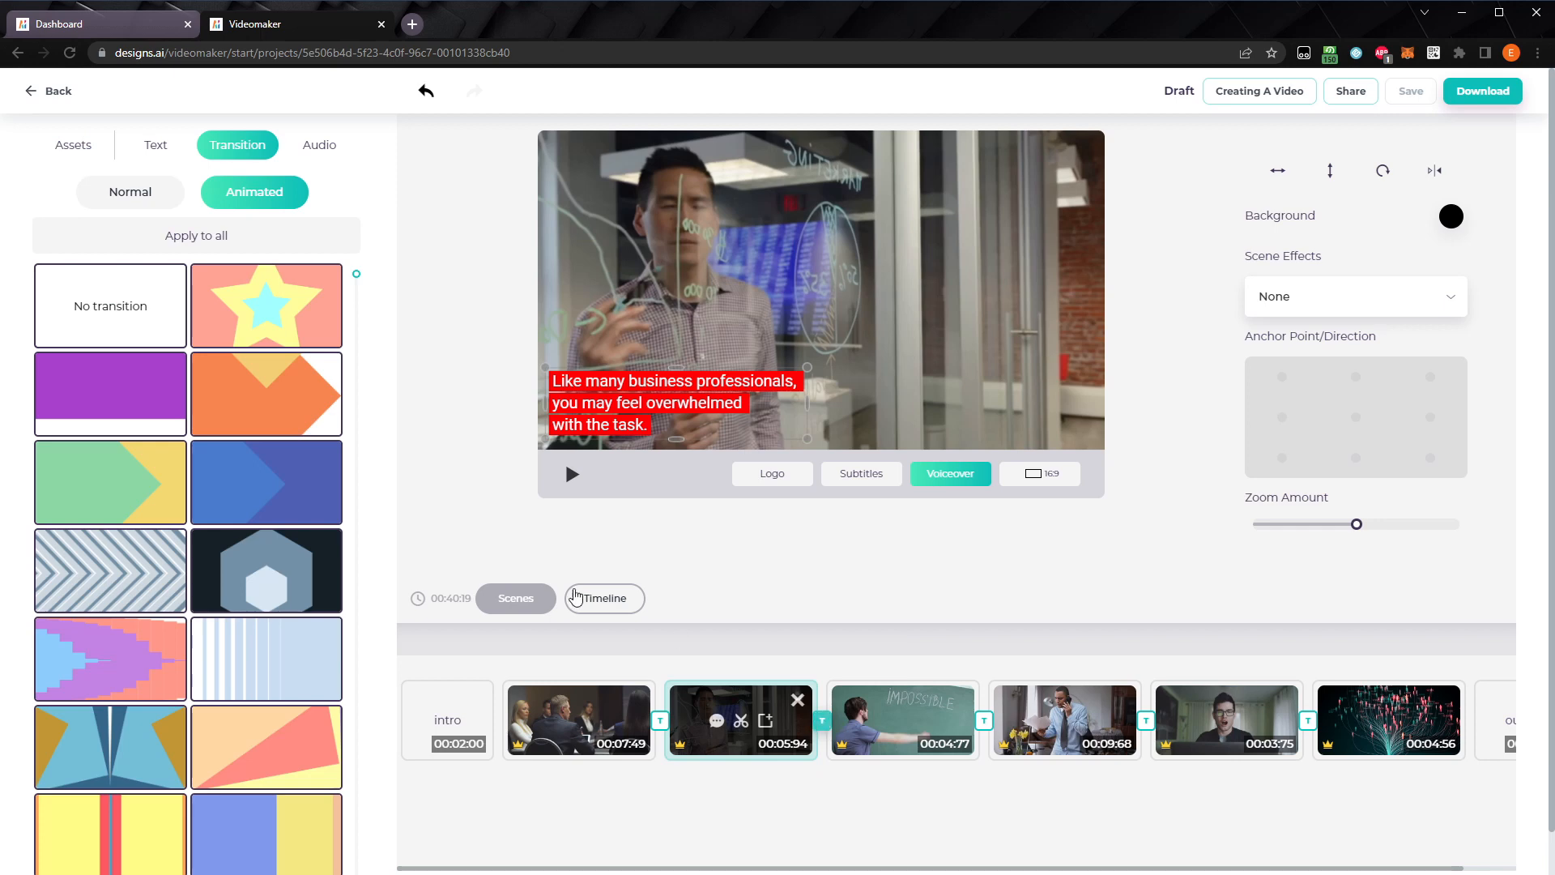
mouse_move(142, 393)
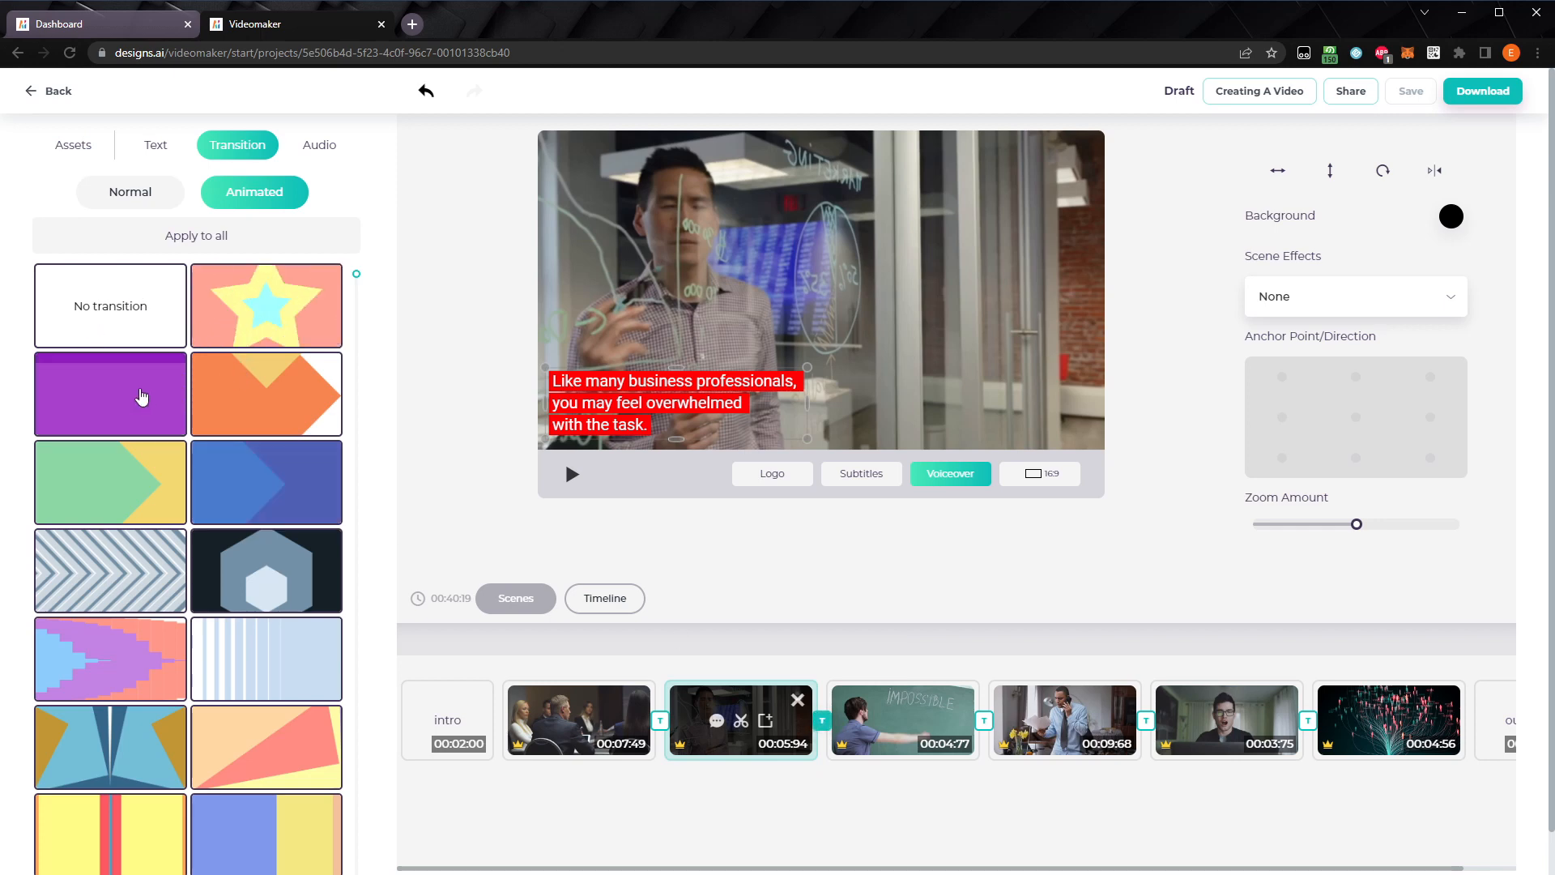
left_click(265, 394)
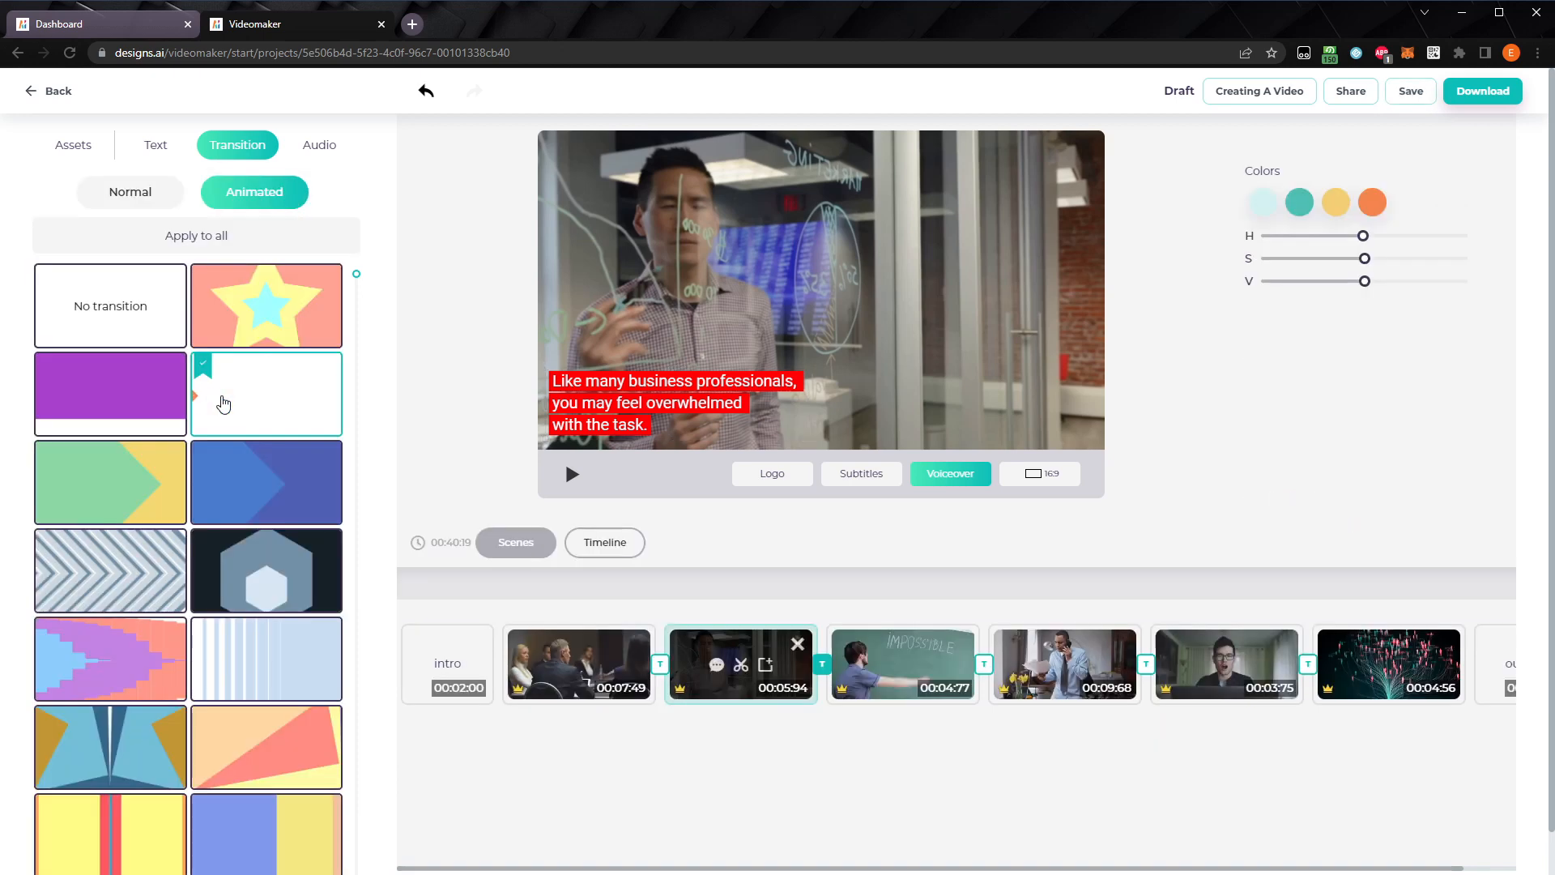
left_click(265, 394)
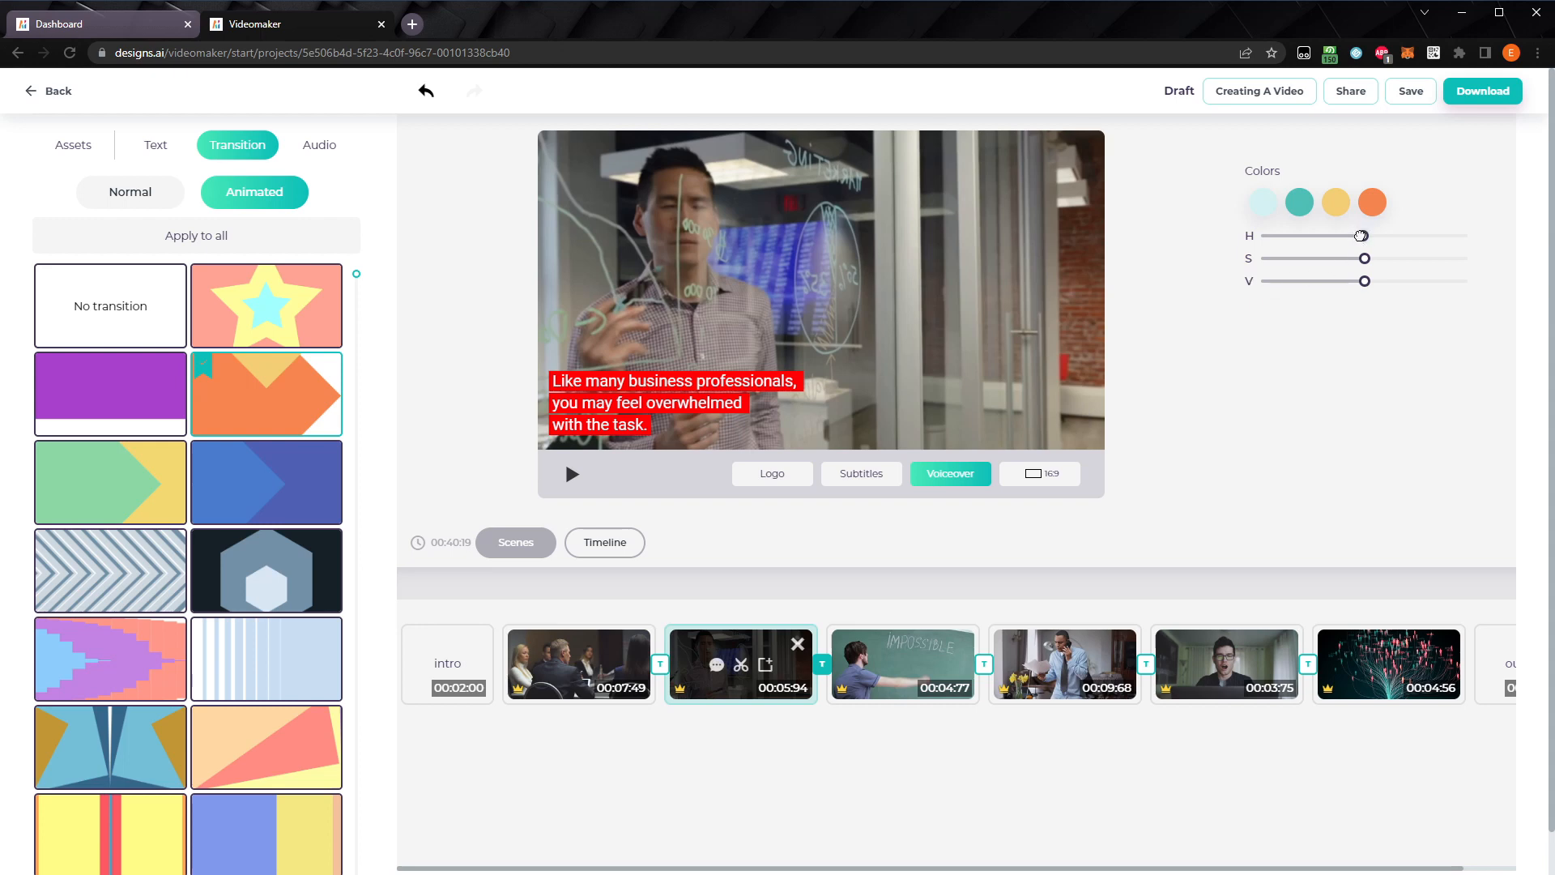
left_click_drag(1361, 235, 1272, 235)
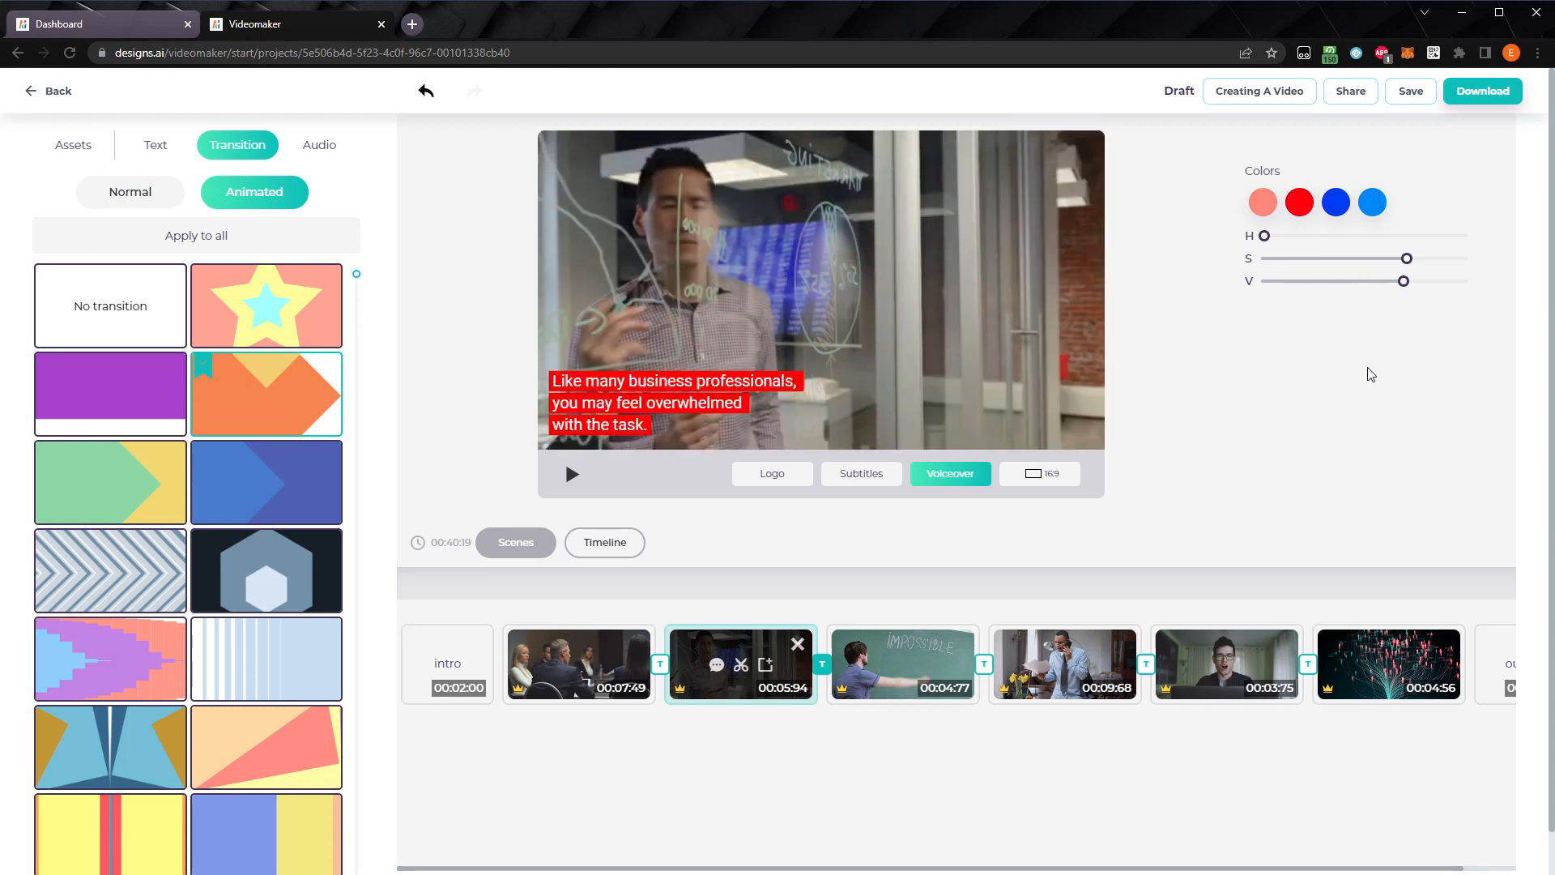
left_click(901, 663)
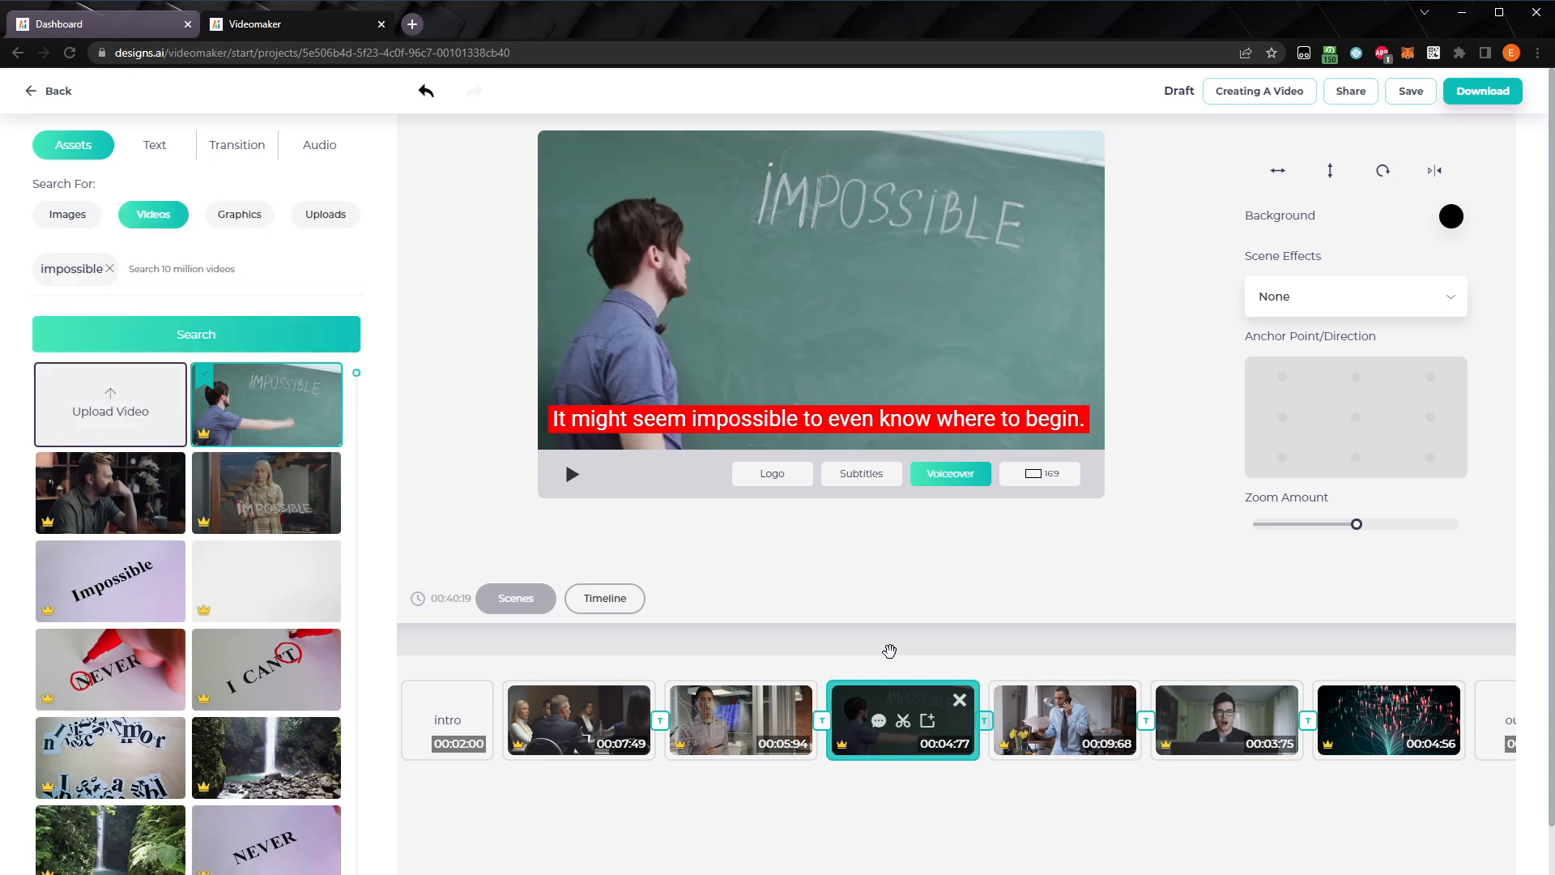
Apply the Zoom out scene effect to the IMPOSSIBLE chalkboard scene
left_click(154, 145)
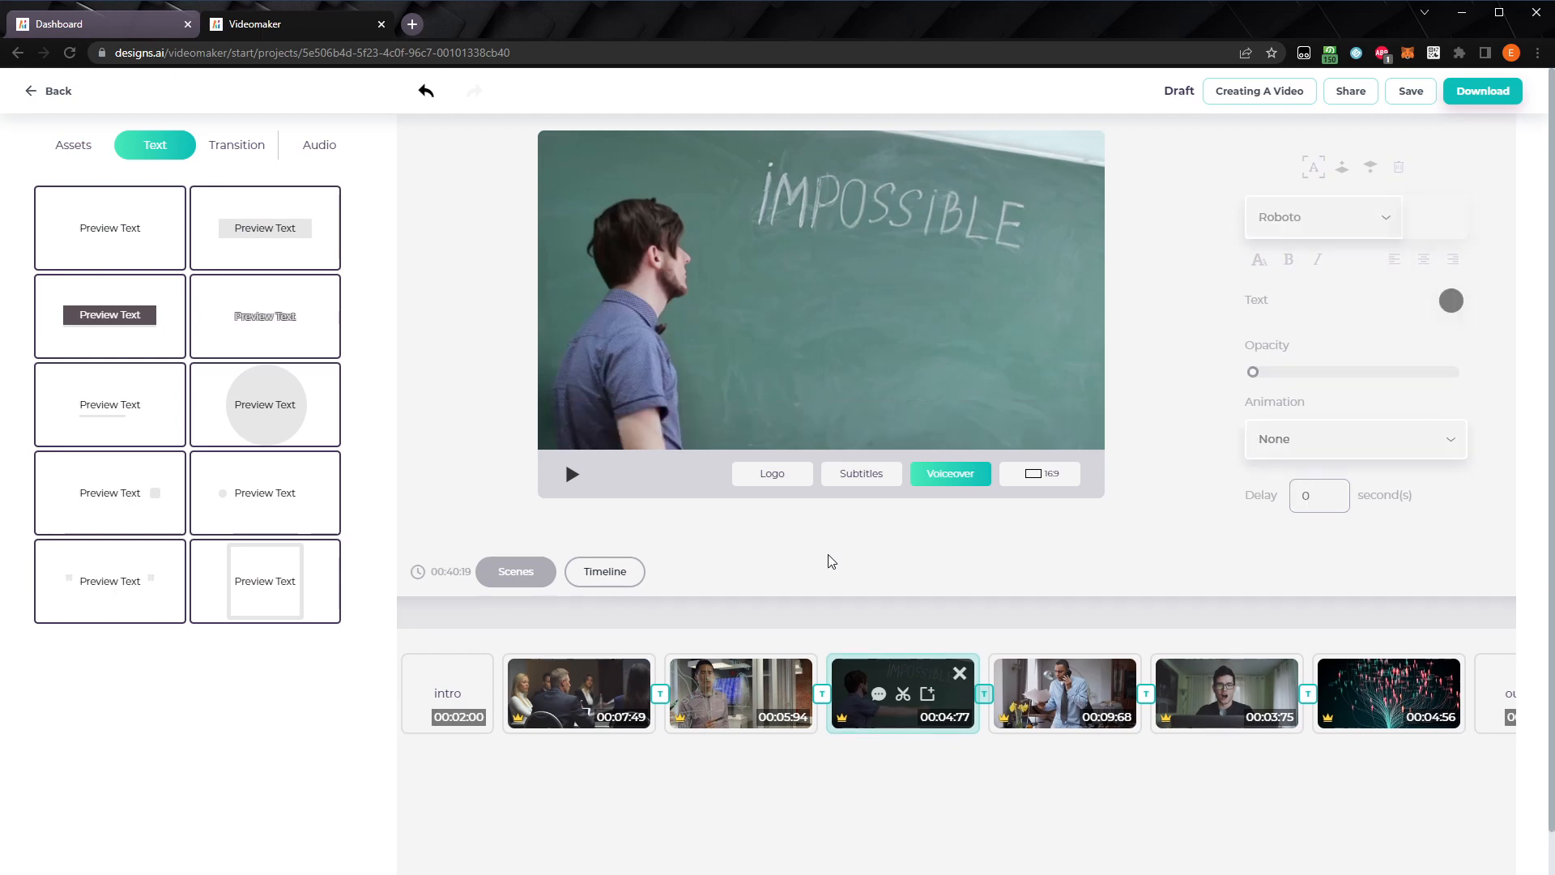
left_click(72, 145)
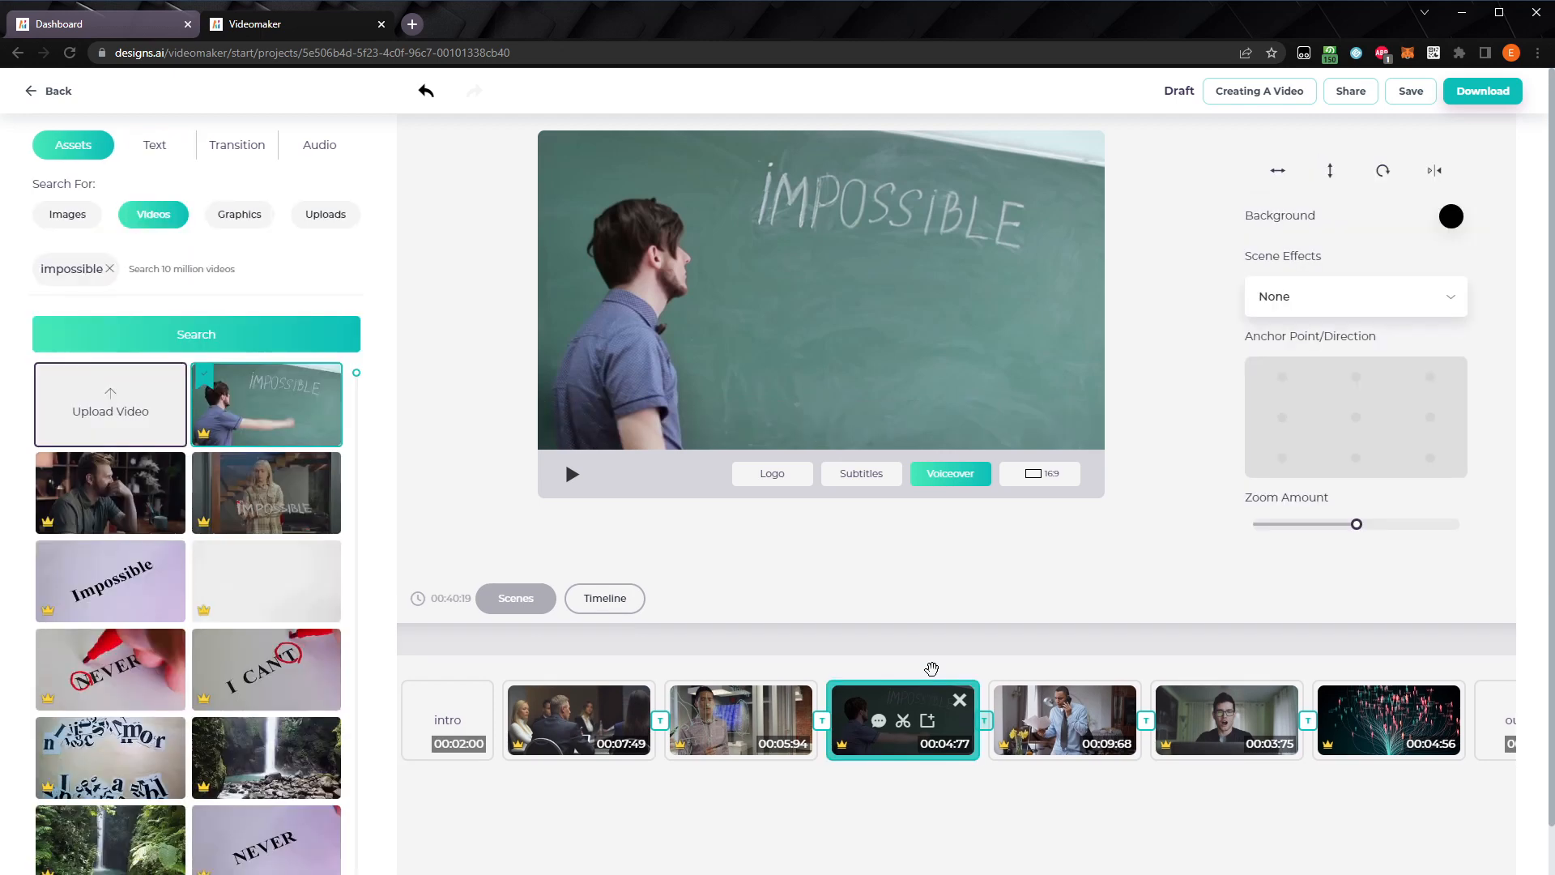
left_click(1354, 296)
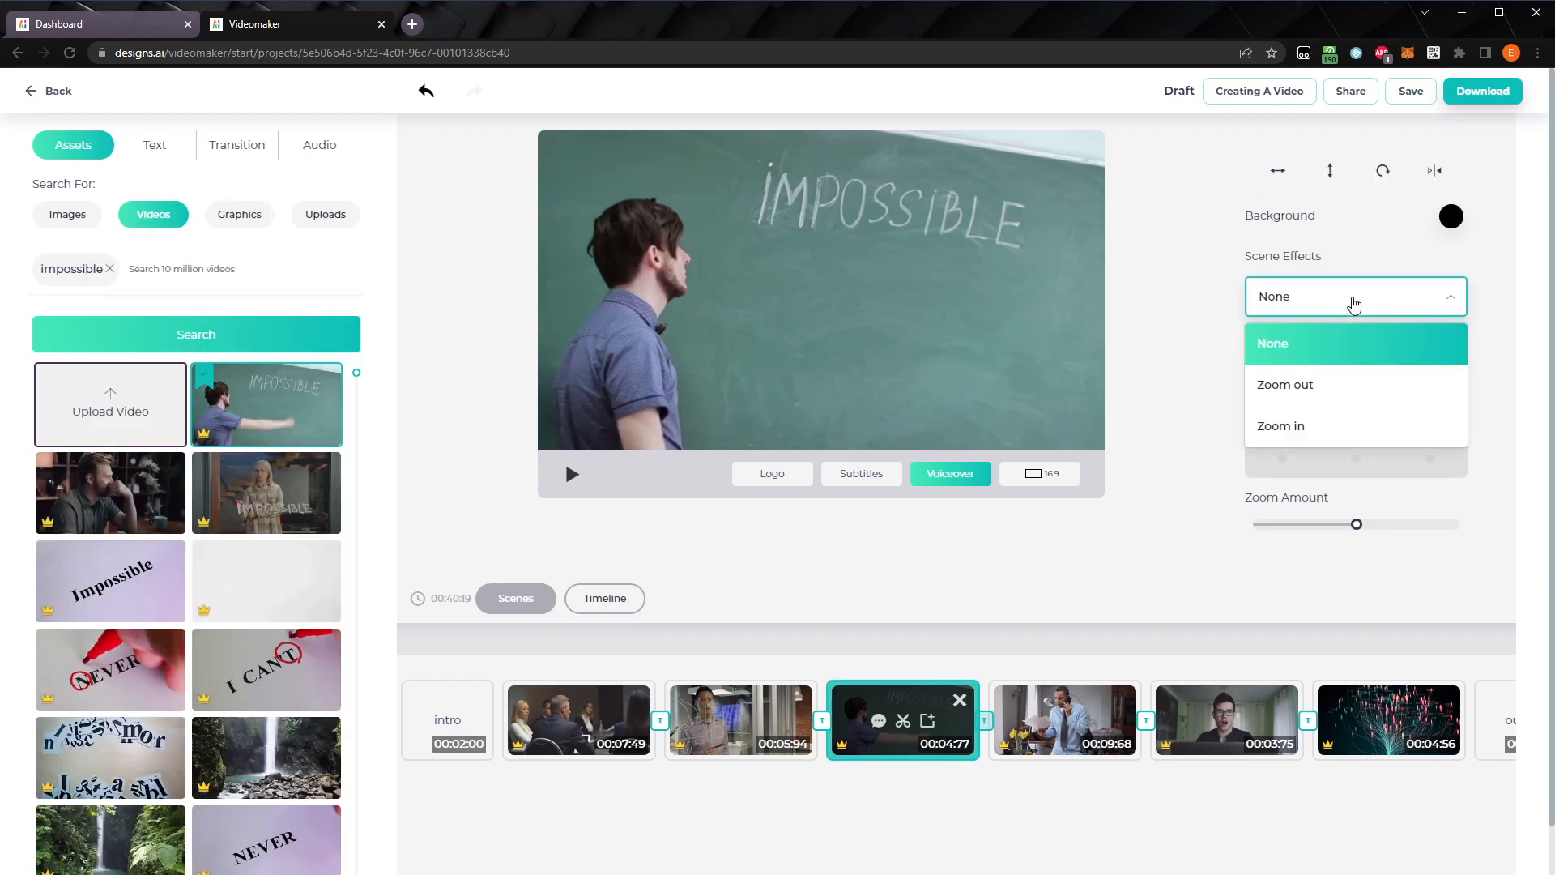
left_click(1286, 384)
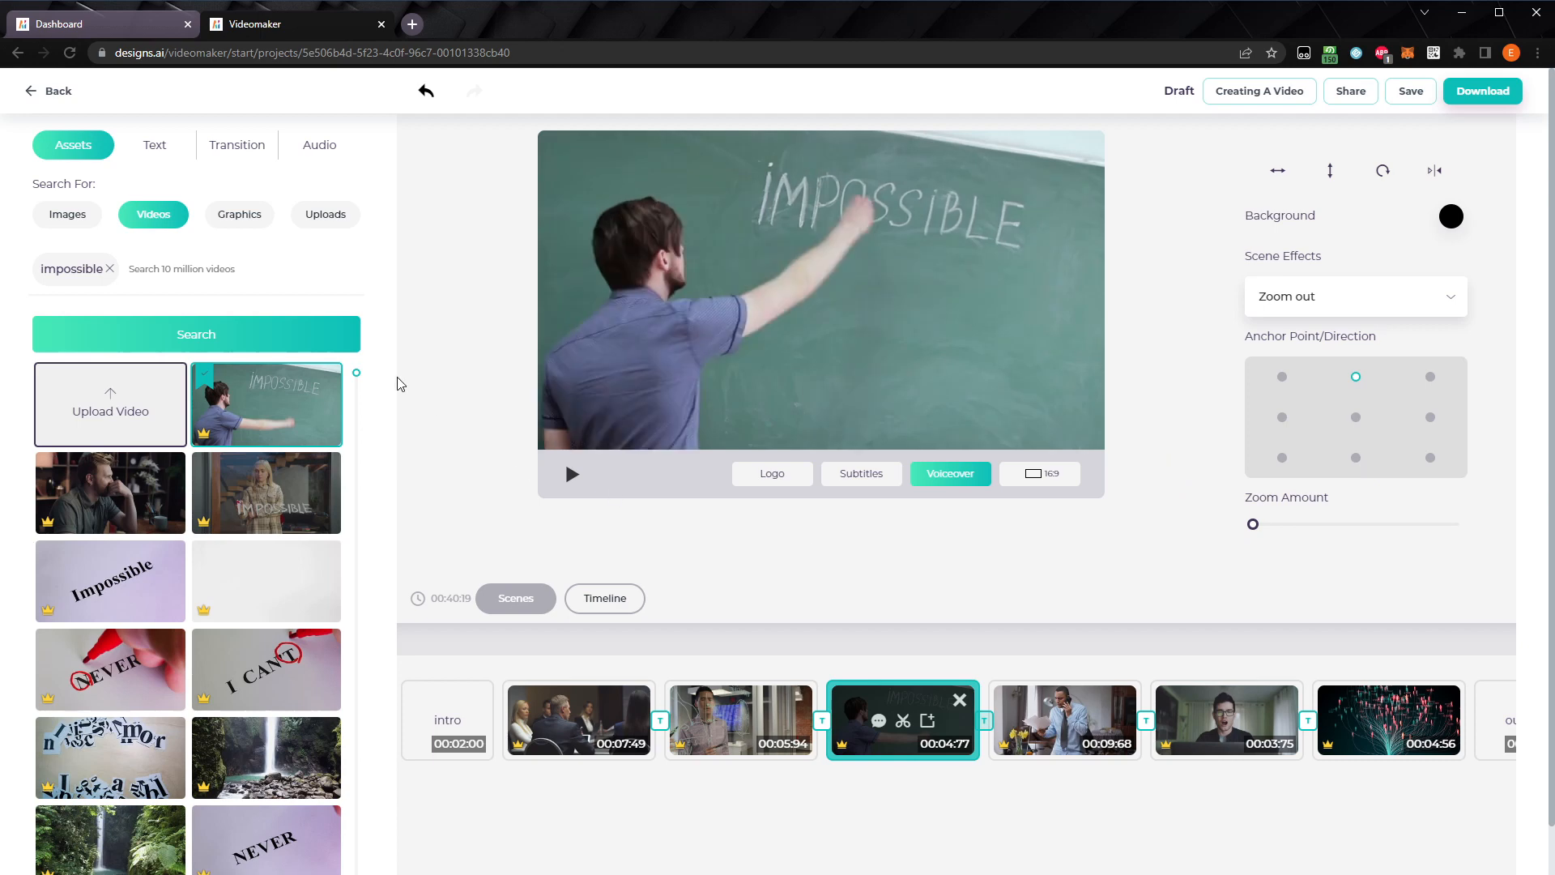
Add a purple line from Shapes & Lines to the chalkboard scene with a 1.5-second delay
left_click(239, 214)
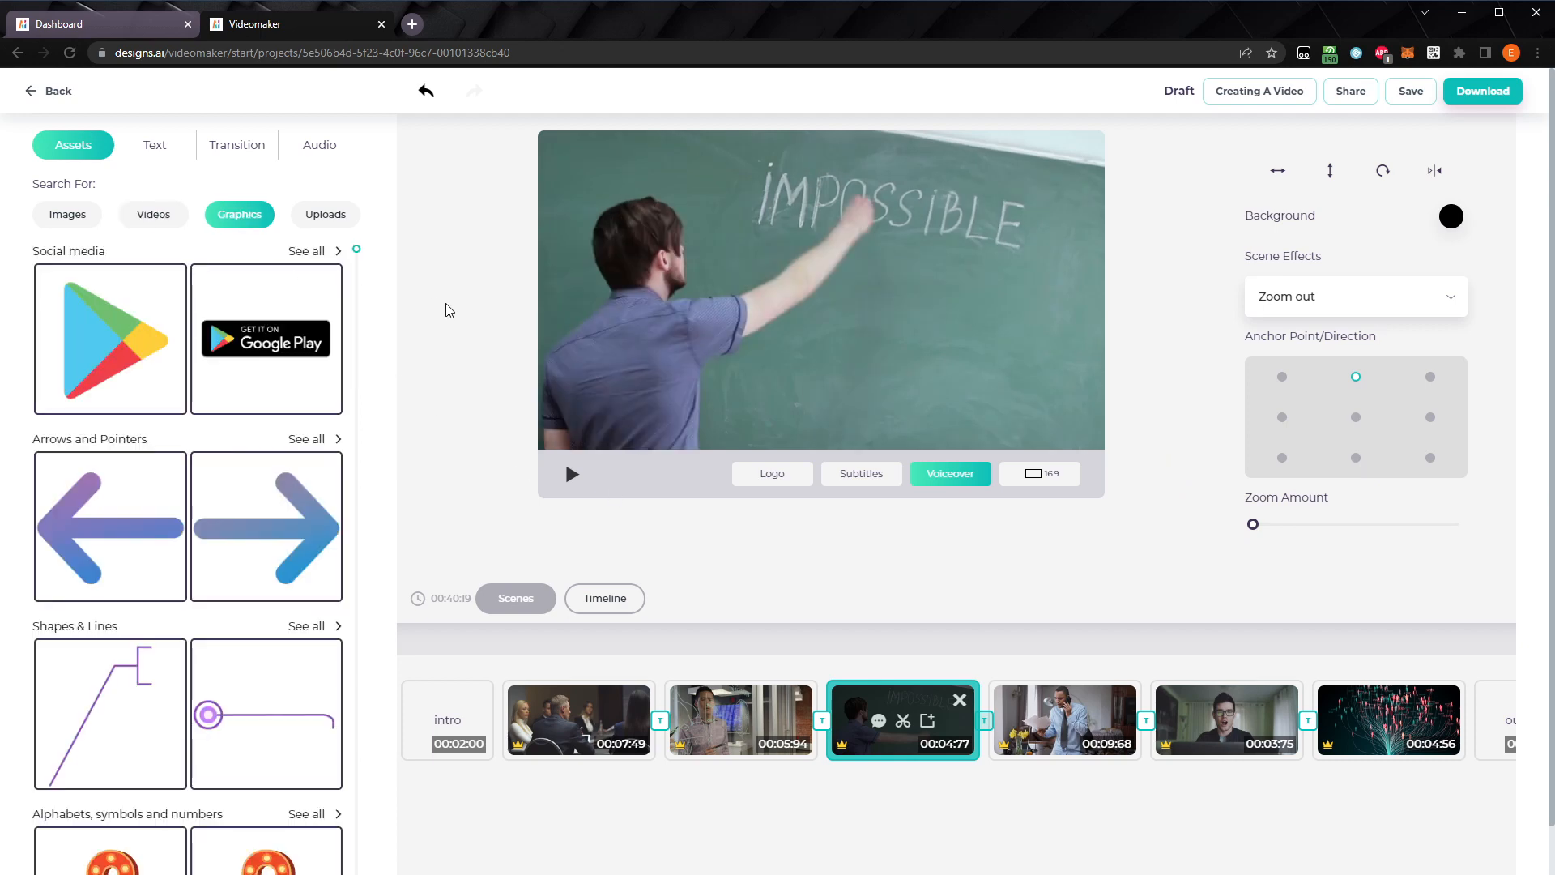
mouse_move(142, 327)
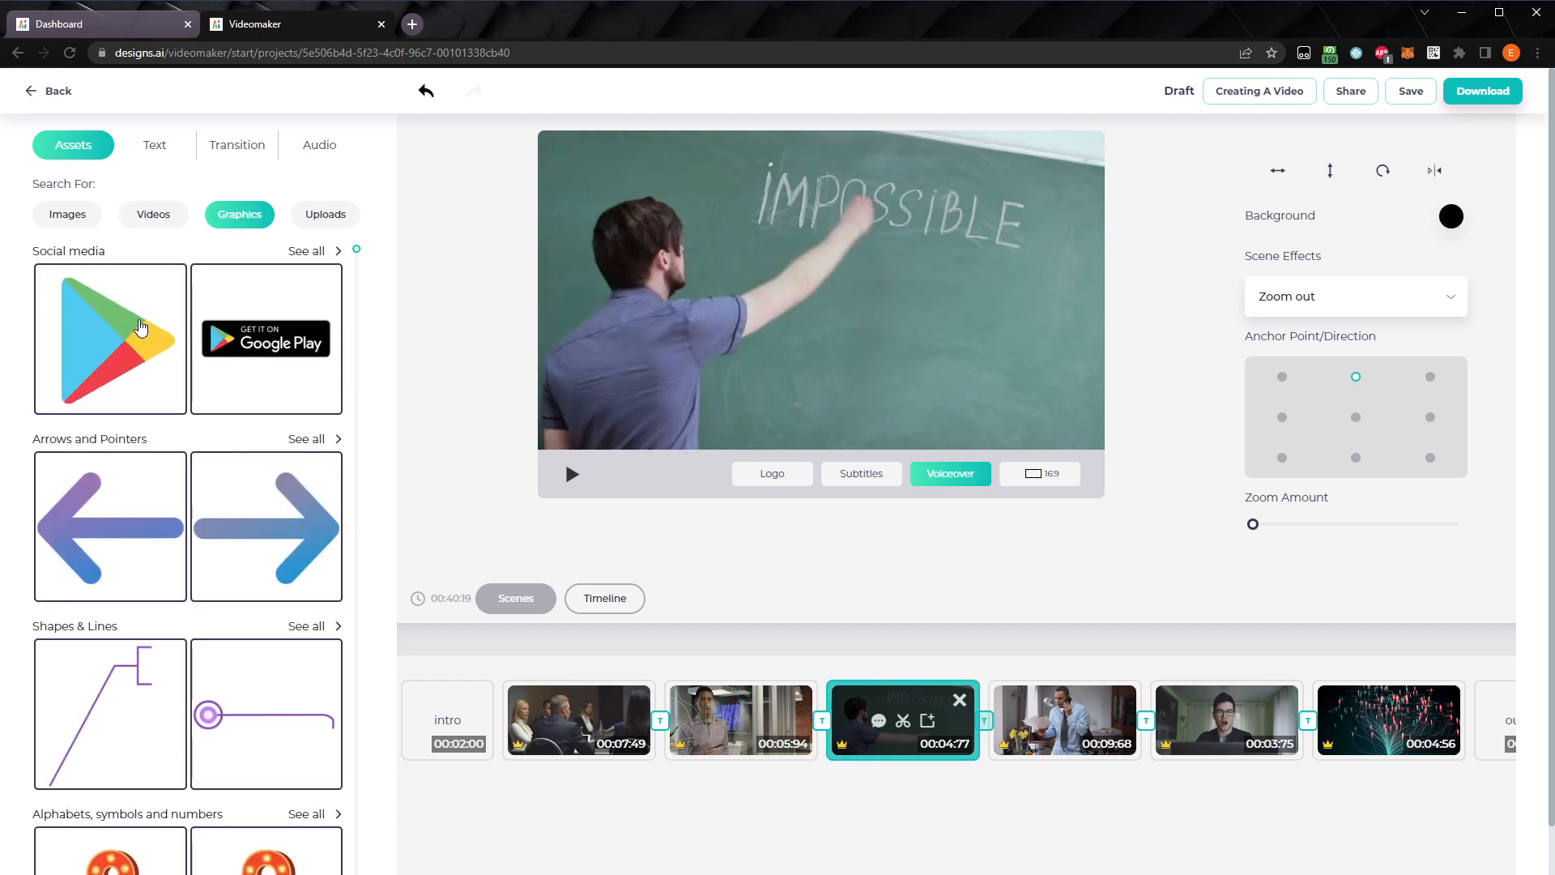
mouse_move(149, 526)
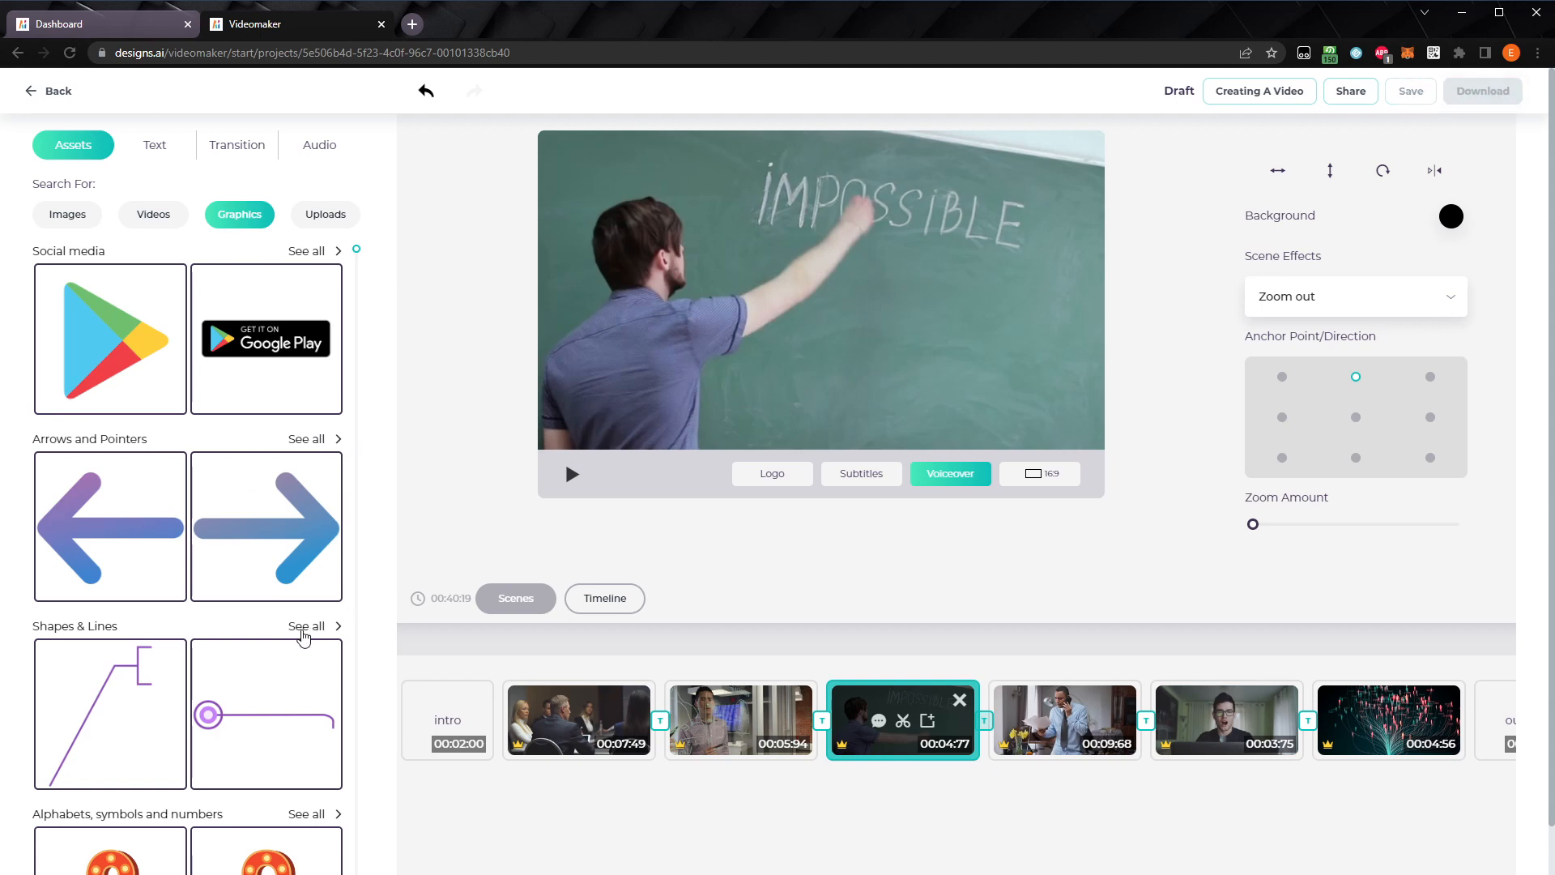
left_click(306, 627)
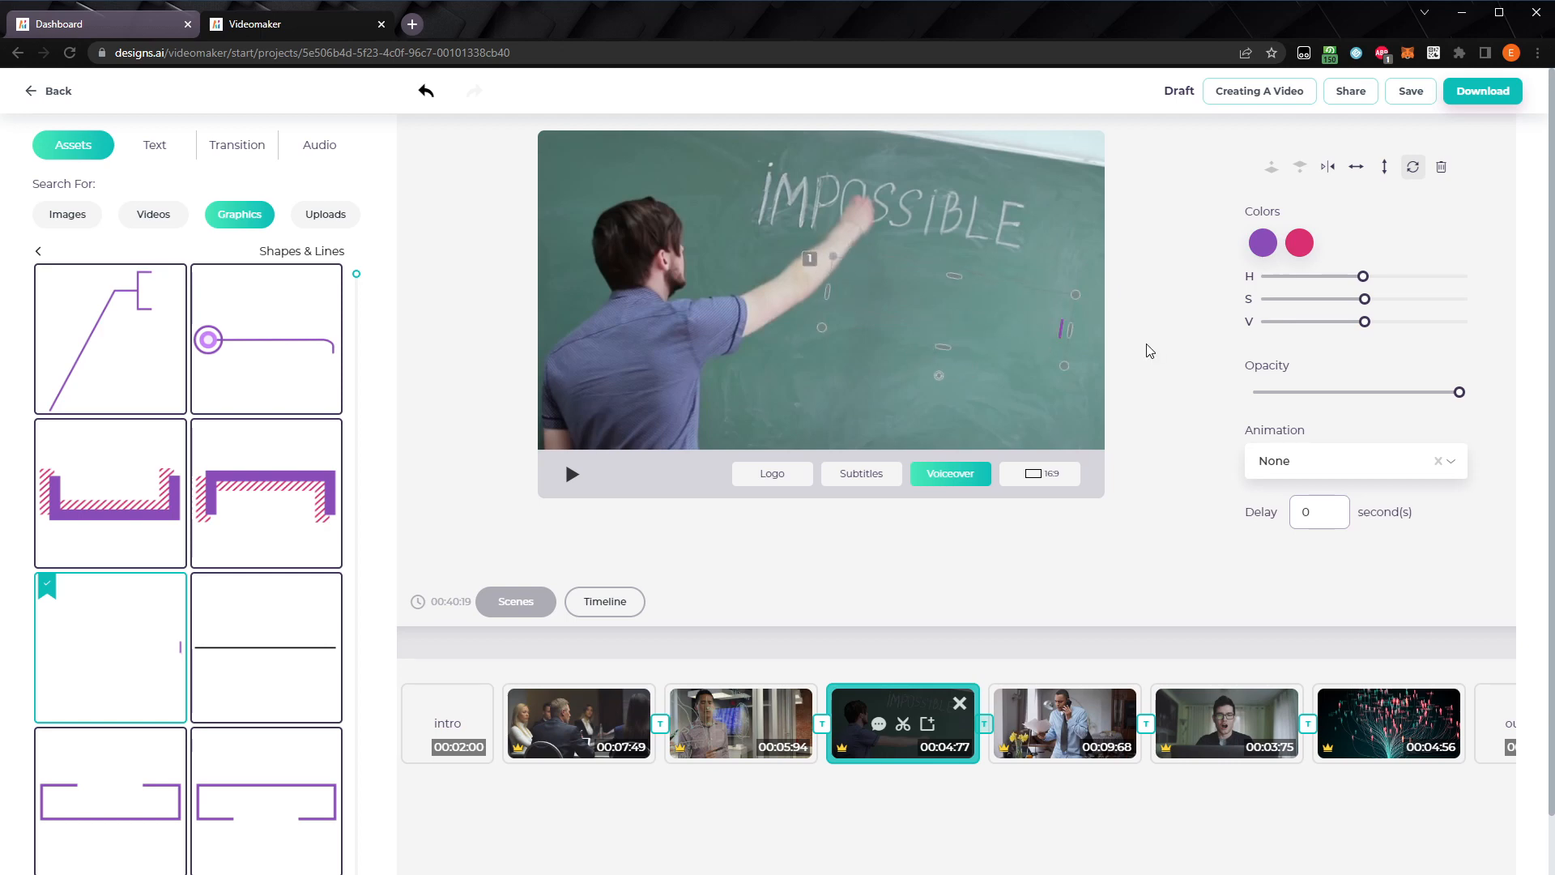
left_click(1332, 508)
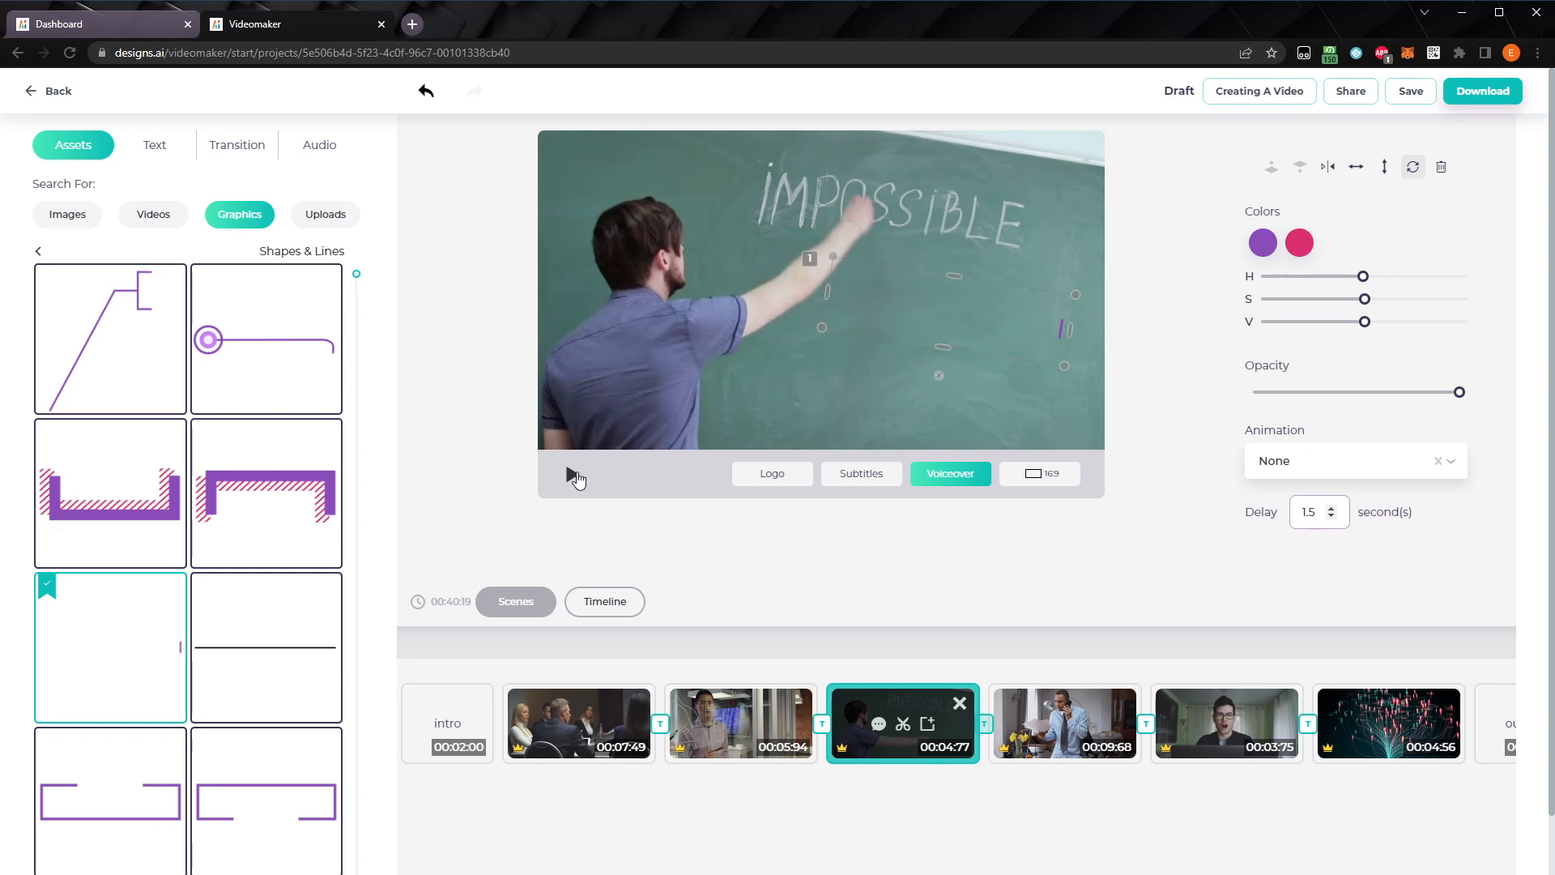
left_click(573, 474)
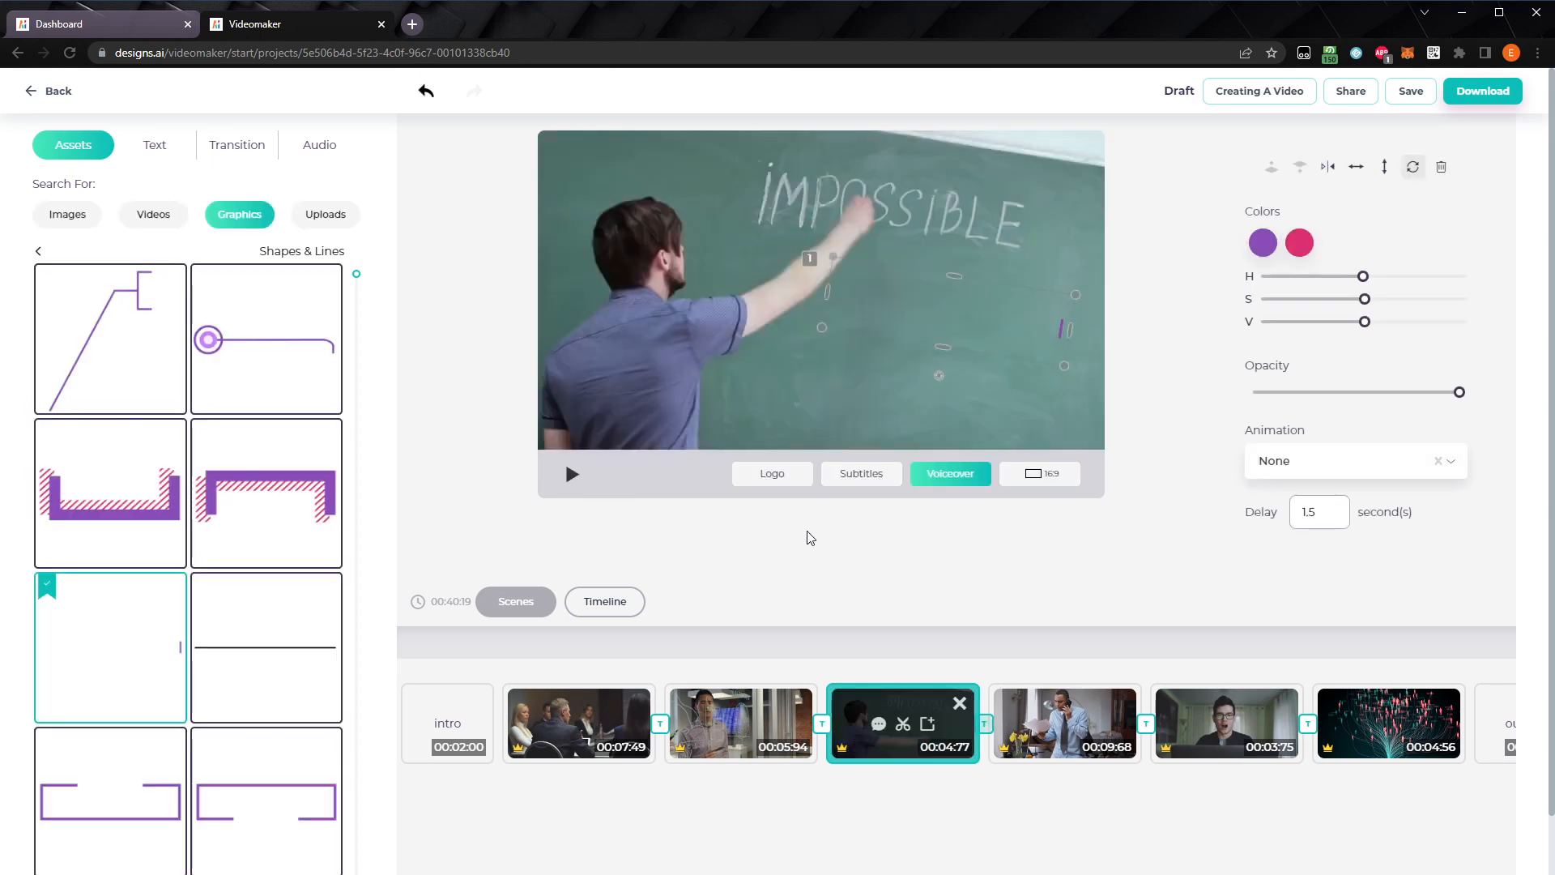
Add a red circle text reading "Where do I start?" to the chalkboard scene and adjust its delay
left_click(154, 145)
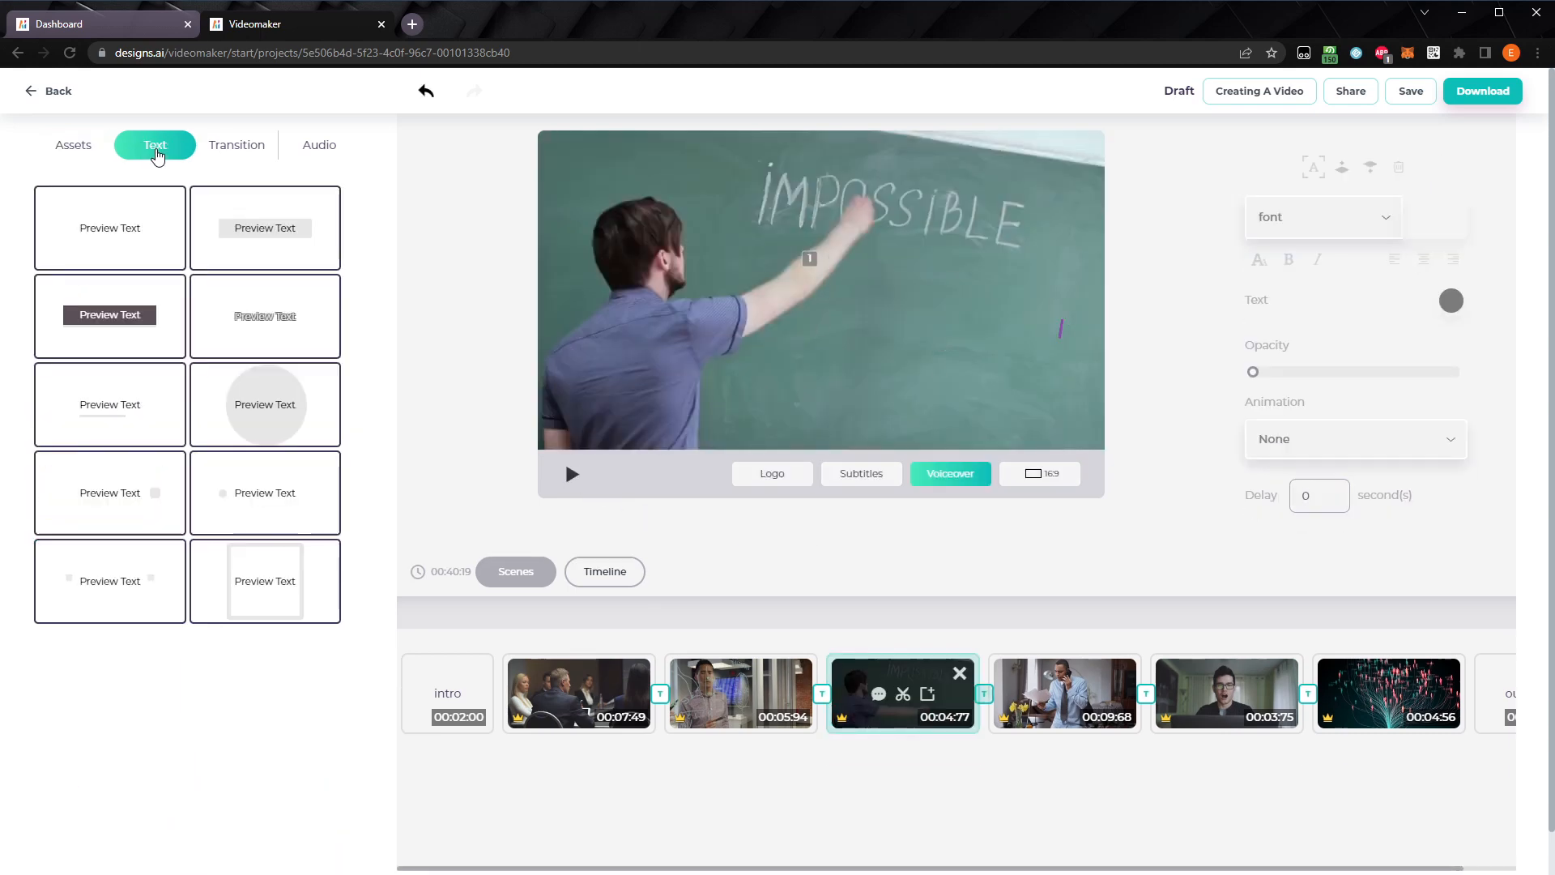
mouse_move(265, 403)
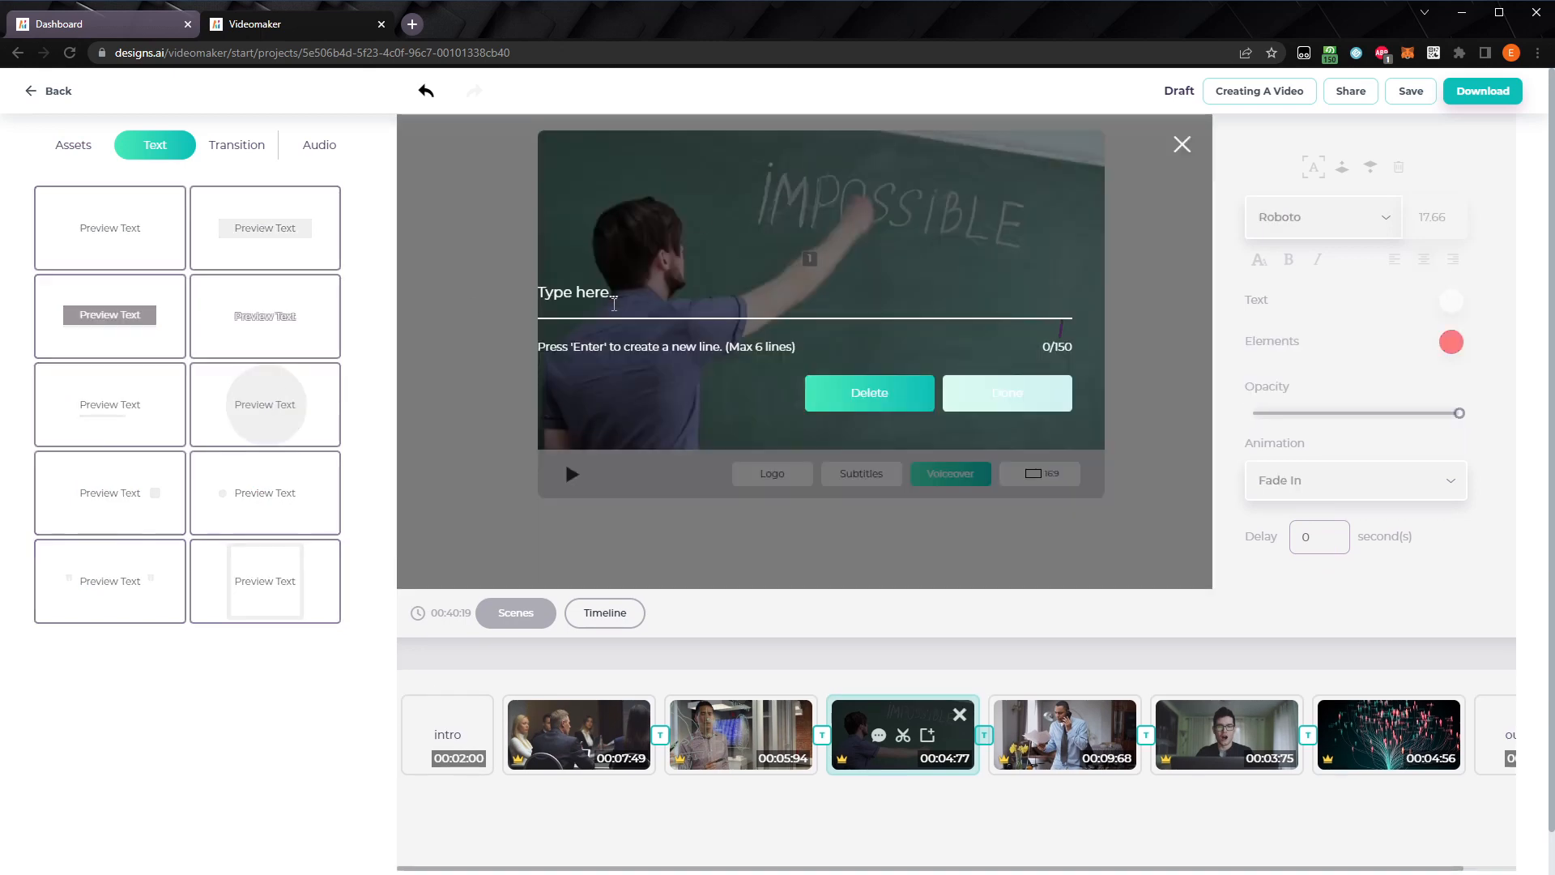
type("Where do")
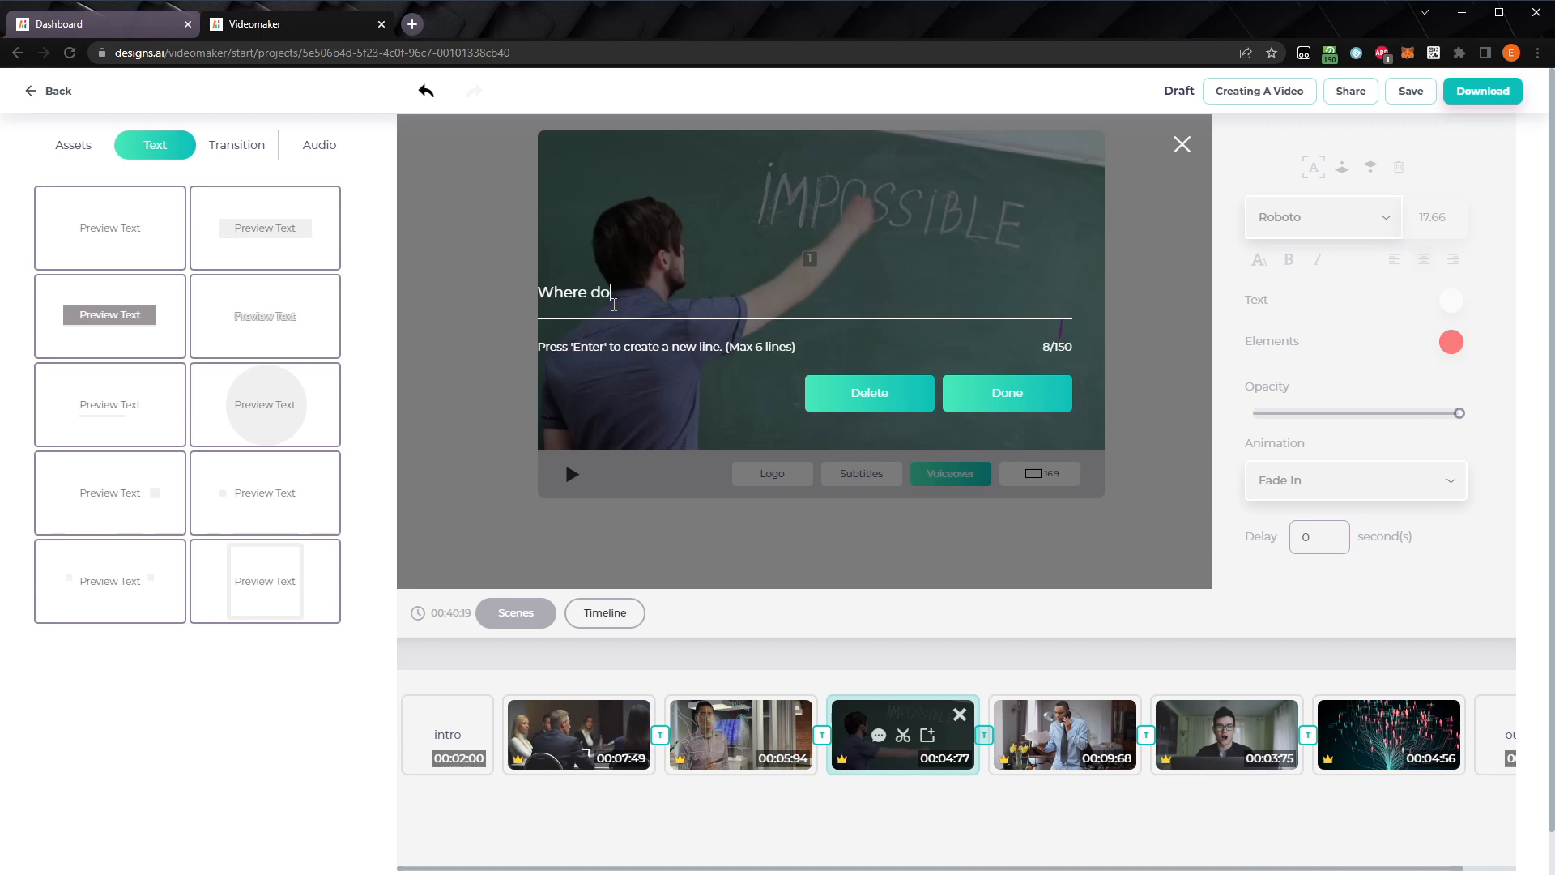
type("I star")
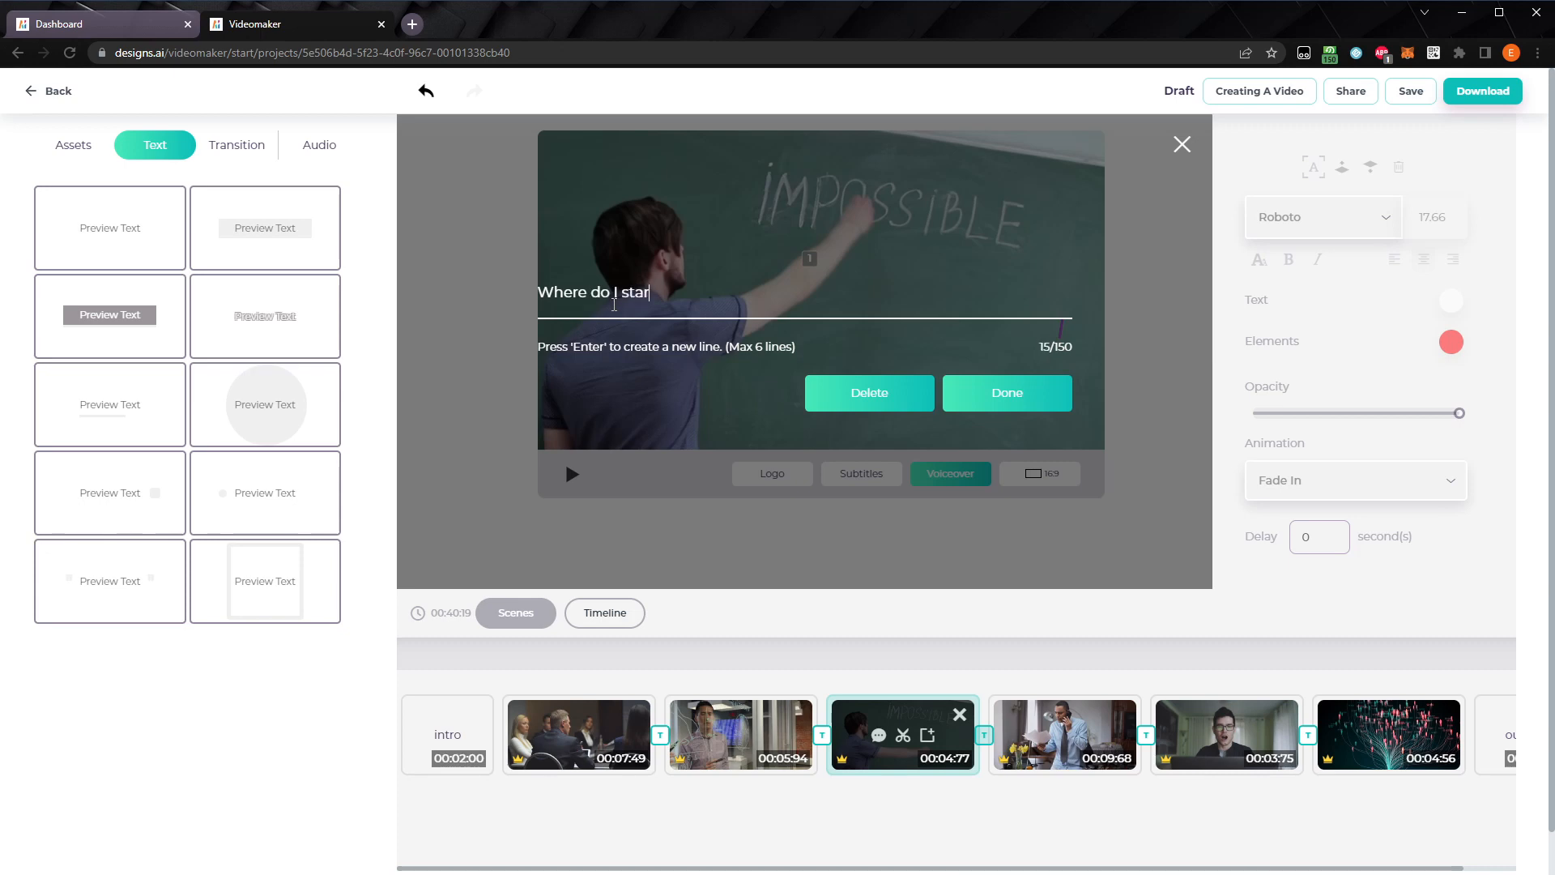
type("t?")
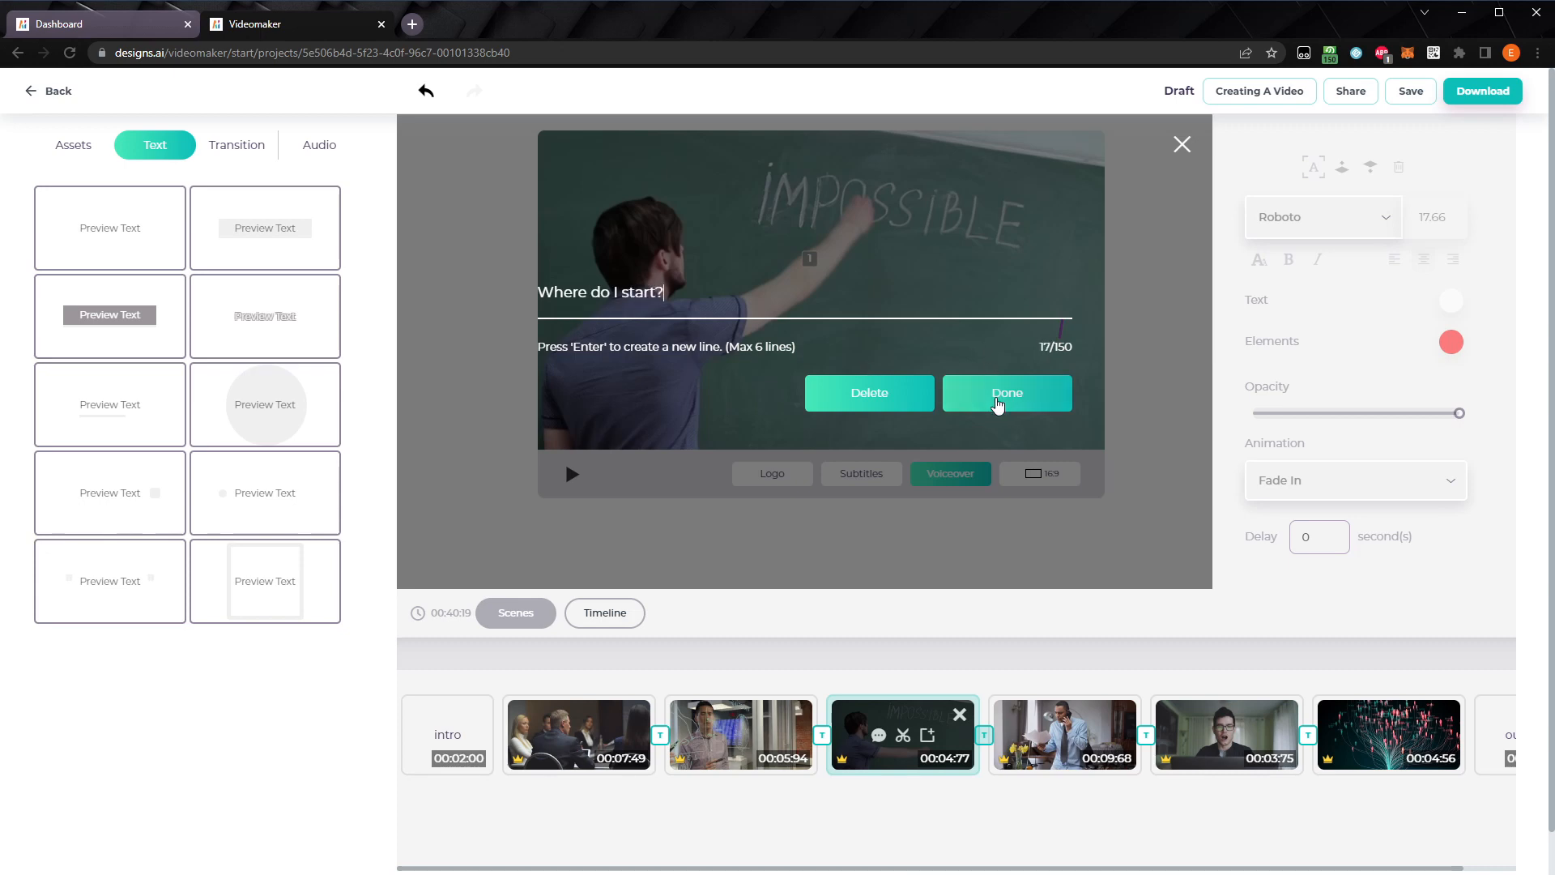
left_click(1007, 392)
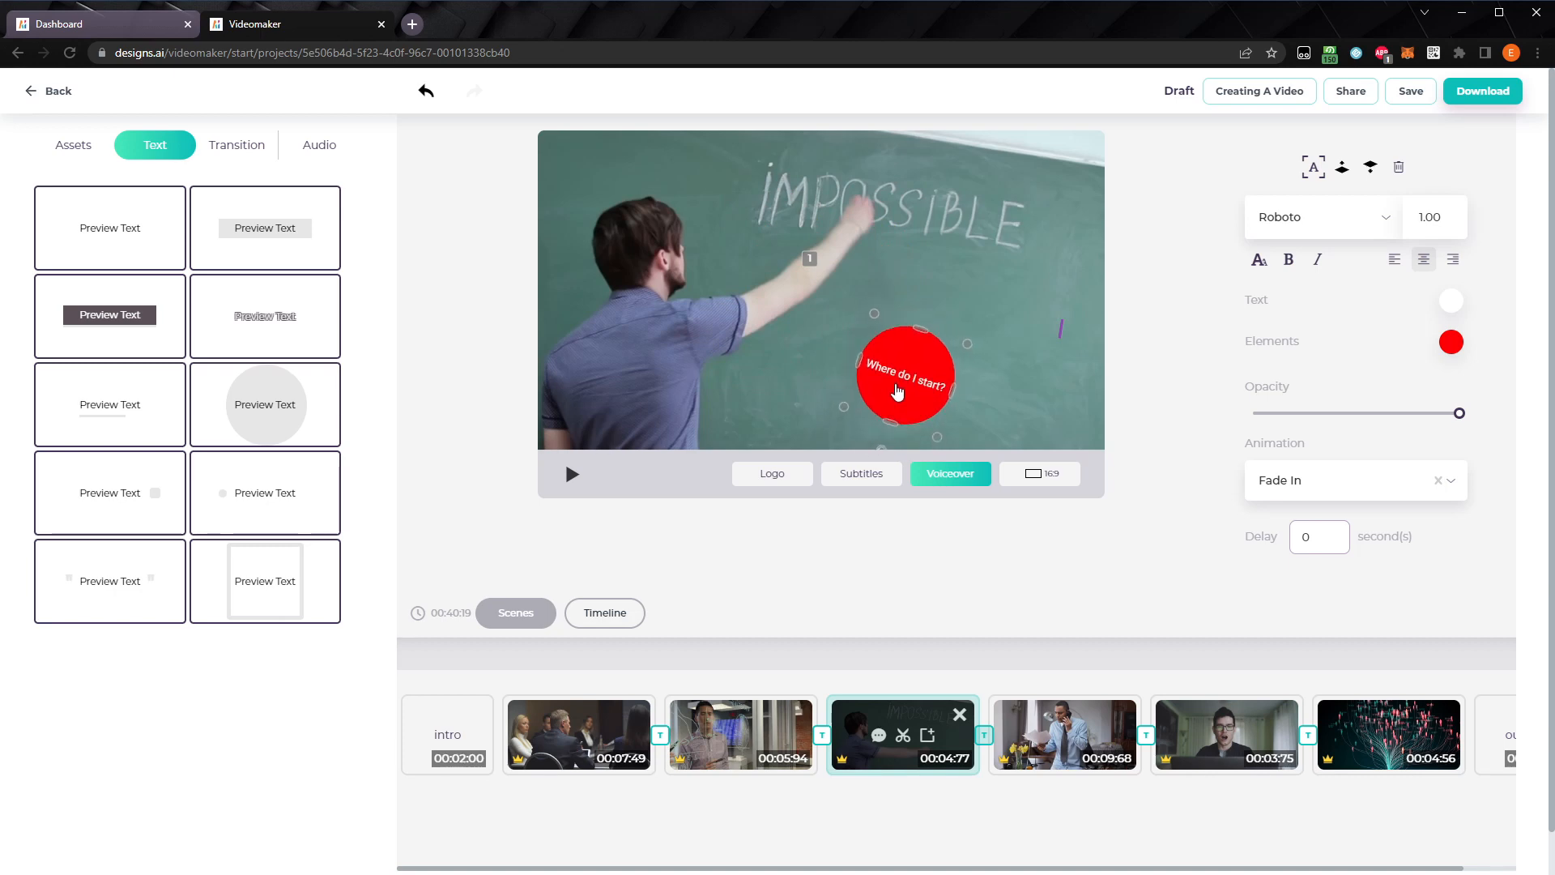
mouse_move(1002, 561)
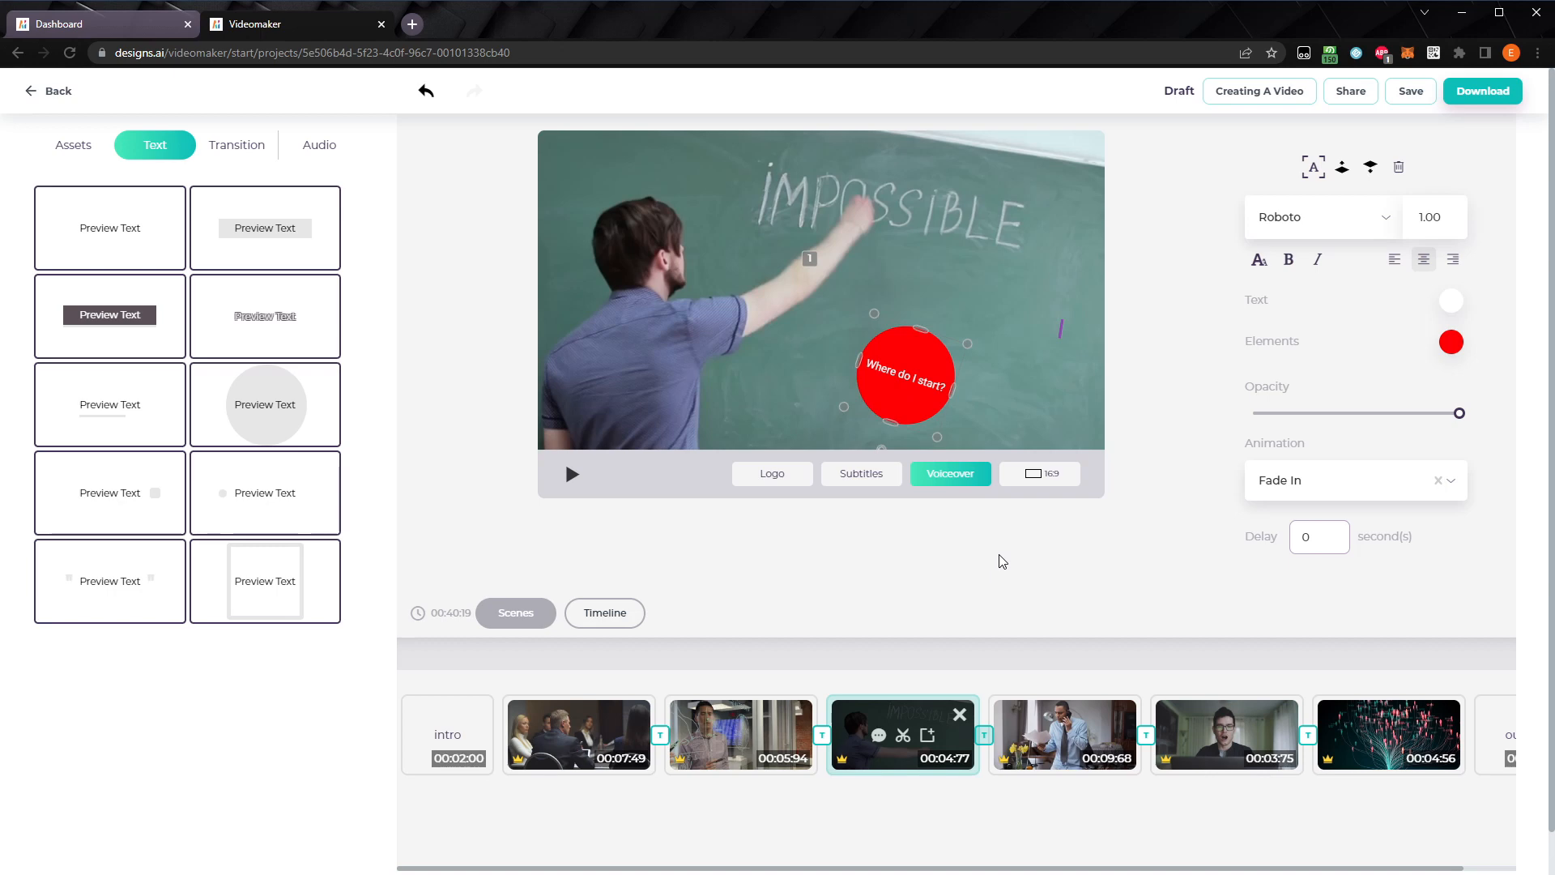
left_click(1331, 537)
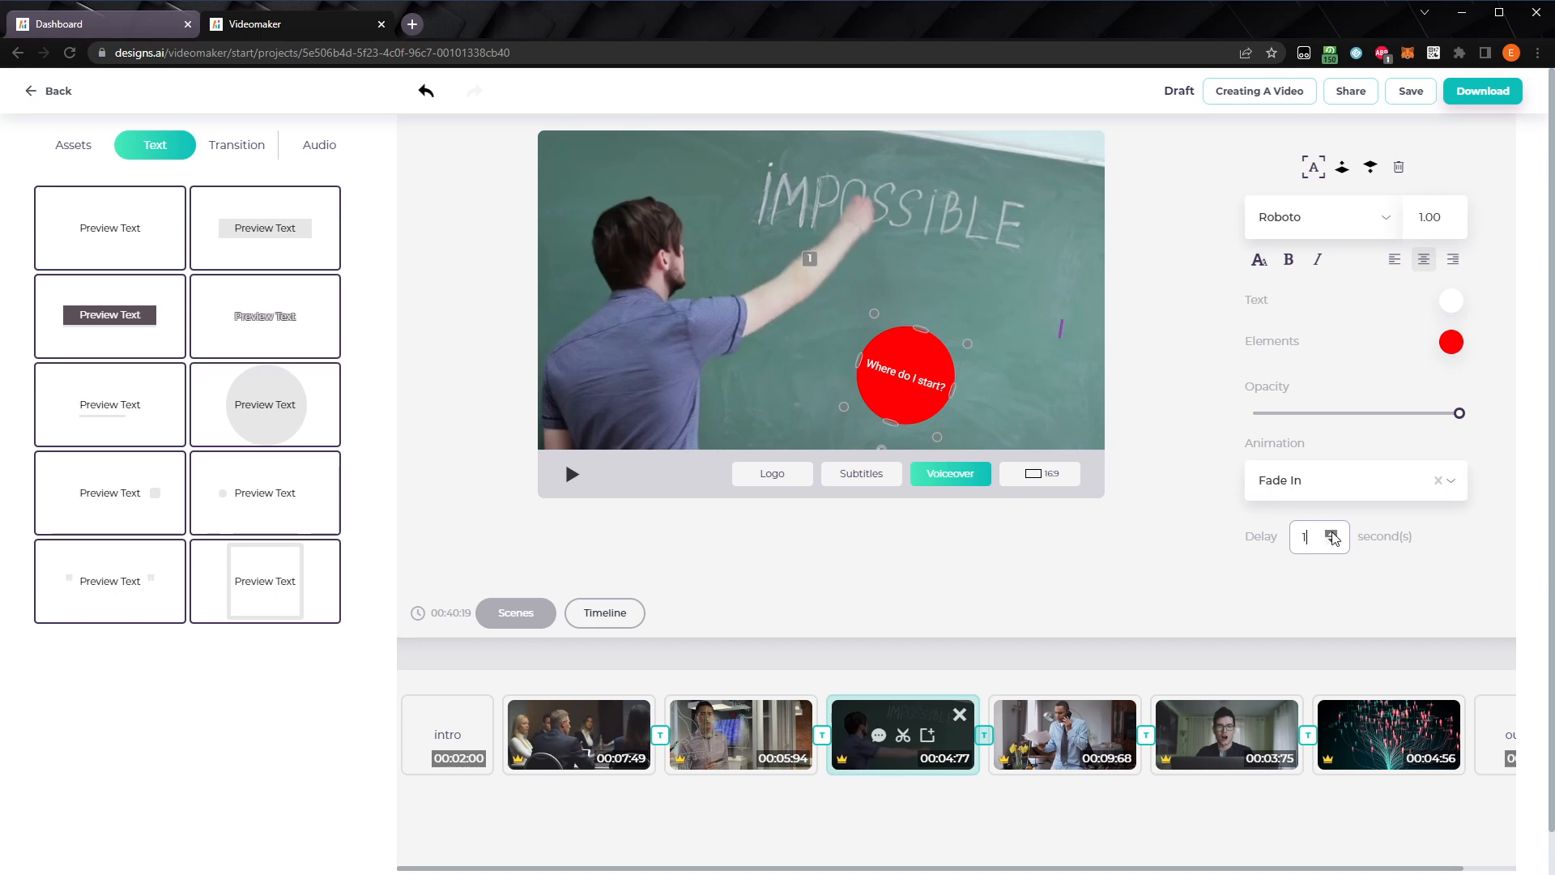
left_click(1334, 534)
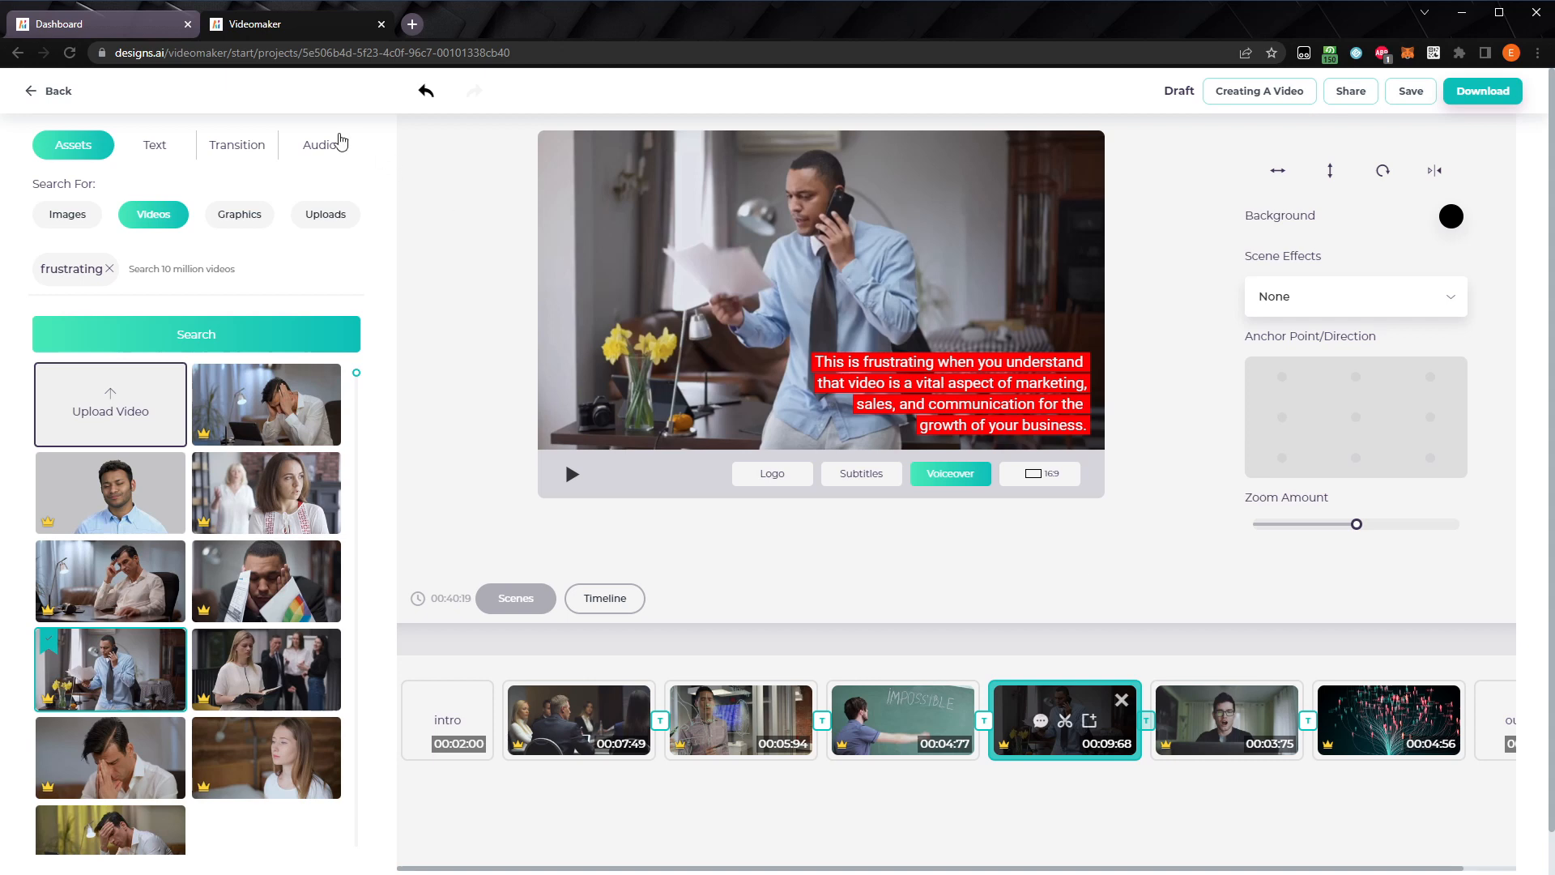
Set 'The Road To Success - Light Mix' as background music and turn its volume down
left_click(319, 145)
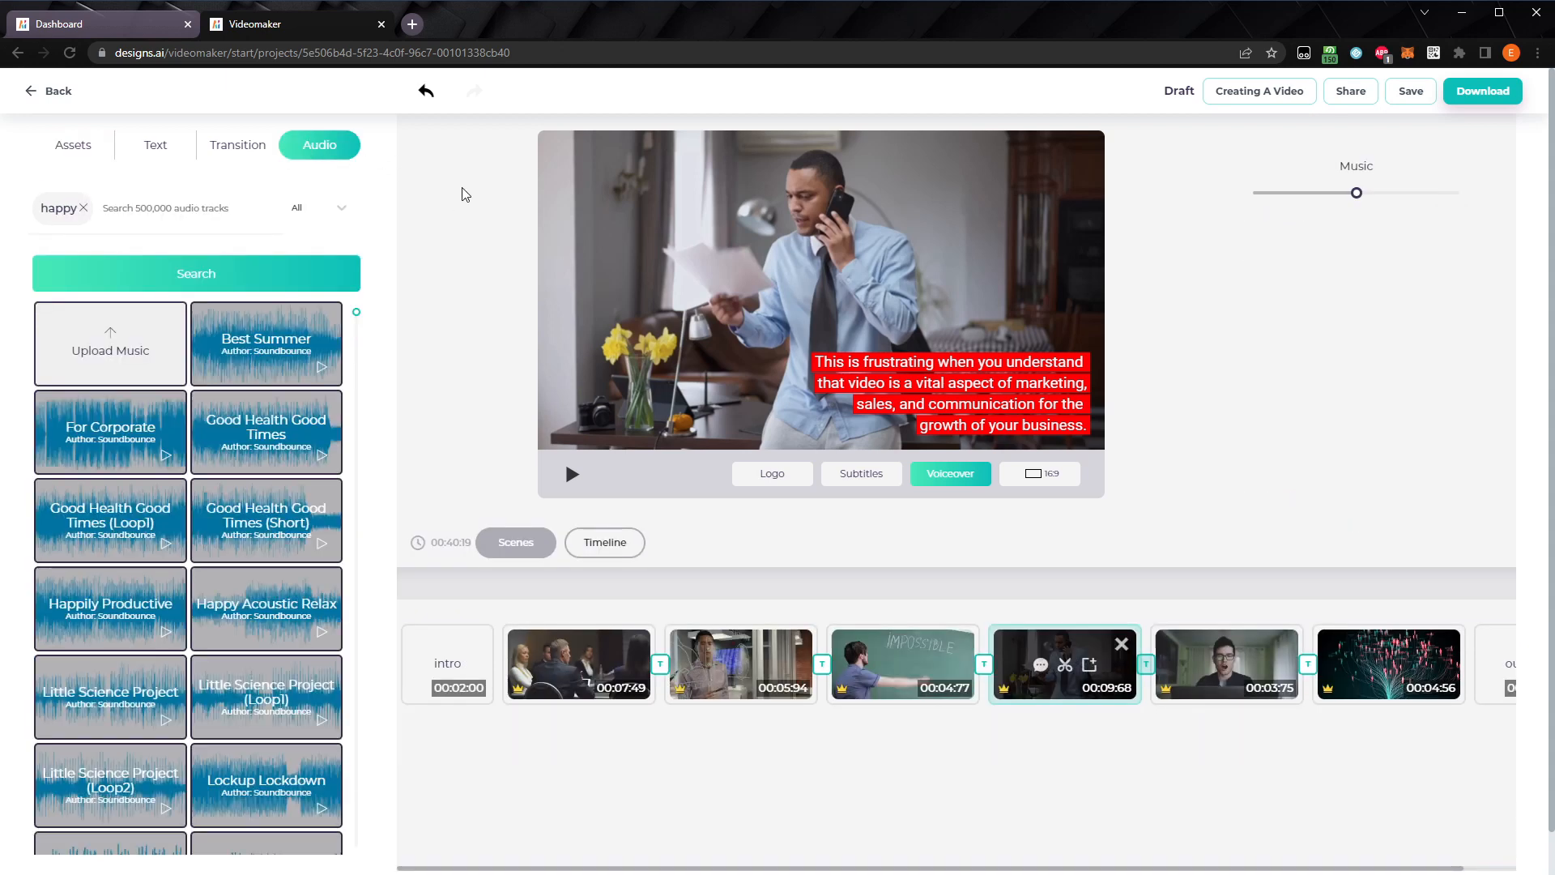
mouse_move(80, 355)
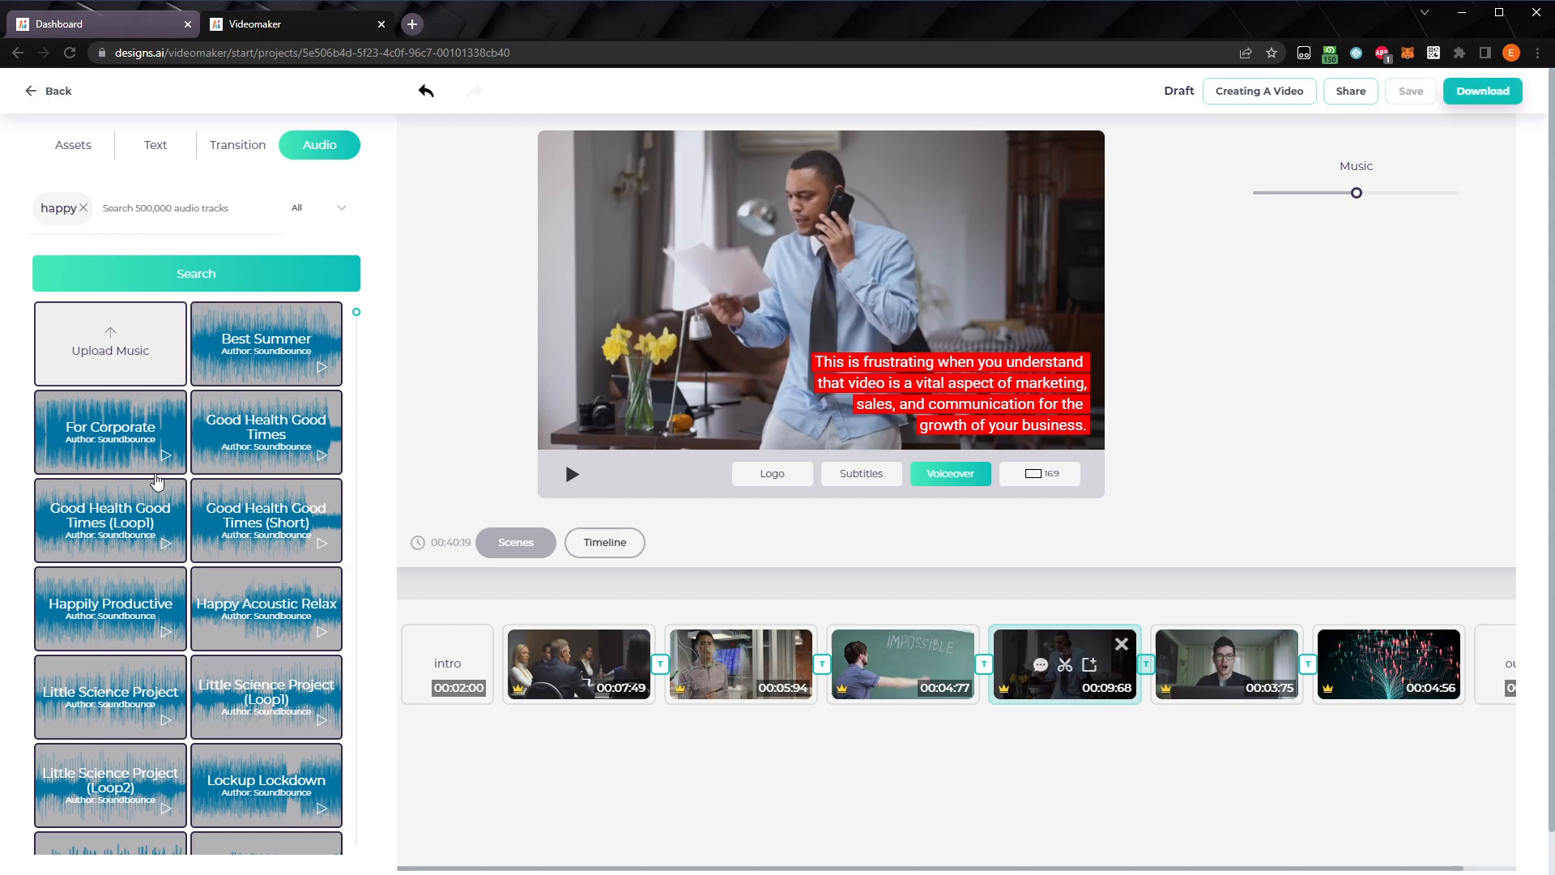
mouse_move(367, 702)
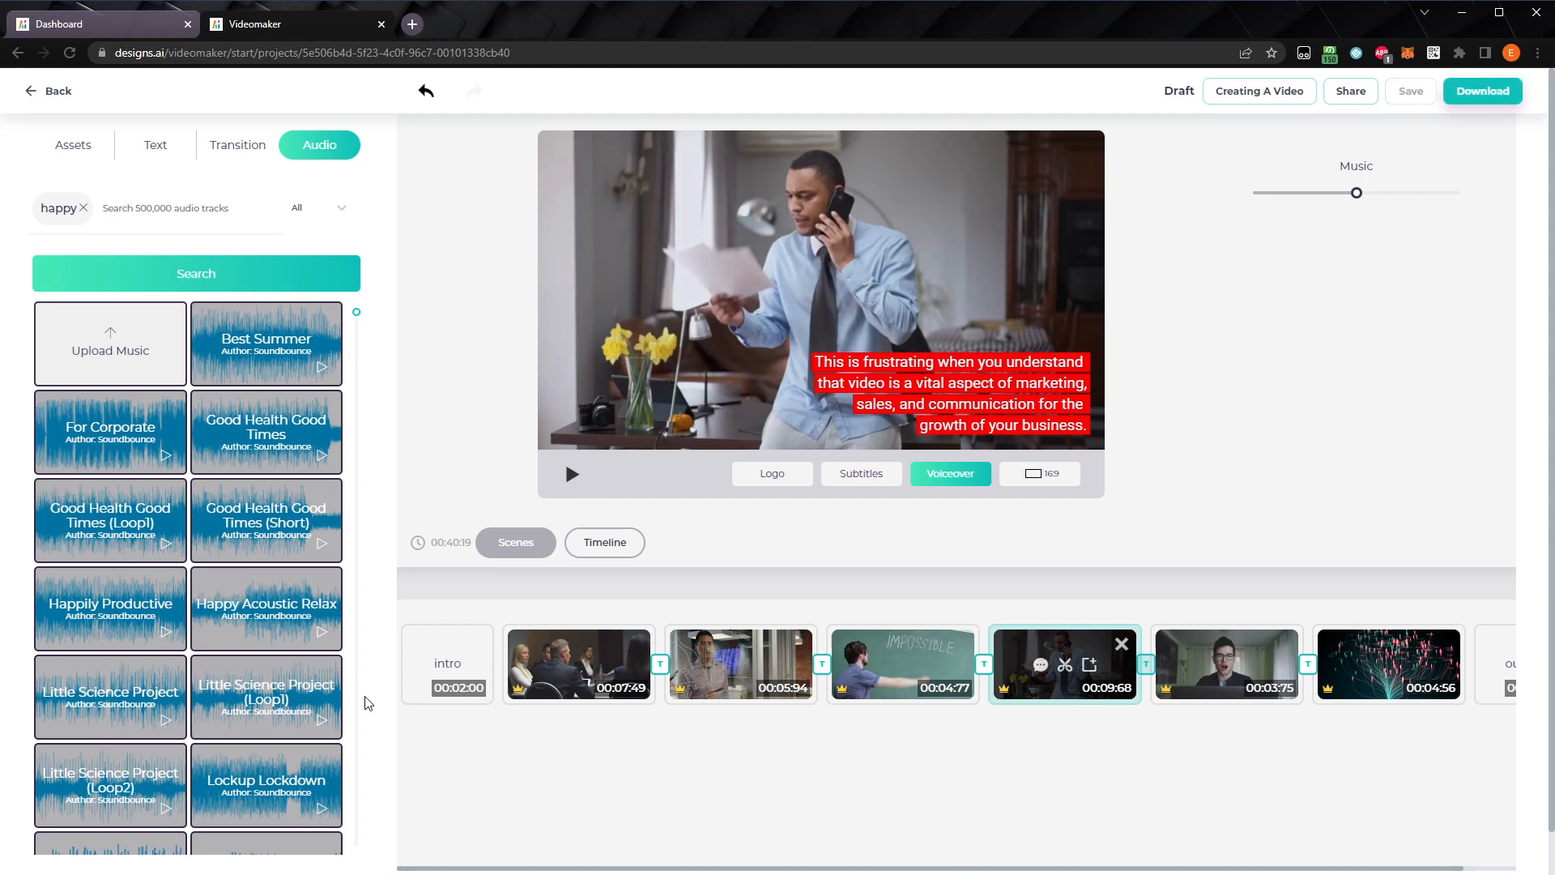
mouse_move(156, 653)
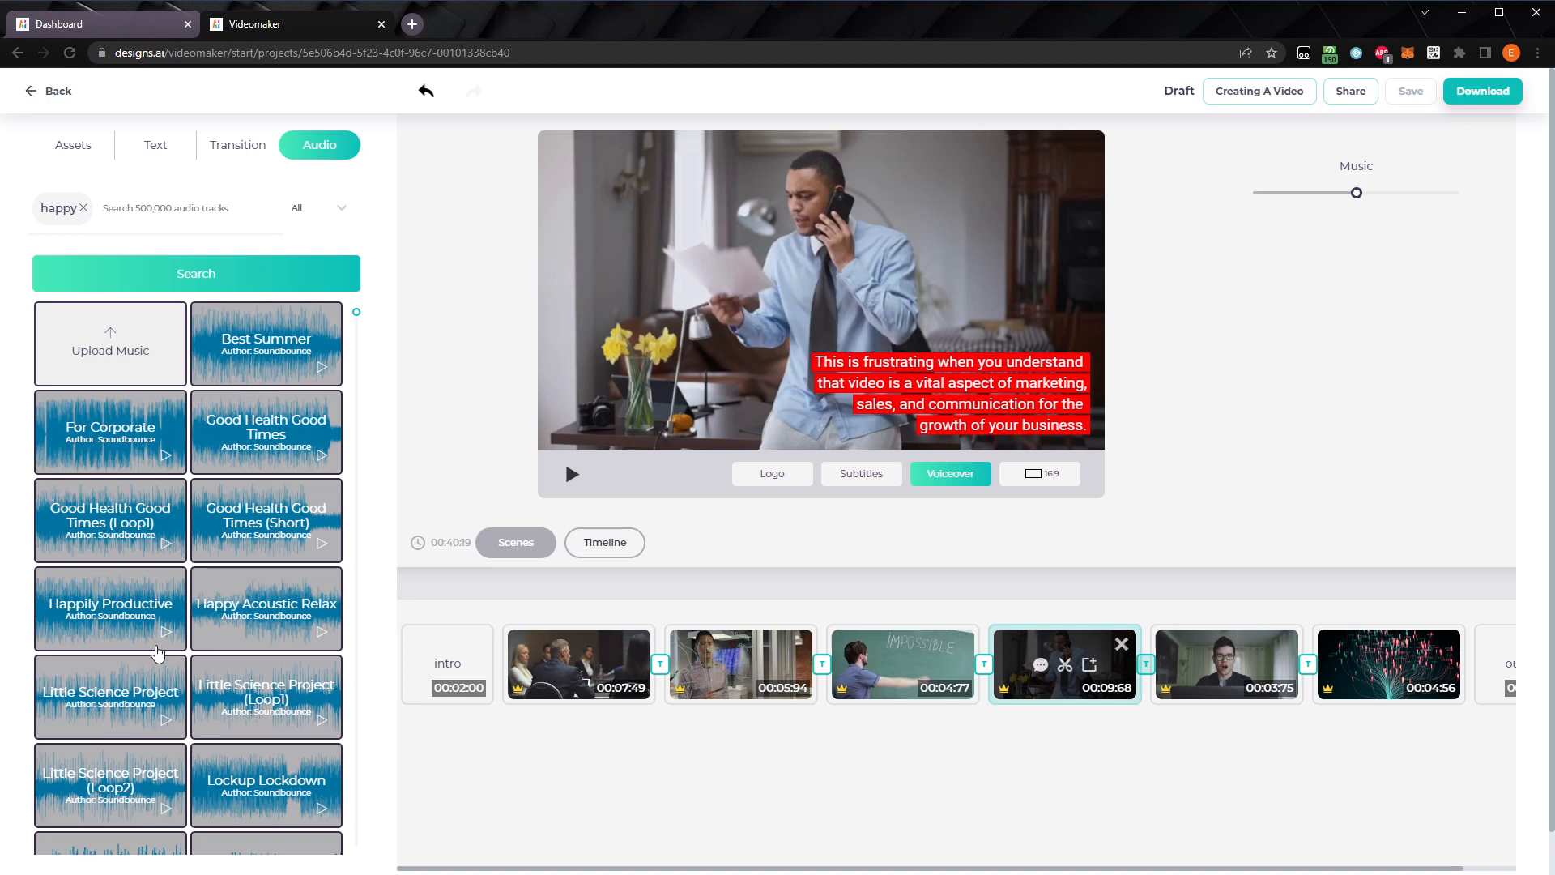
scroll("down", 3)
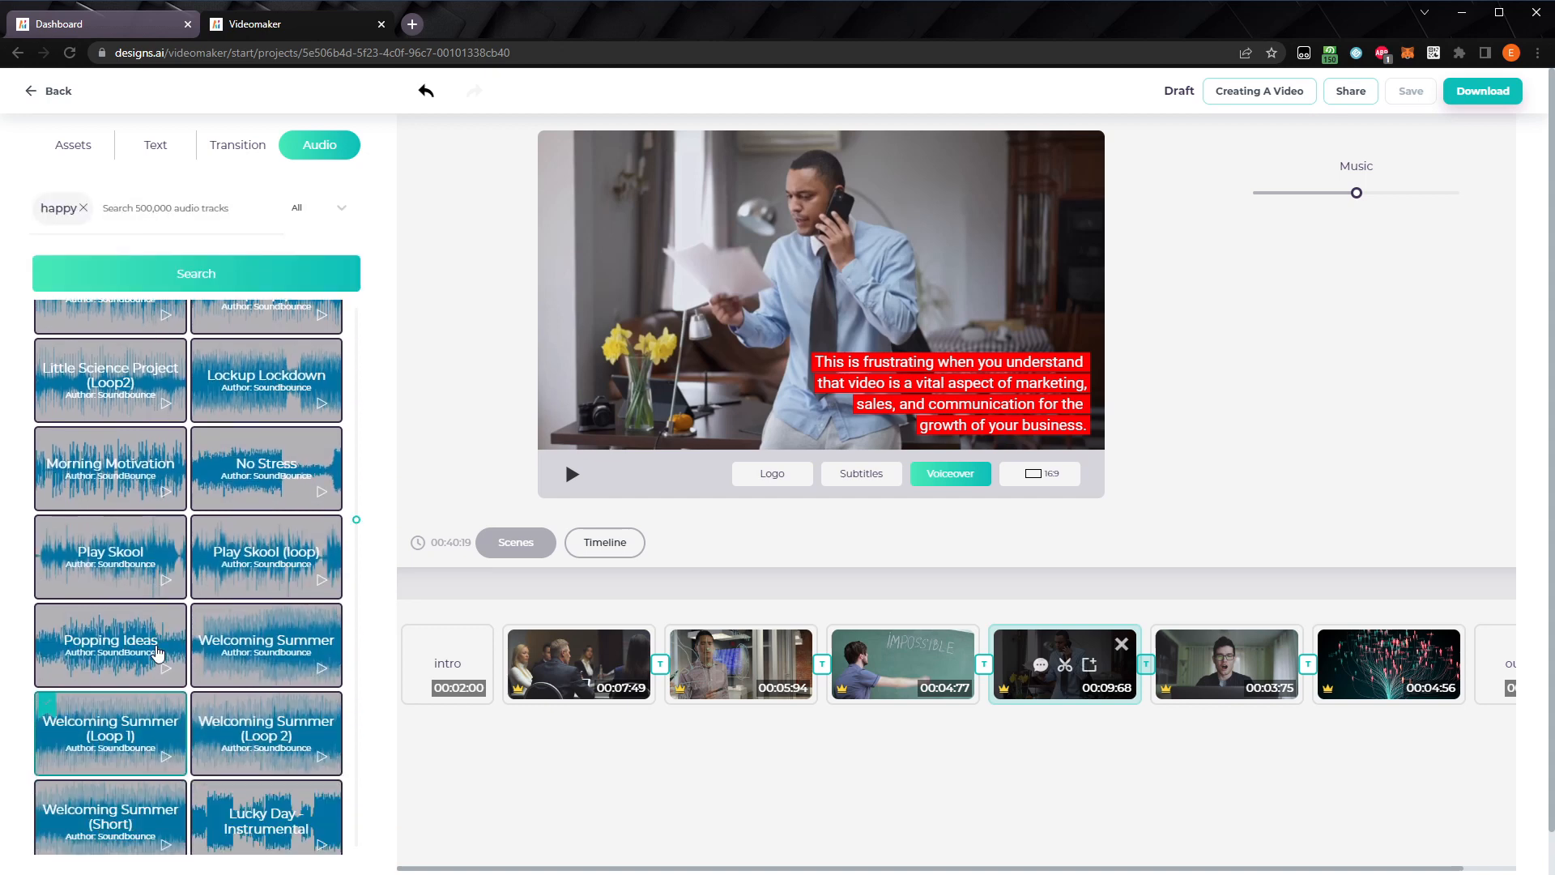
scroll("down", 3)
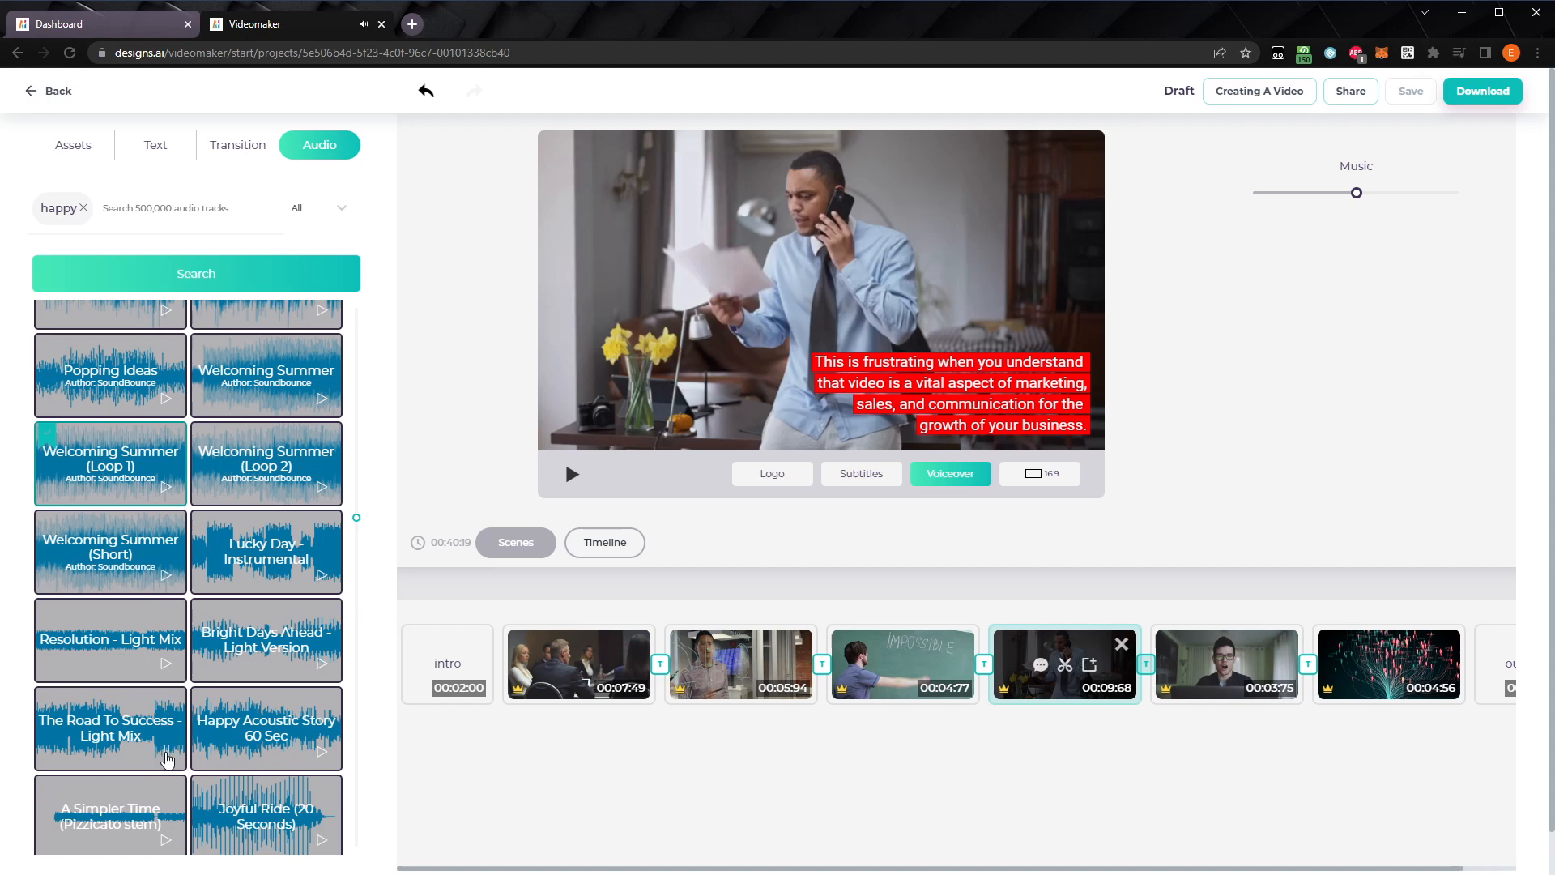
mouse_move(106, 737)
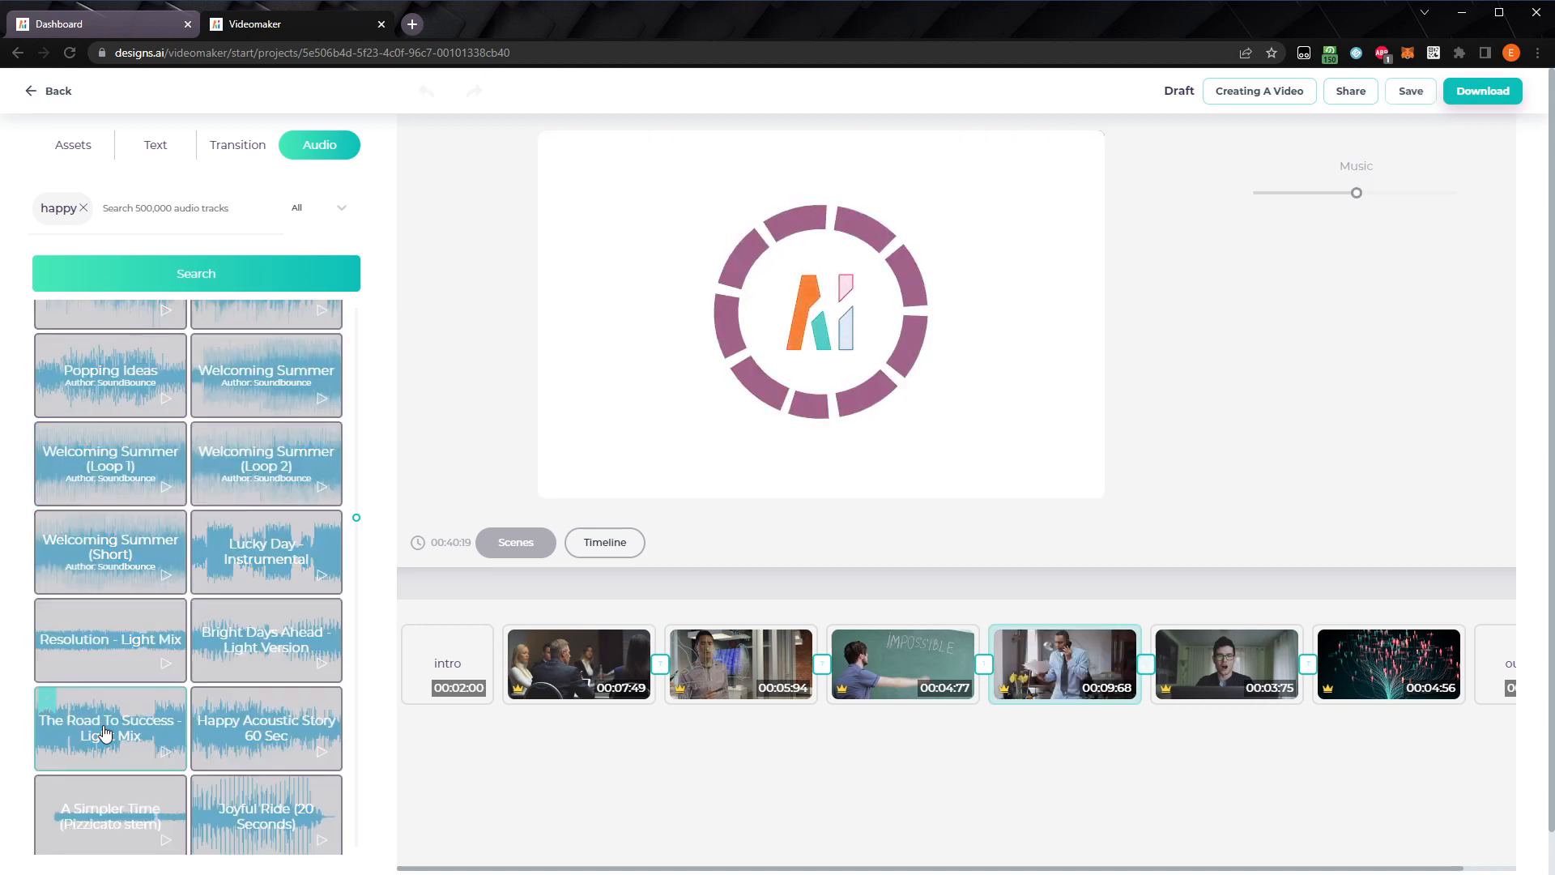
left_click(1065, 664)
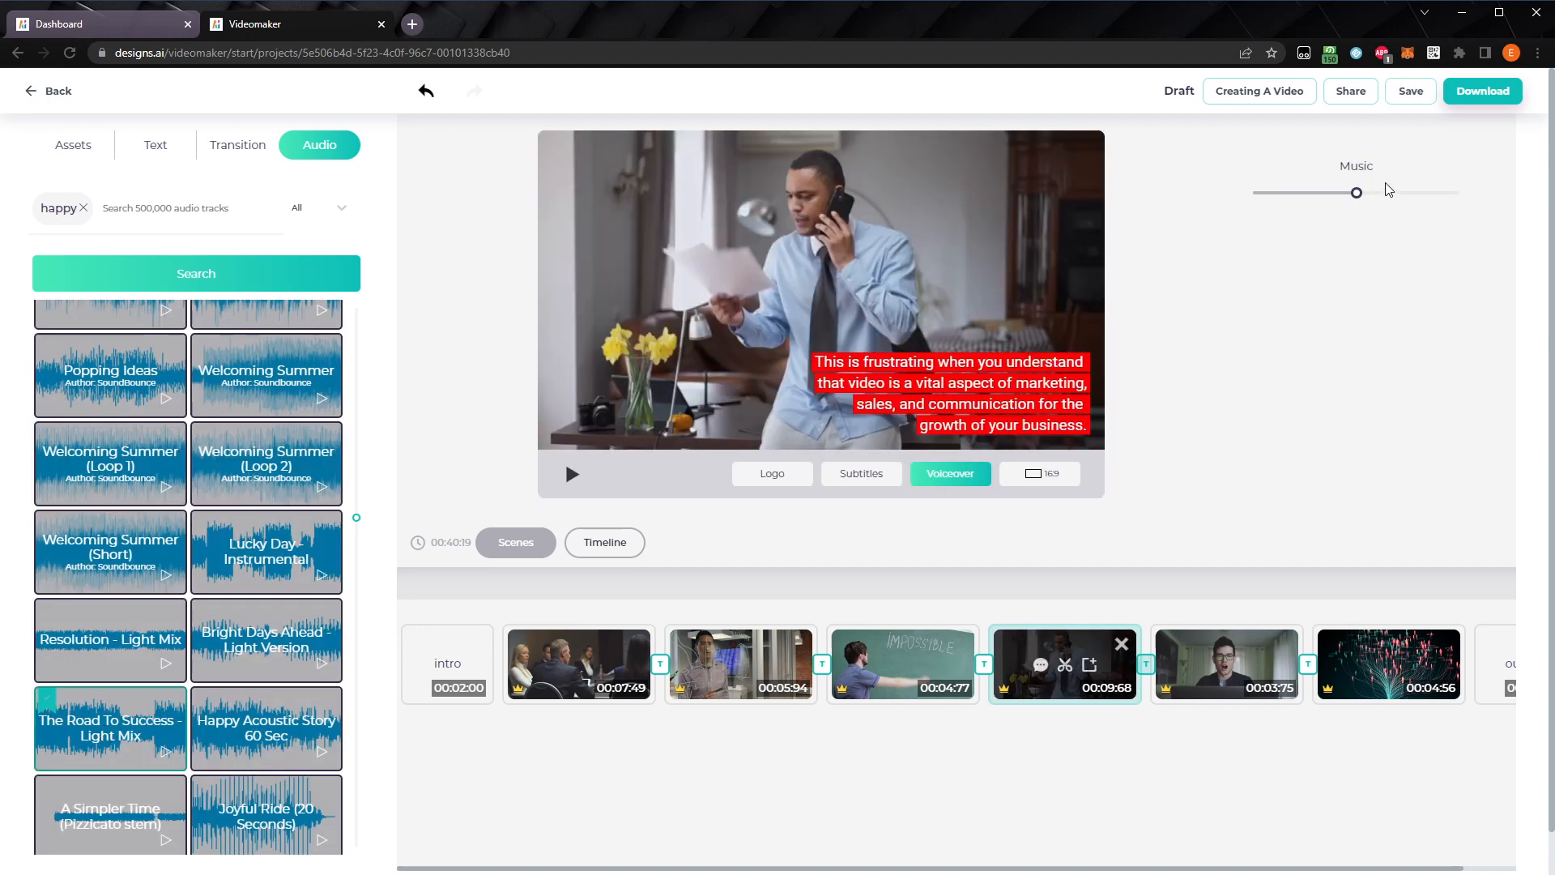
left_click_drag(1356, 193, 1309, 193)
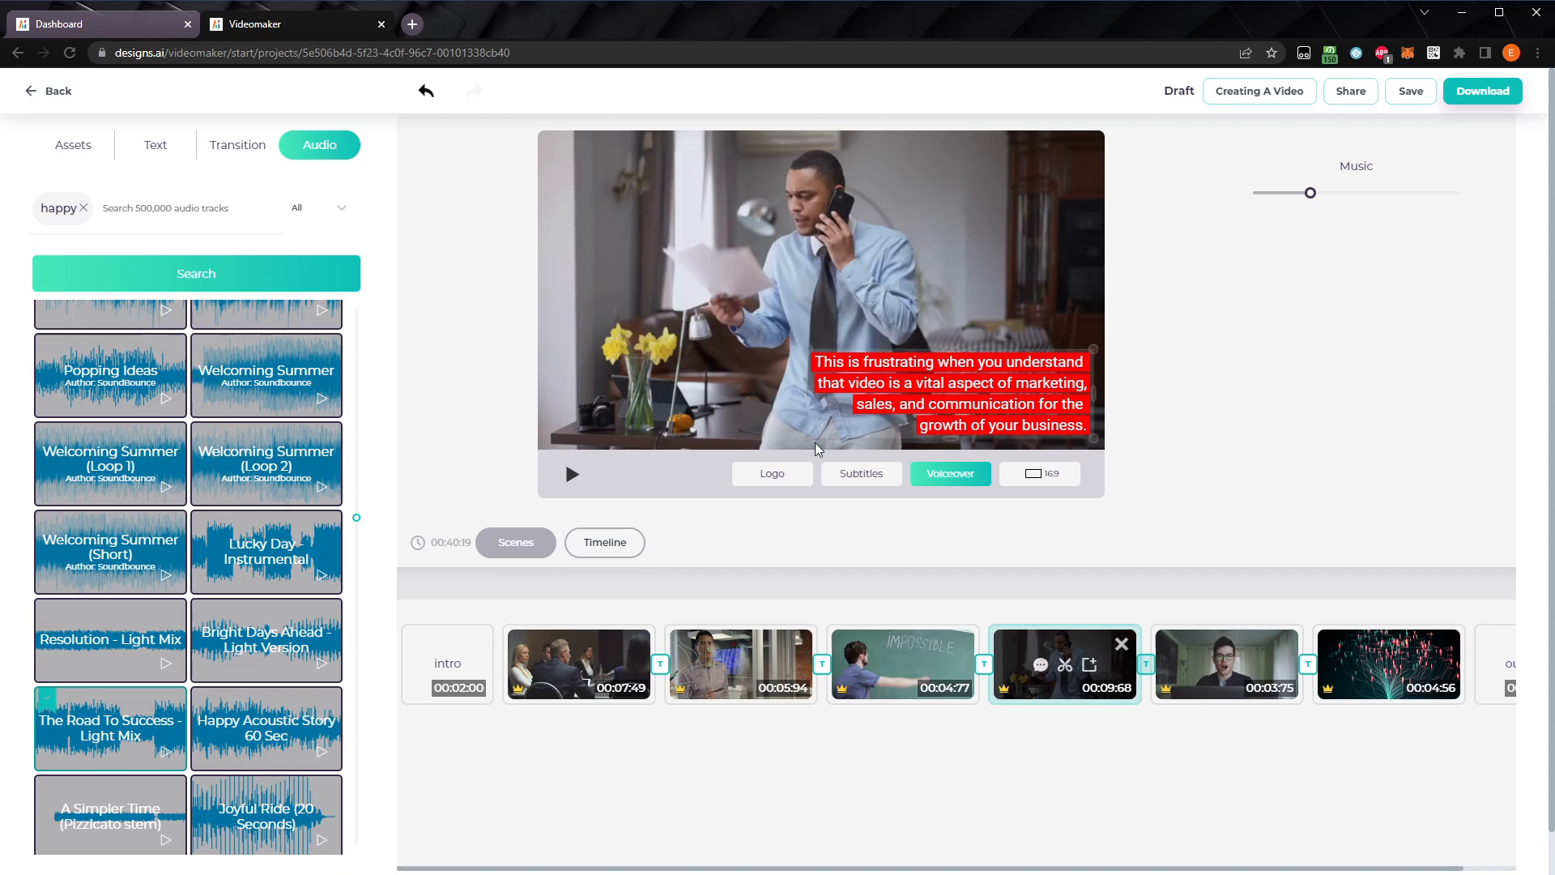
Use the second uploaded plum image as the video's logo watermark
left_click(772, 473)
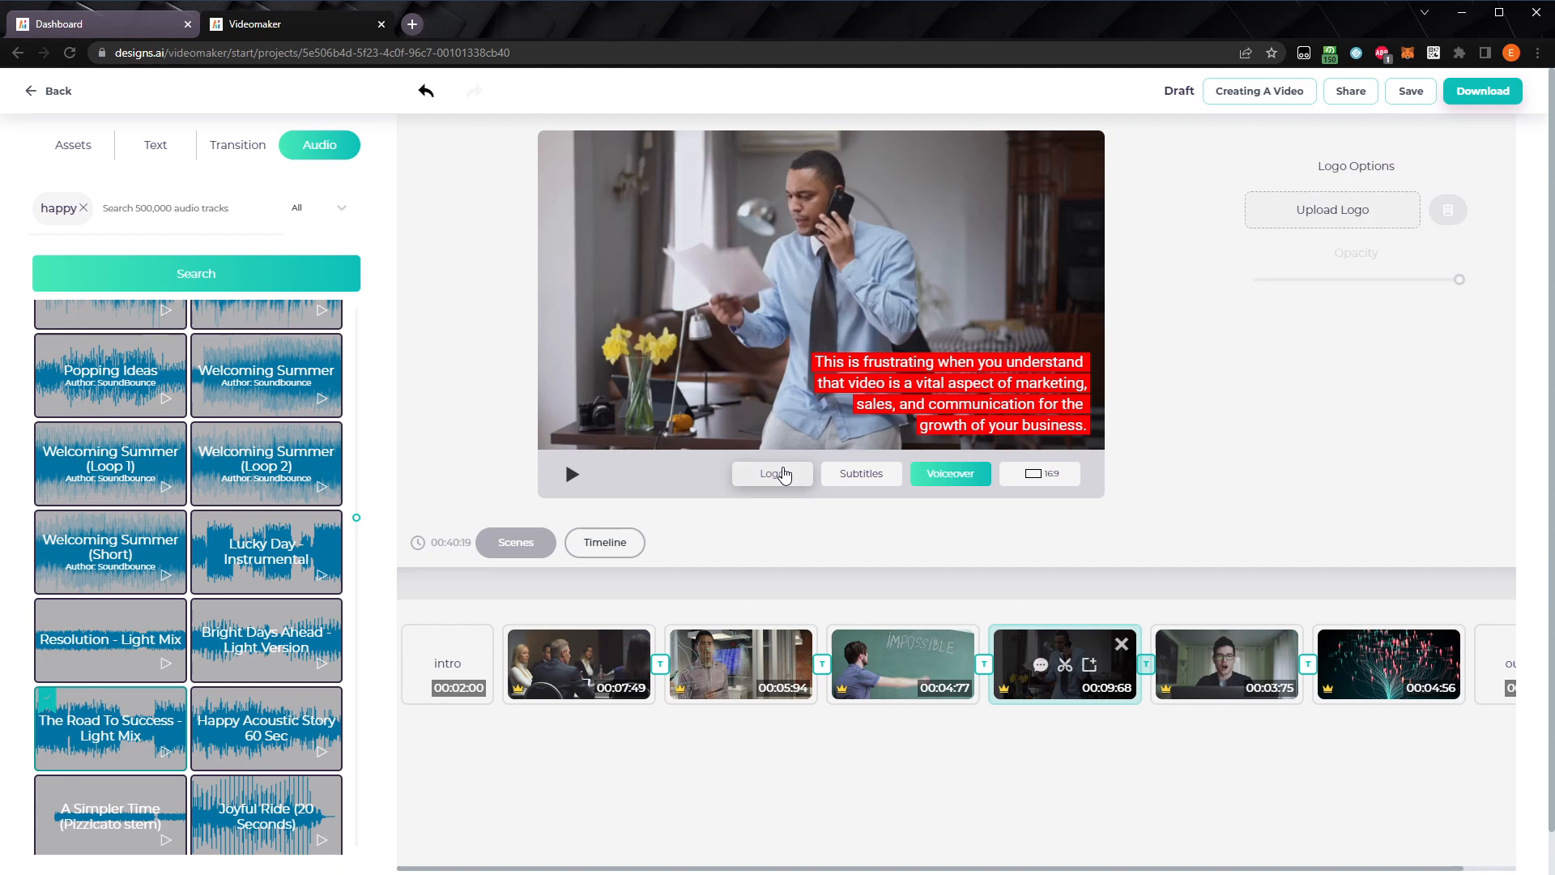
left_click(1338, 209)
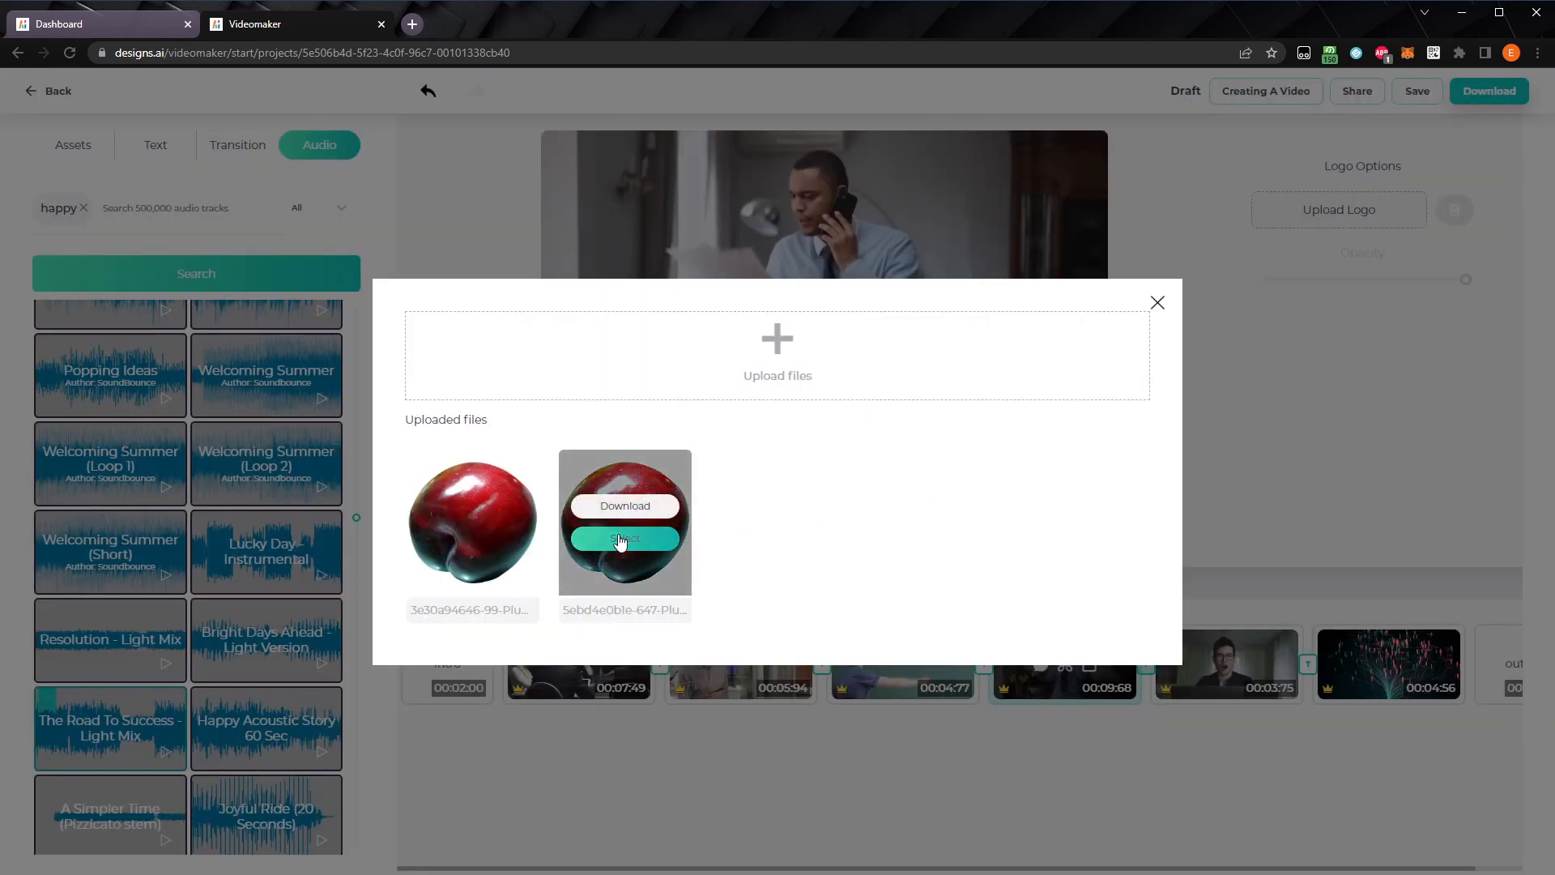
left_click(624, 538)
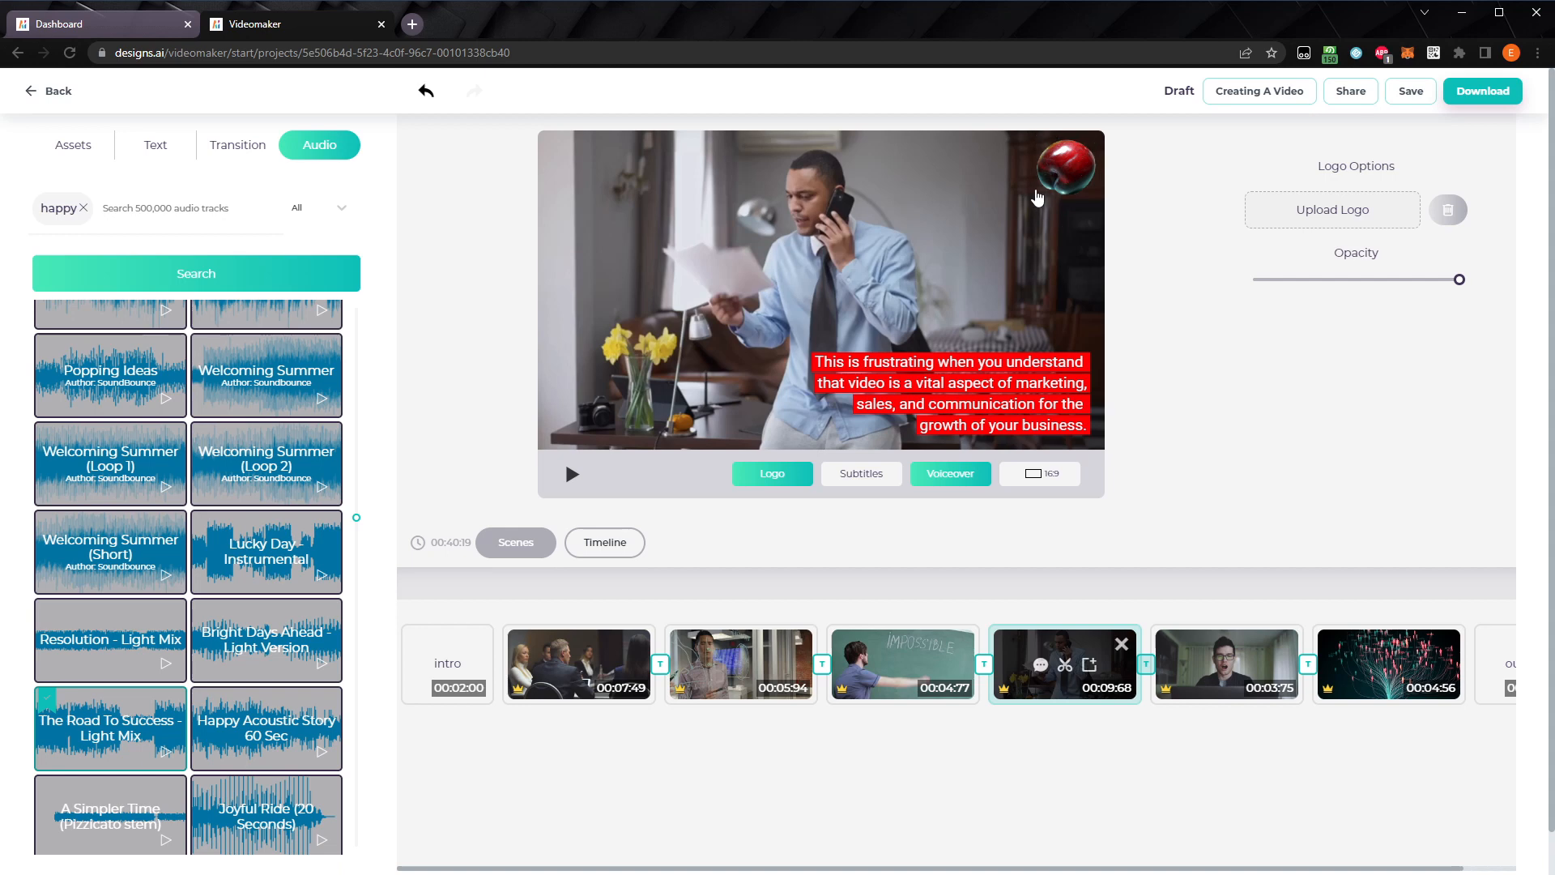
Move the logo small into the top-left corner and lower its opacity
left_click(1065, 164)
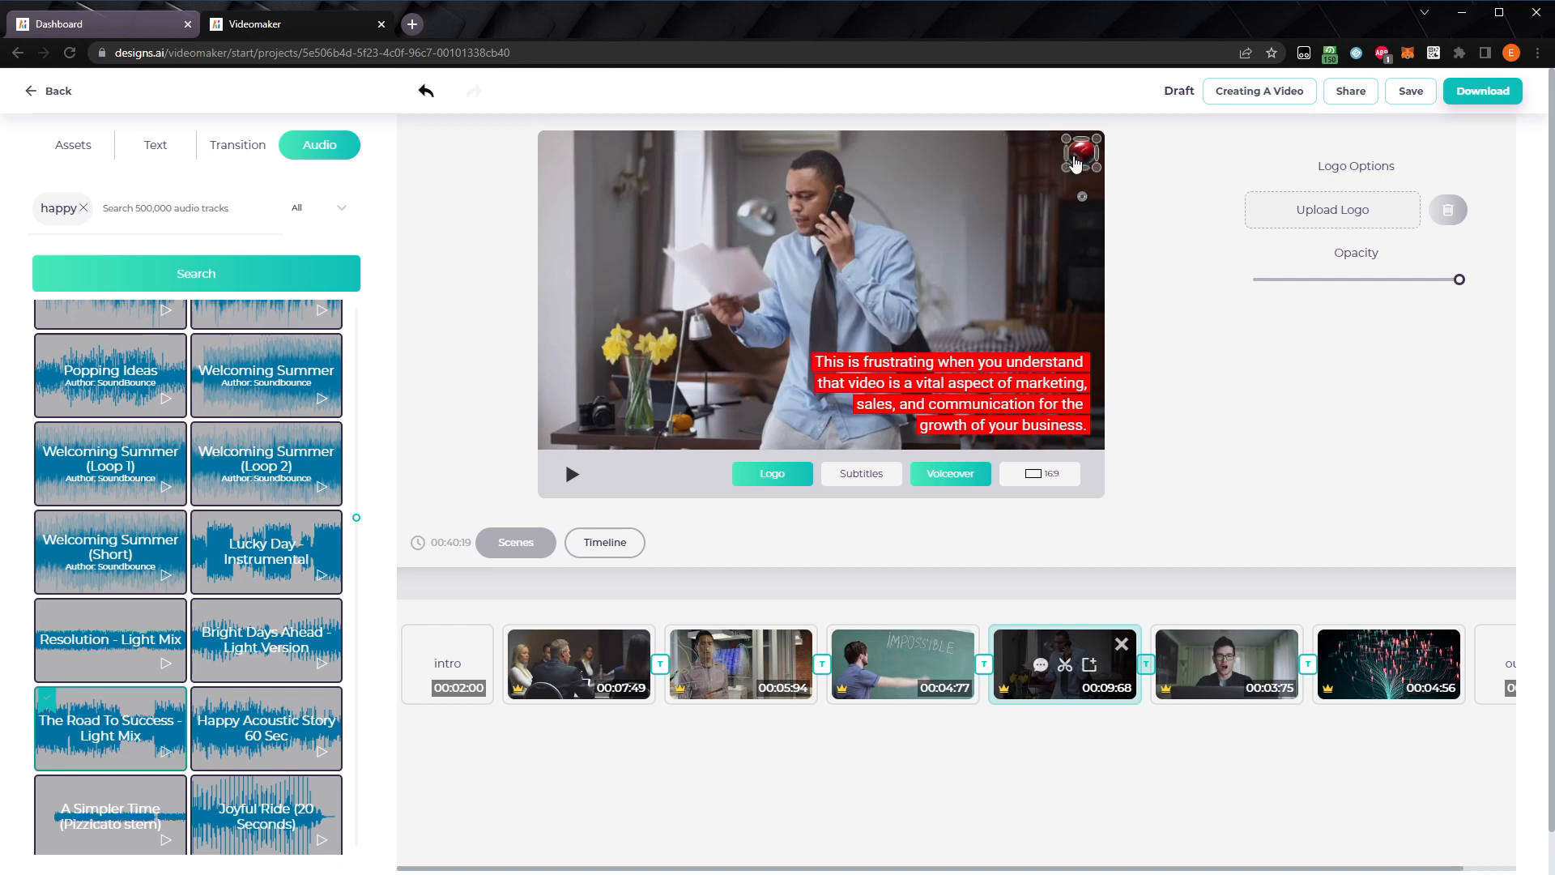
left_click_drag(1081, 154, 729, 177)
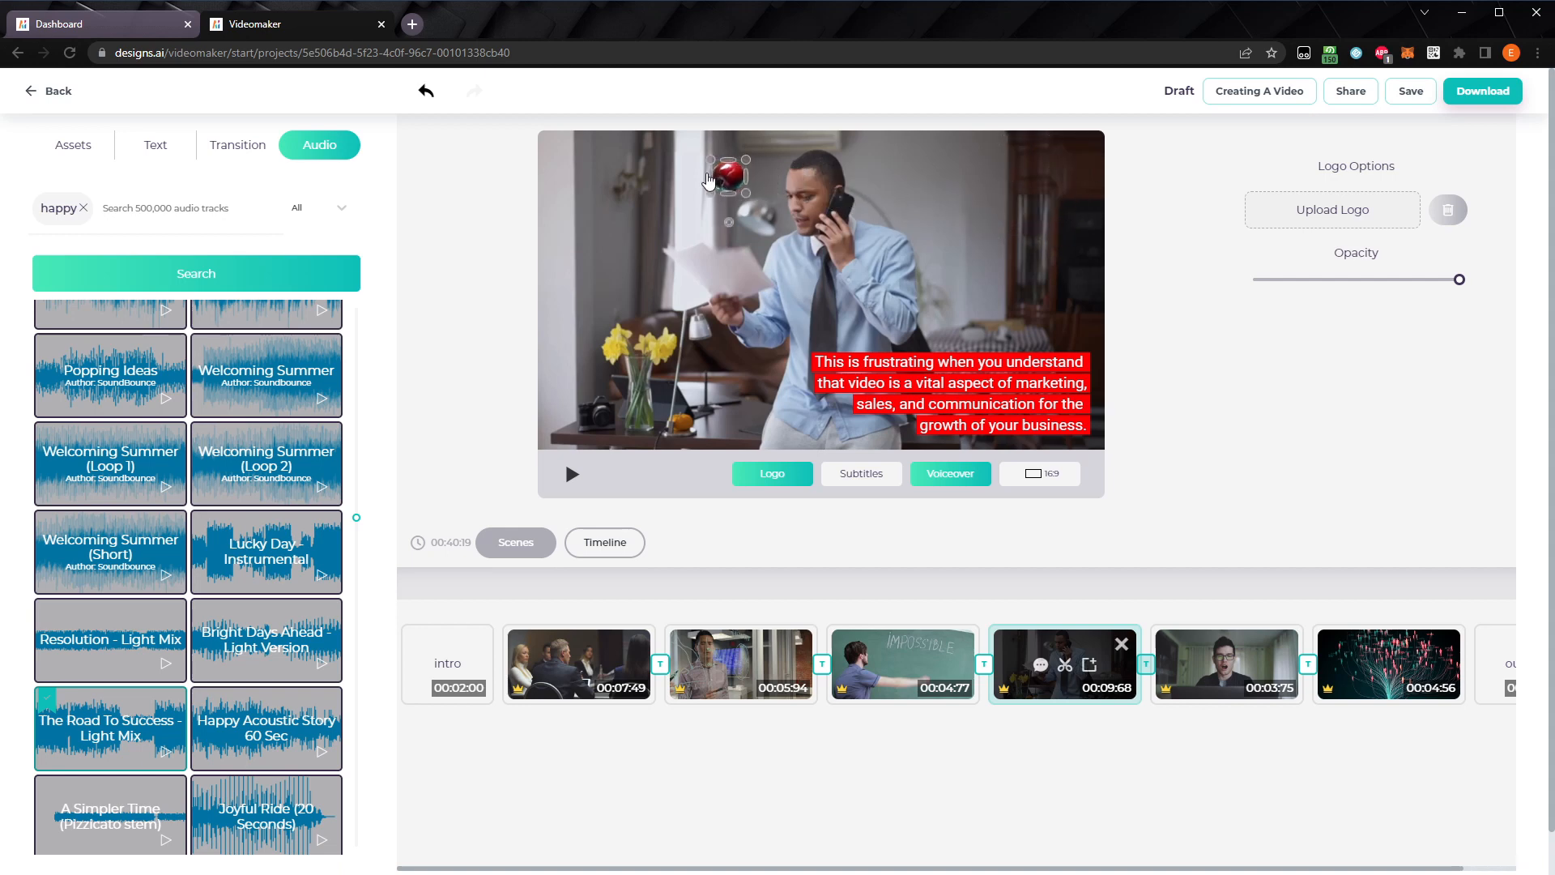
left_click_drag(729, 177, 567, 156)
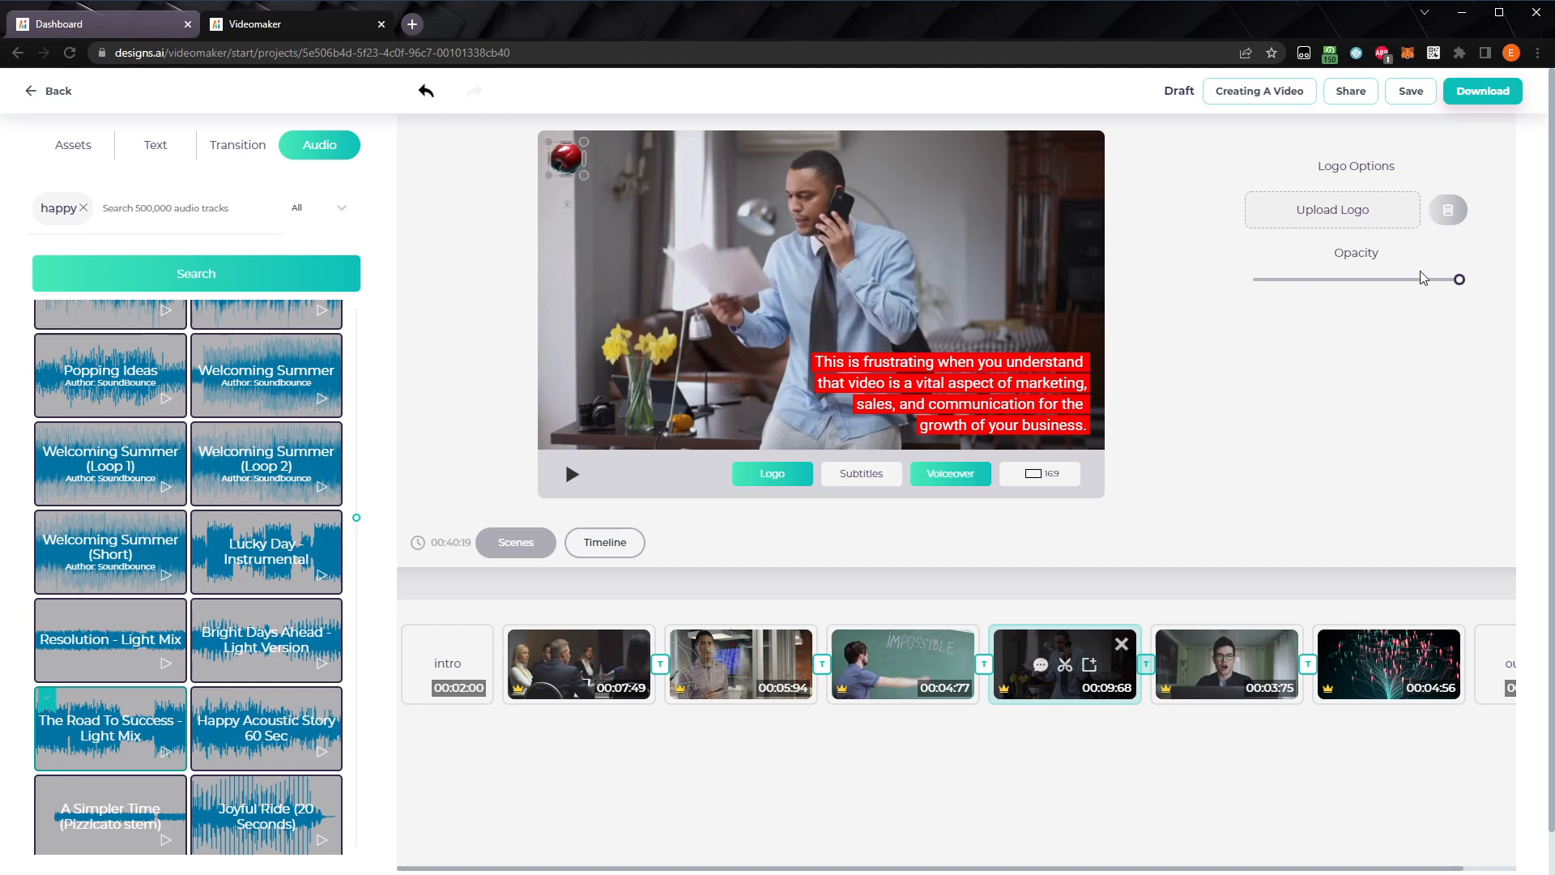
left_click_drag(1458, 278, 1302, 279)
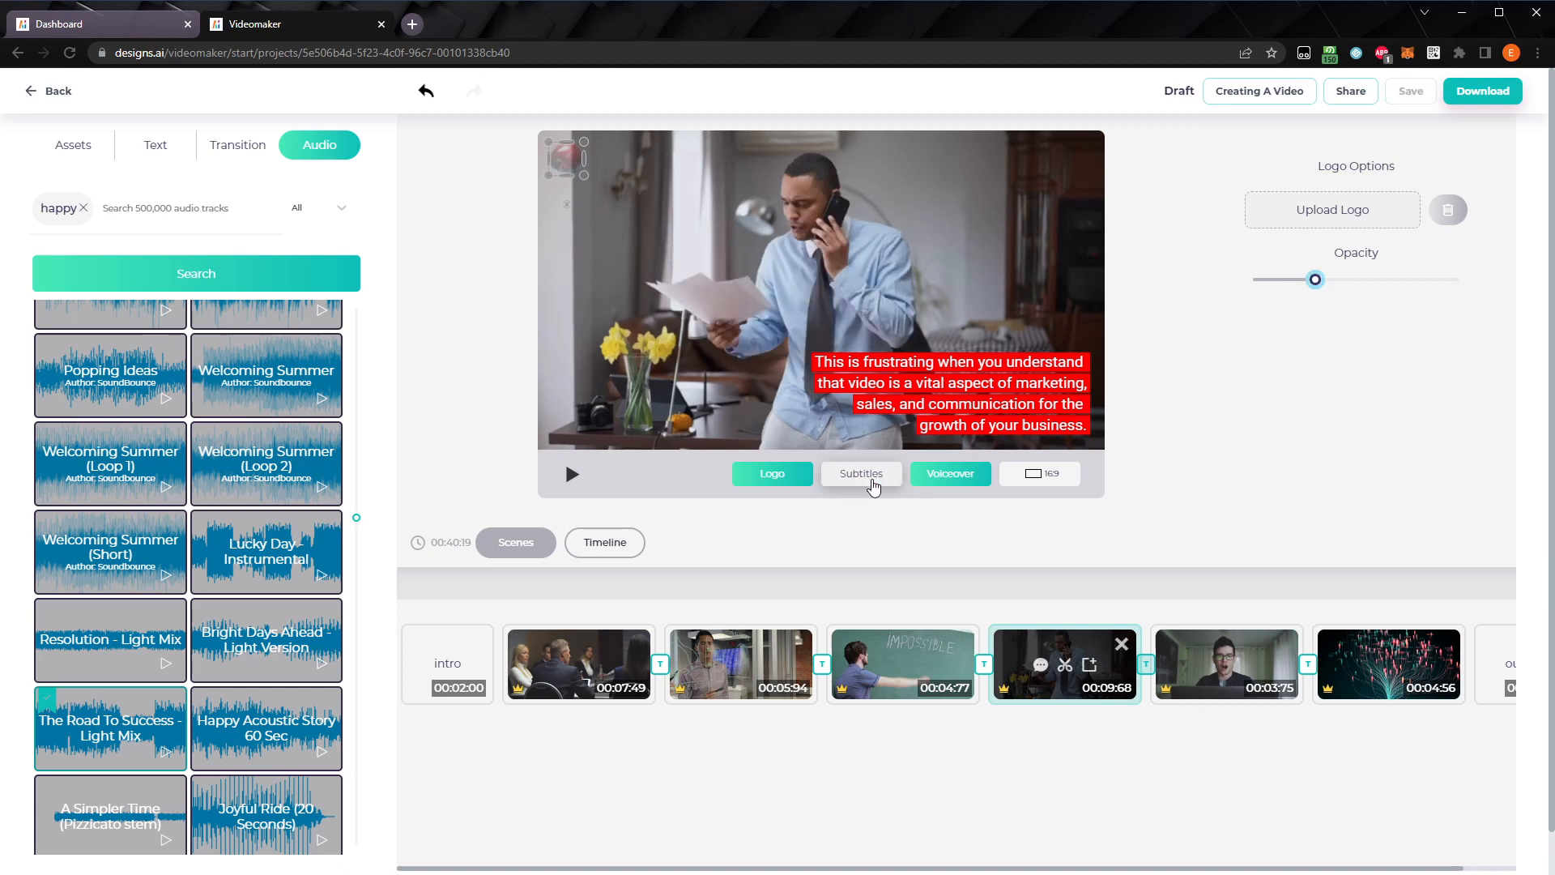
Turn subtitles on and off, switch voiceover to Timeline, and slightly lower voiceover volume
left_click(858, 473)
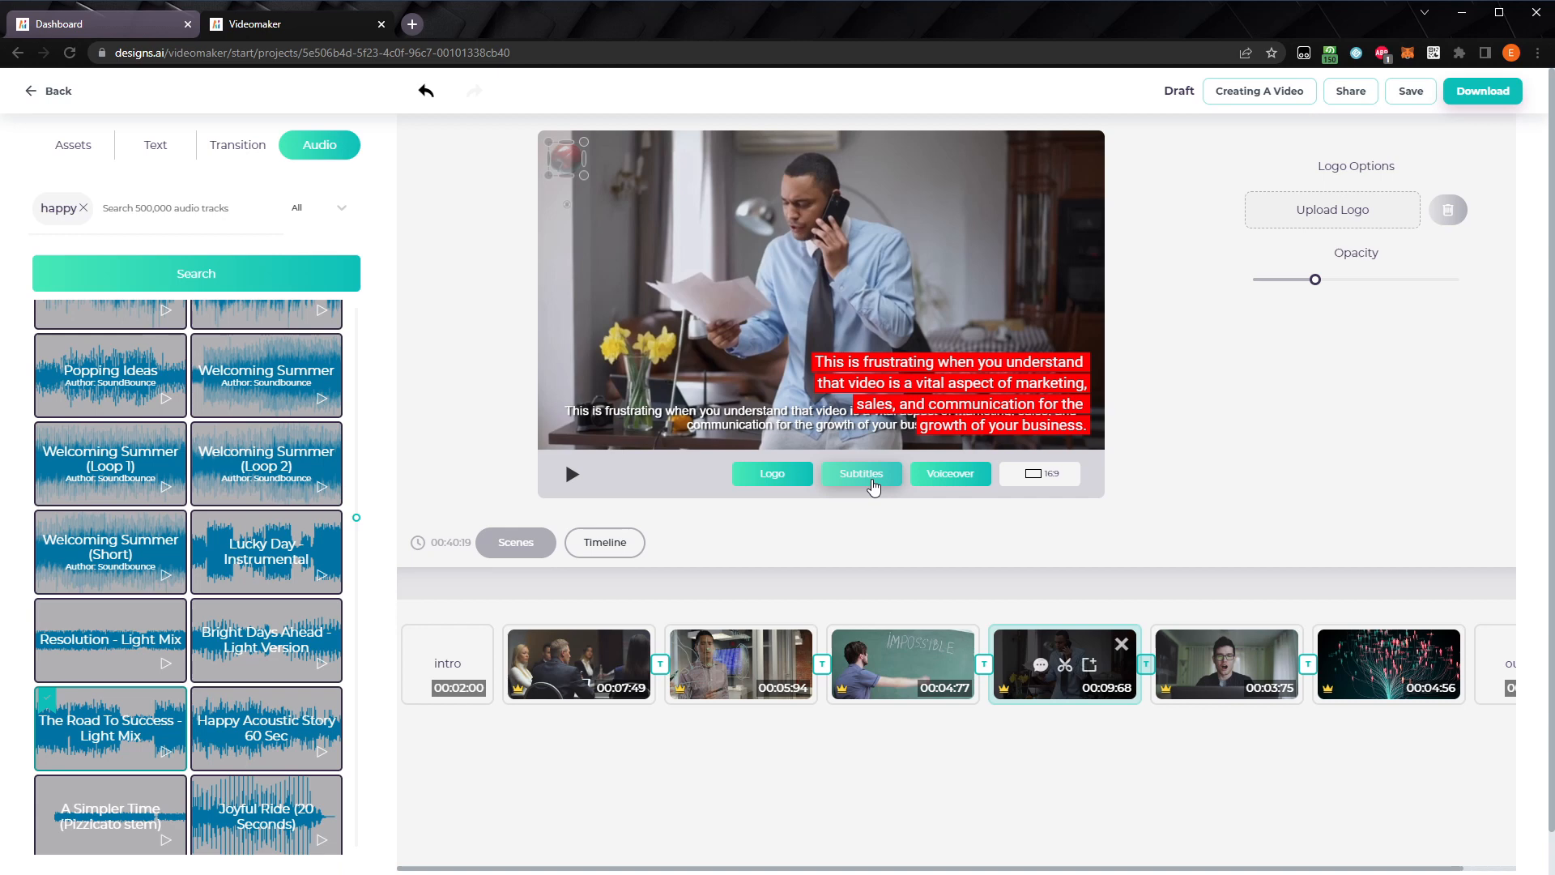
left_click(860, 473)
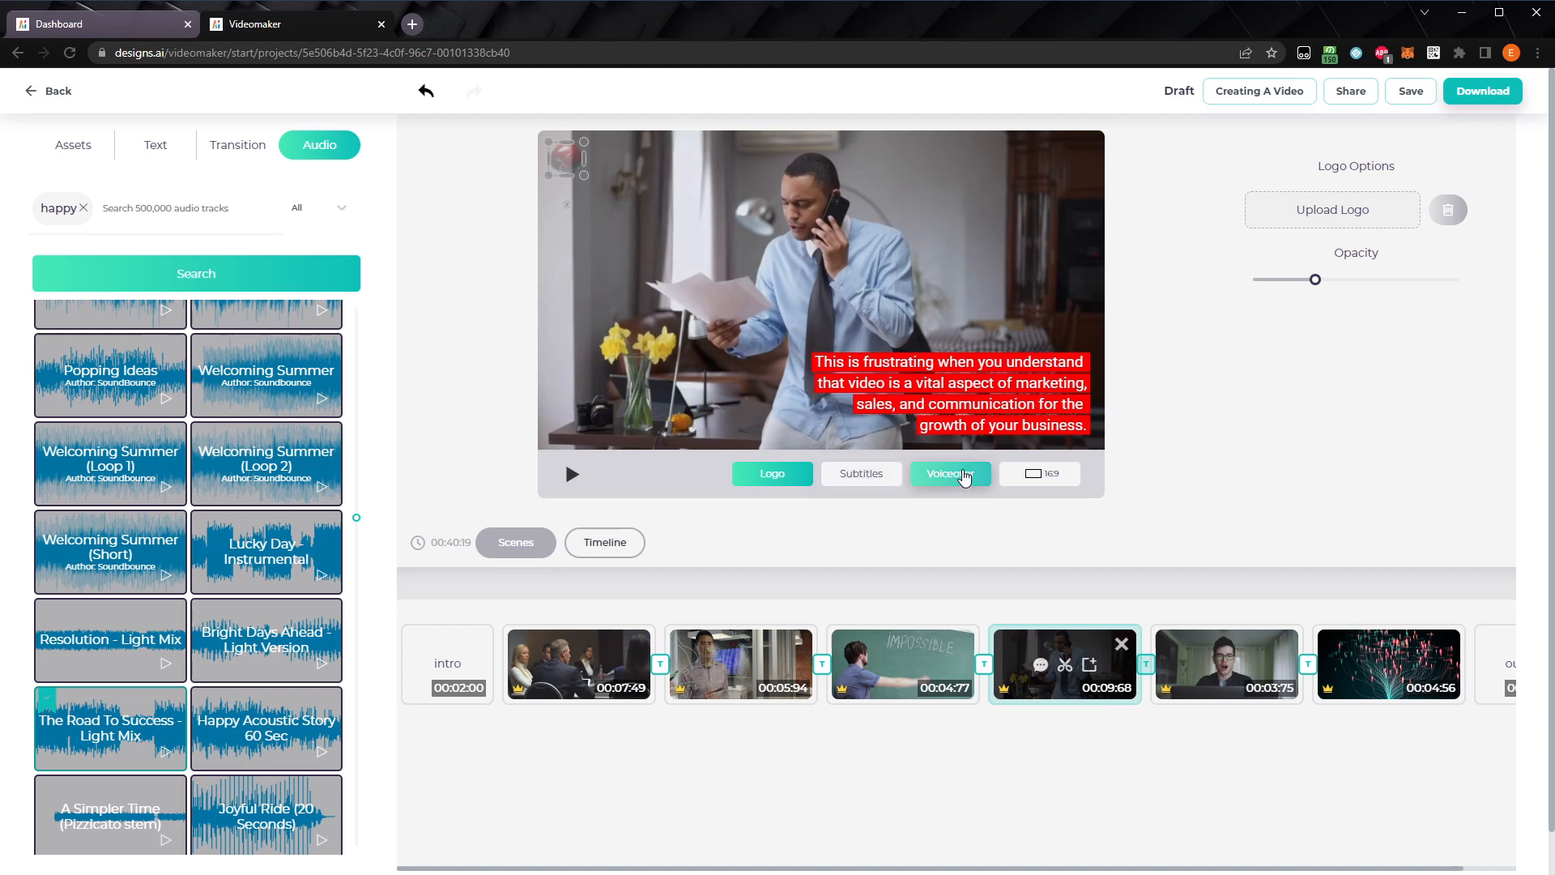
left_click(604, 543)
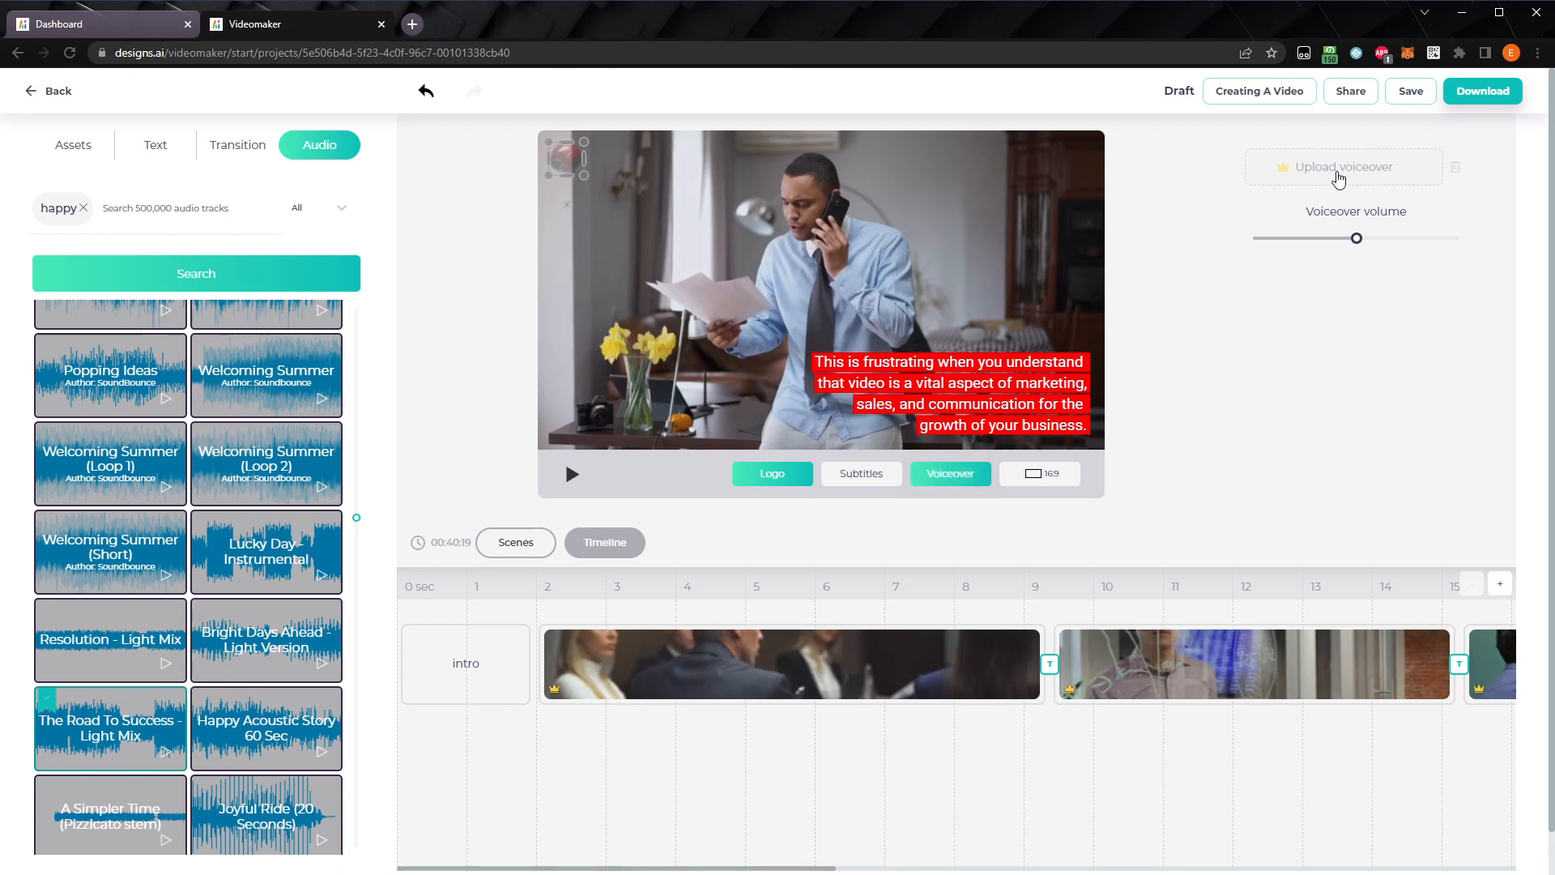
left_click(1344, 167)
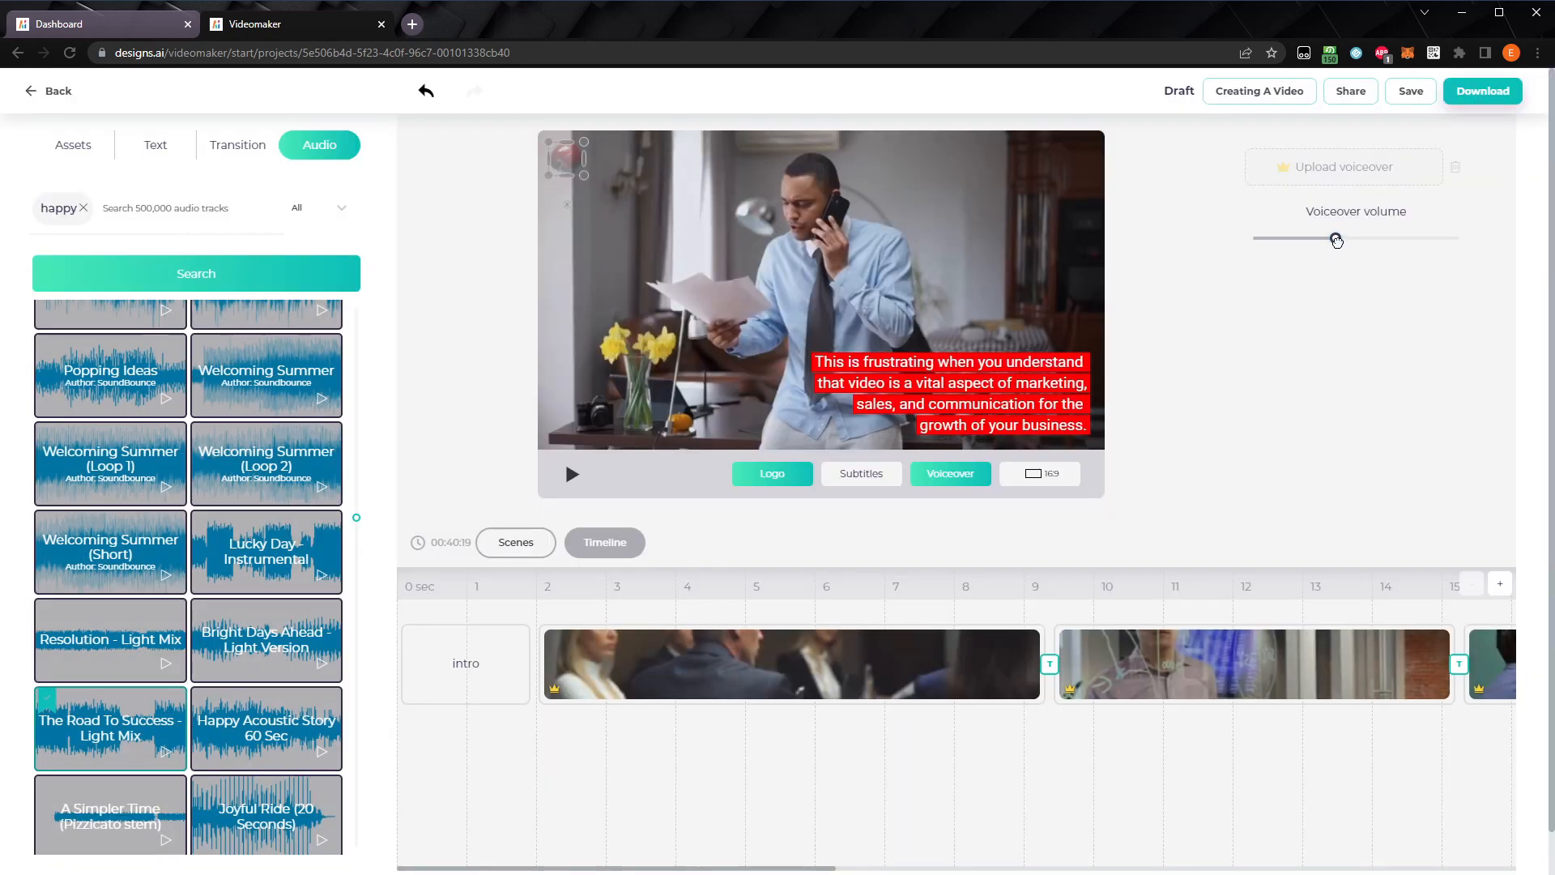
left_click_drag(1336, 239, 1336, 238)
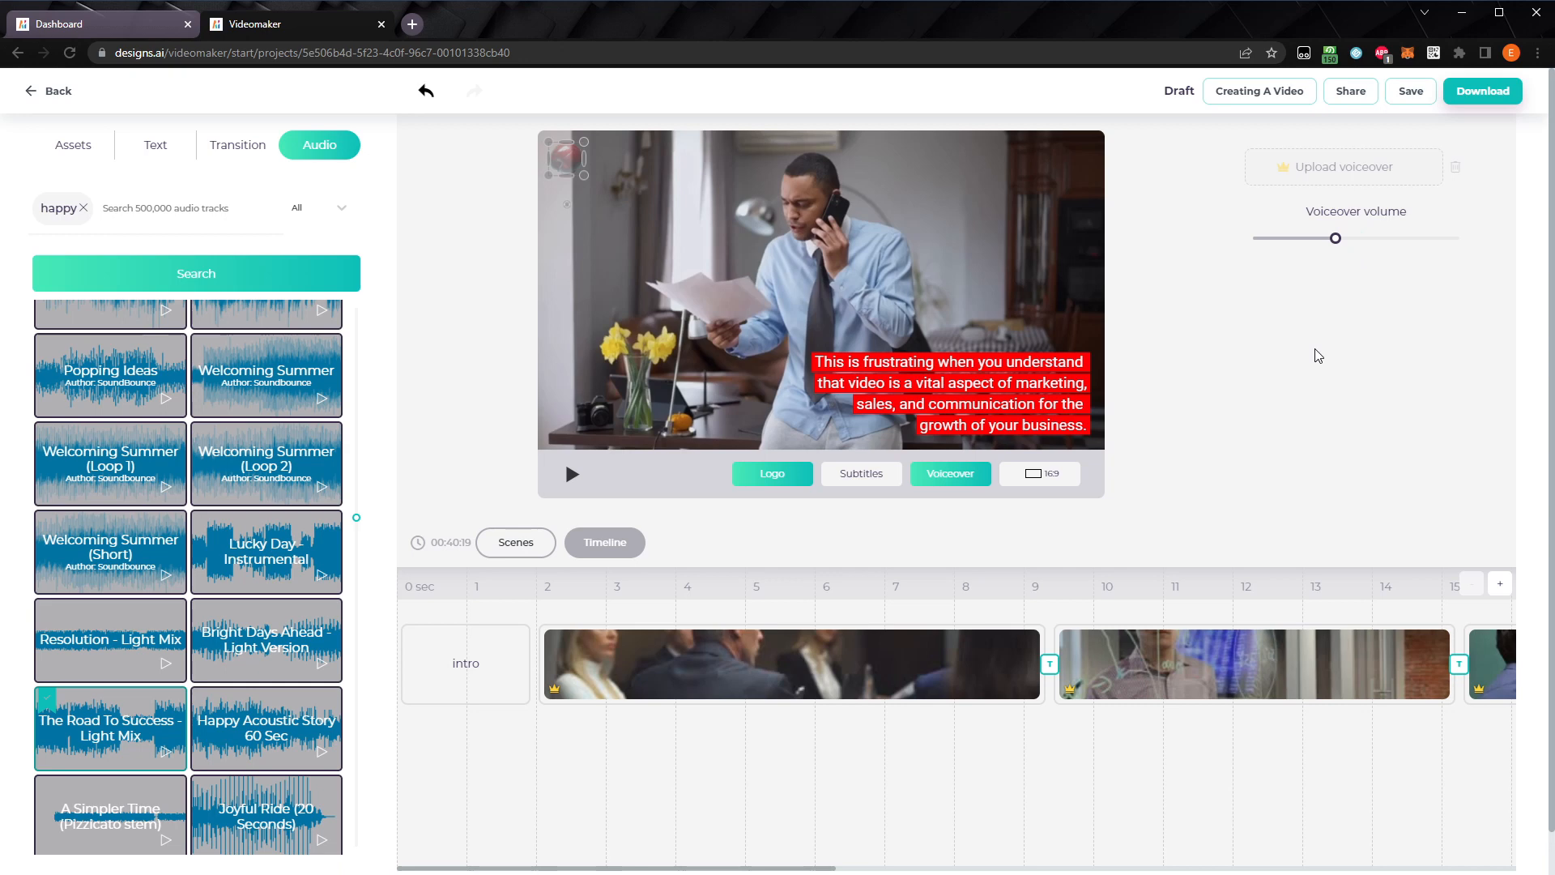
mouse_move(1153, 511)
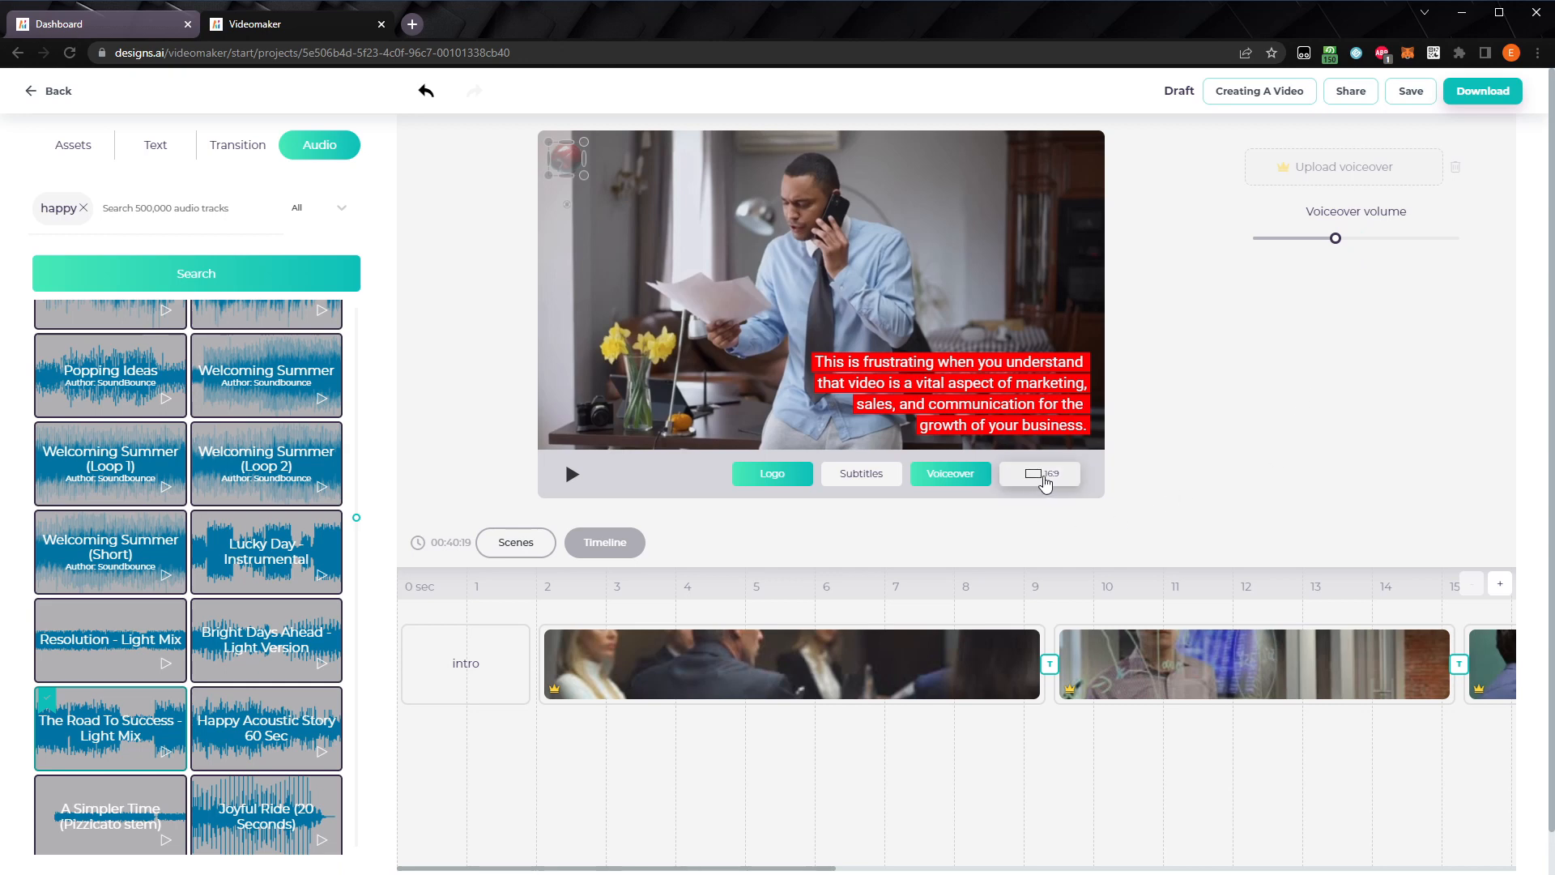
Make a portrait-ratio copy of the 16:9 video, then reopen the original project
left_click(1038, 473)
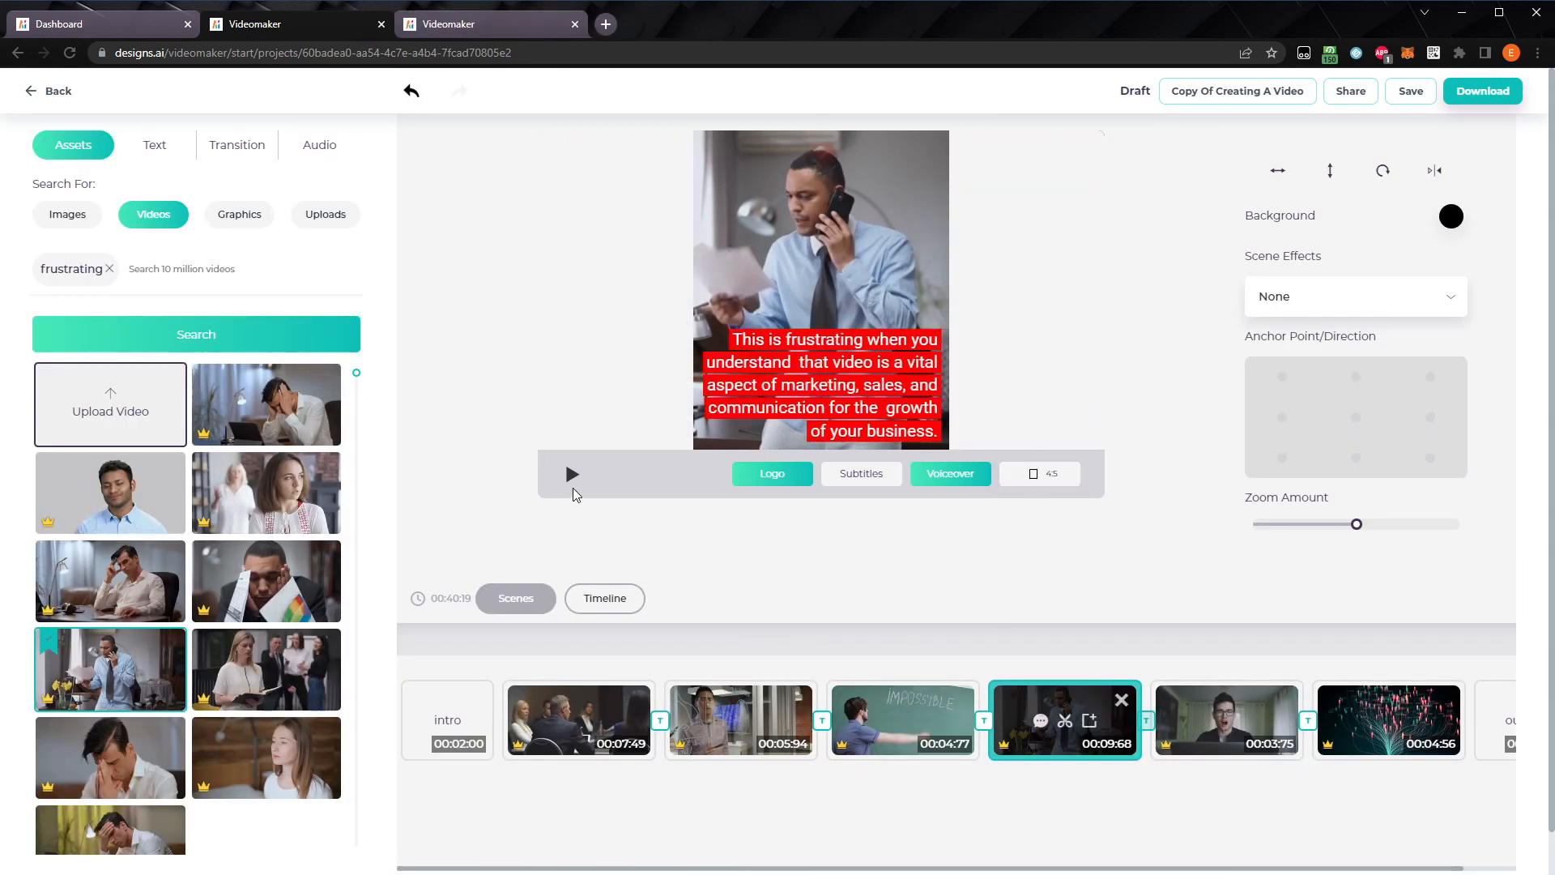
left_click(573, 473)
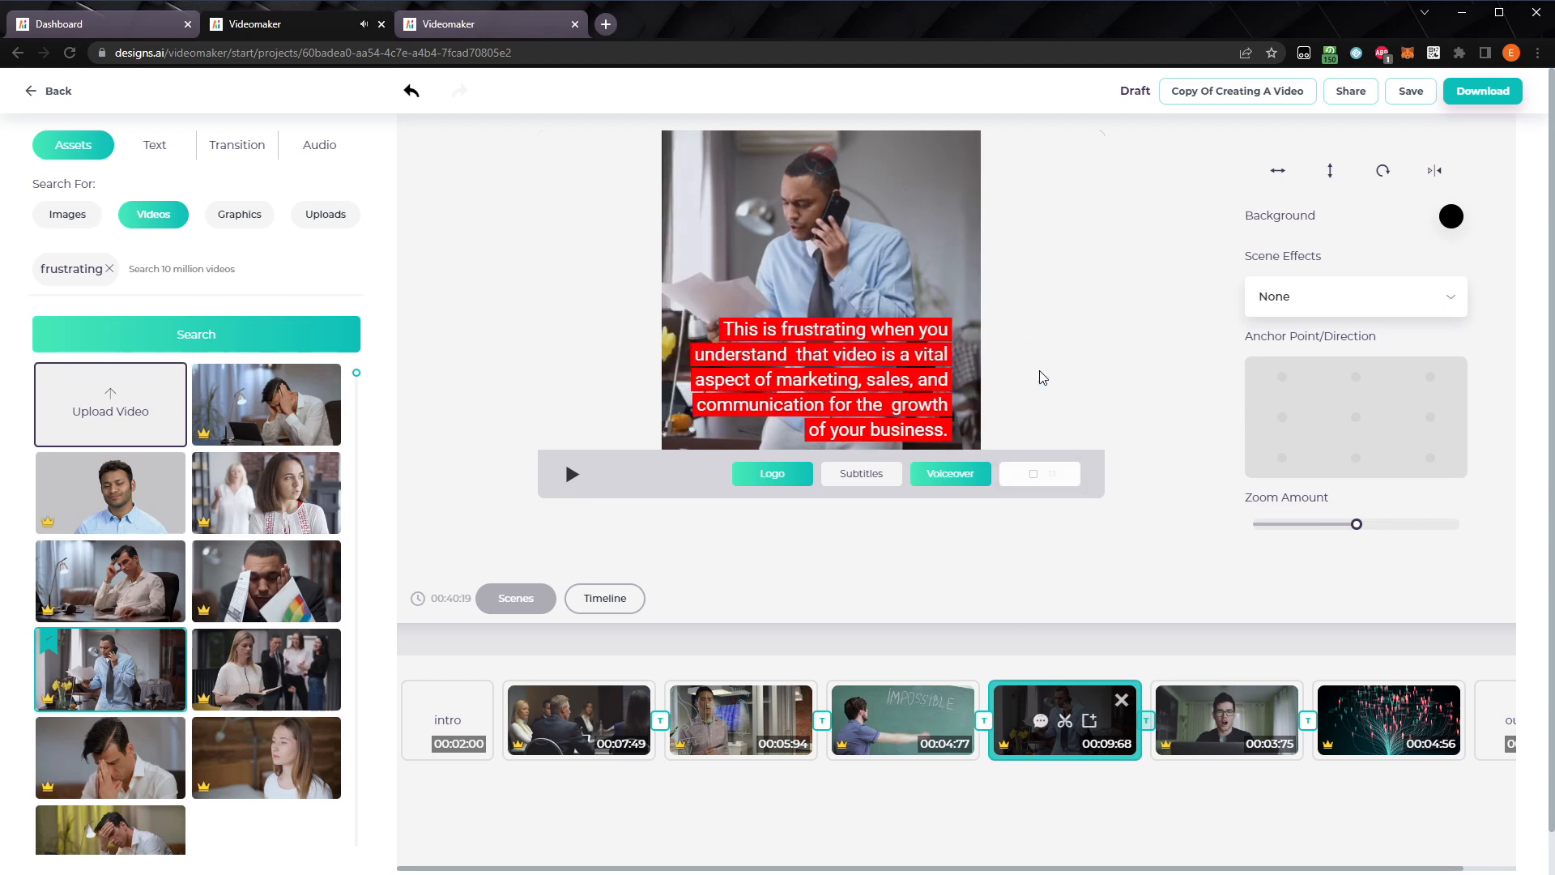
left_click(1038, 474)
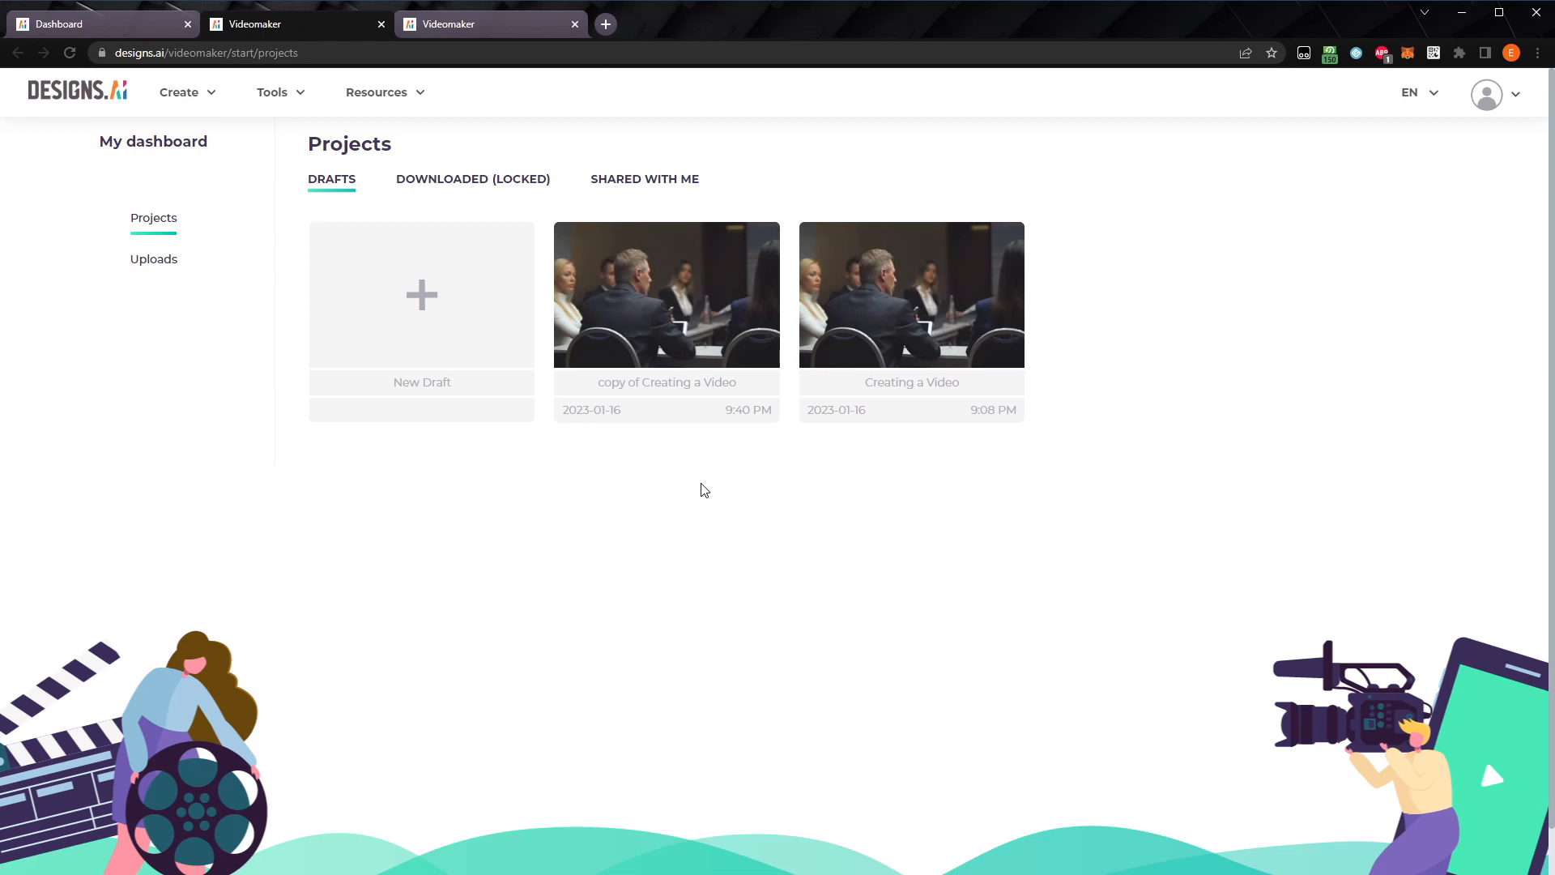
left_click(911, 295)
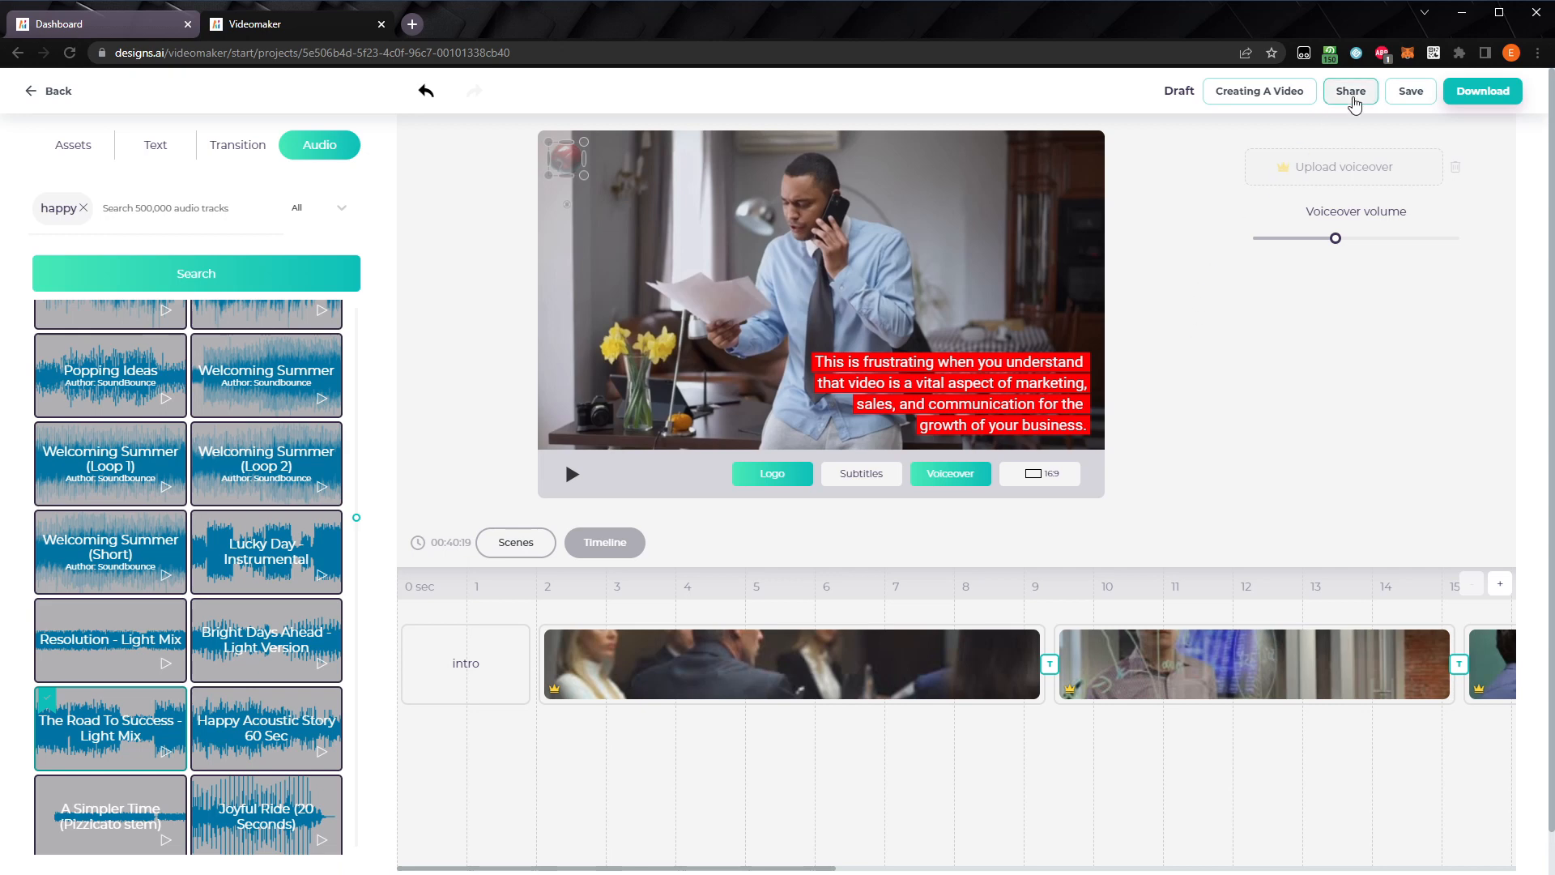
left_click(1350, 90)
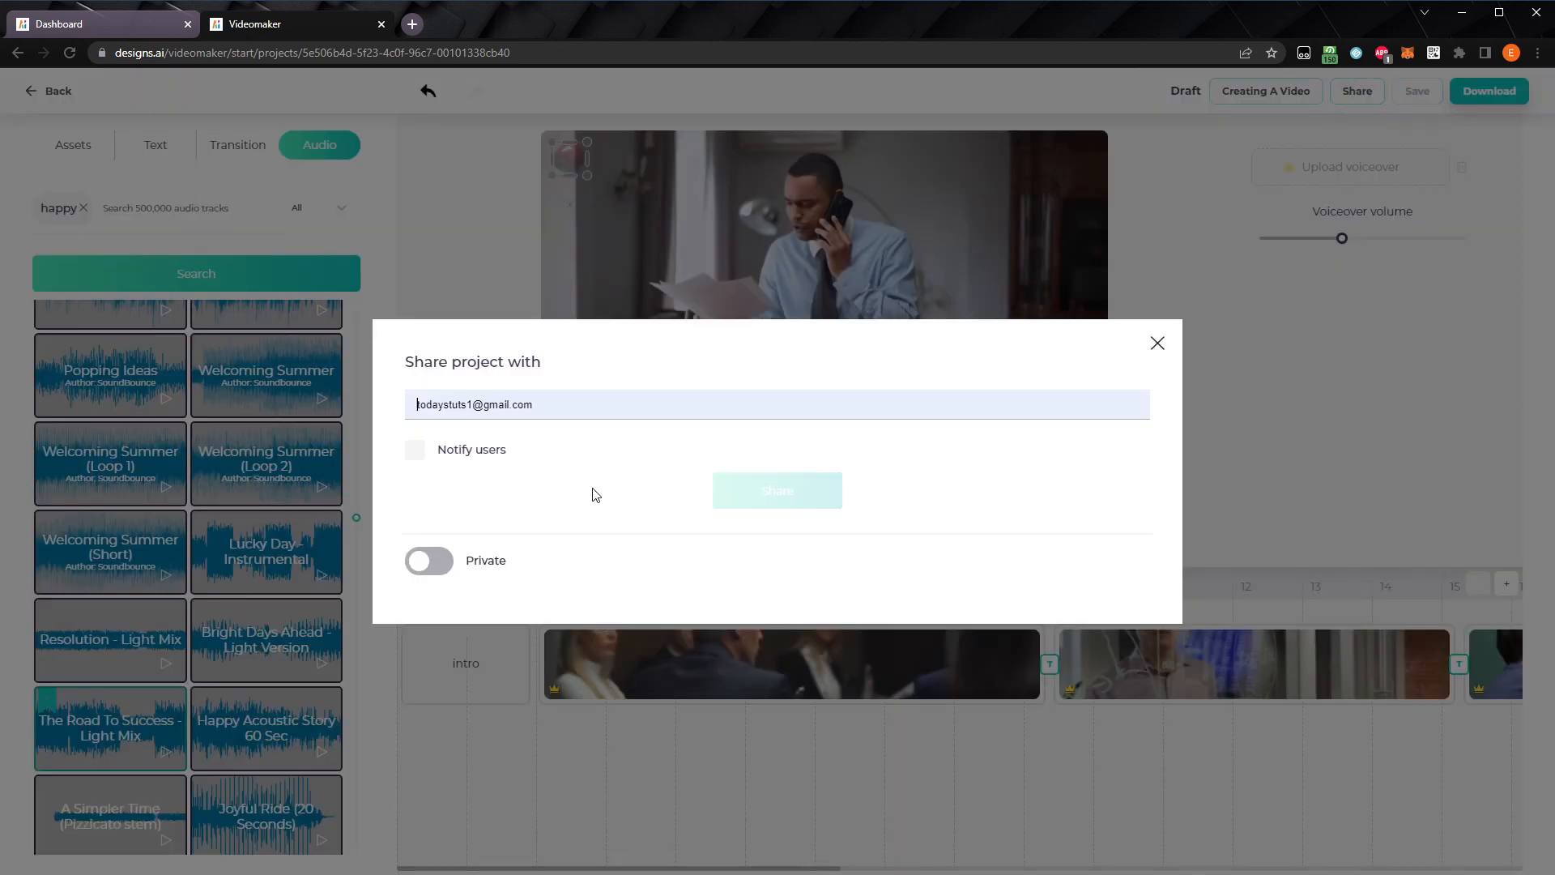
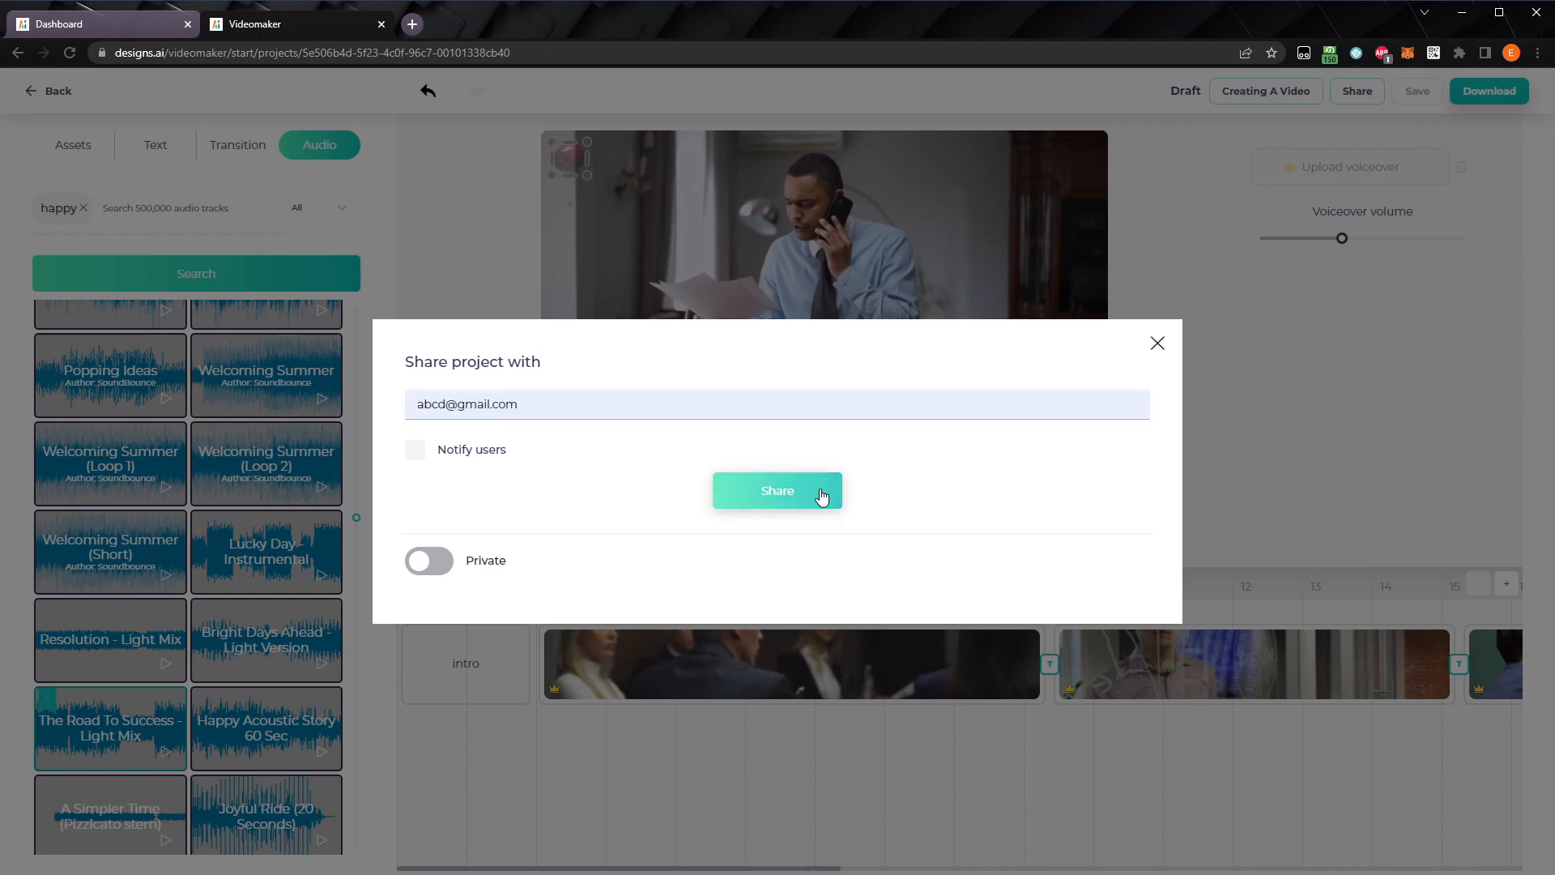
left_click(776, 490)
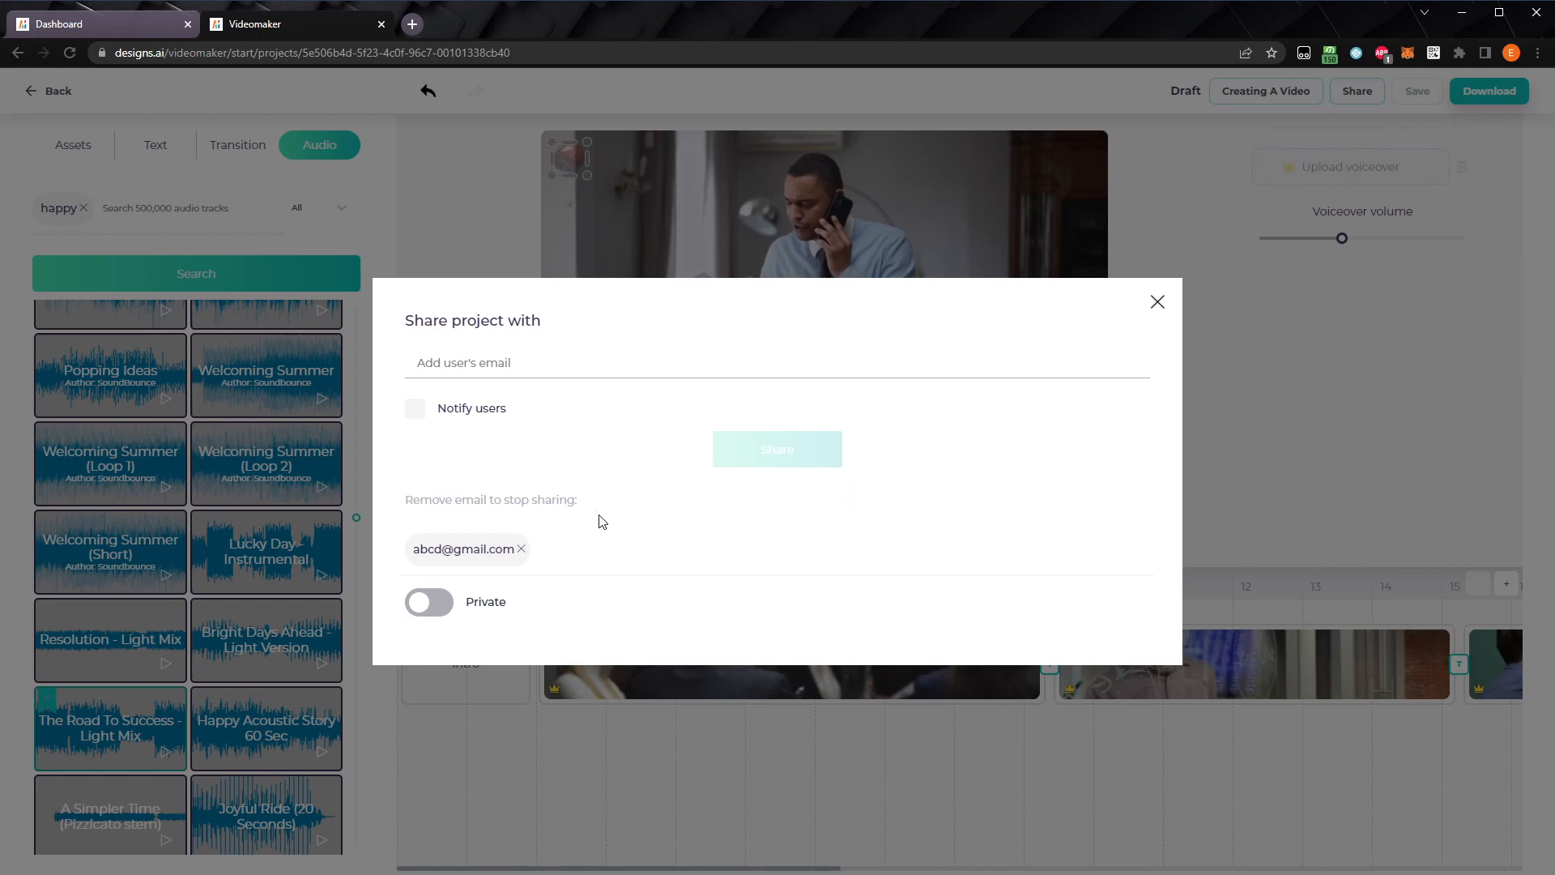
mouse_move(521, 557)
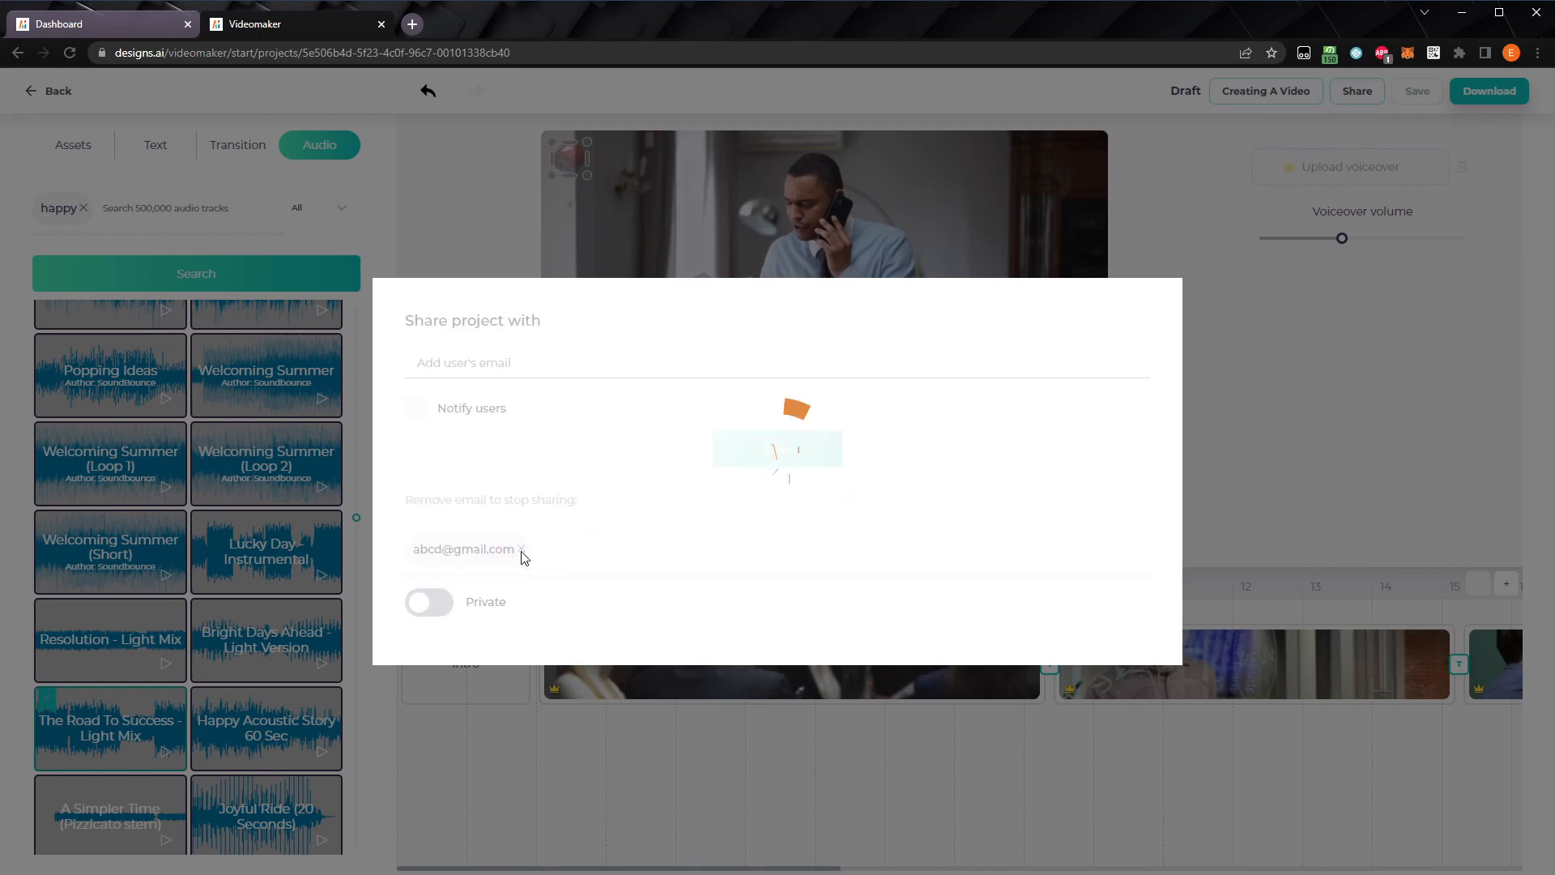
left_click(522, 549)
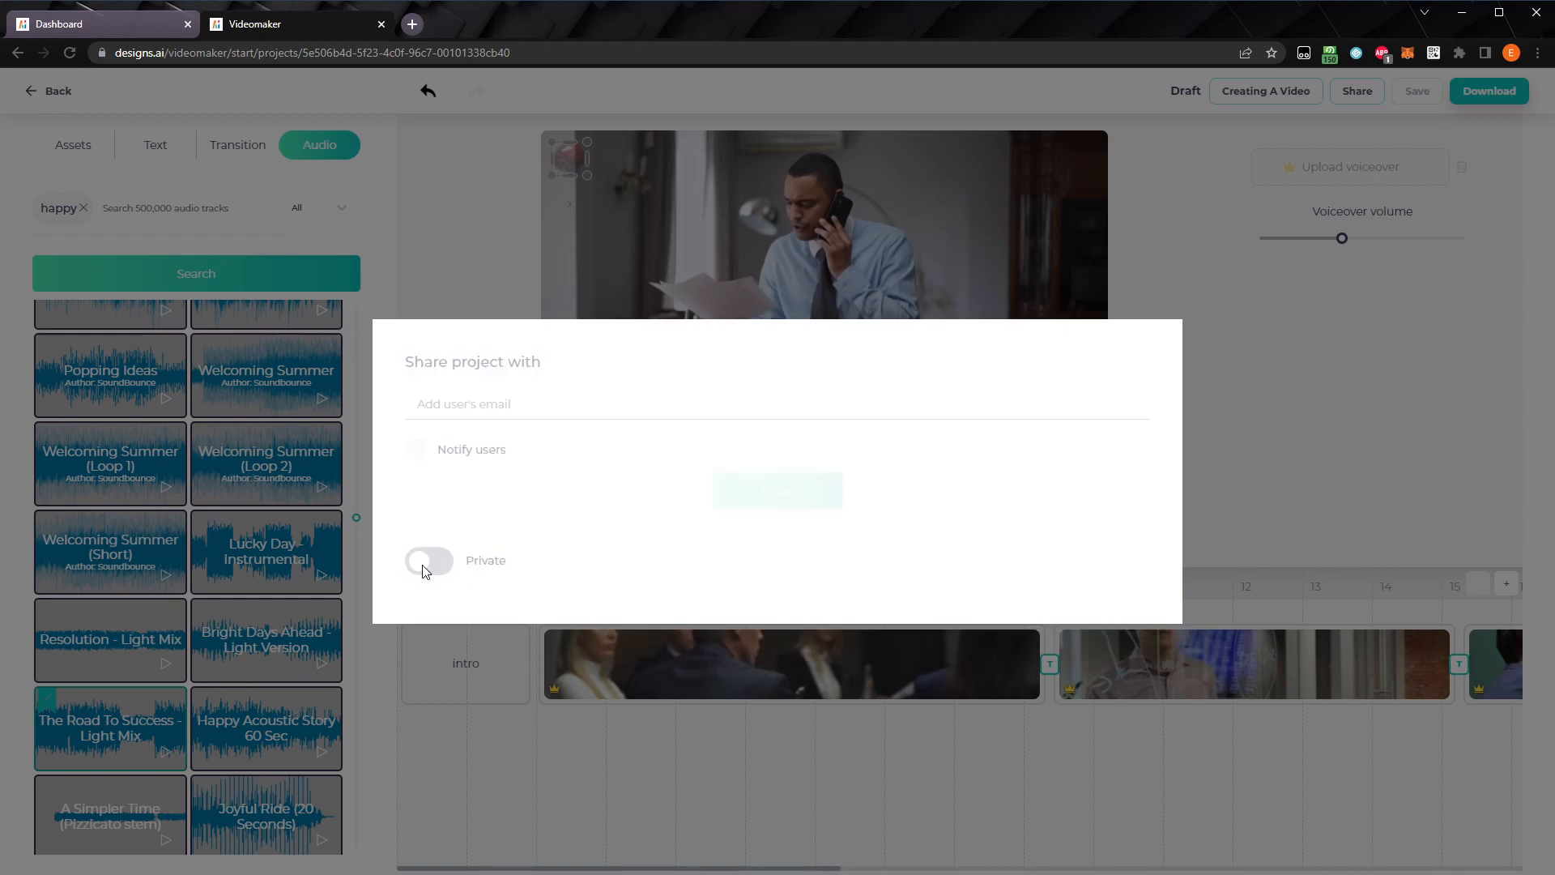
Turn the public link on, then set the project back to private
left_click(428, 560)
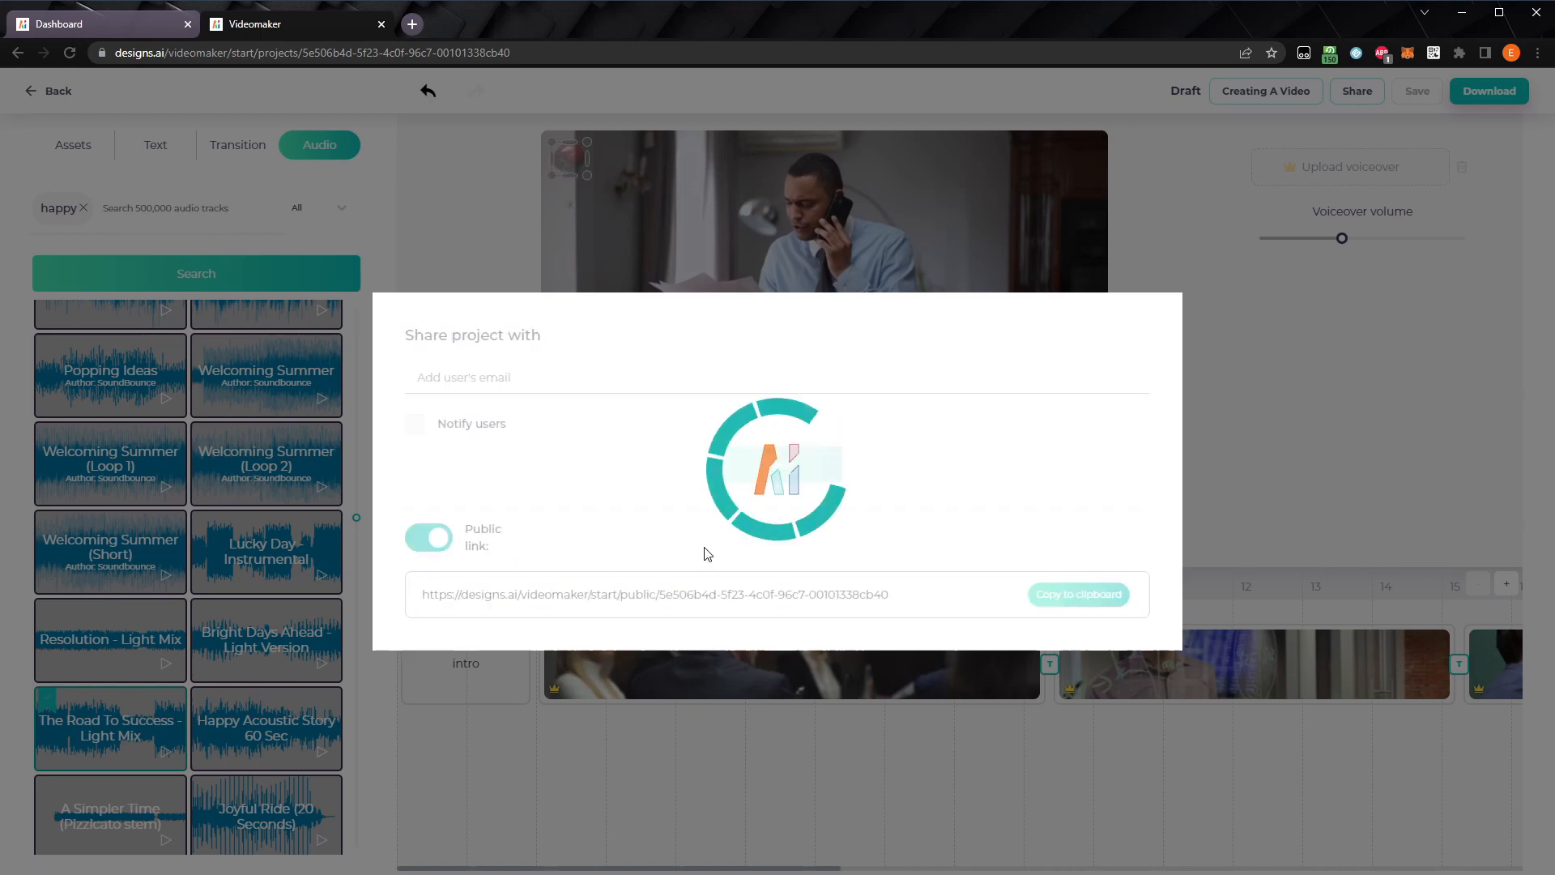
left_click(428, 536)
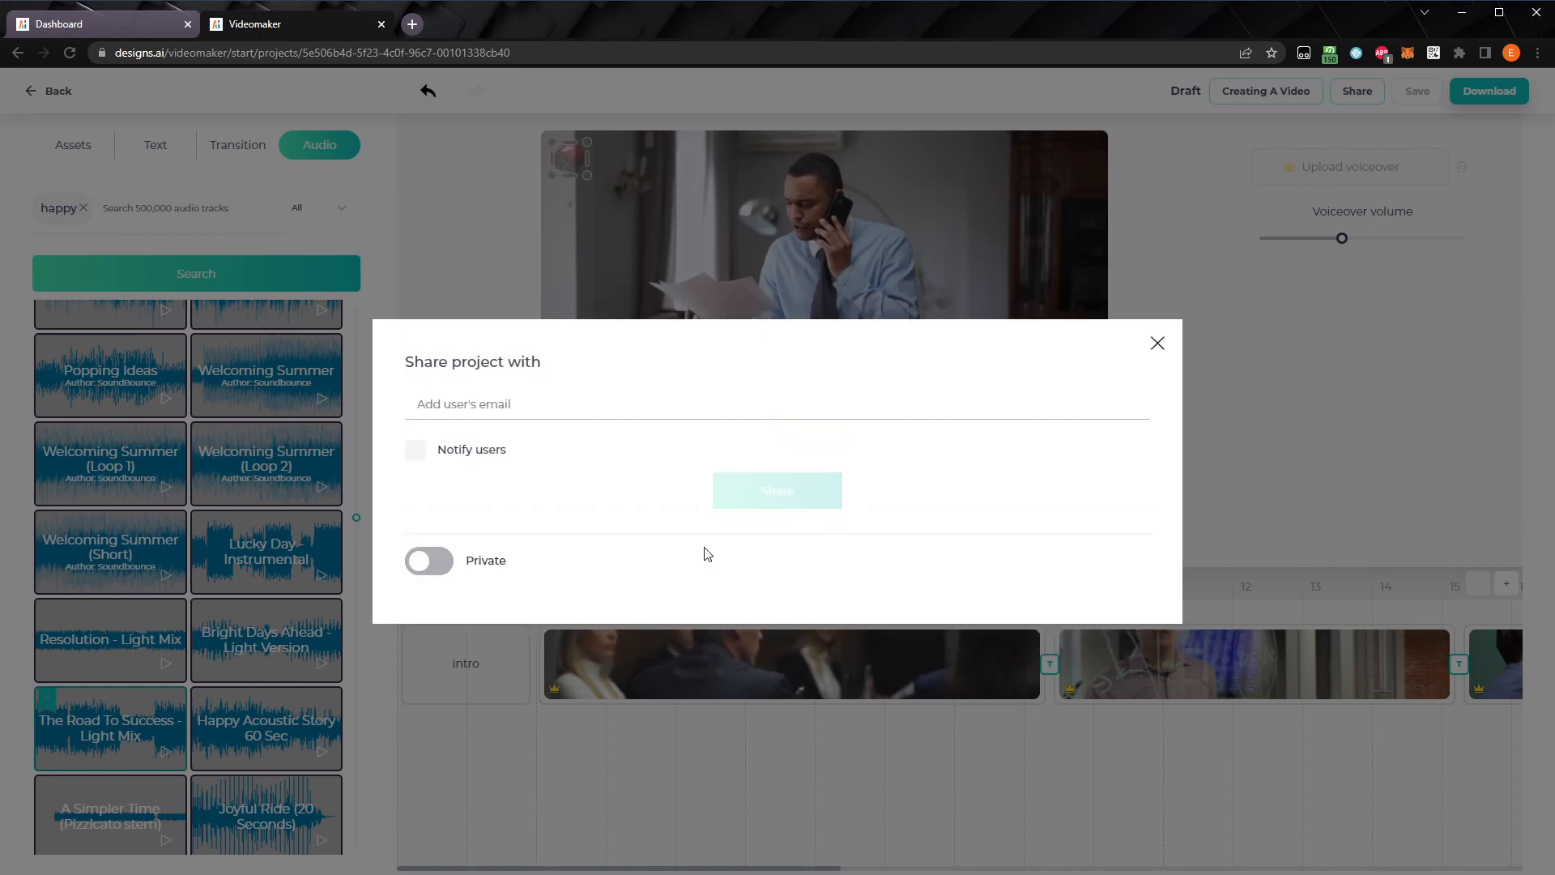
left_click(1157, 344)
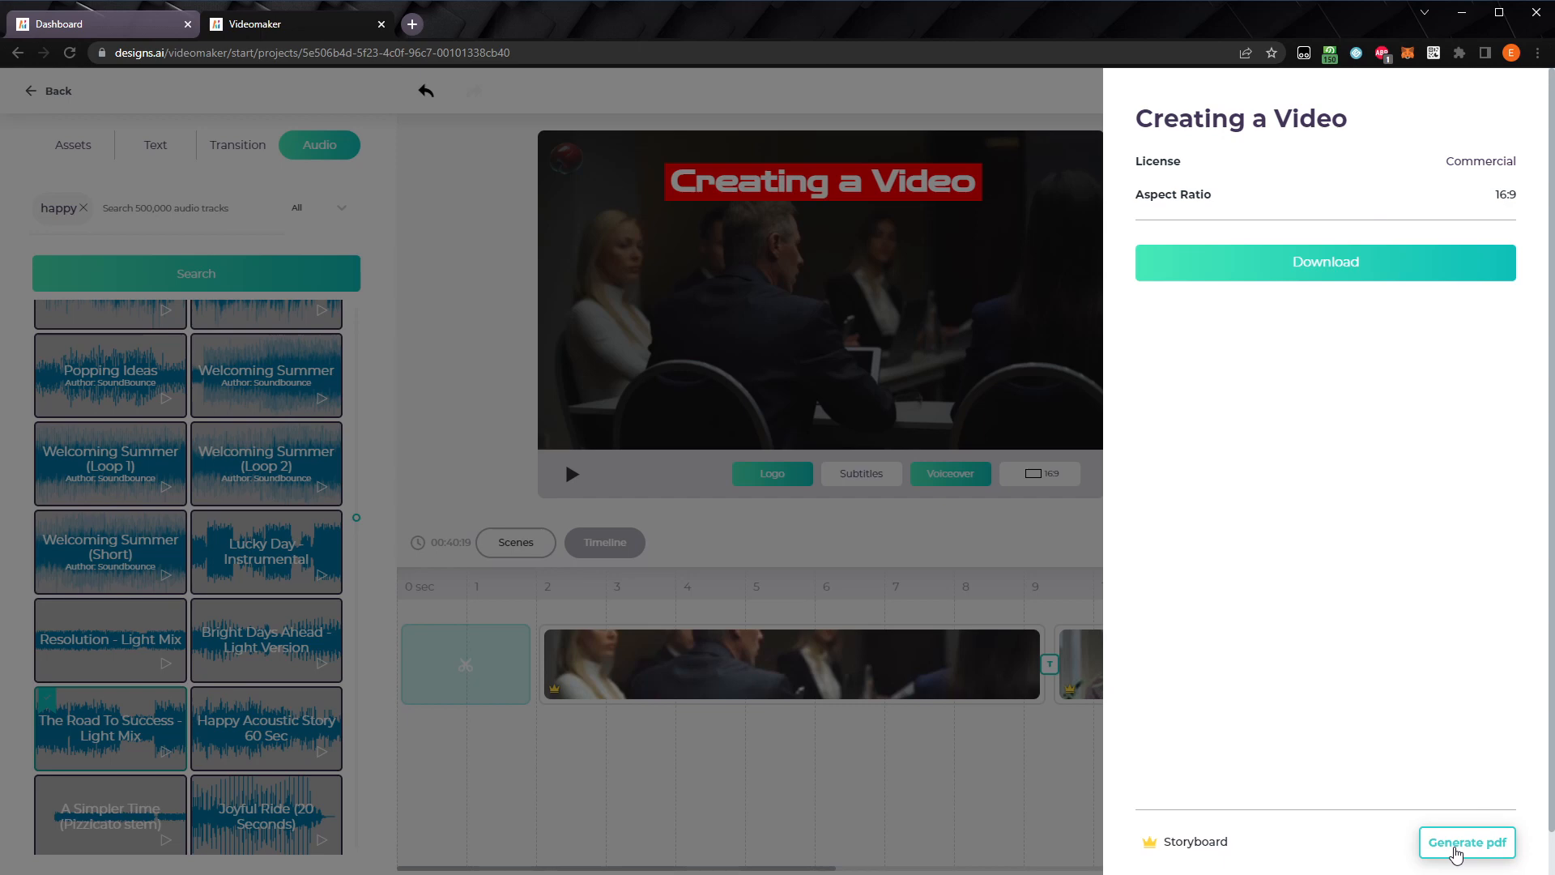
Download the finished video and open the resulting MP4 in a new tab
left_click(1323, 262)
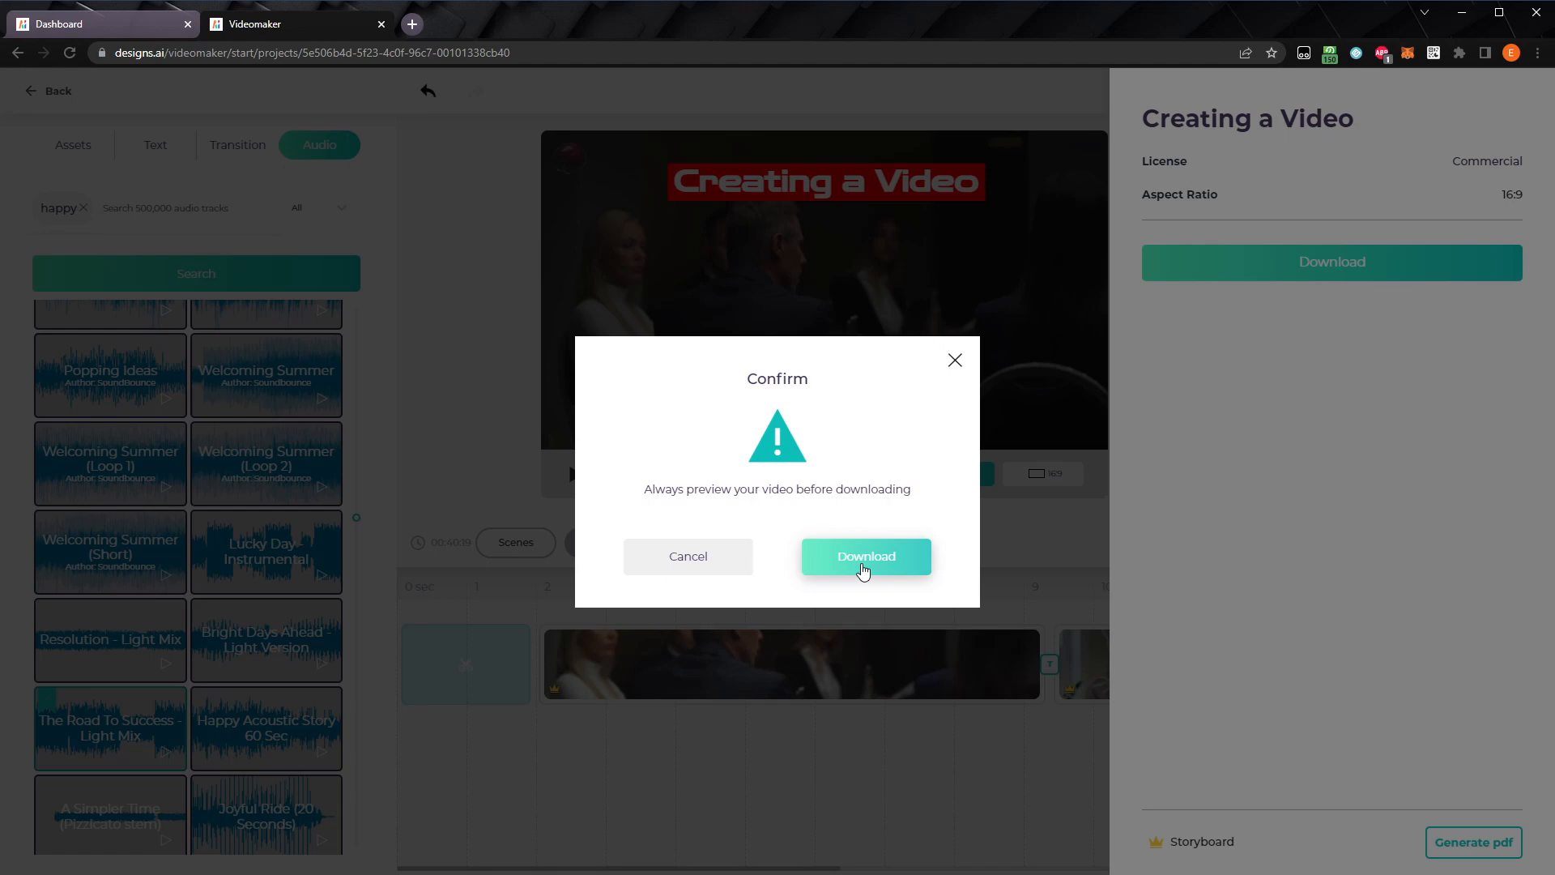
left_click(864, 556)
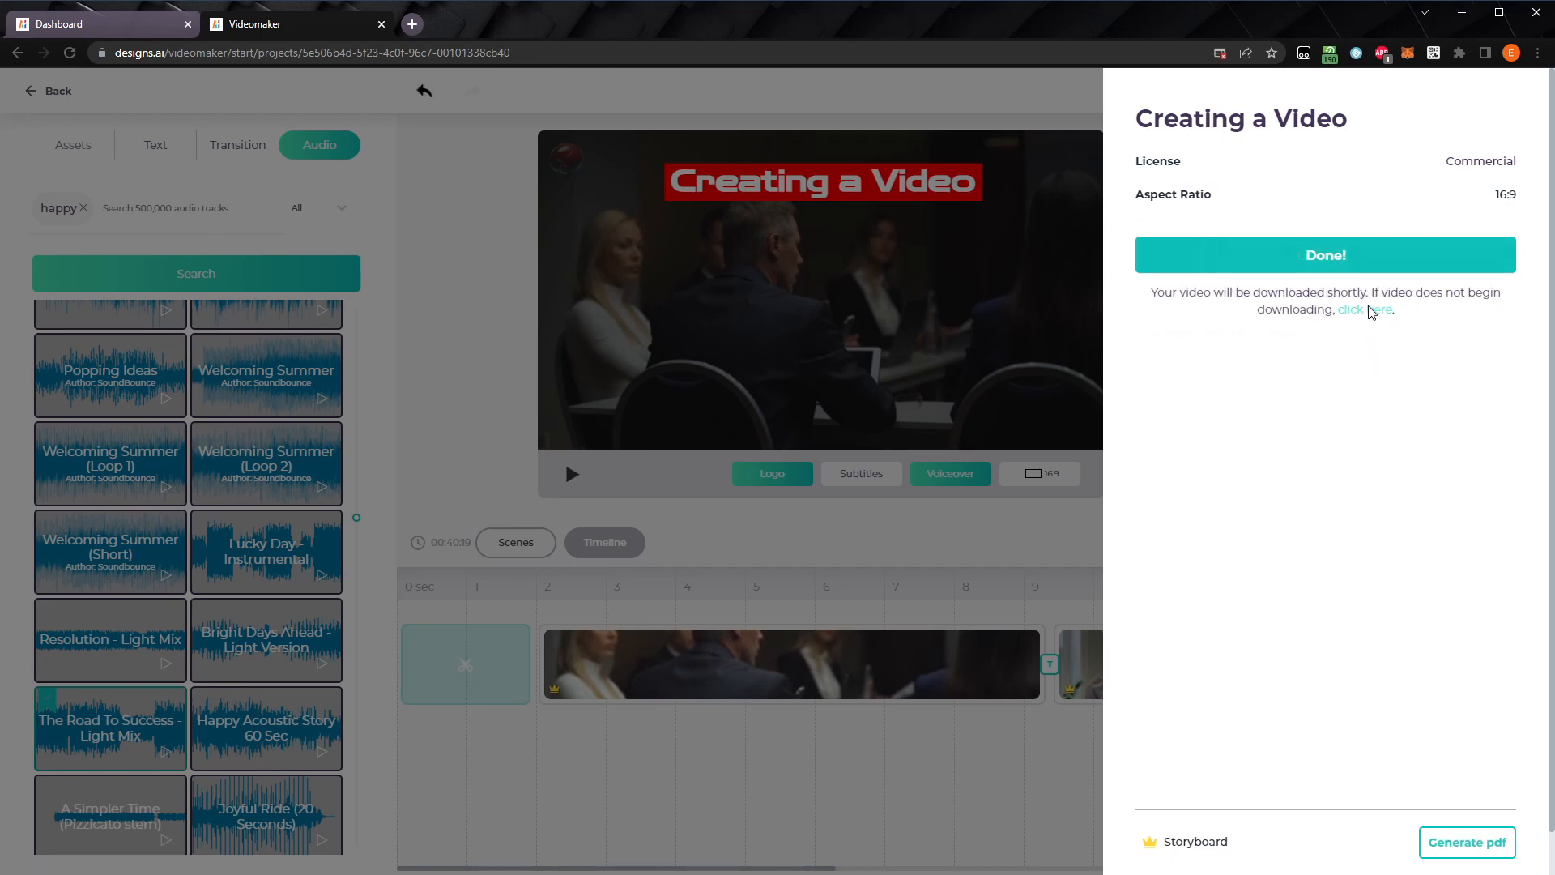
left_click(1369, 310)
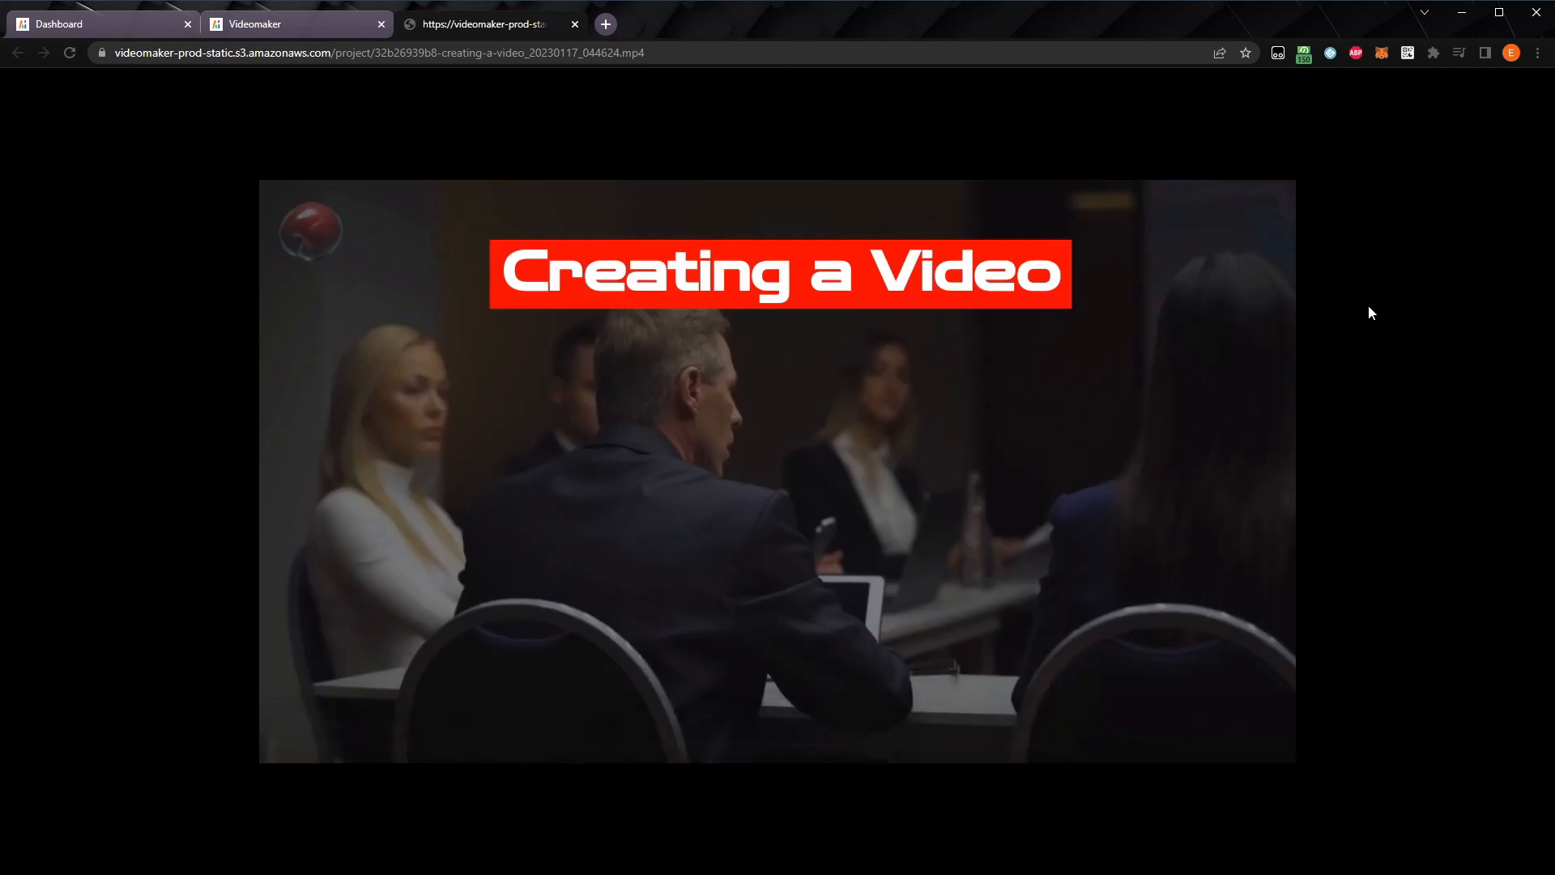